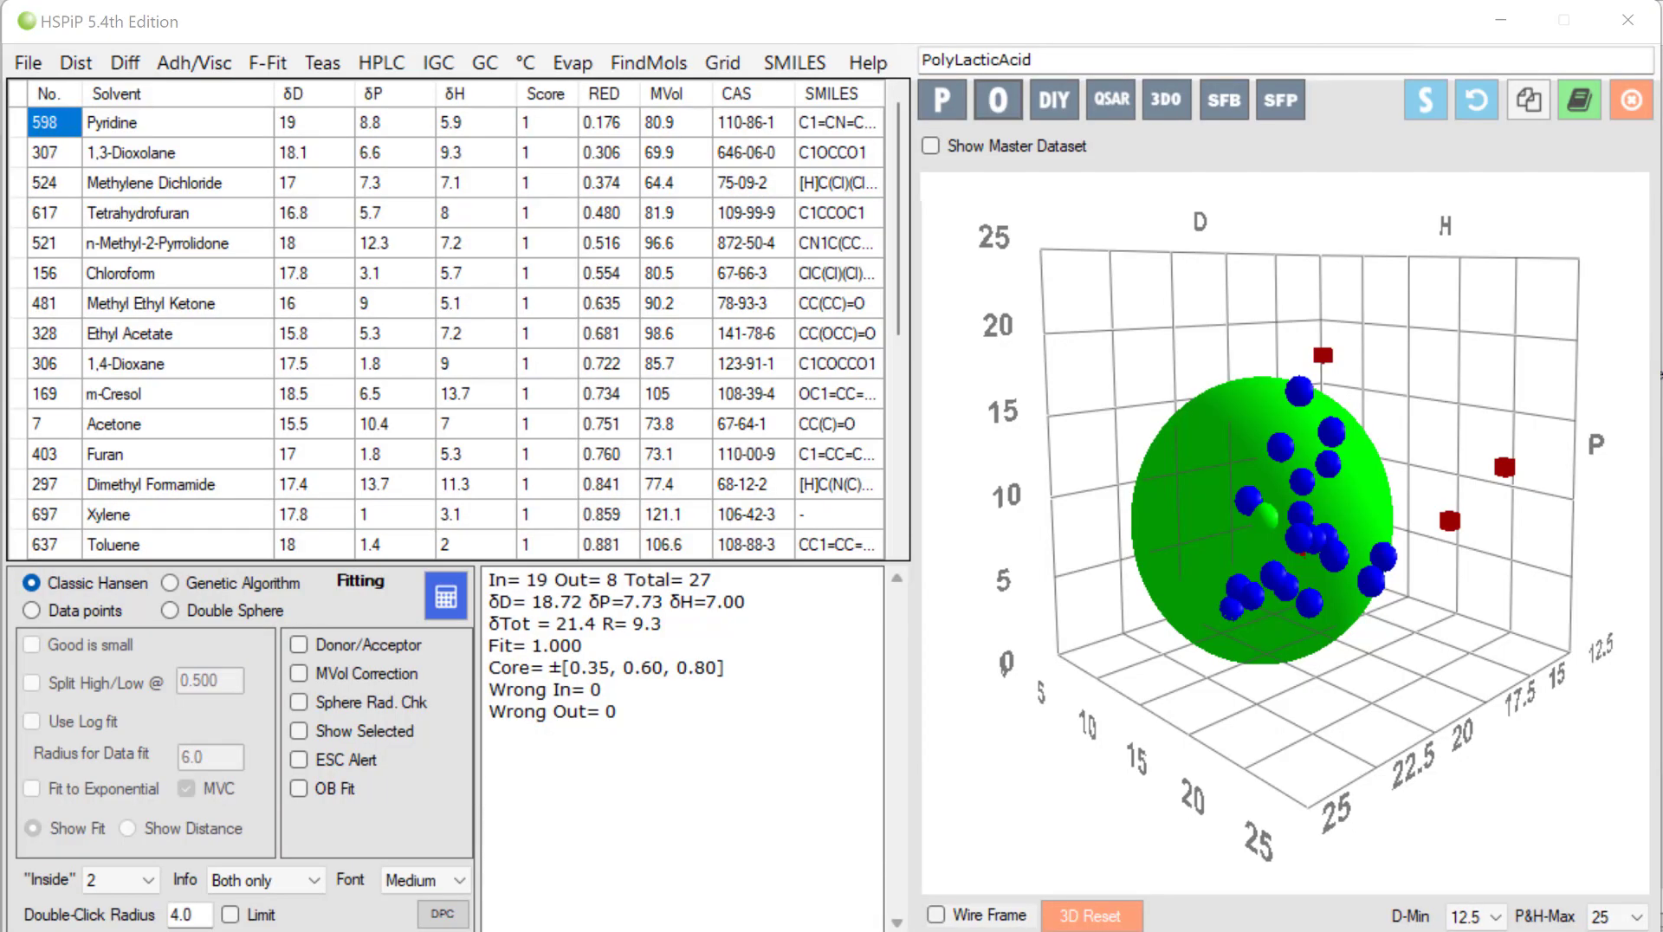
{"action": "mouse_move", "coordinate": [75, 61]}
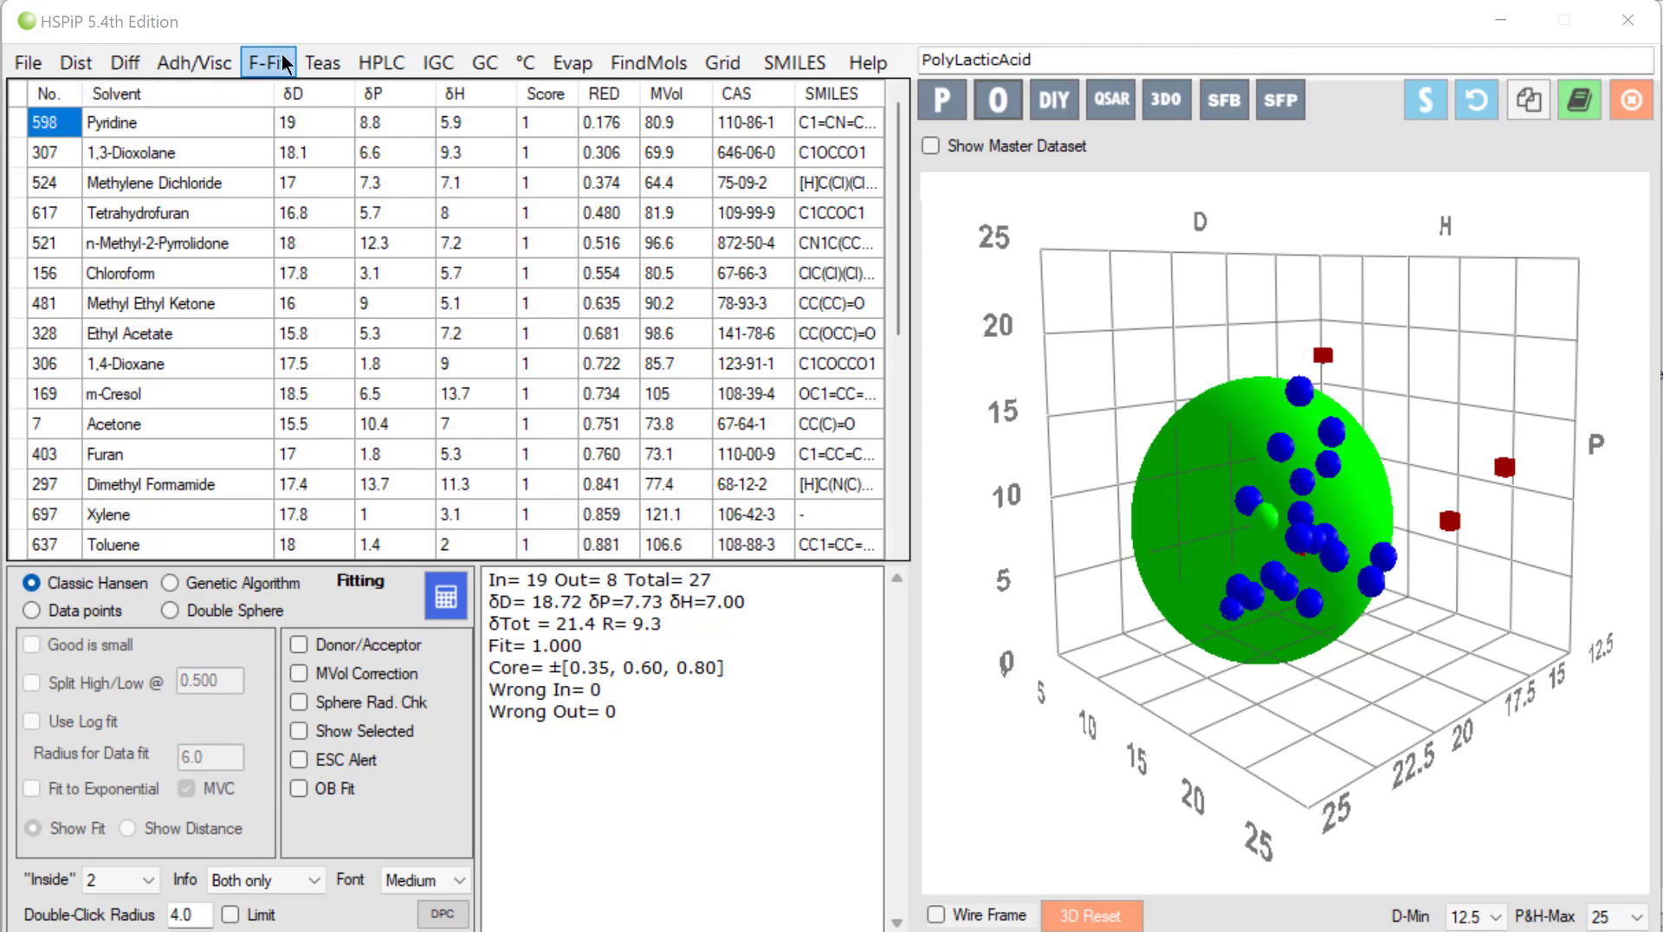
{"action": "mouse_move", "coordinate": [784, 231]}
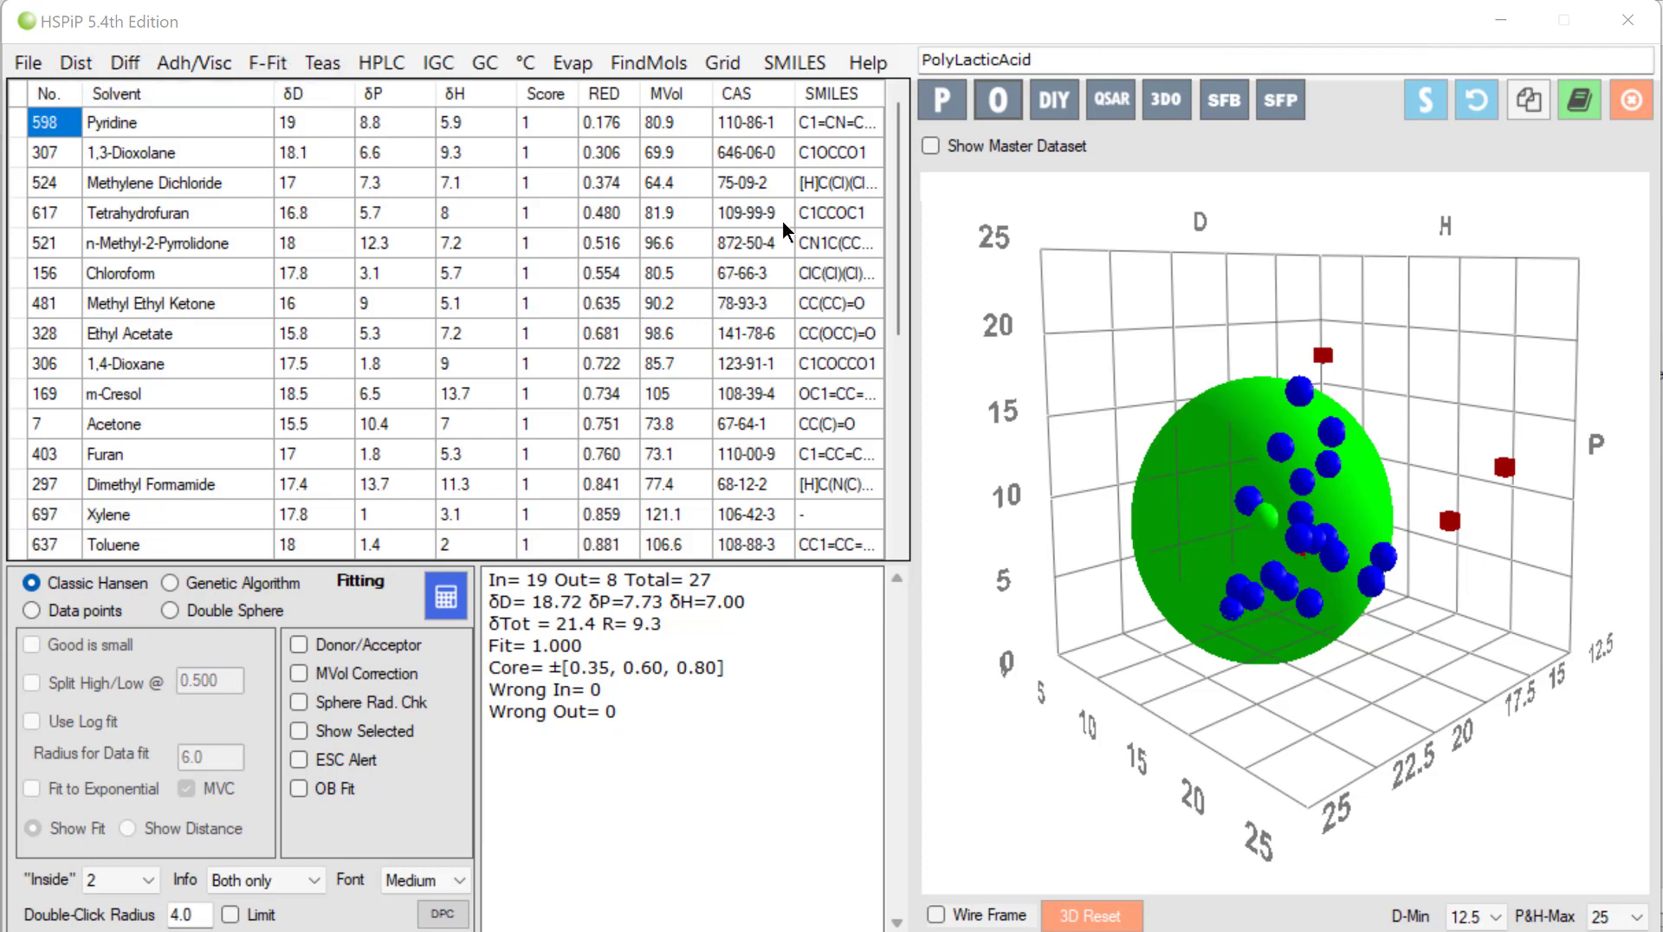
{"action": "mouse_move", "coordinate": [859, 247]}
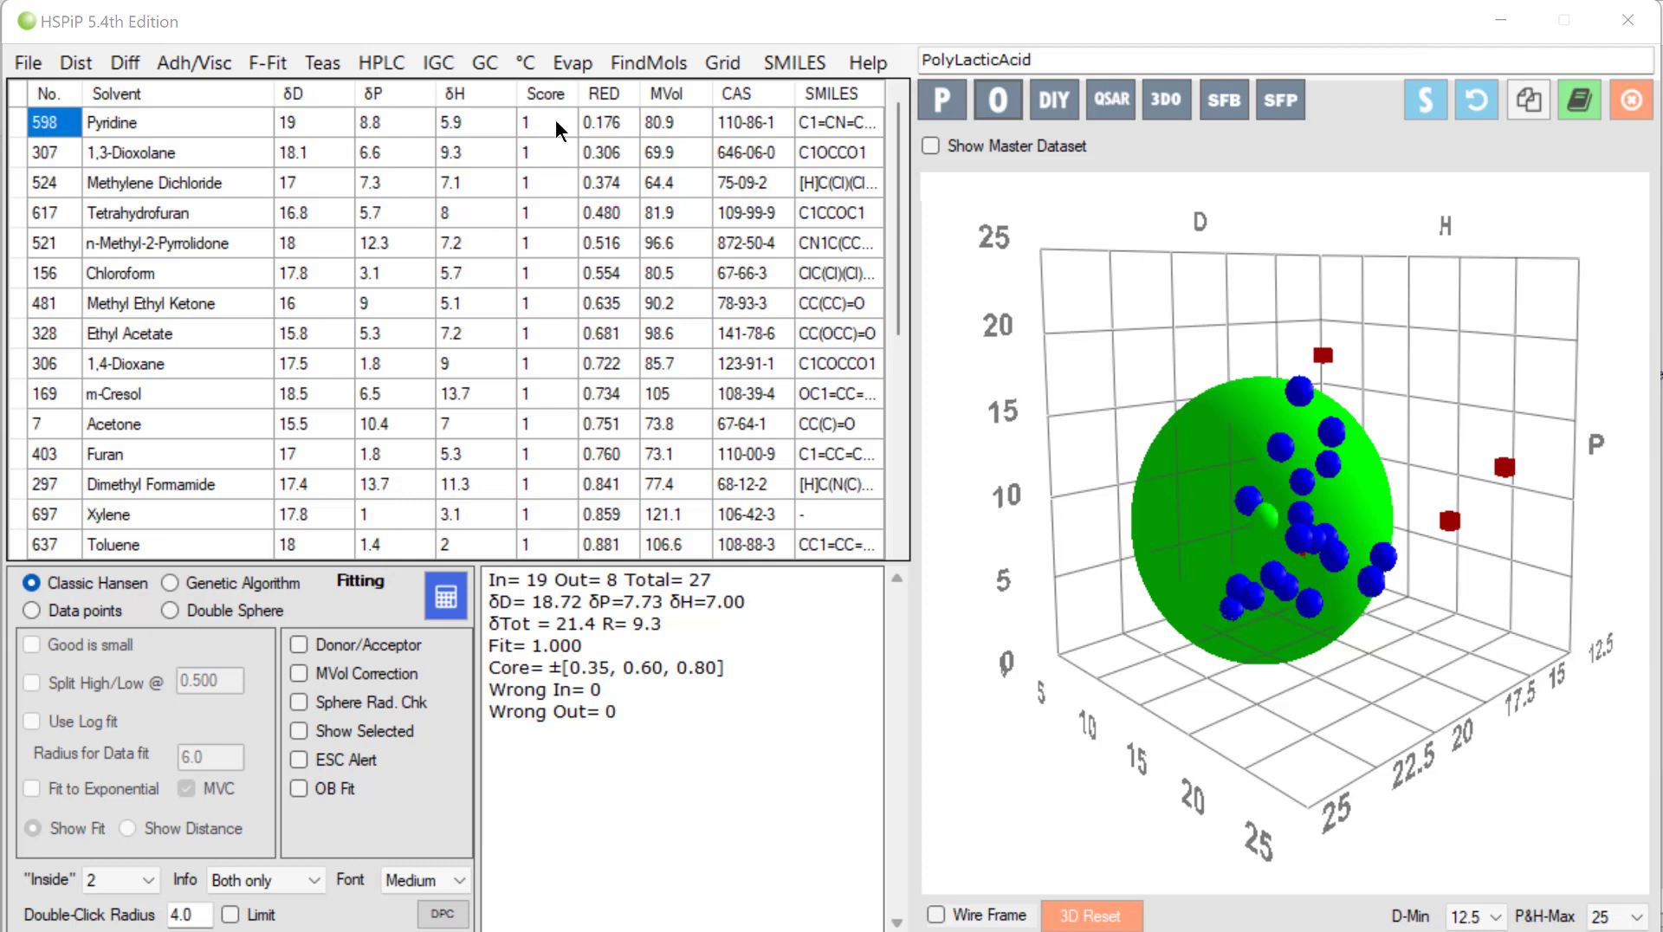
{"action": "mouse_move", "coordinate": [541, 161]}
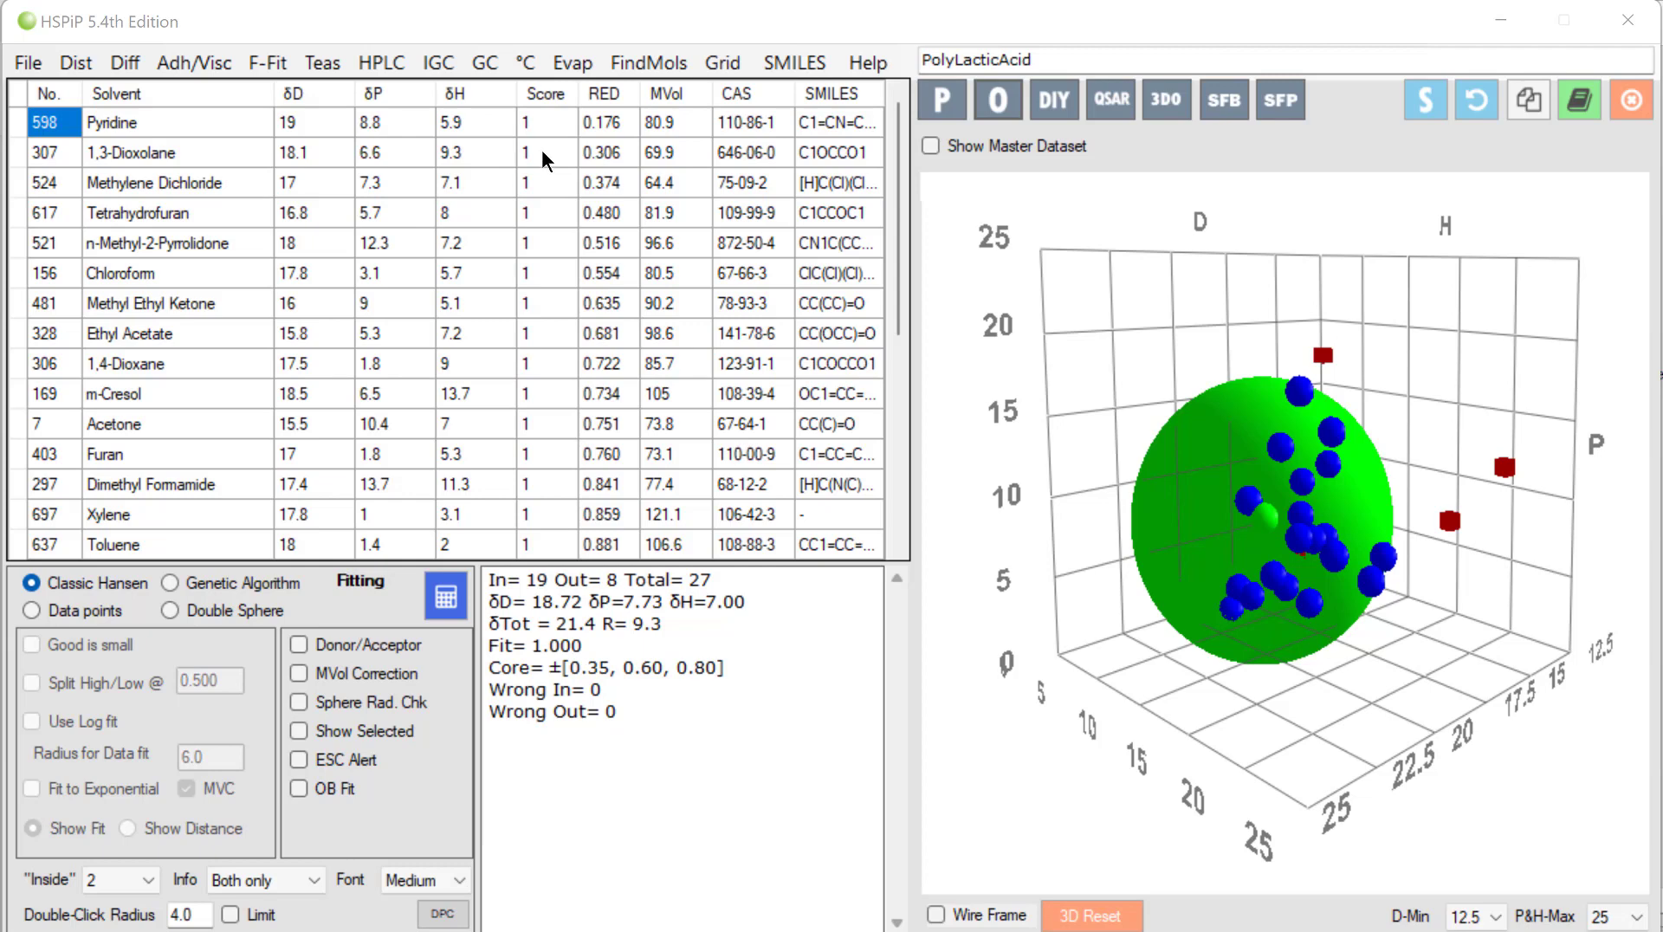
{"action": "mouse_move", "coordinate": [541, 197]}
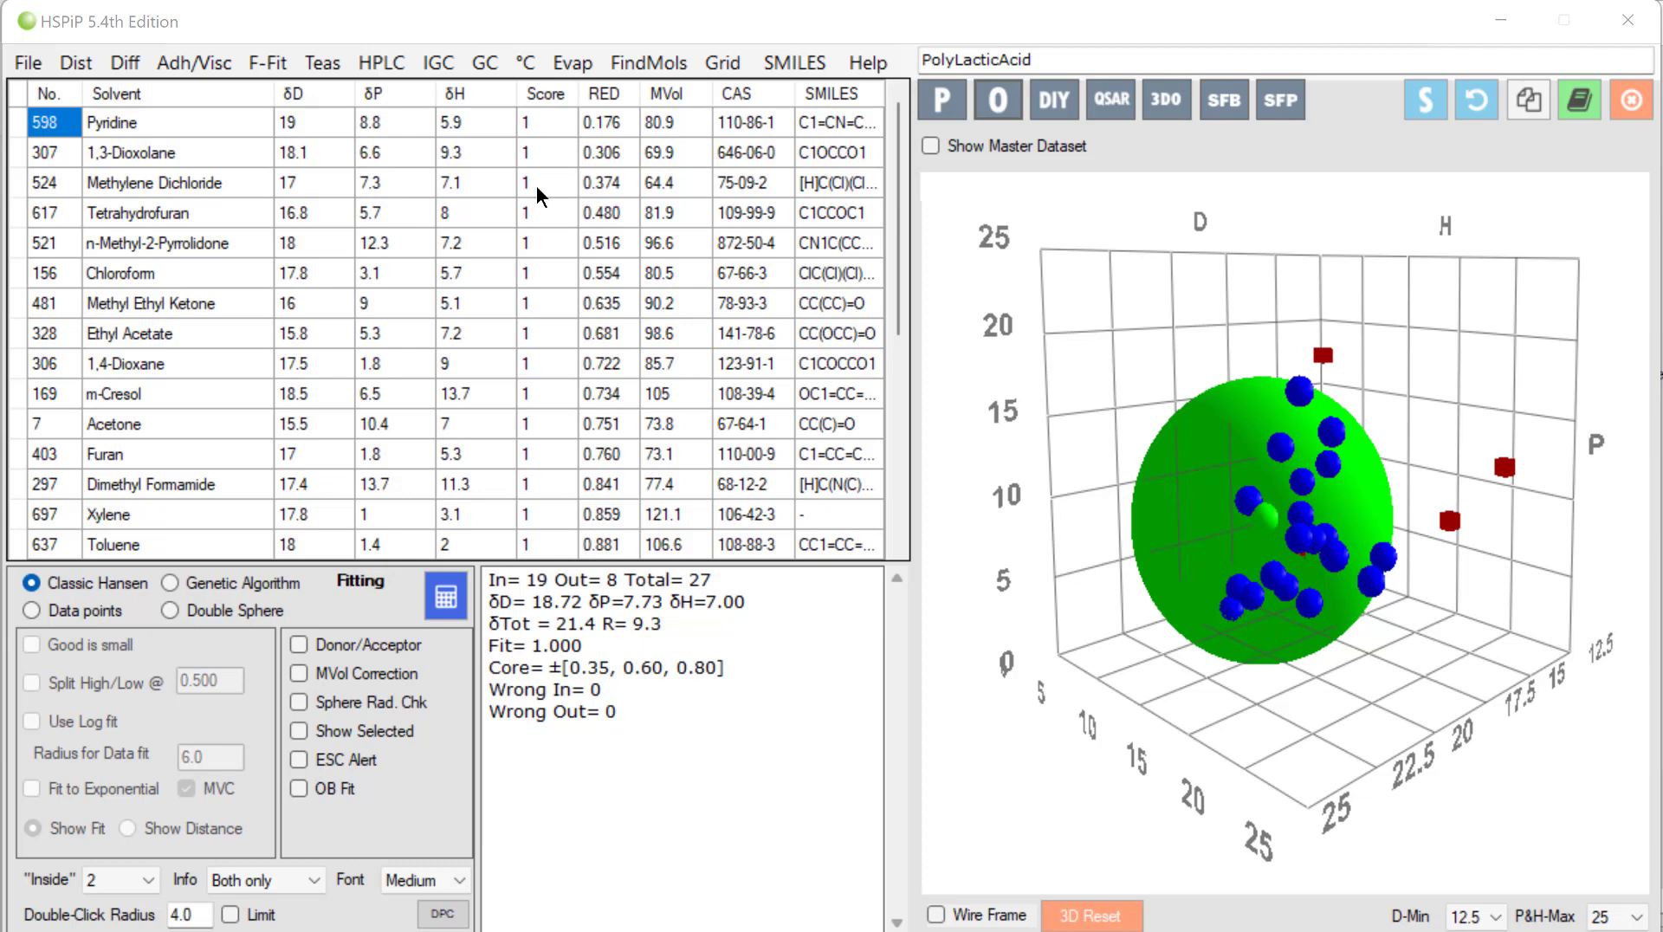
{"action": "mouse_move", "coordinate": [885, 170]}
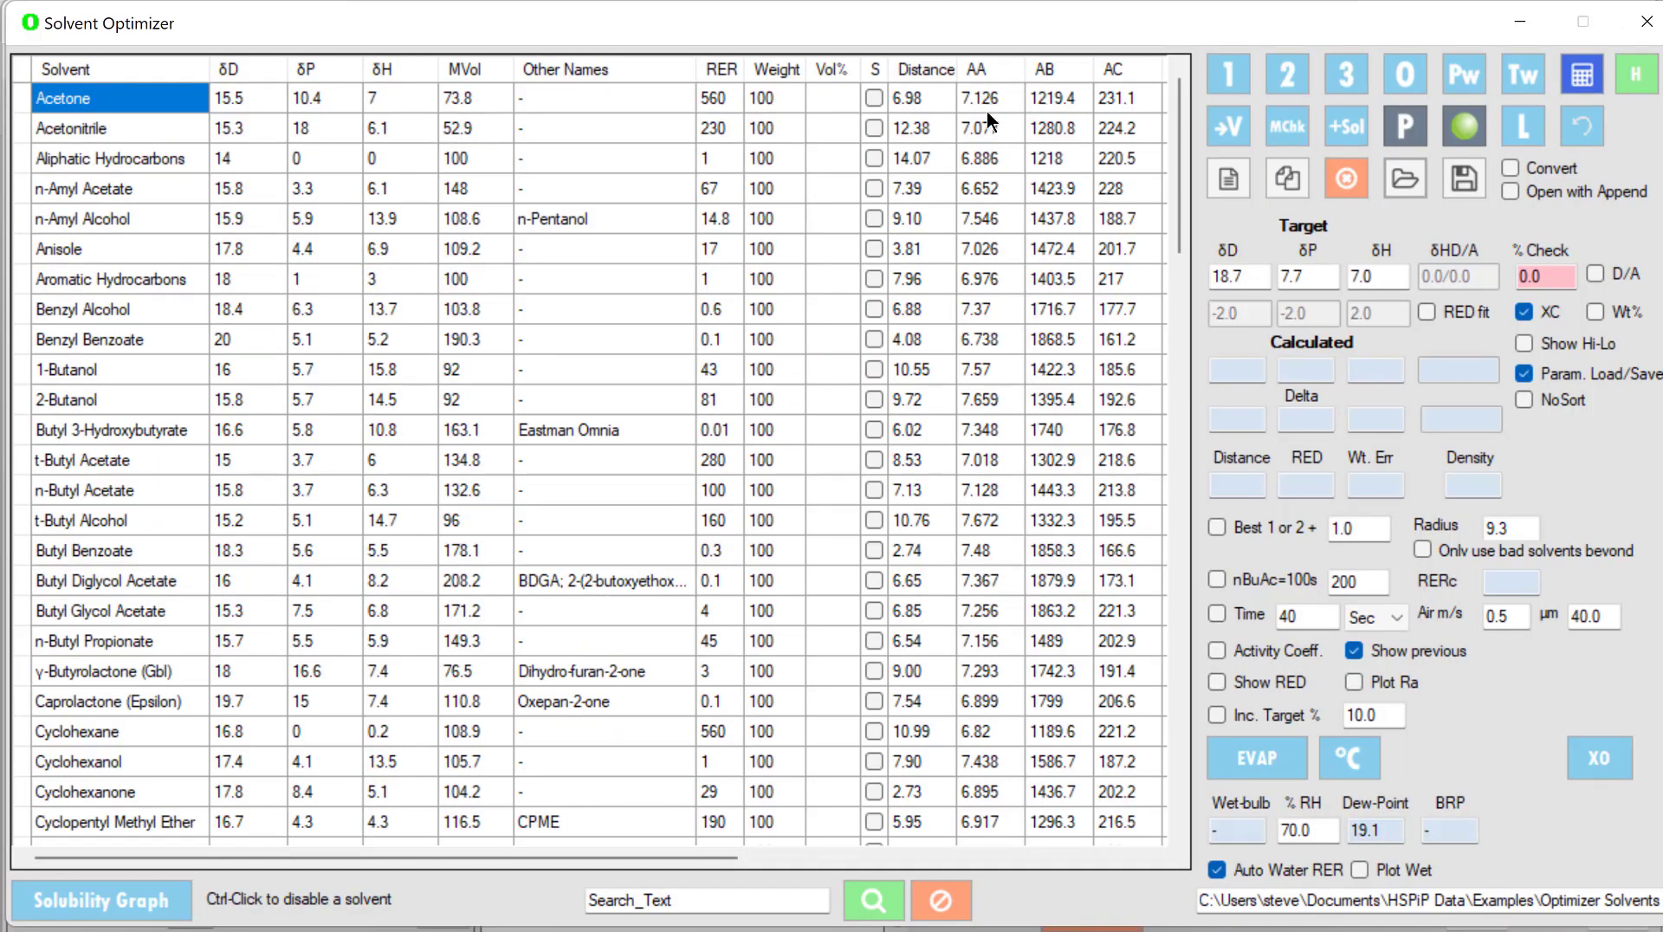
{"action": "mouse_move", "coordinate": [1260, 281]}
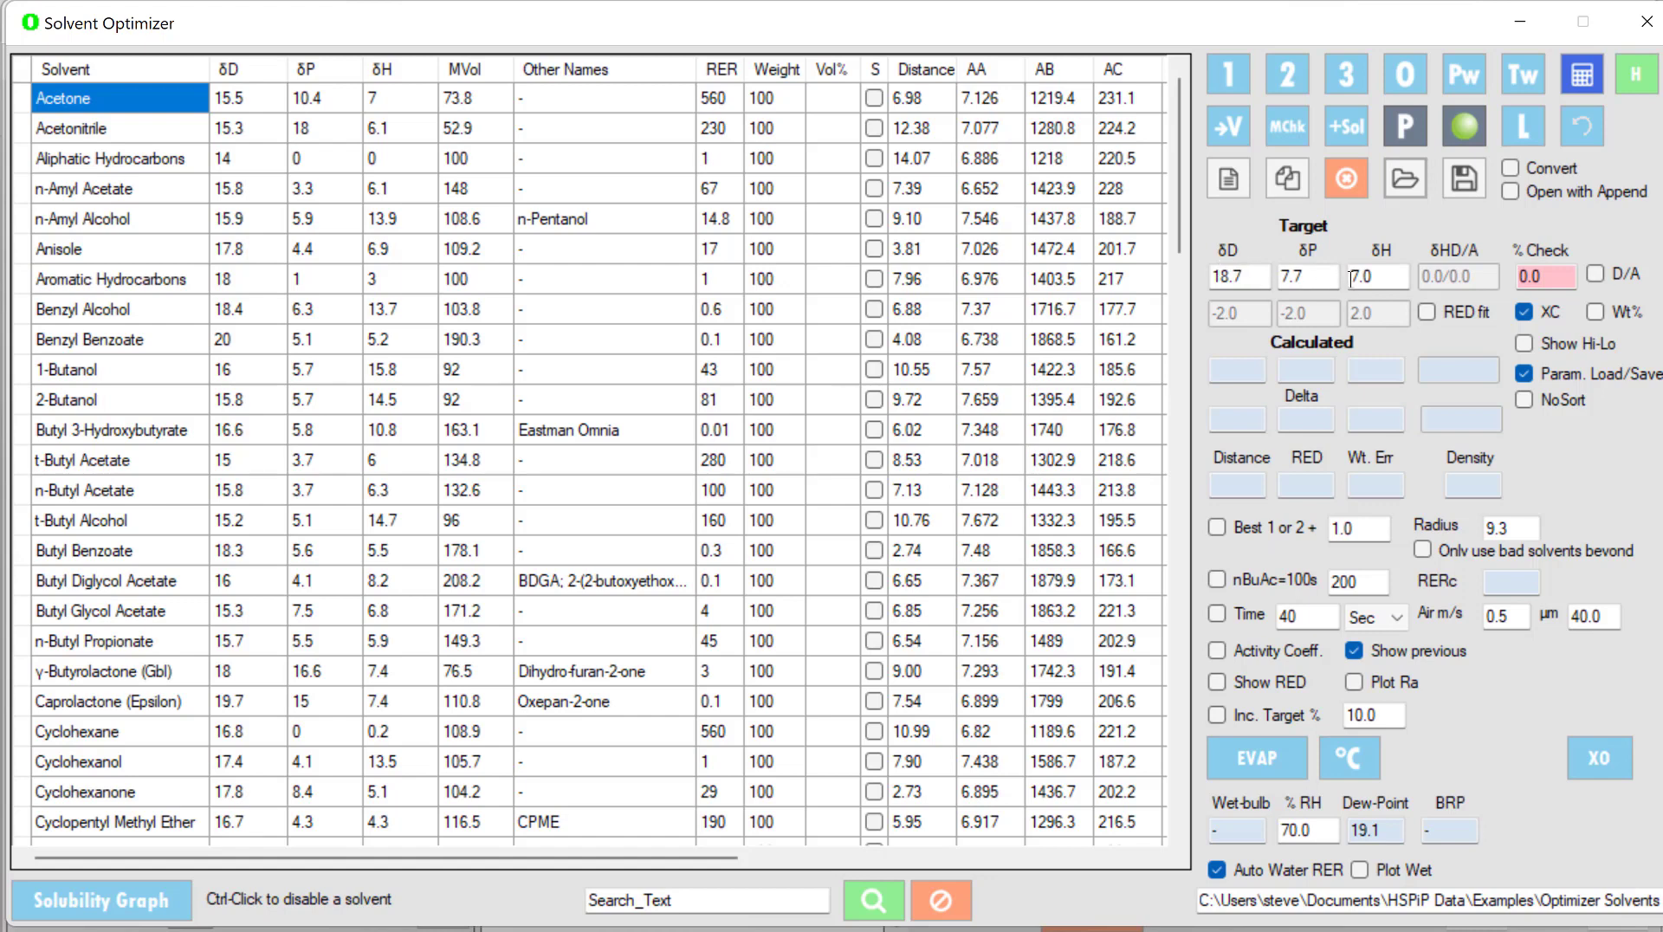
- Sort the solvent table by ascending distance, putting Dimethyl Isosorbide first, and review RER and far columns
{"action": "left_click", "coordinate": [1238, 276]}
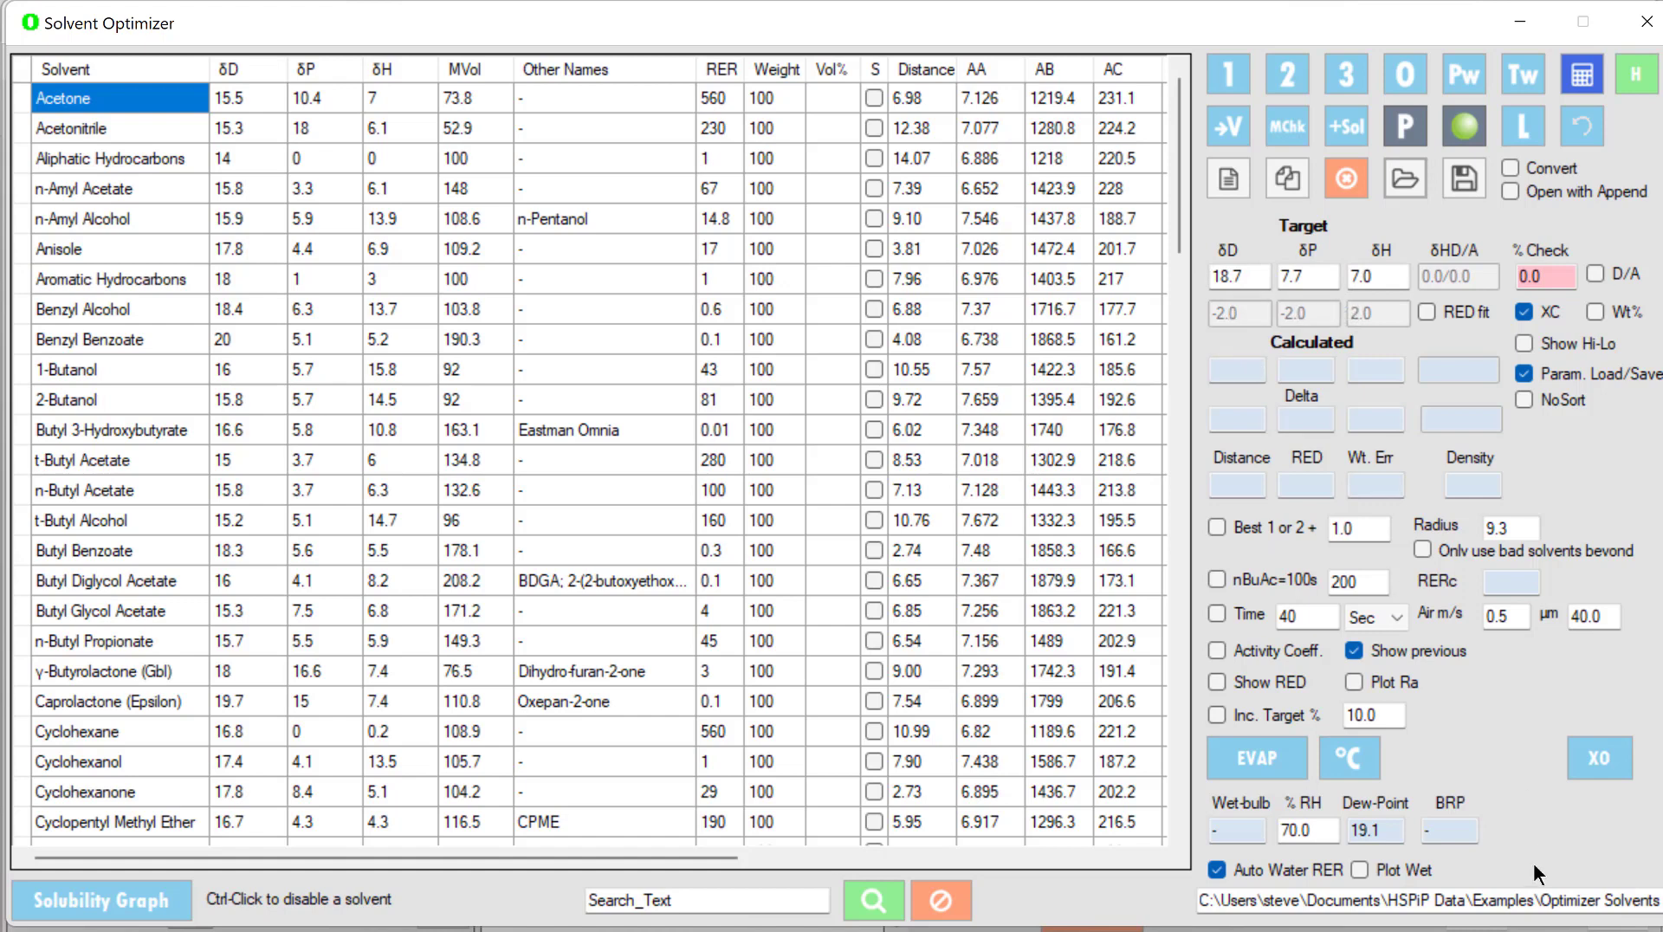
{"action": "mouse_move", "coordinate": [684, 548]}
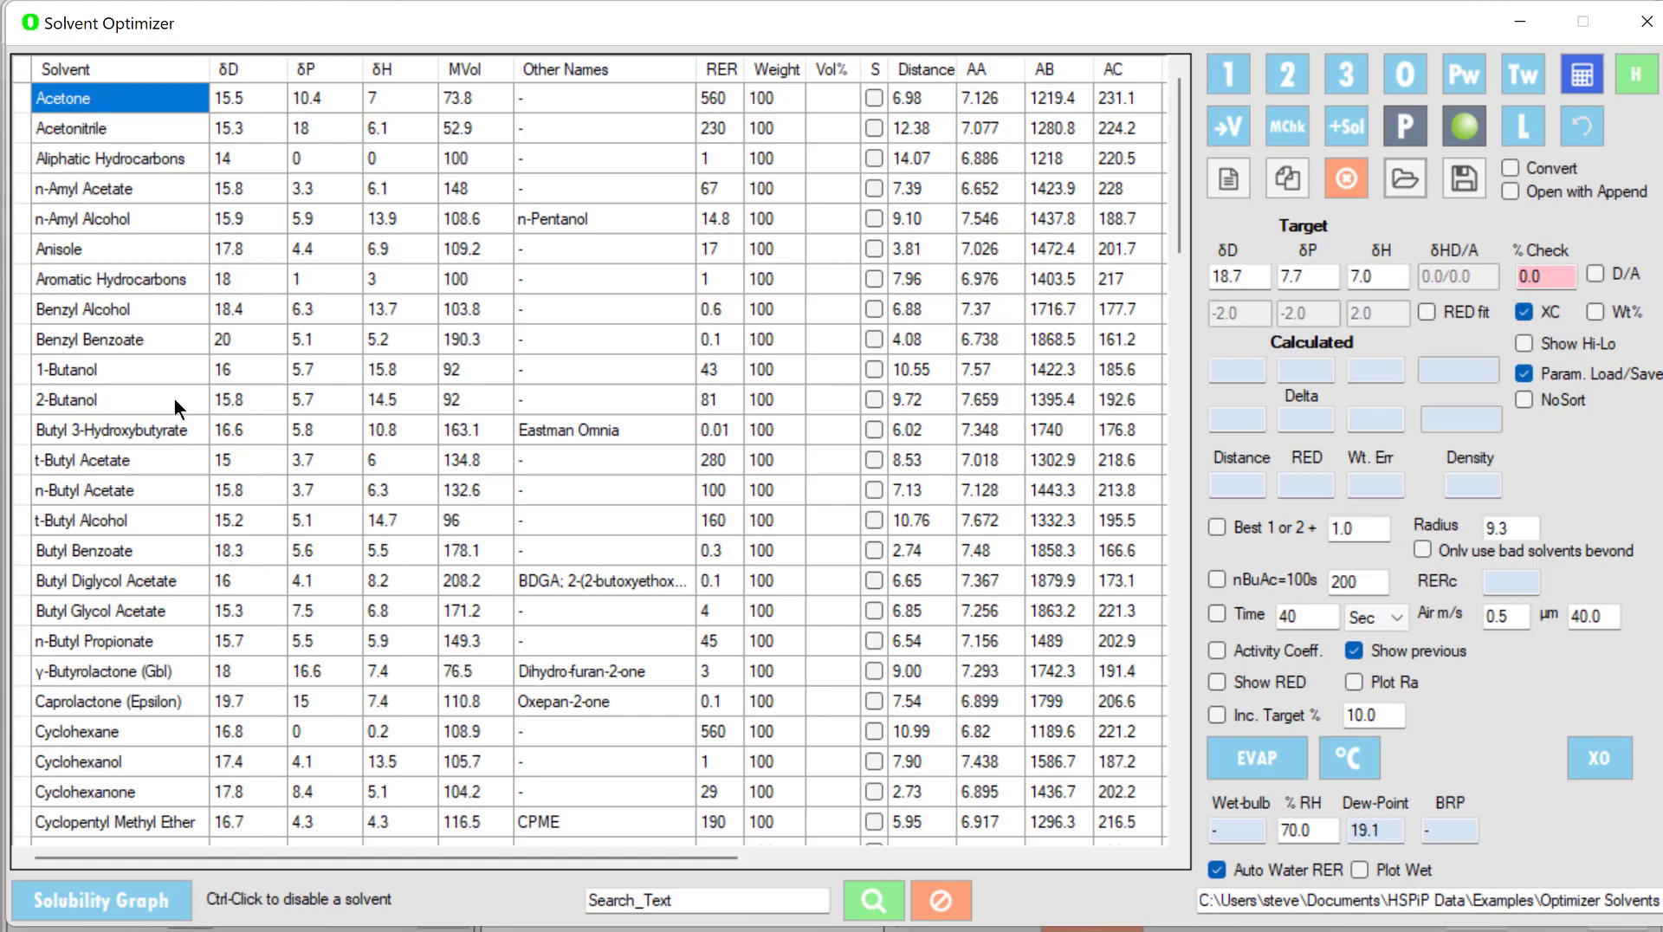
{"action": "mouse_move", "coordinate": [231, 101]}
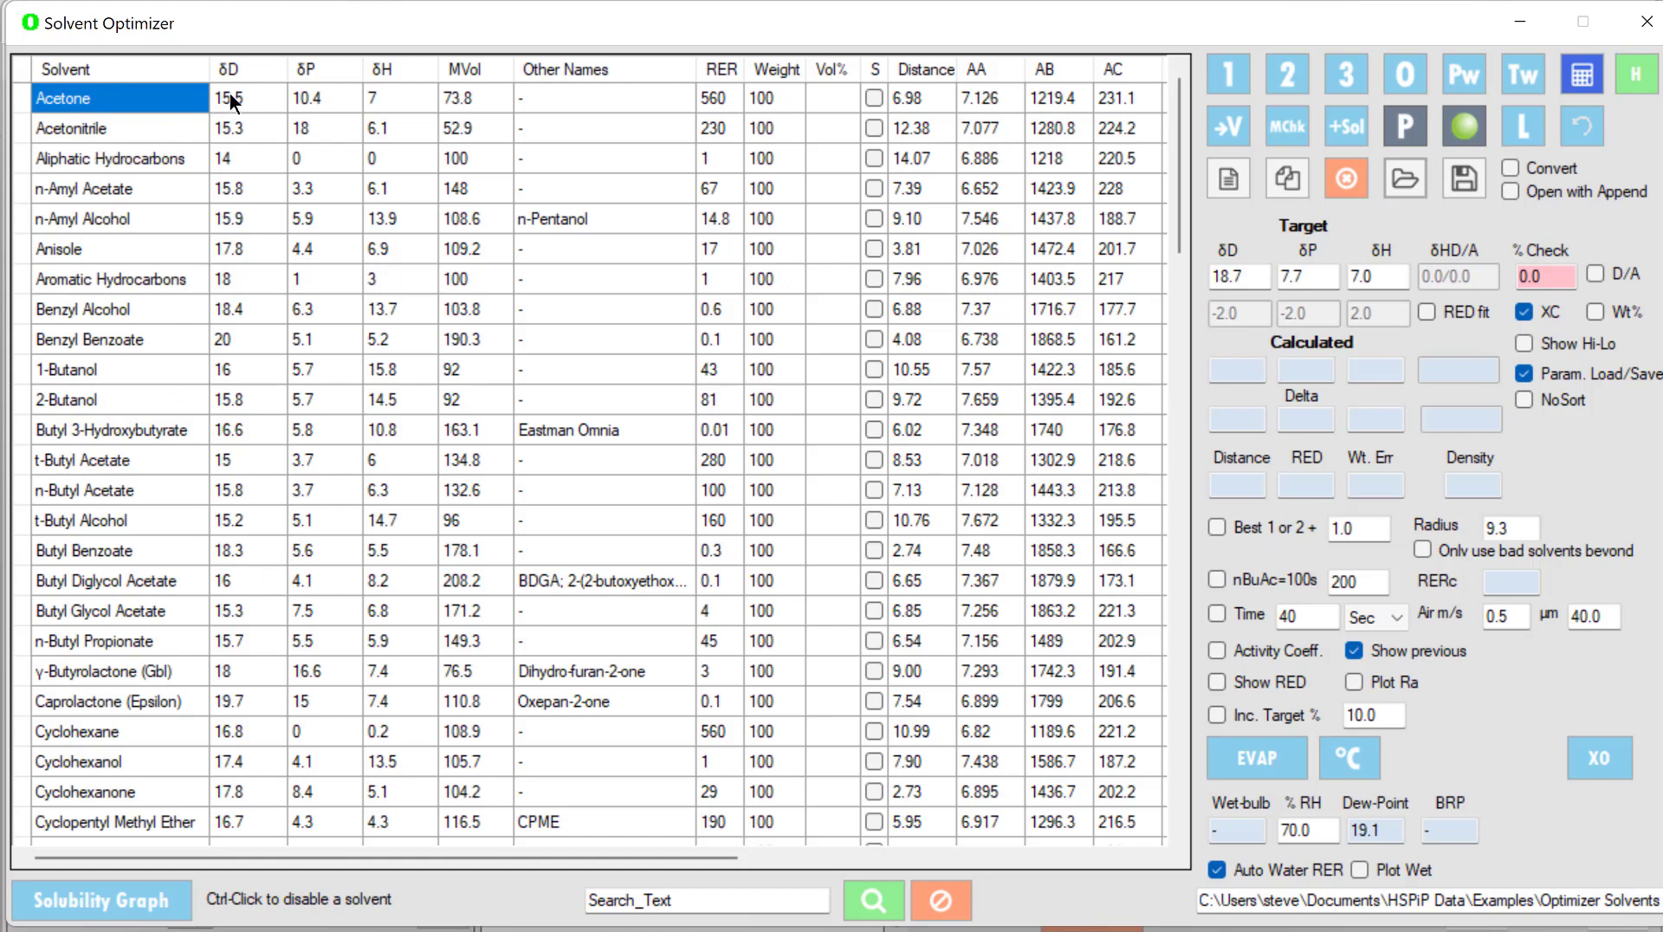
{"action": "mouse_move", "coordinate": [476, 114]}
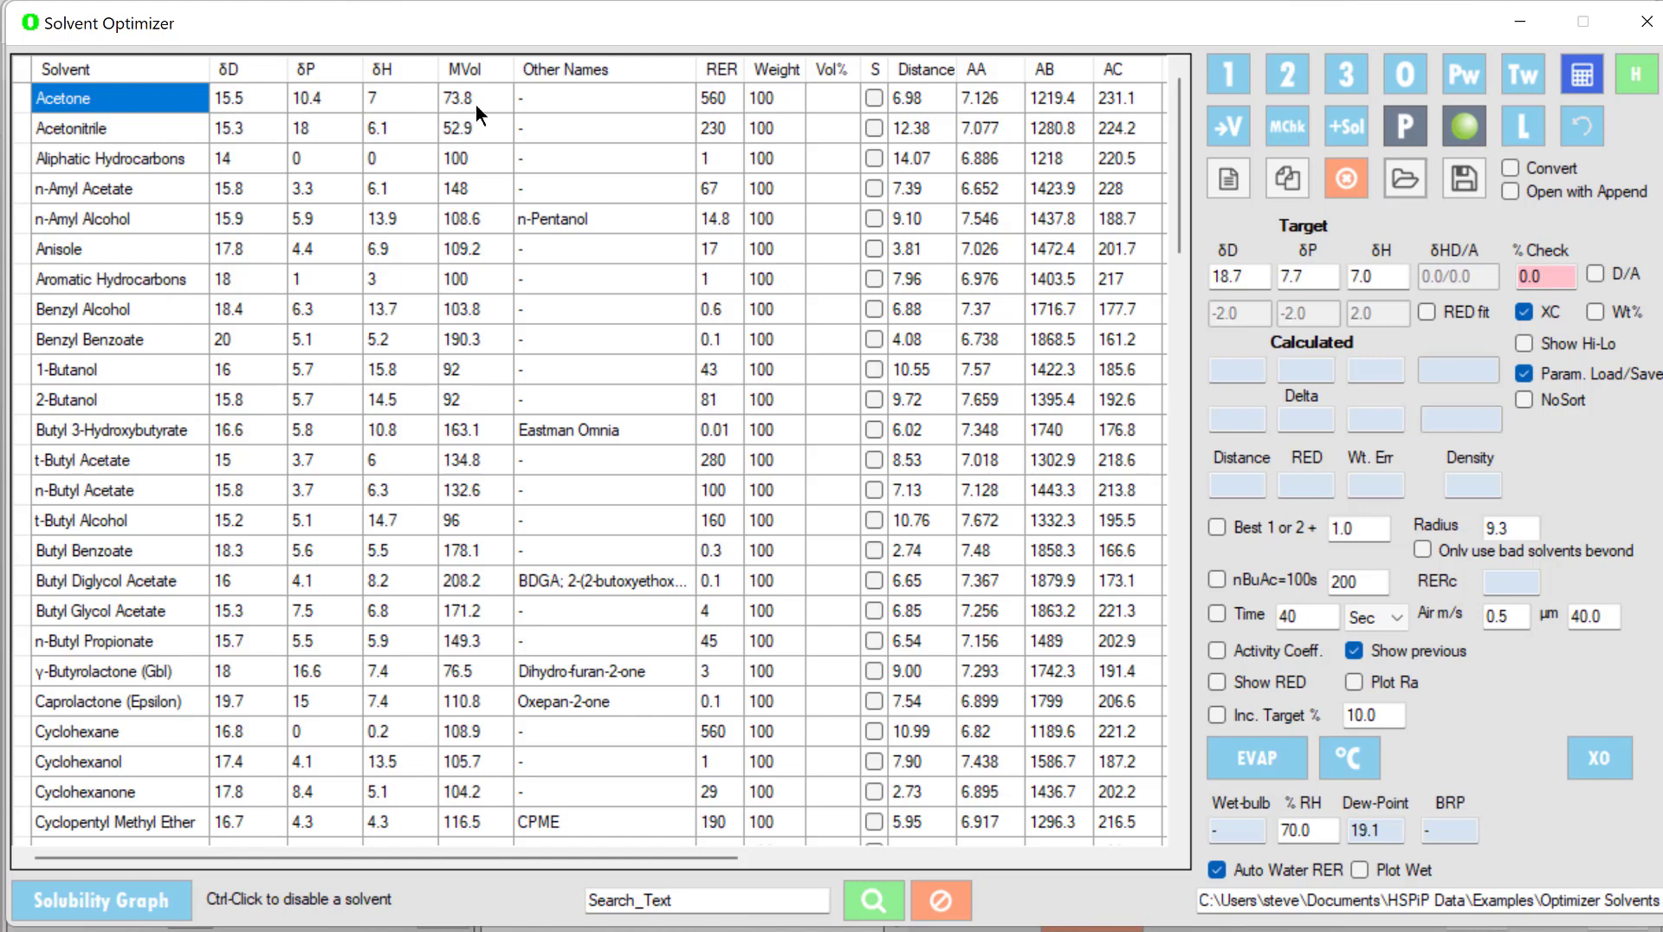
{"action": "mouse_move", "coordinate": [720, 110]}
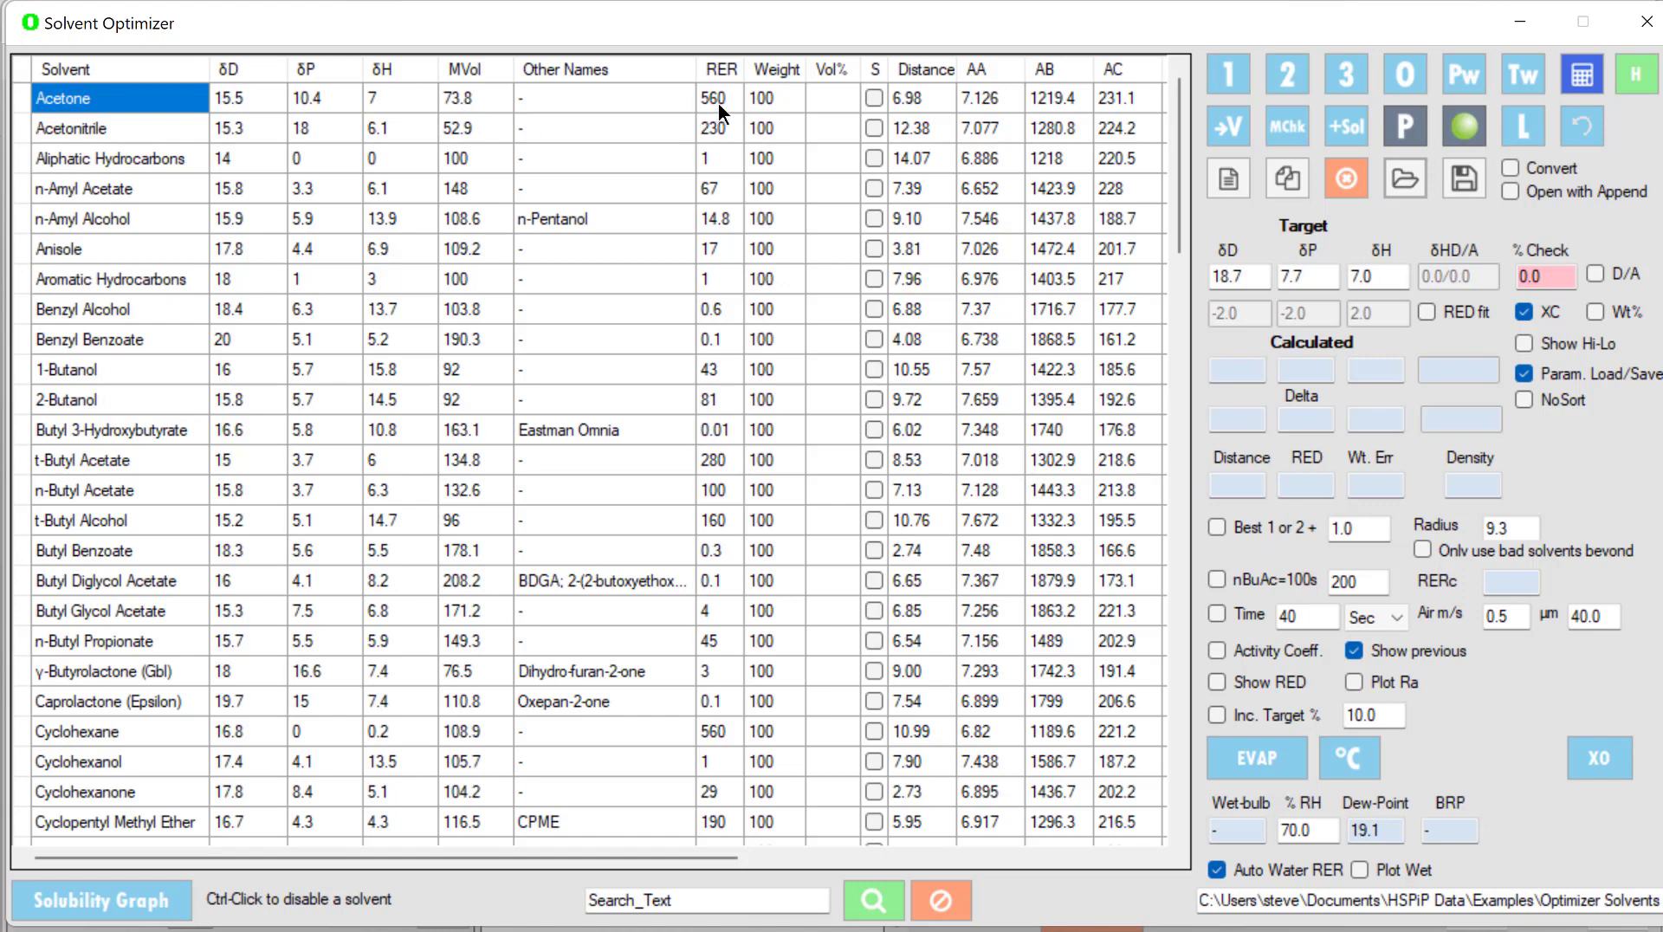
{"action": "mouse_move", "coordinate": [1010, 130]}
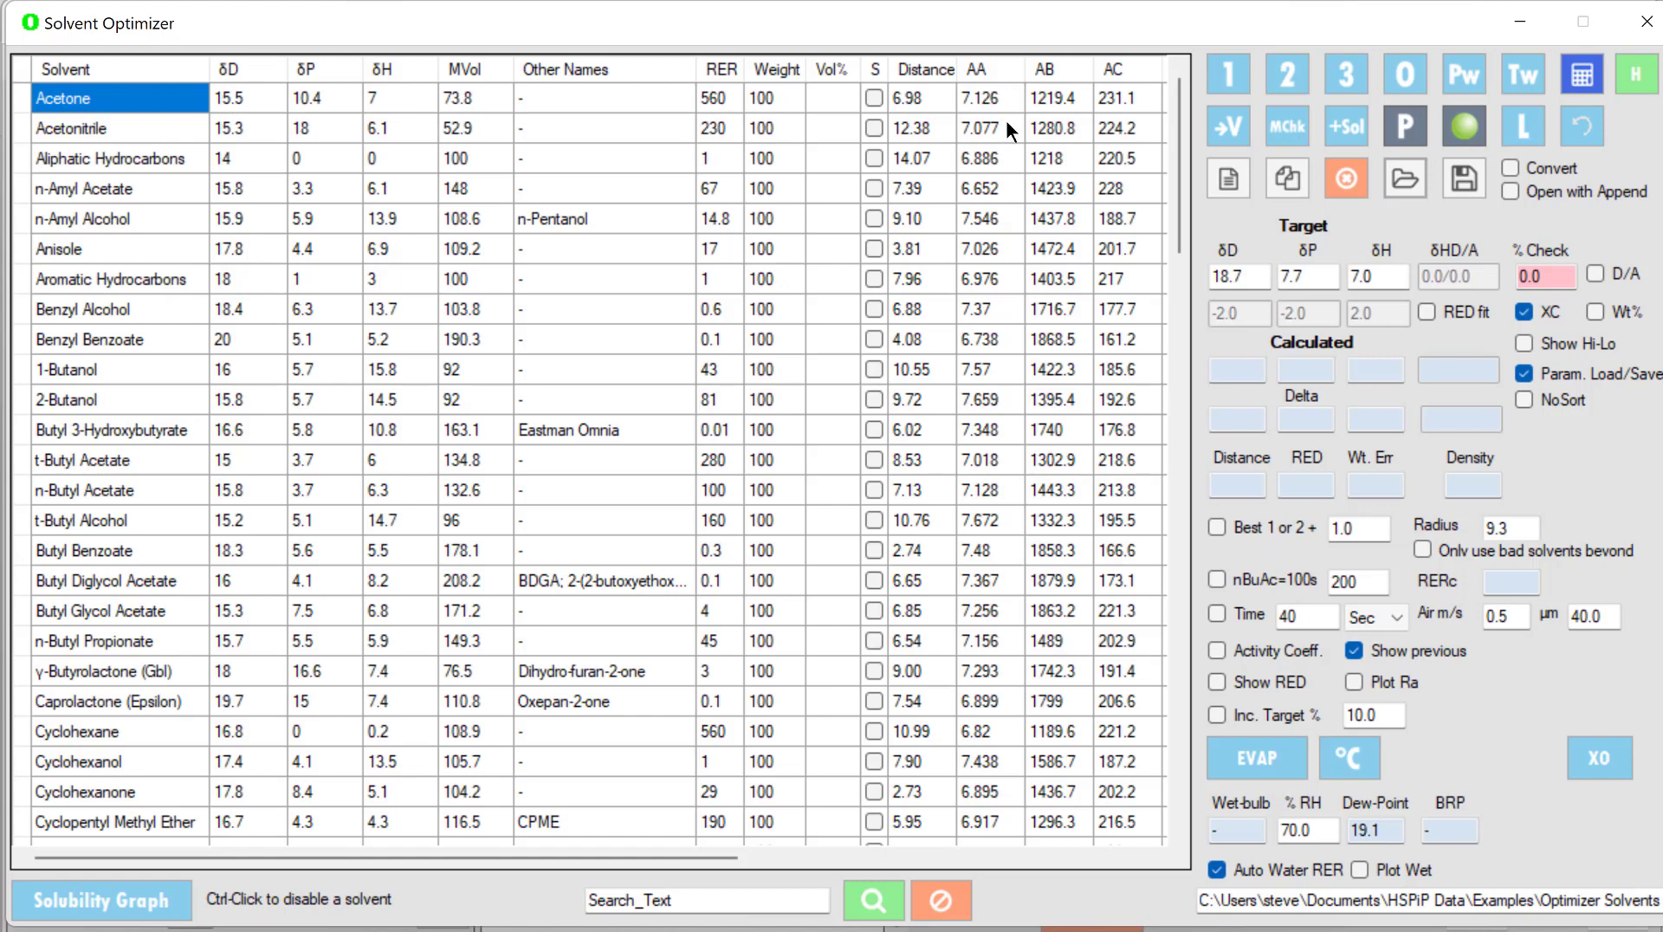
{"action": "scroll", "scroll_direction": "right", "scroll_amount": 3}
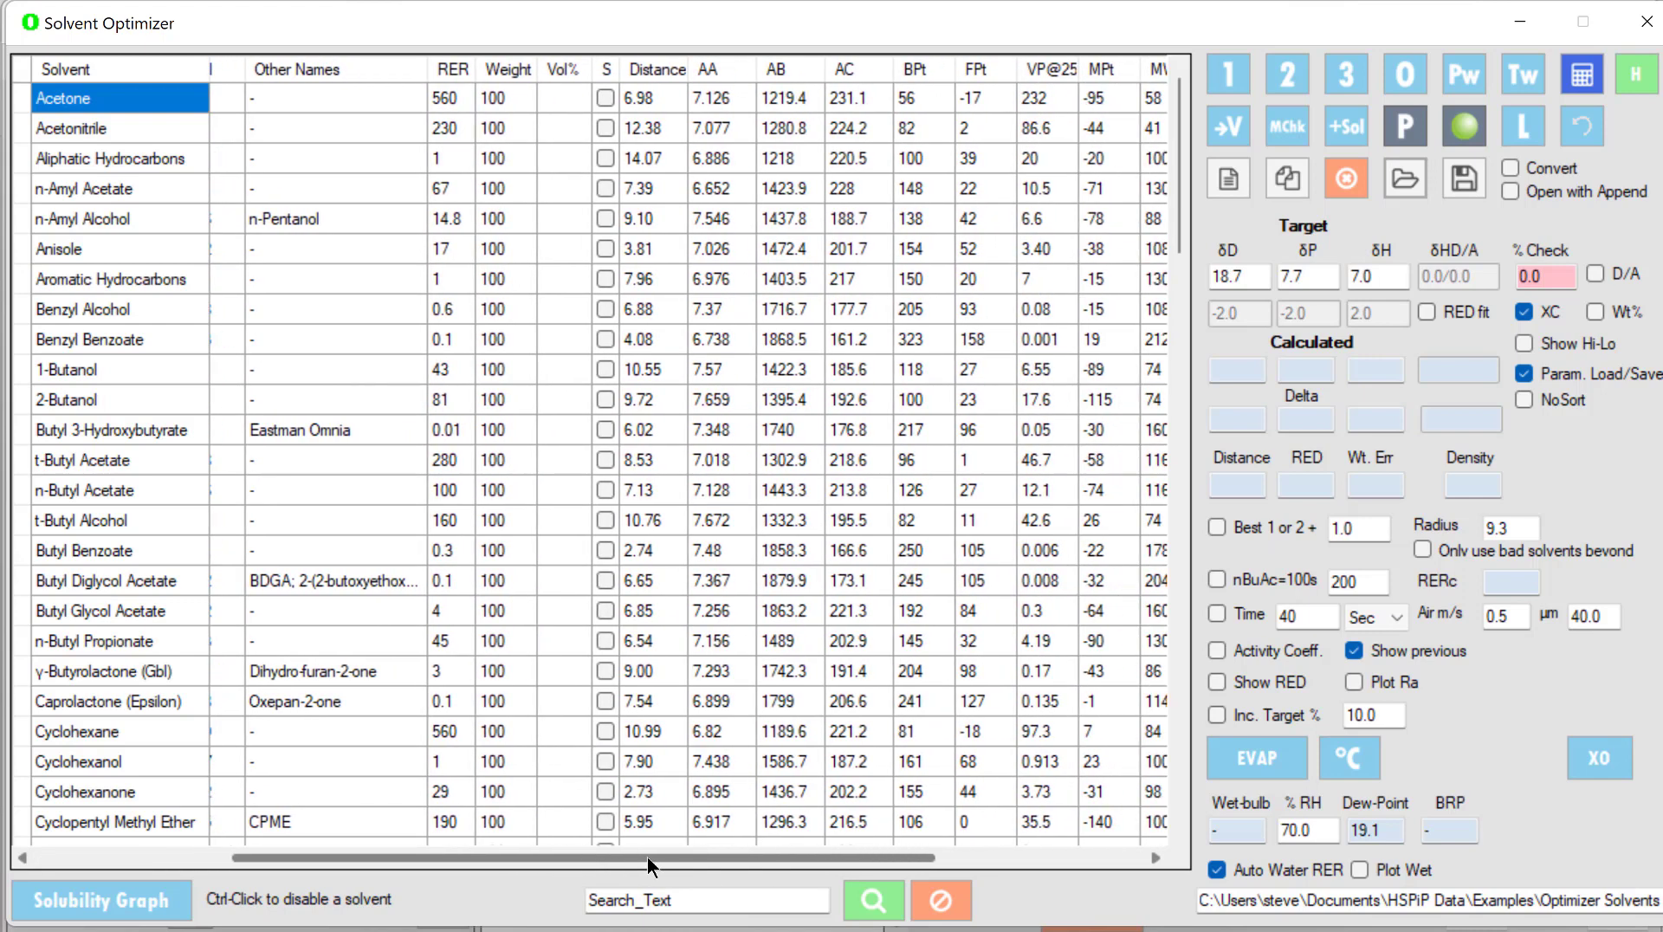
{"action": "scroll", "scroll_direction": "left", "scroll_amount": 3}
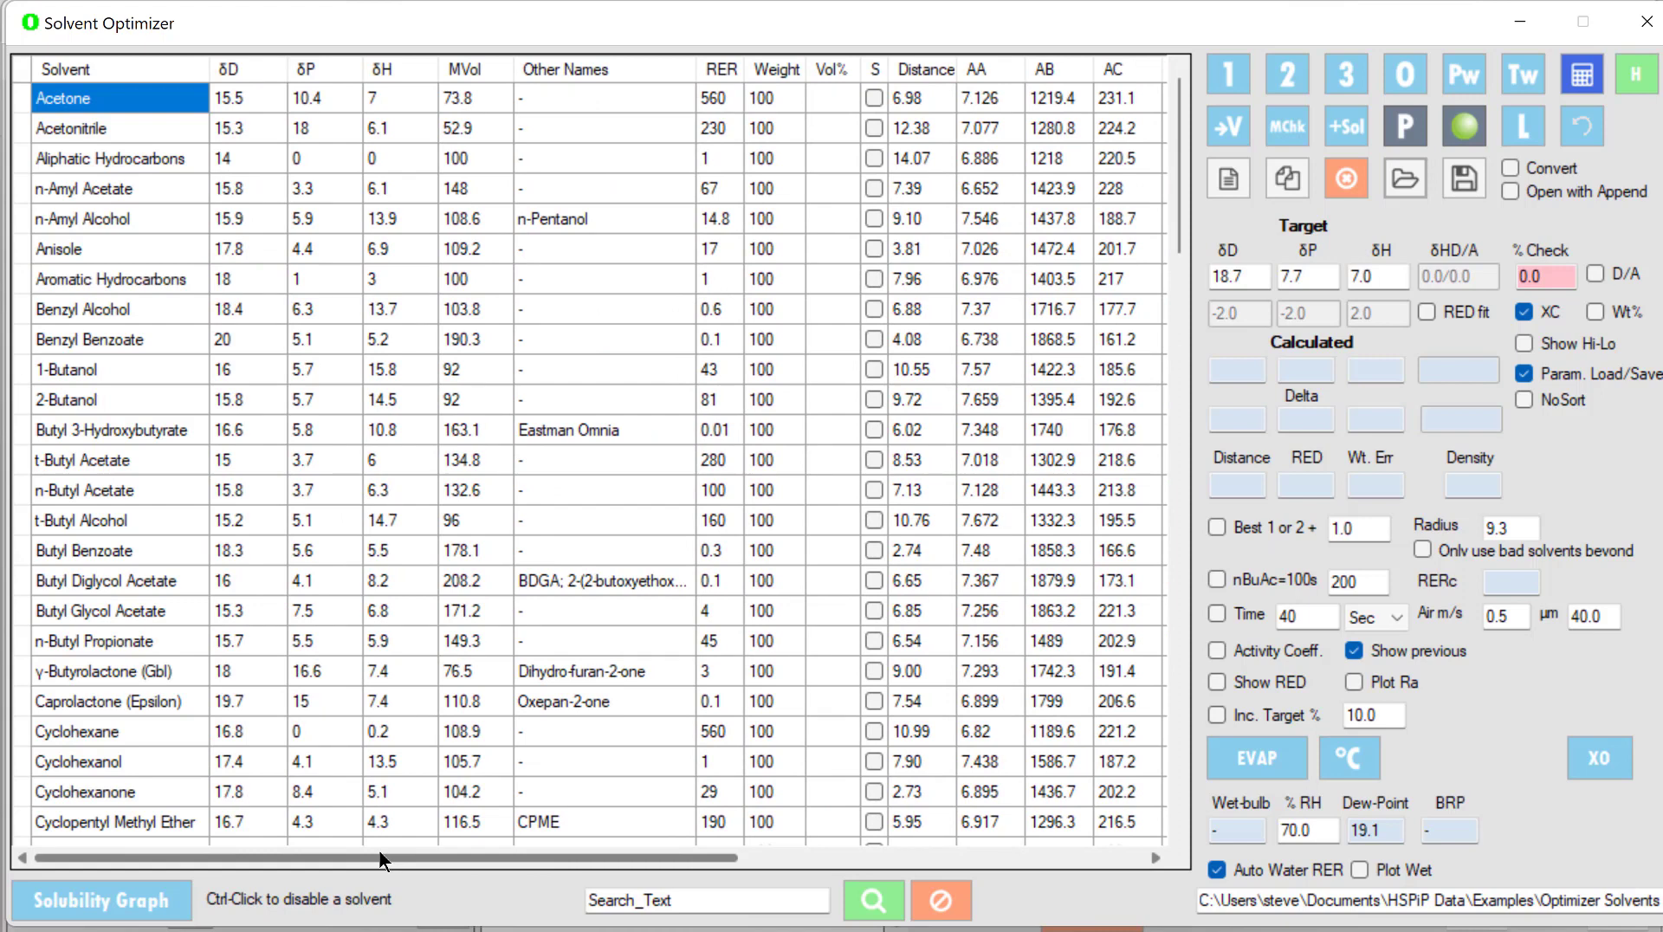
{"action": "mouse_move", "coordinate": [888, 209]}
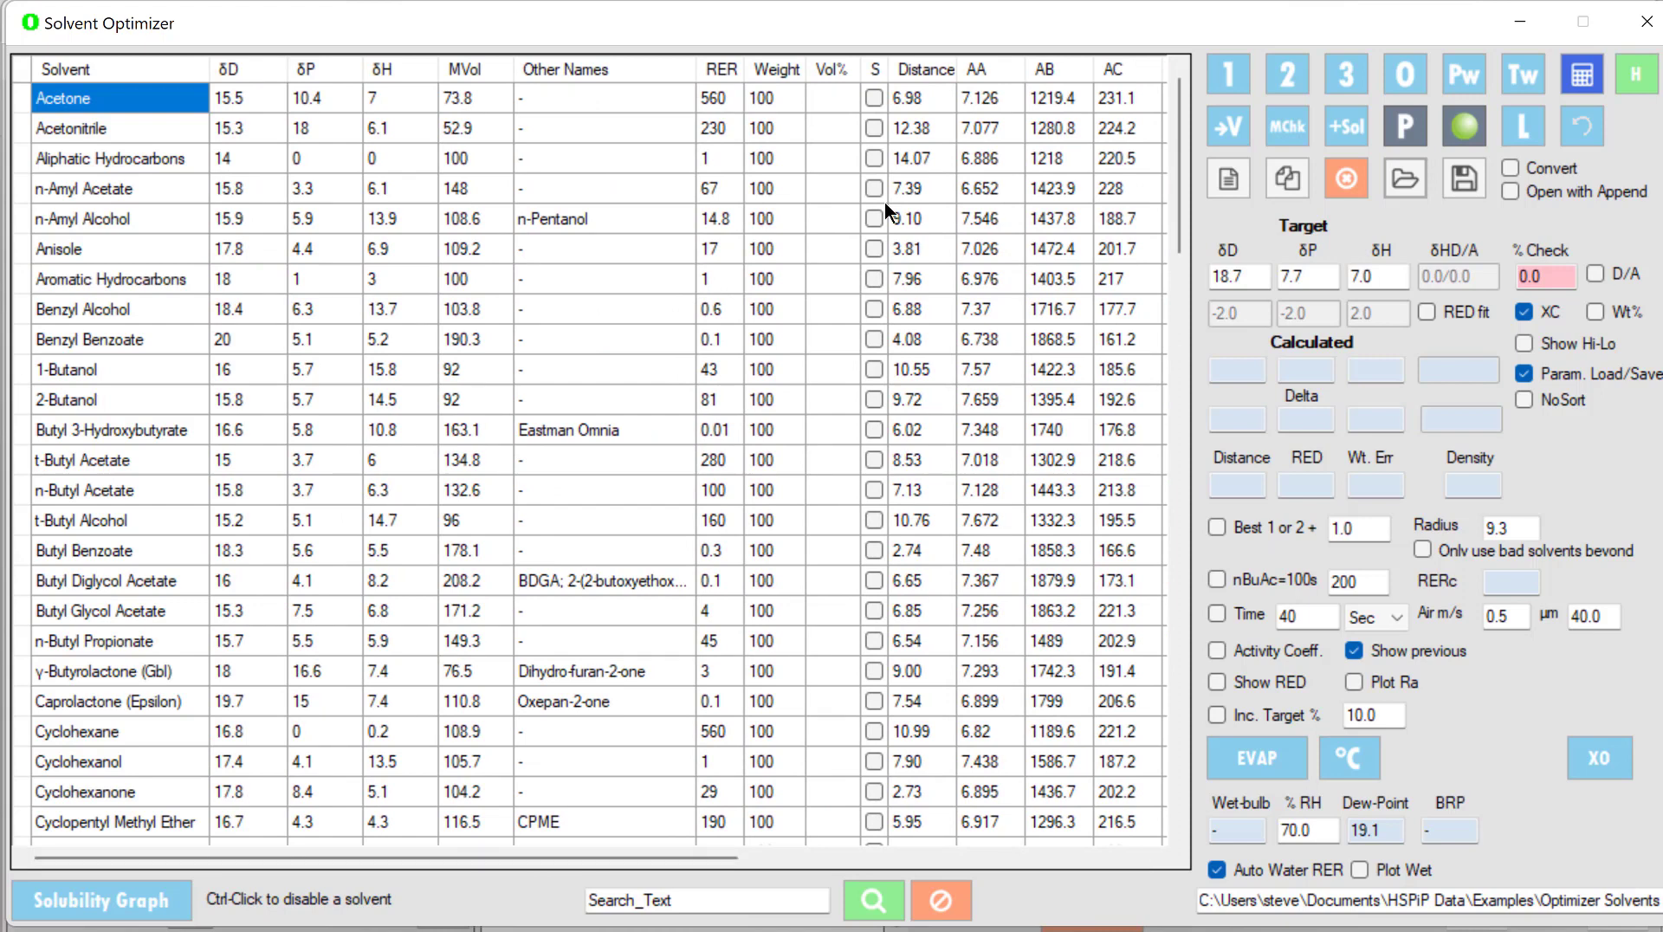
{"action": "mouse_move", "coordinate": [907, 106]}
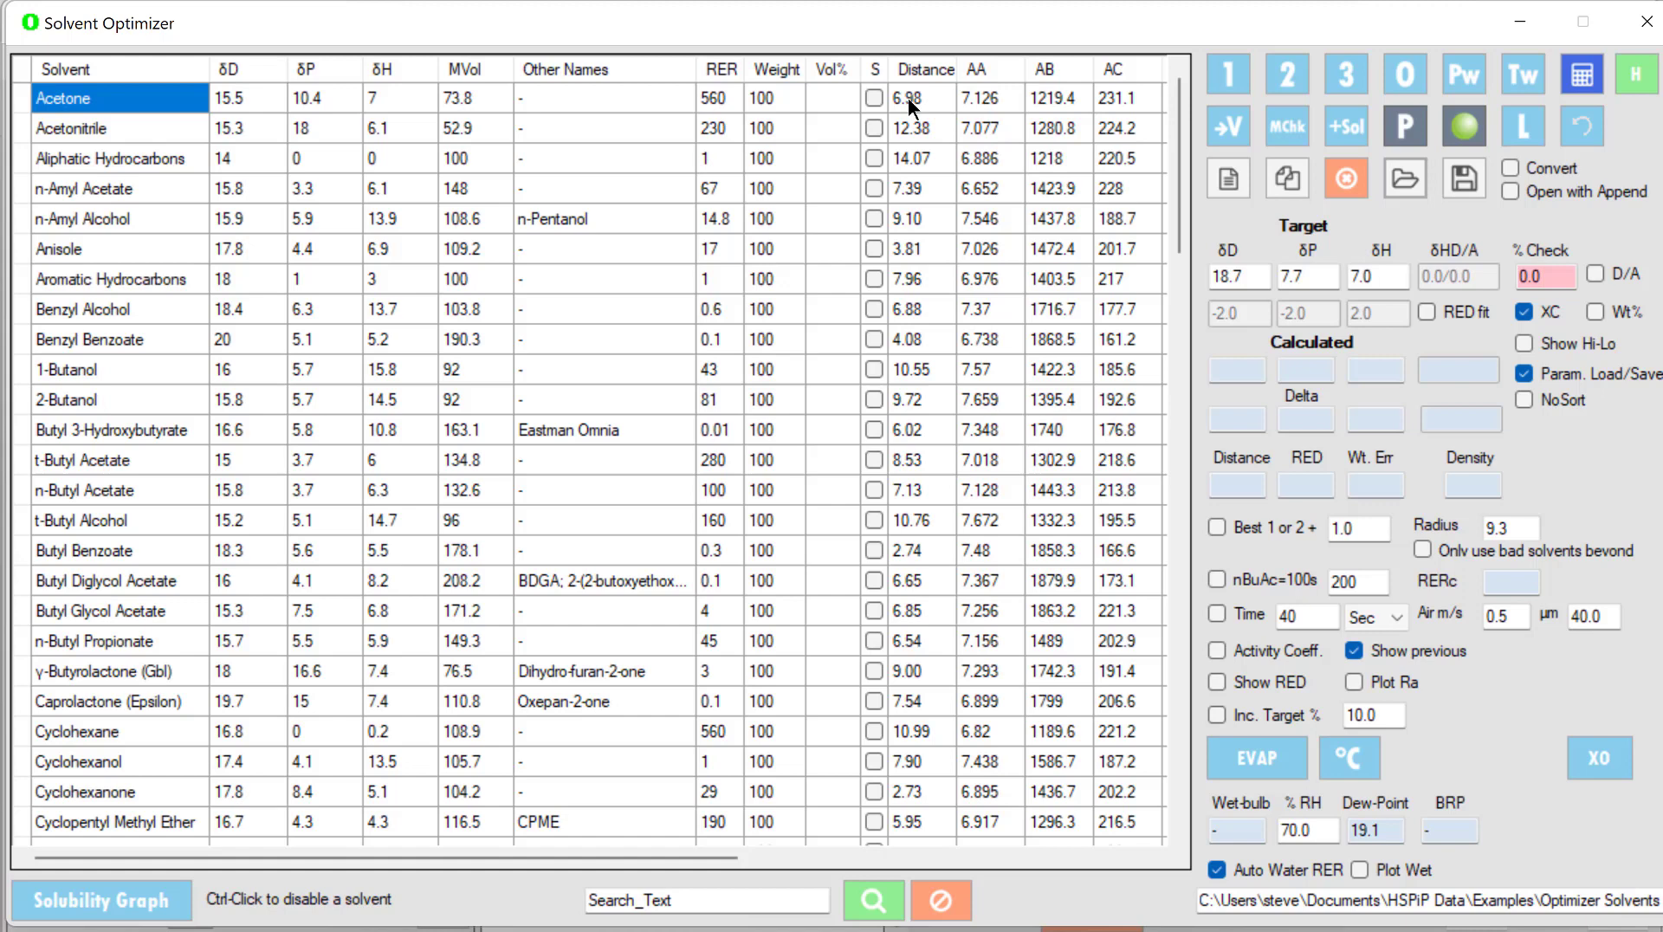
{"action": "left_click", "coordinate": [924, 69]}
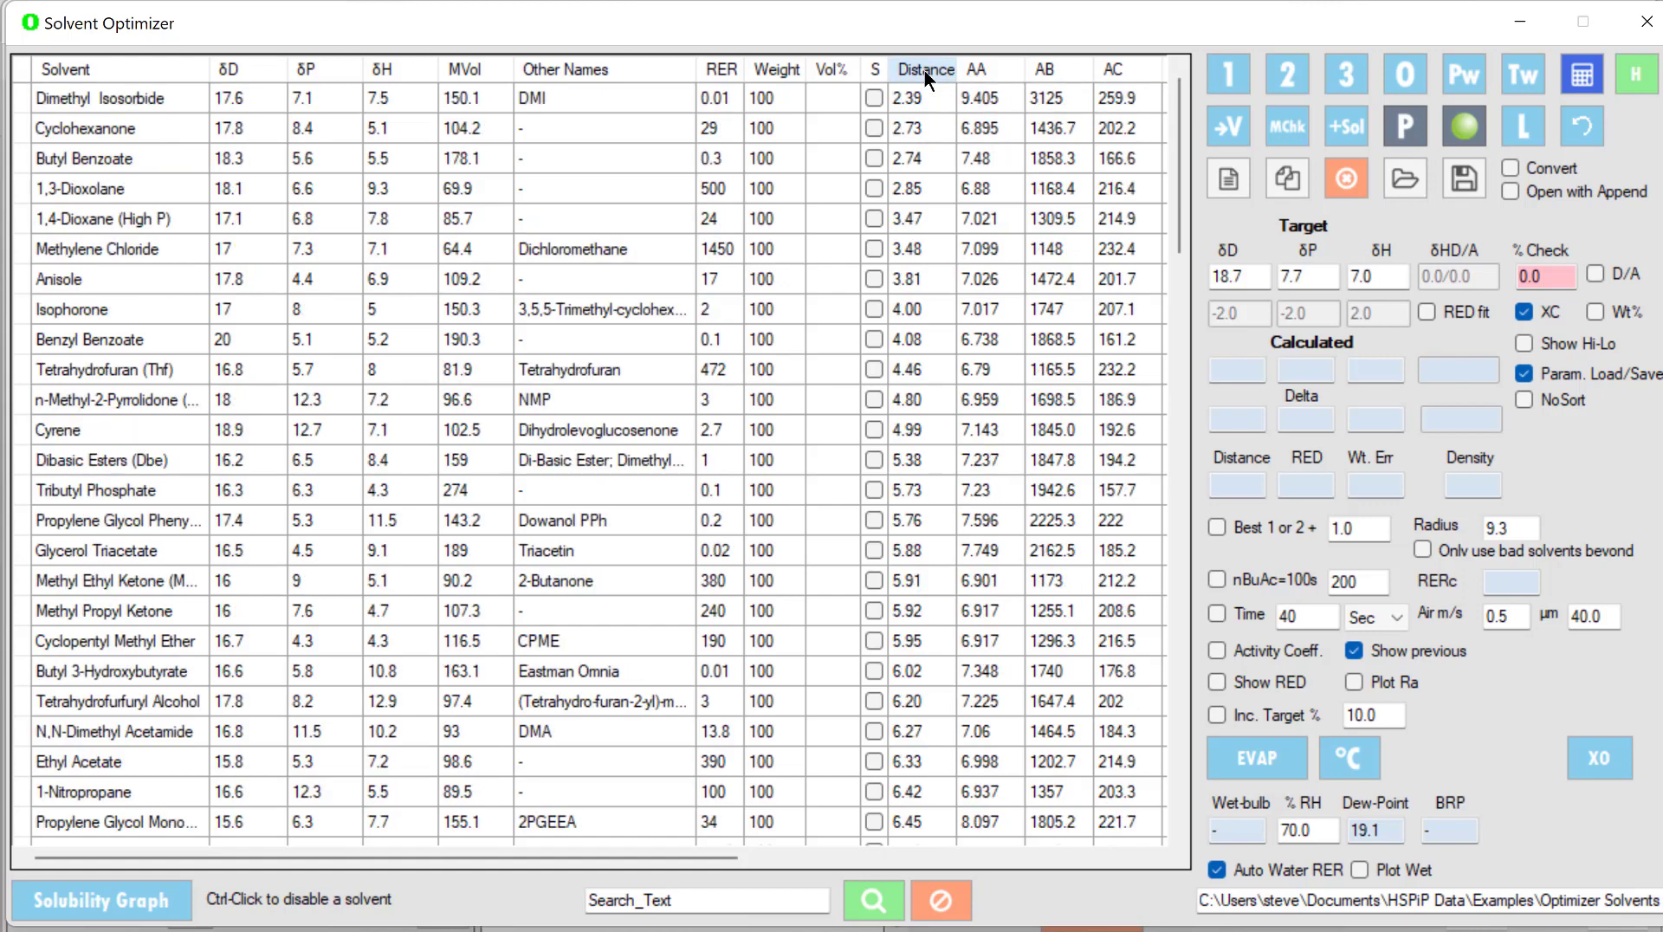
{"action": "mouse_move", "coordinate": [122, 107]}
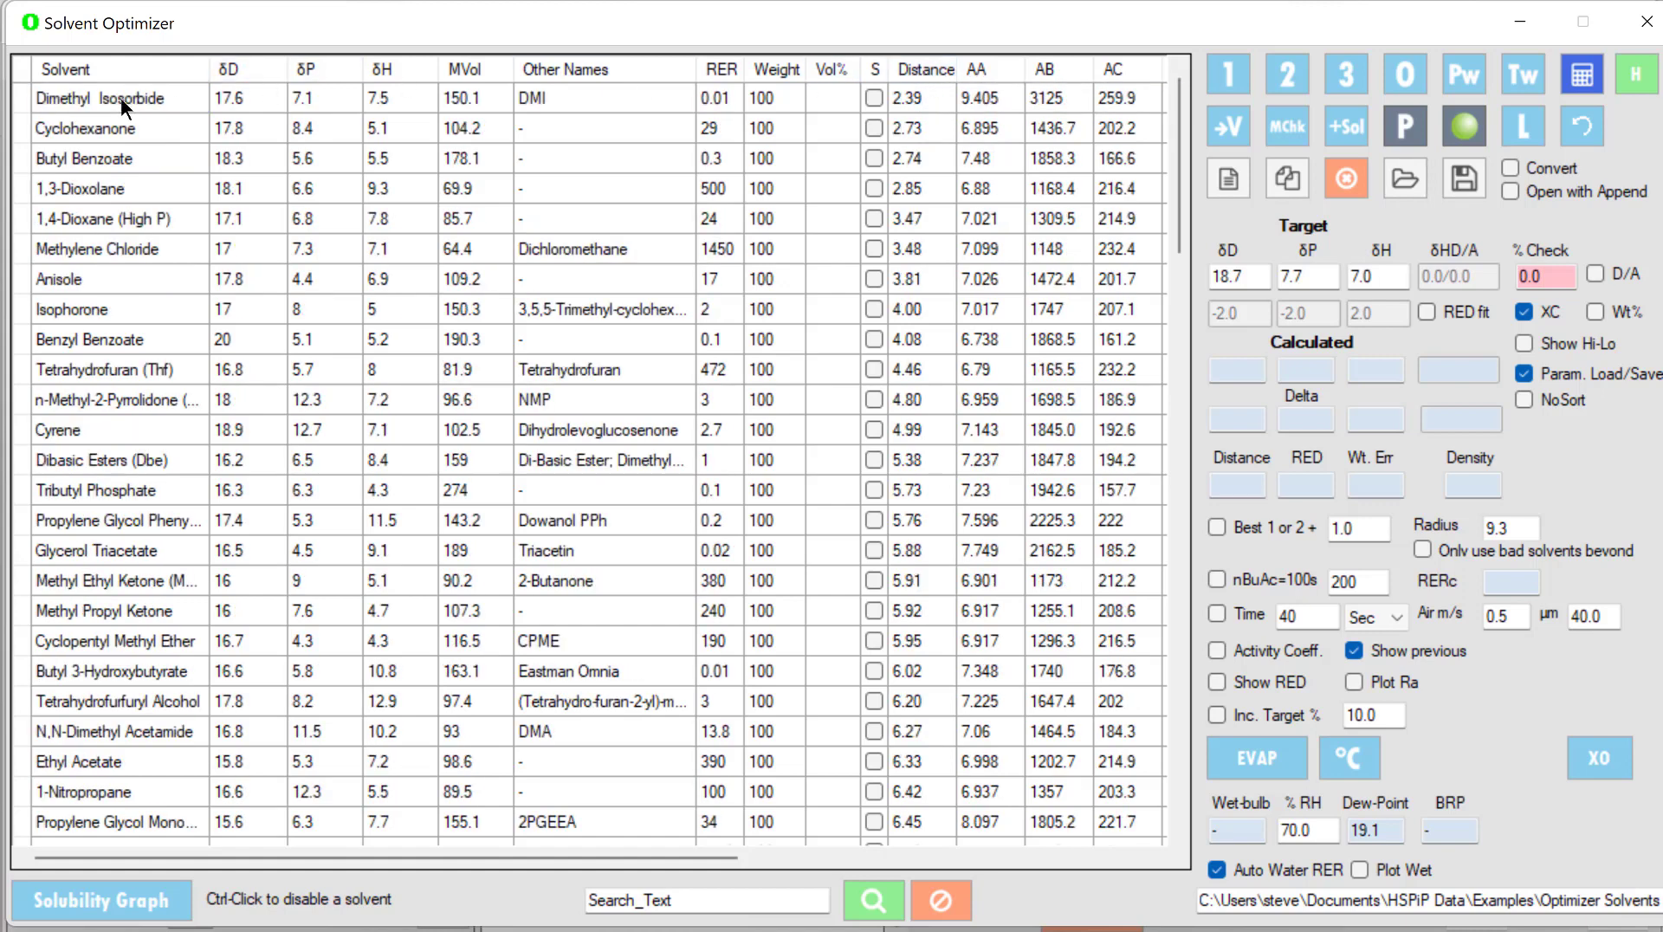
{"action": "mouse_move", "coordinate": [914, 156]}
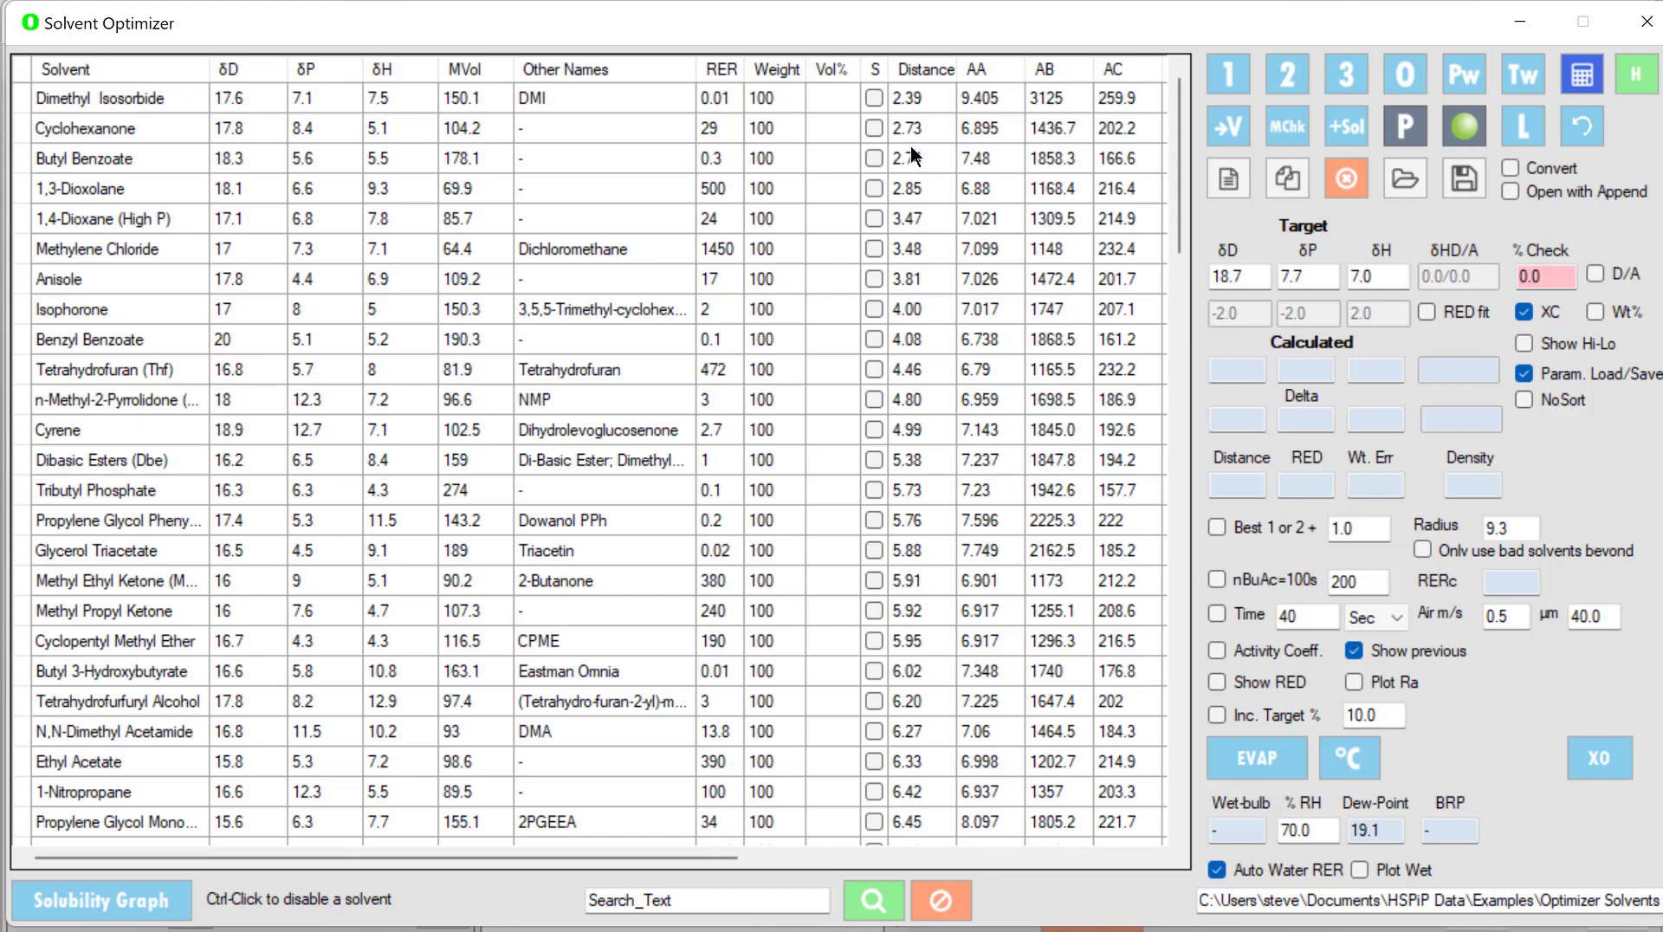
{"action": "mouse_move", "coordinate": [939, 164]}
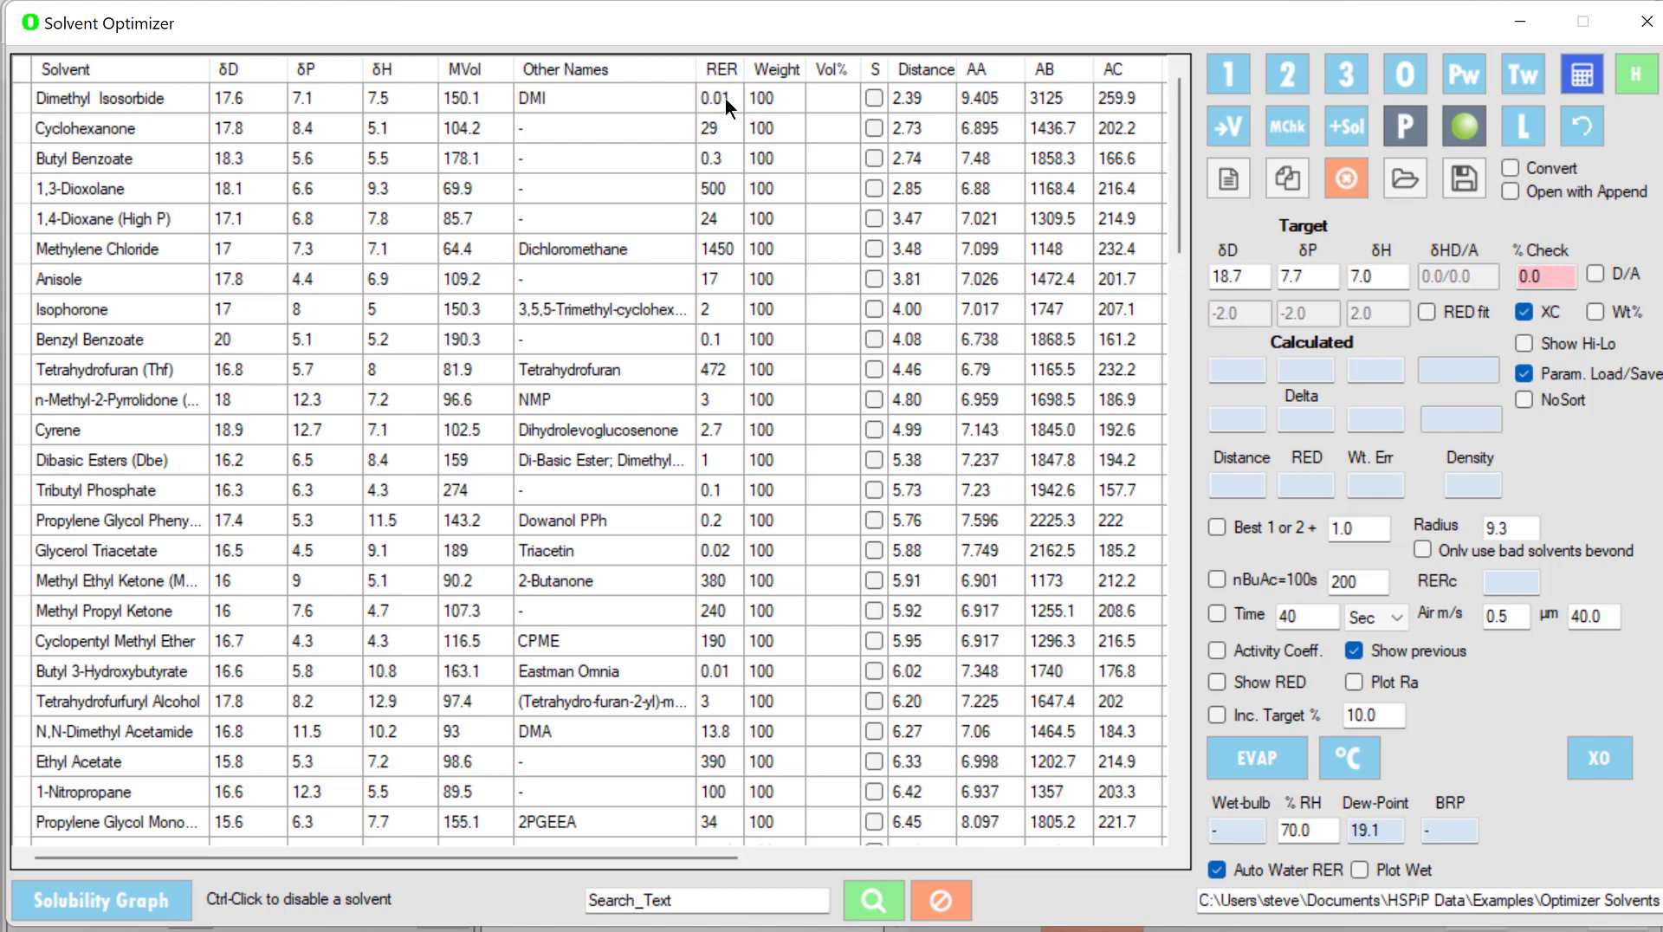
{"action": "mouse_move", "coordinate": [486, 137]}
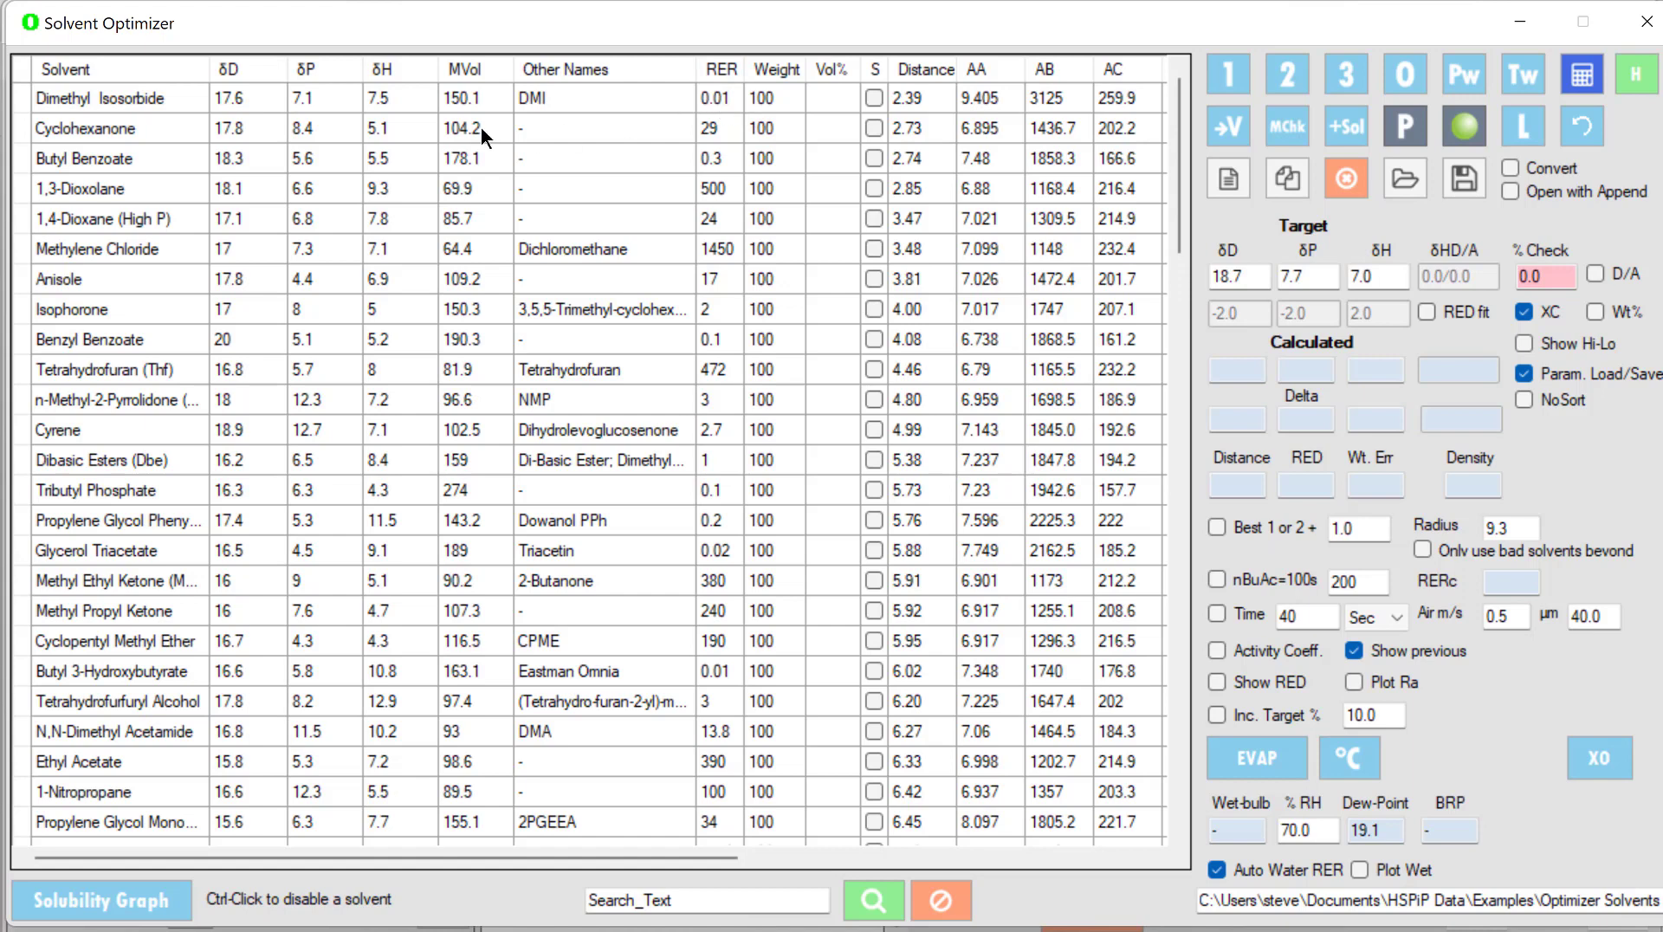
{"action": "mouse_move", "coordinate": [718, 143]}
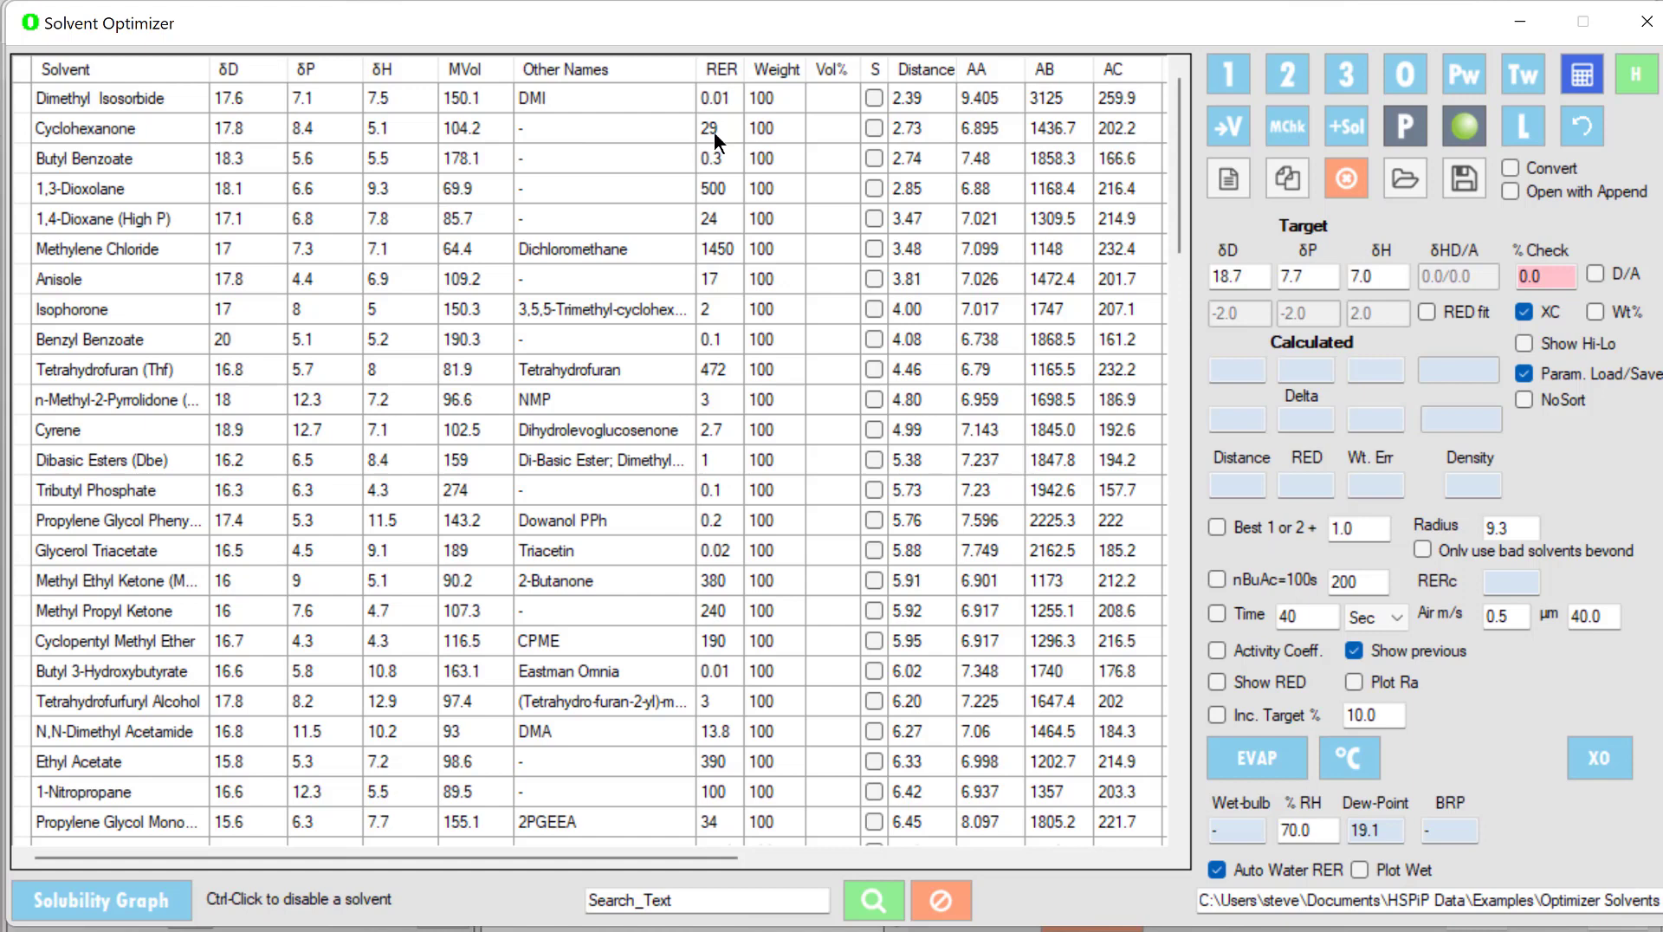
{"action": "mouse_move", "coordinate": [259, 164]}
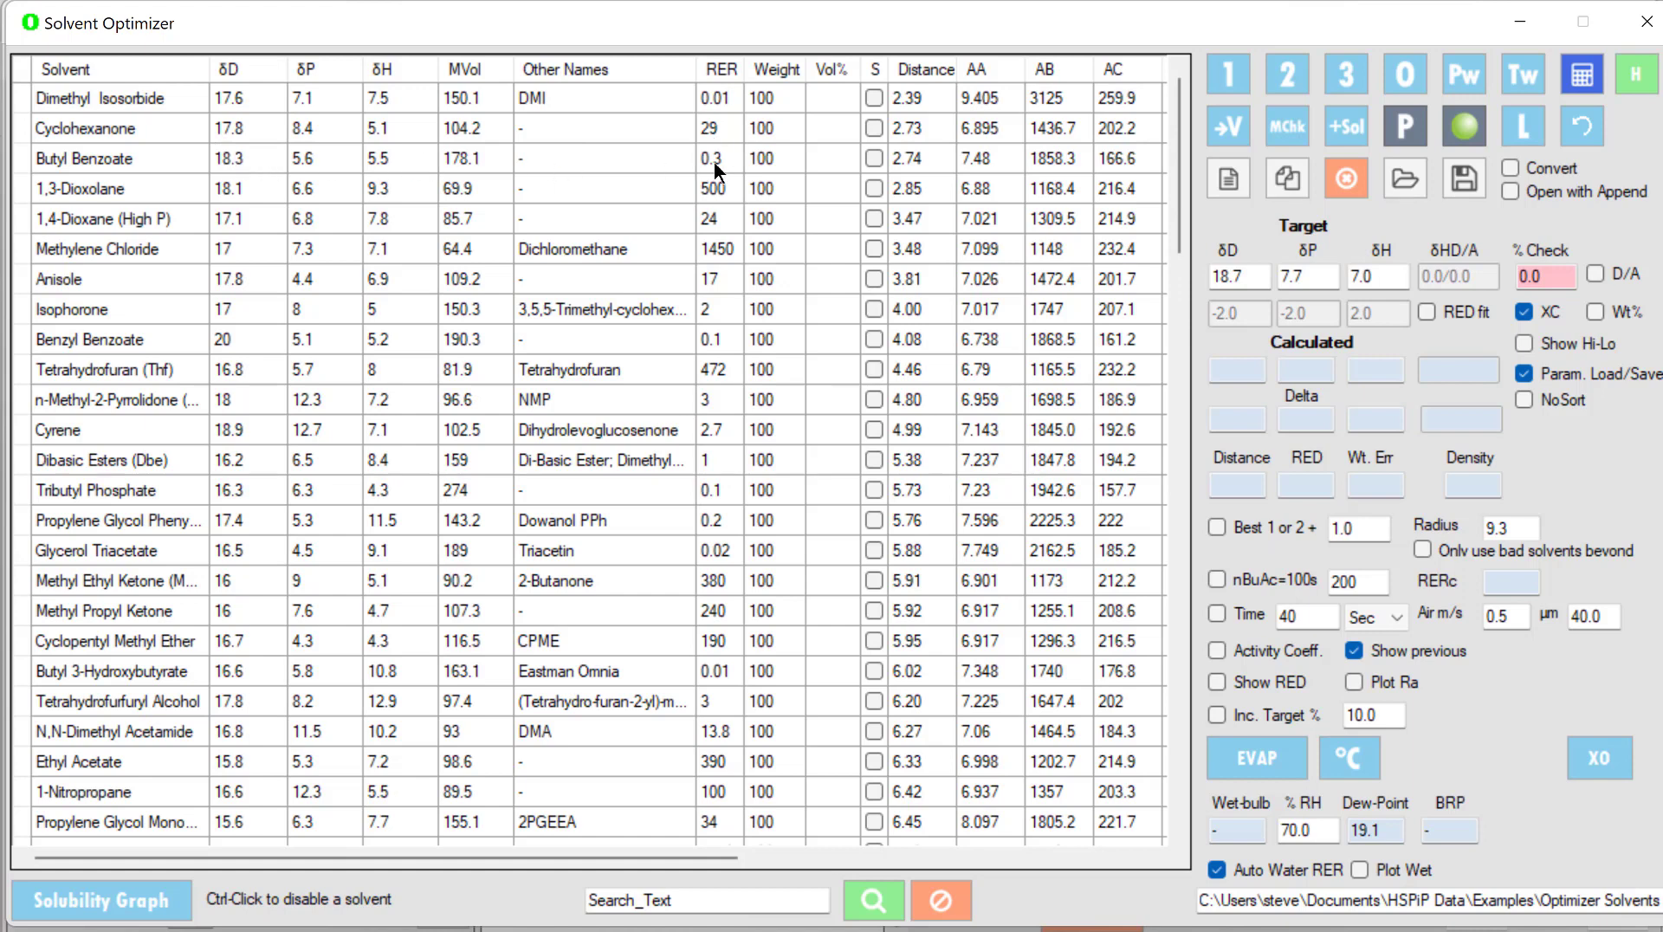
{"action": "mouse_move", "coordinate": [273, 209]}
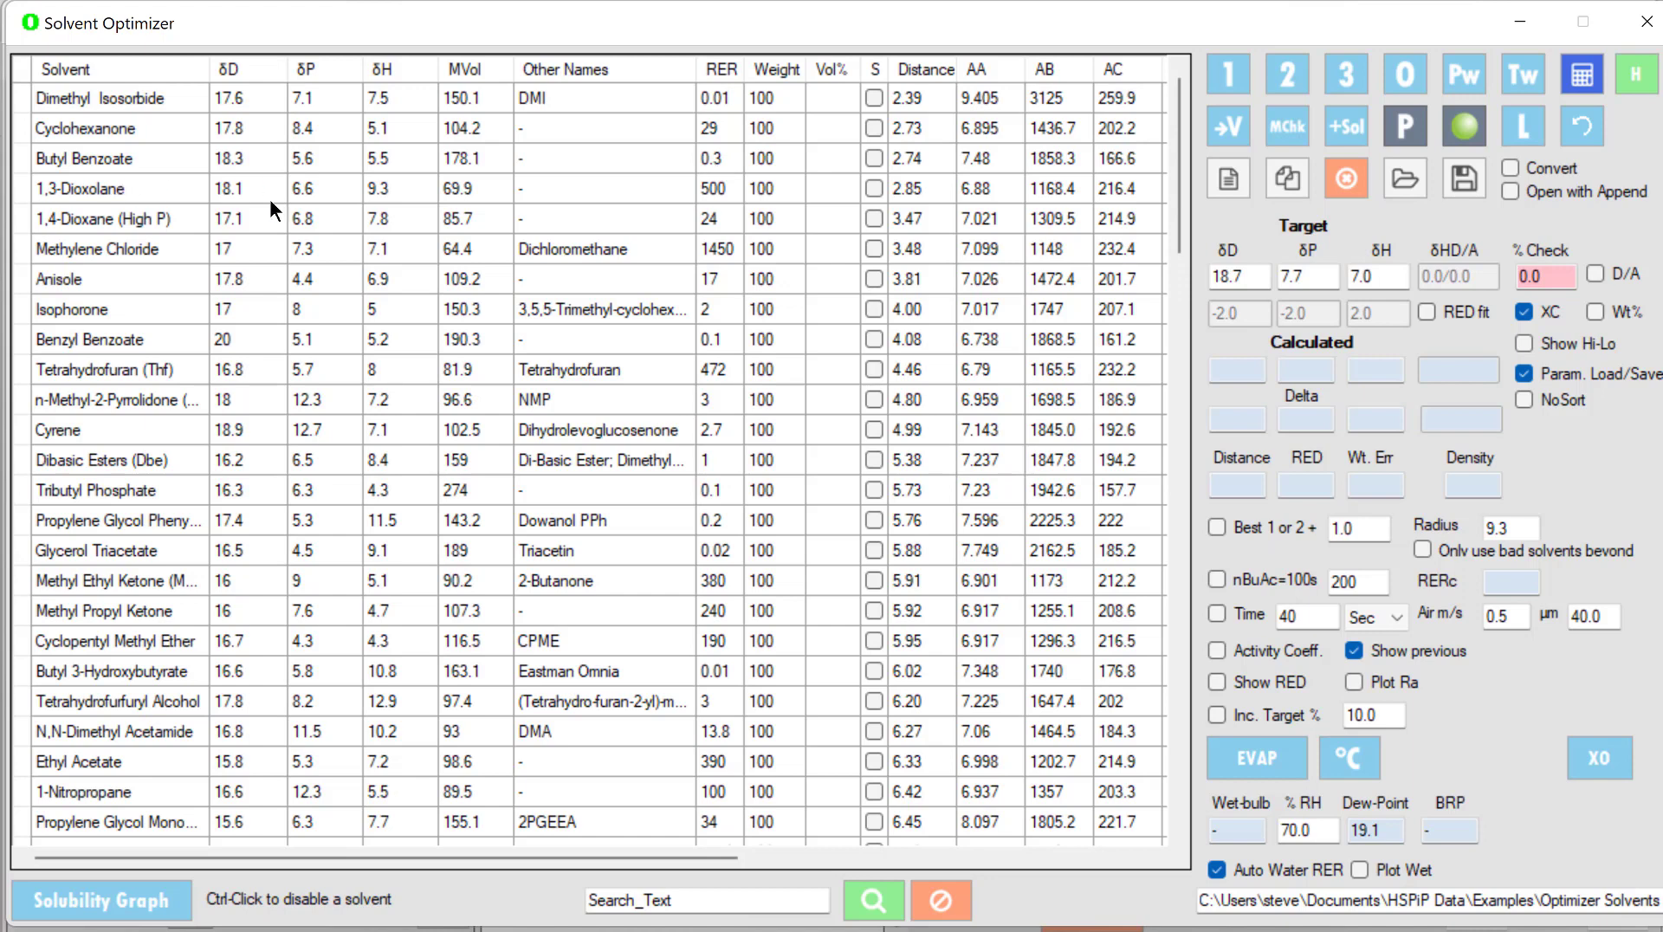
{"action": "mouse_move", "coordinate": [717, 198]}
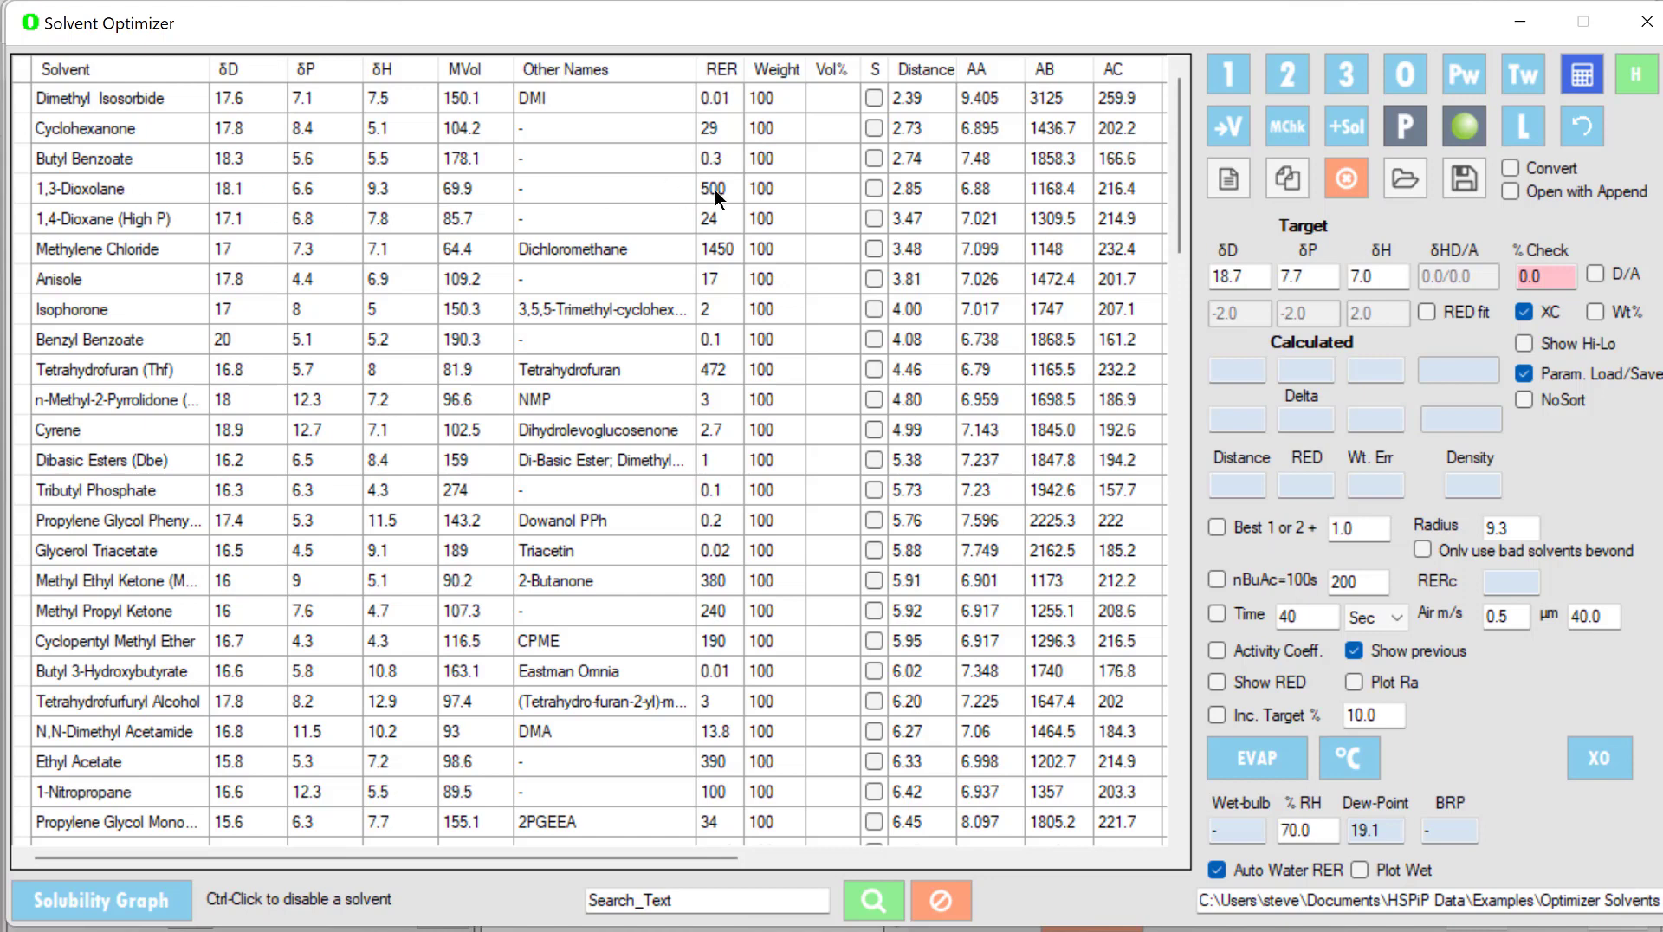
{"action": "scroll", "scroll_direction": "right", "scroll_amount": 3}
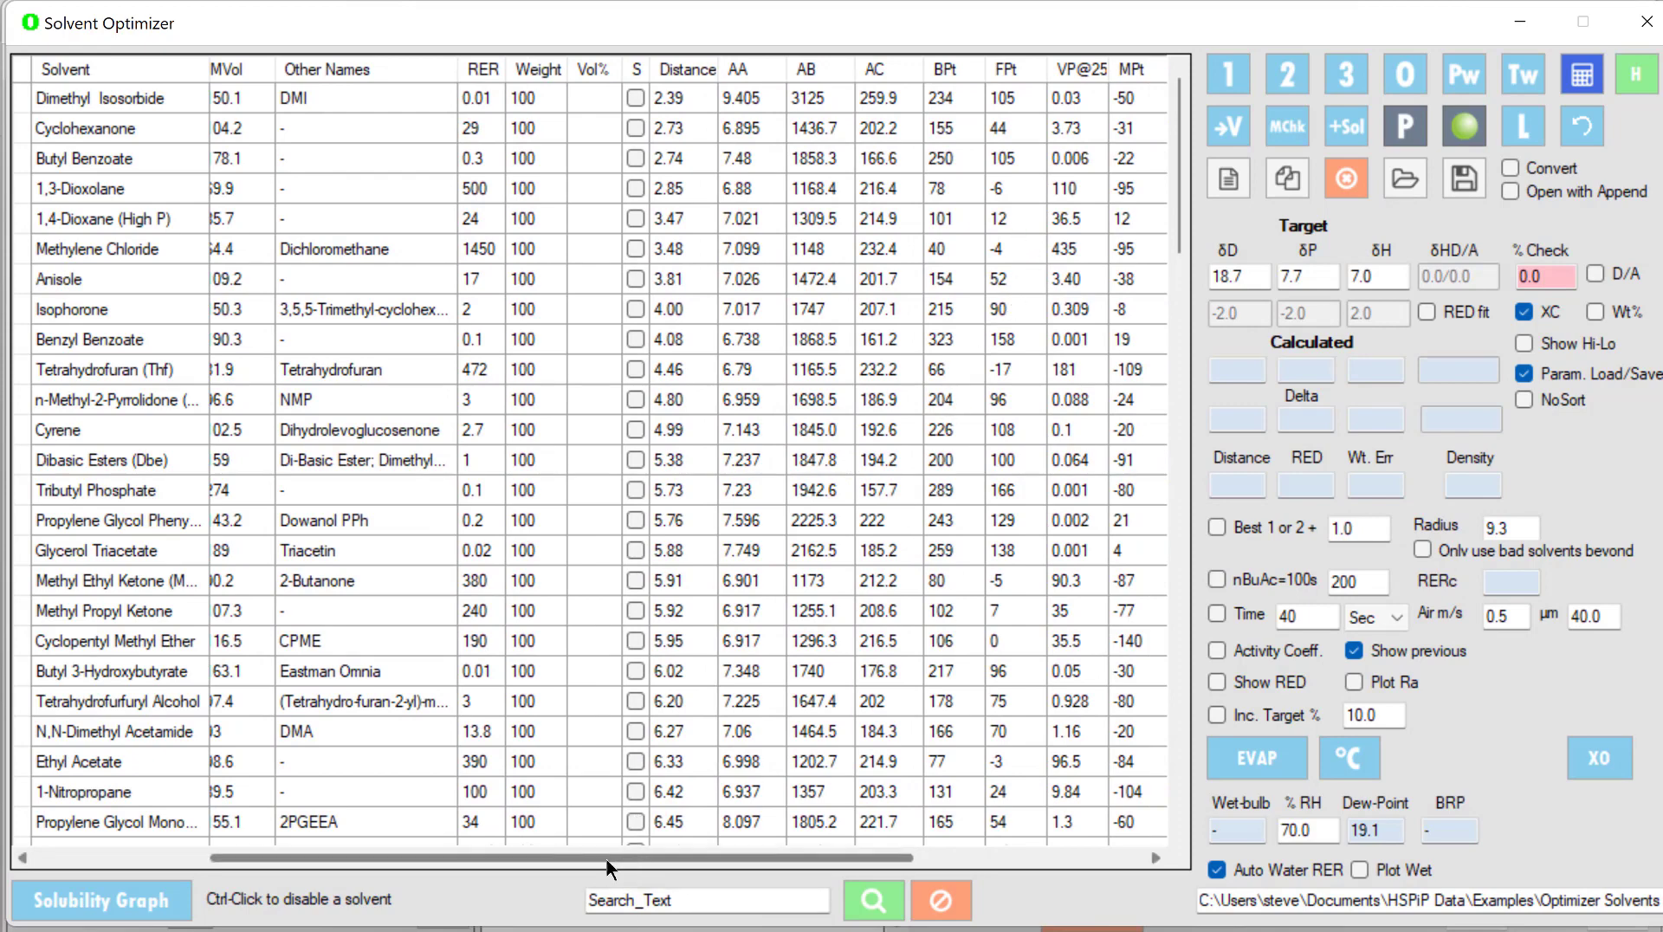
{"action": "scroll", "scroll_direction": "left", "scroll_amount": 3}
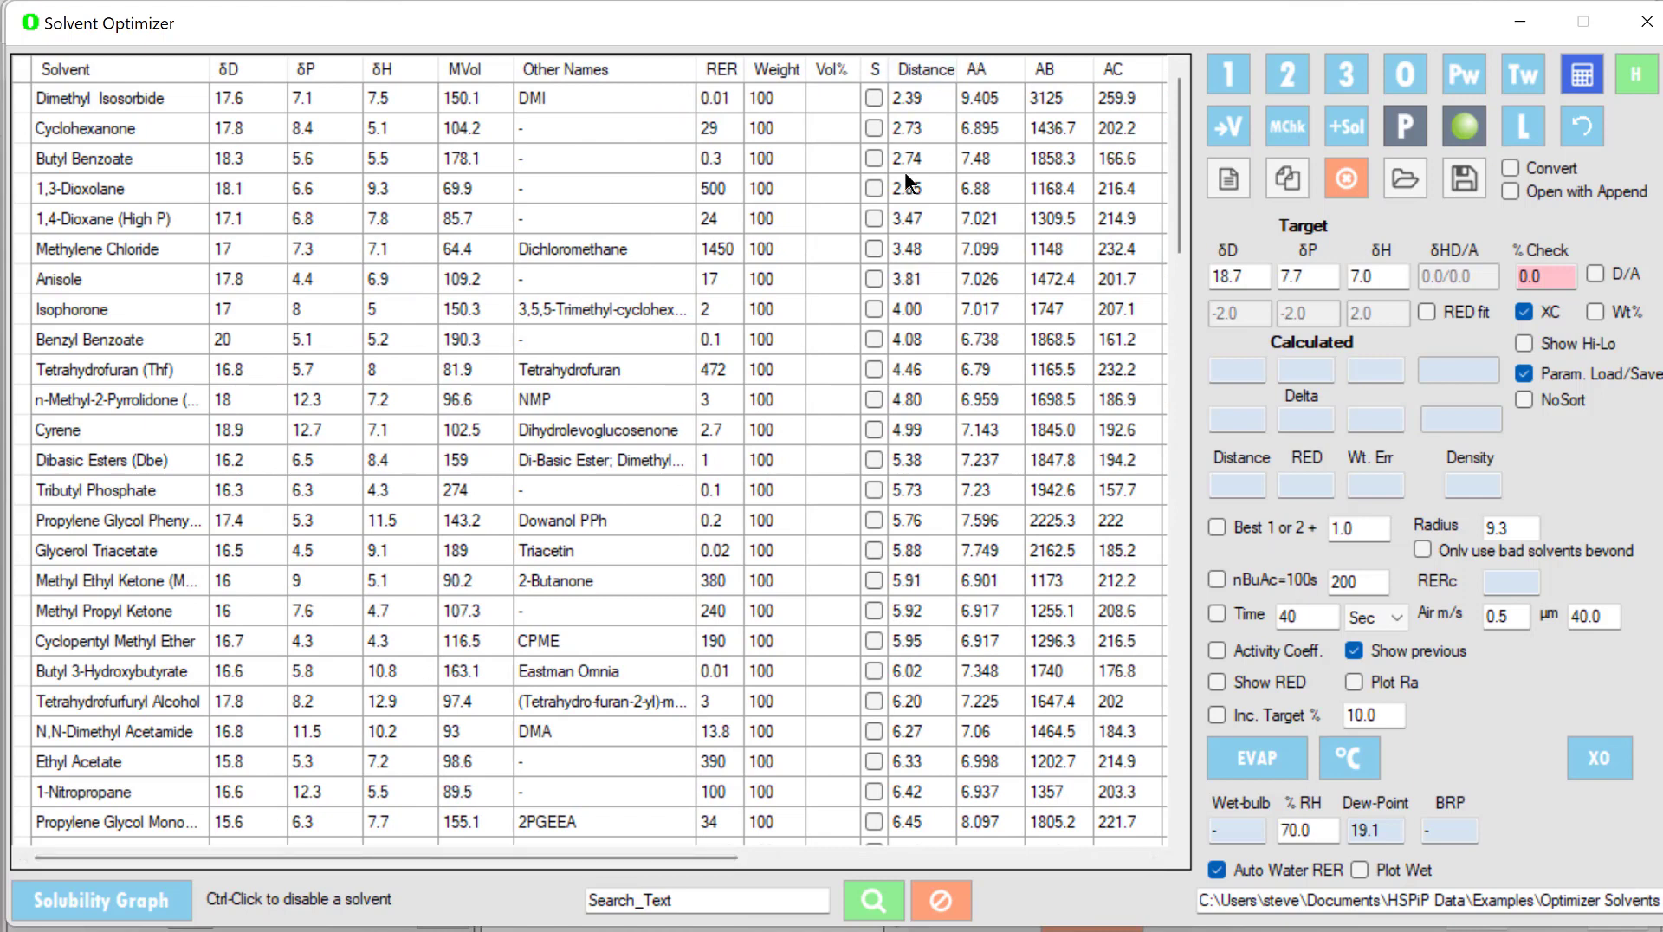
{"action": "mouse_move", "coordinate": [936, 127]}
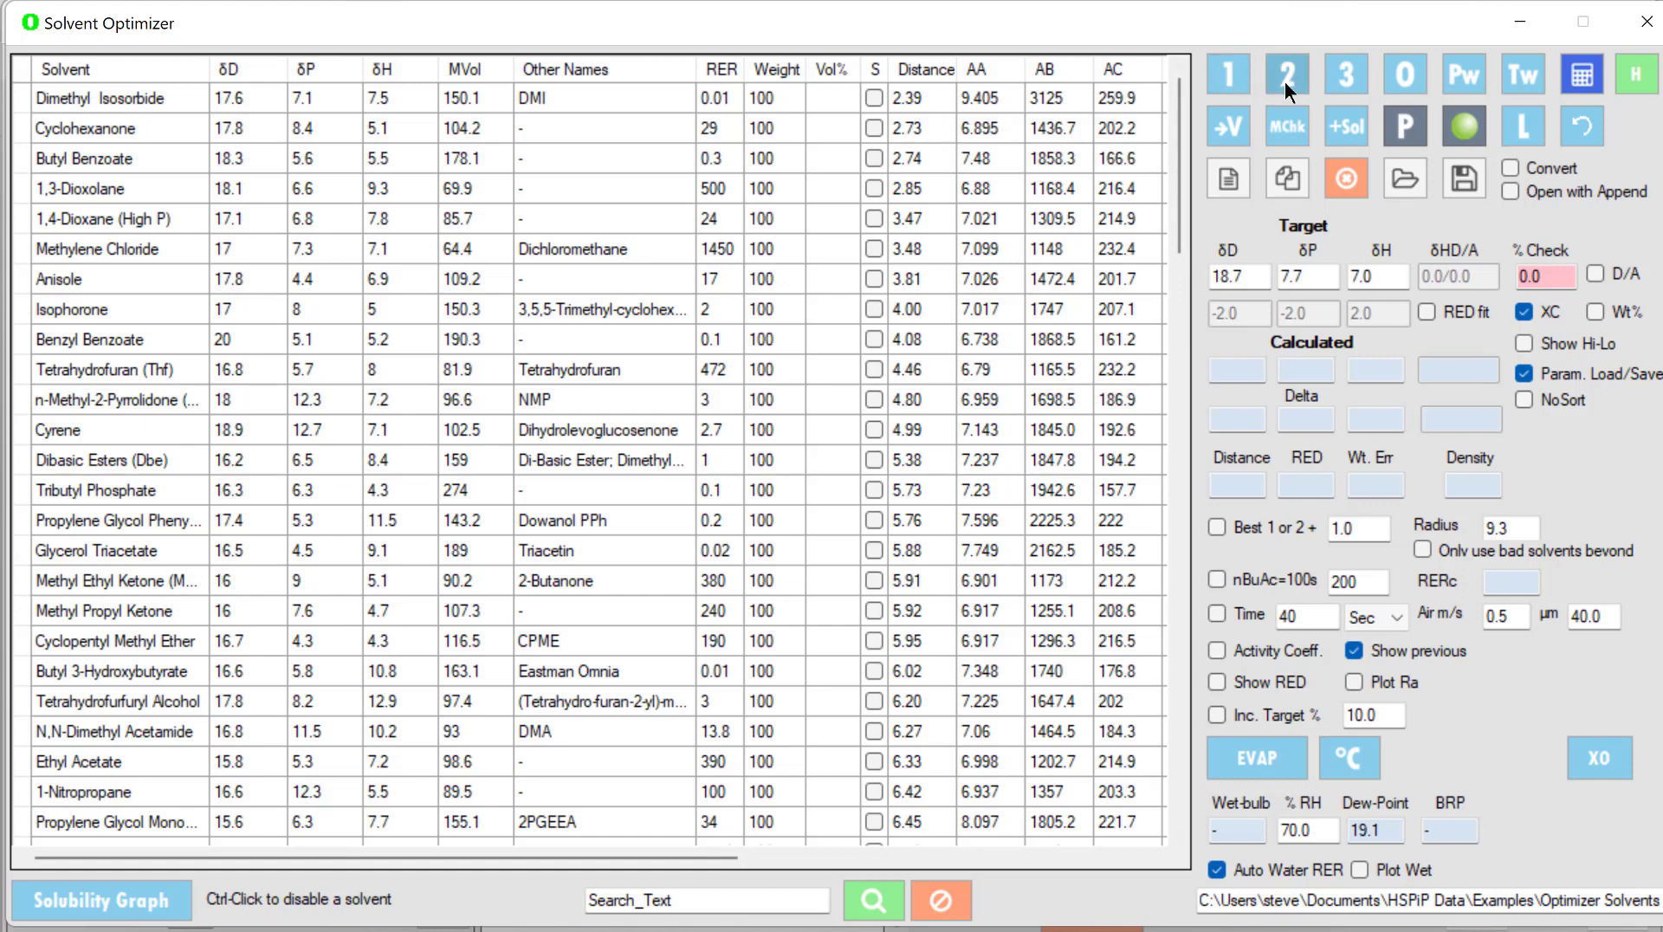
{"action": "mouse_move", "coordinate": [1286, 73]}
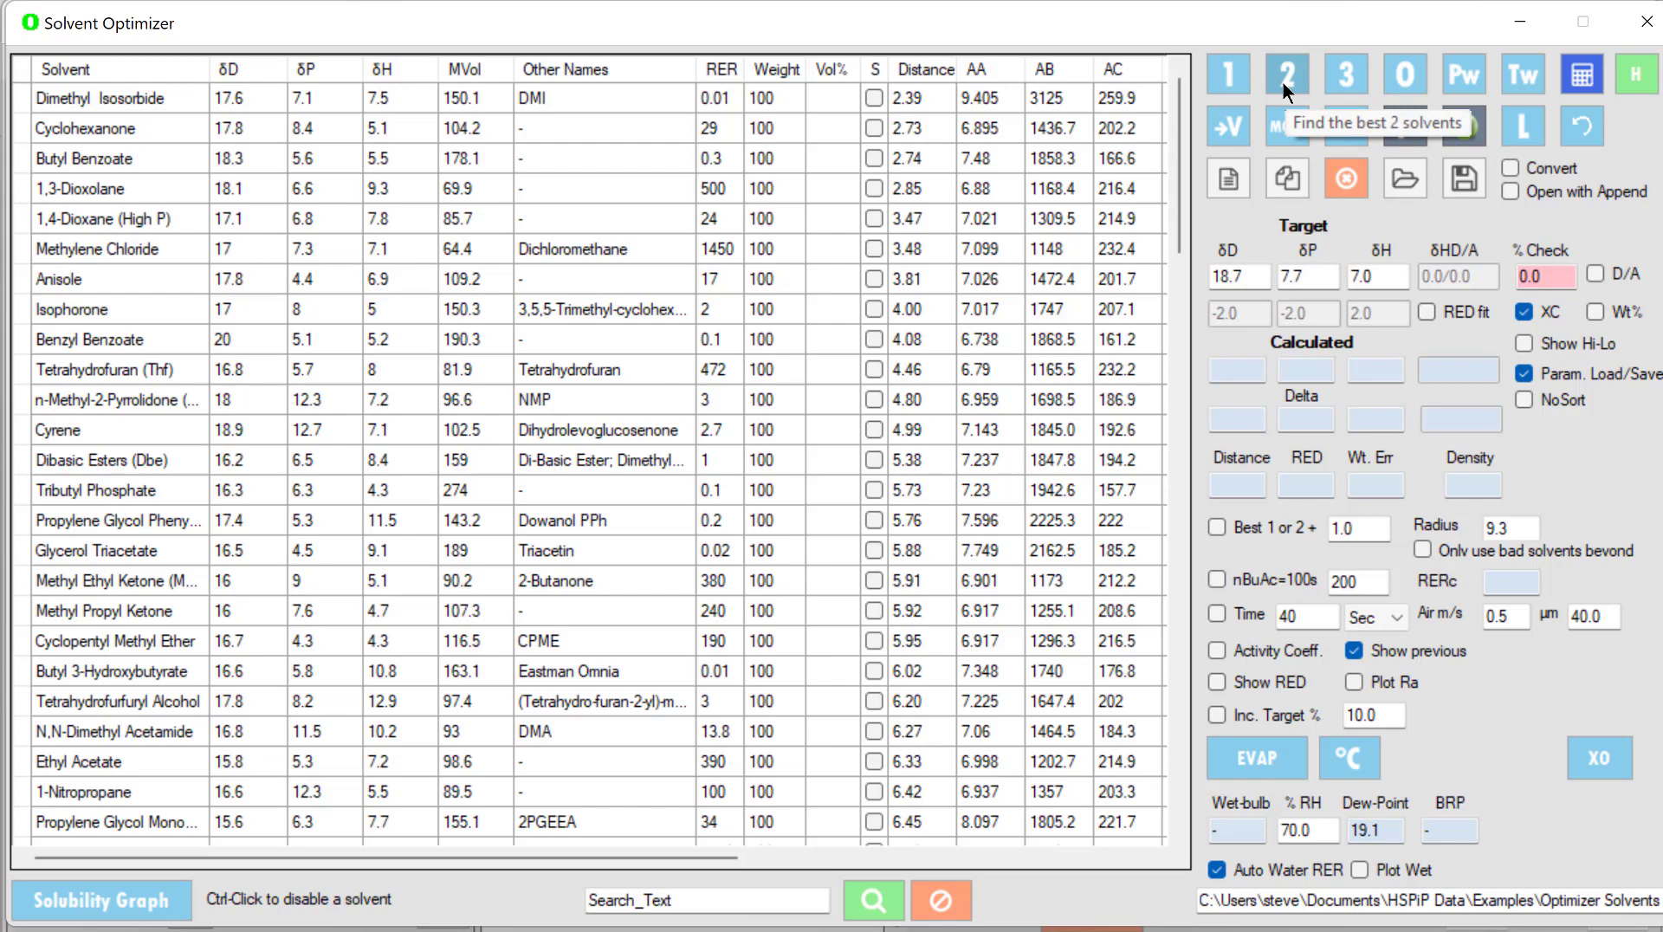
{"action": "left_click", "coordinate": [1286, 72]}
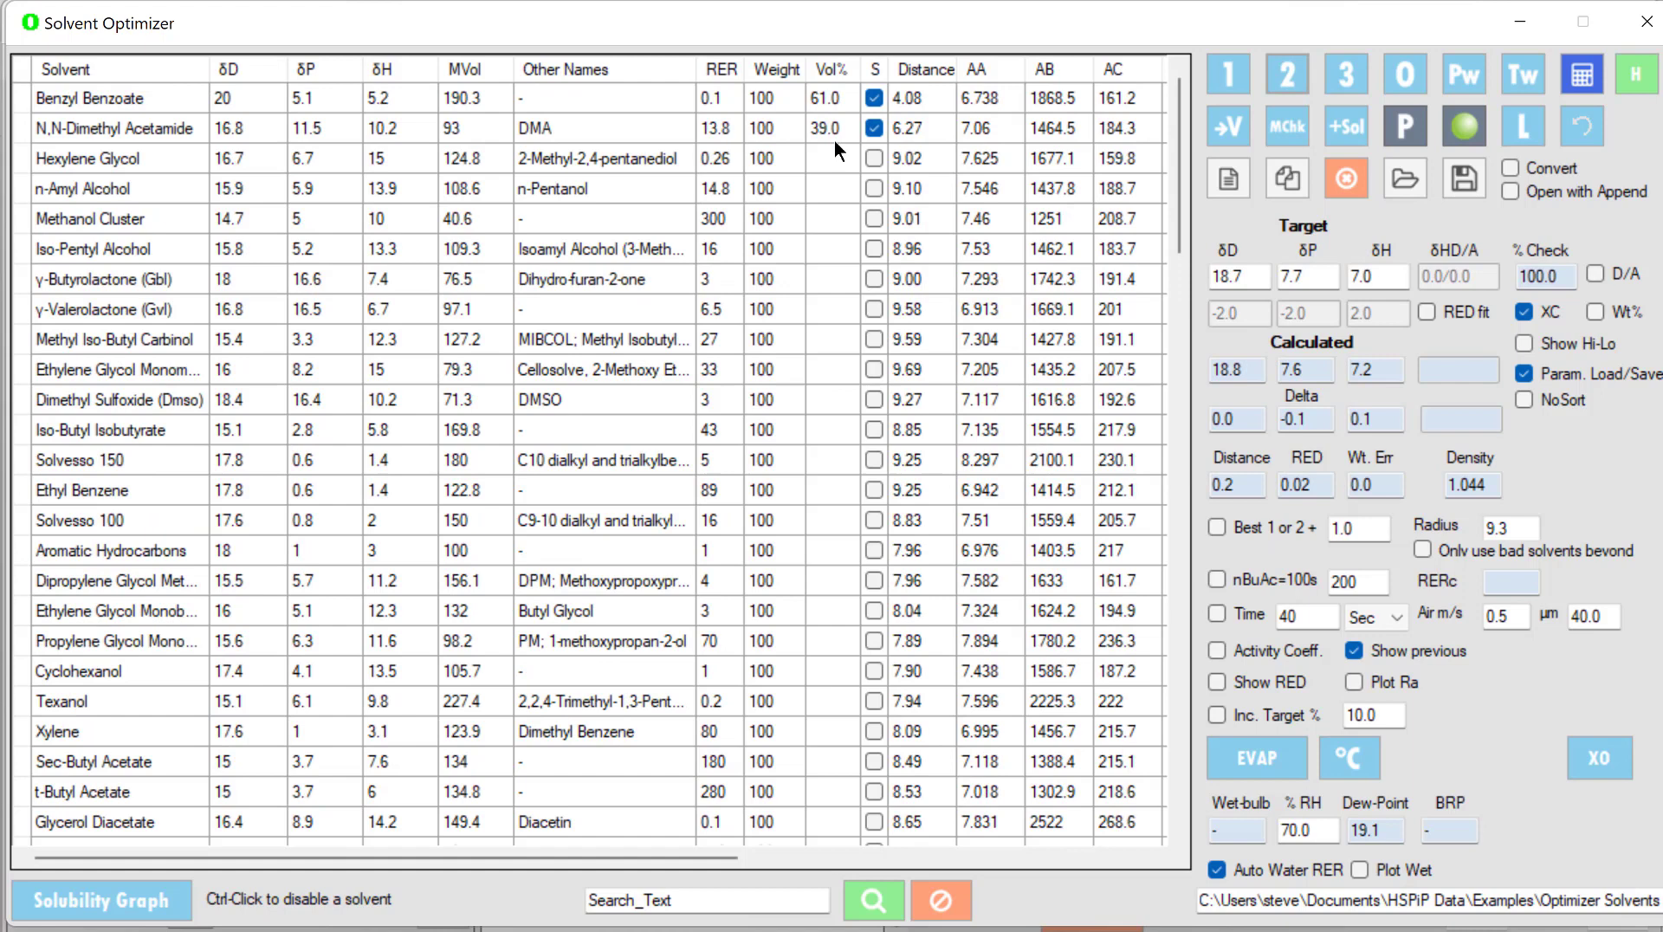
{"action": "mouse_move", "coordinate": [155, 134]}
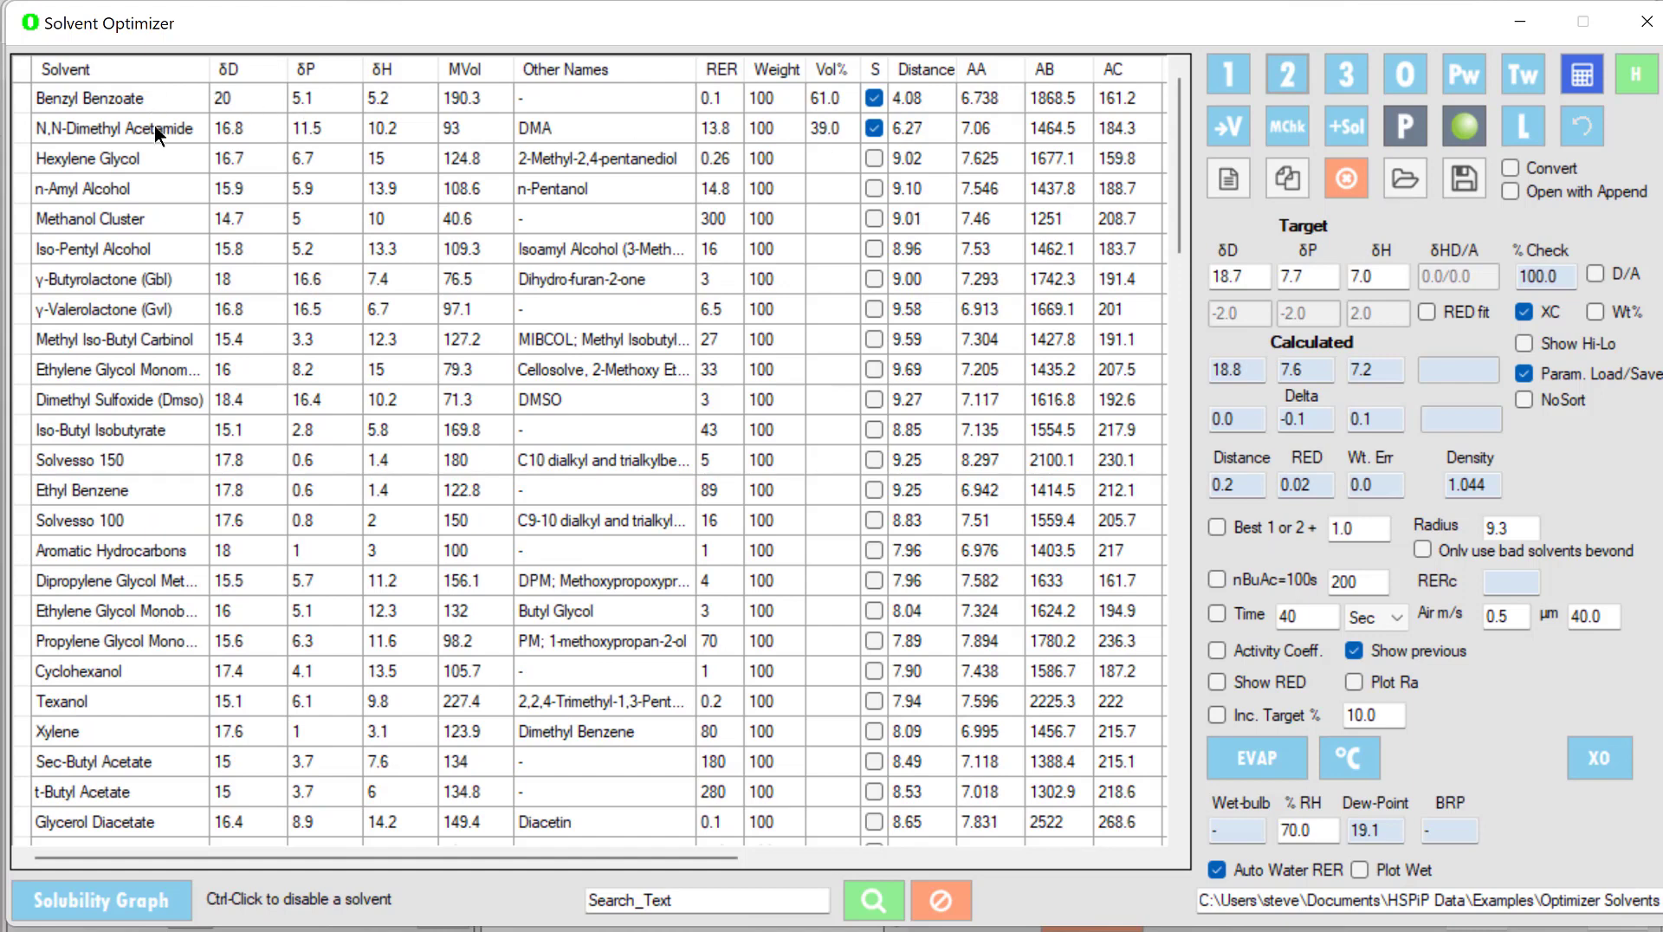
{"action": "mouse_move", "coordinate": [1251, 393]}
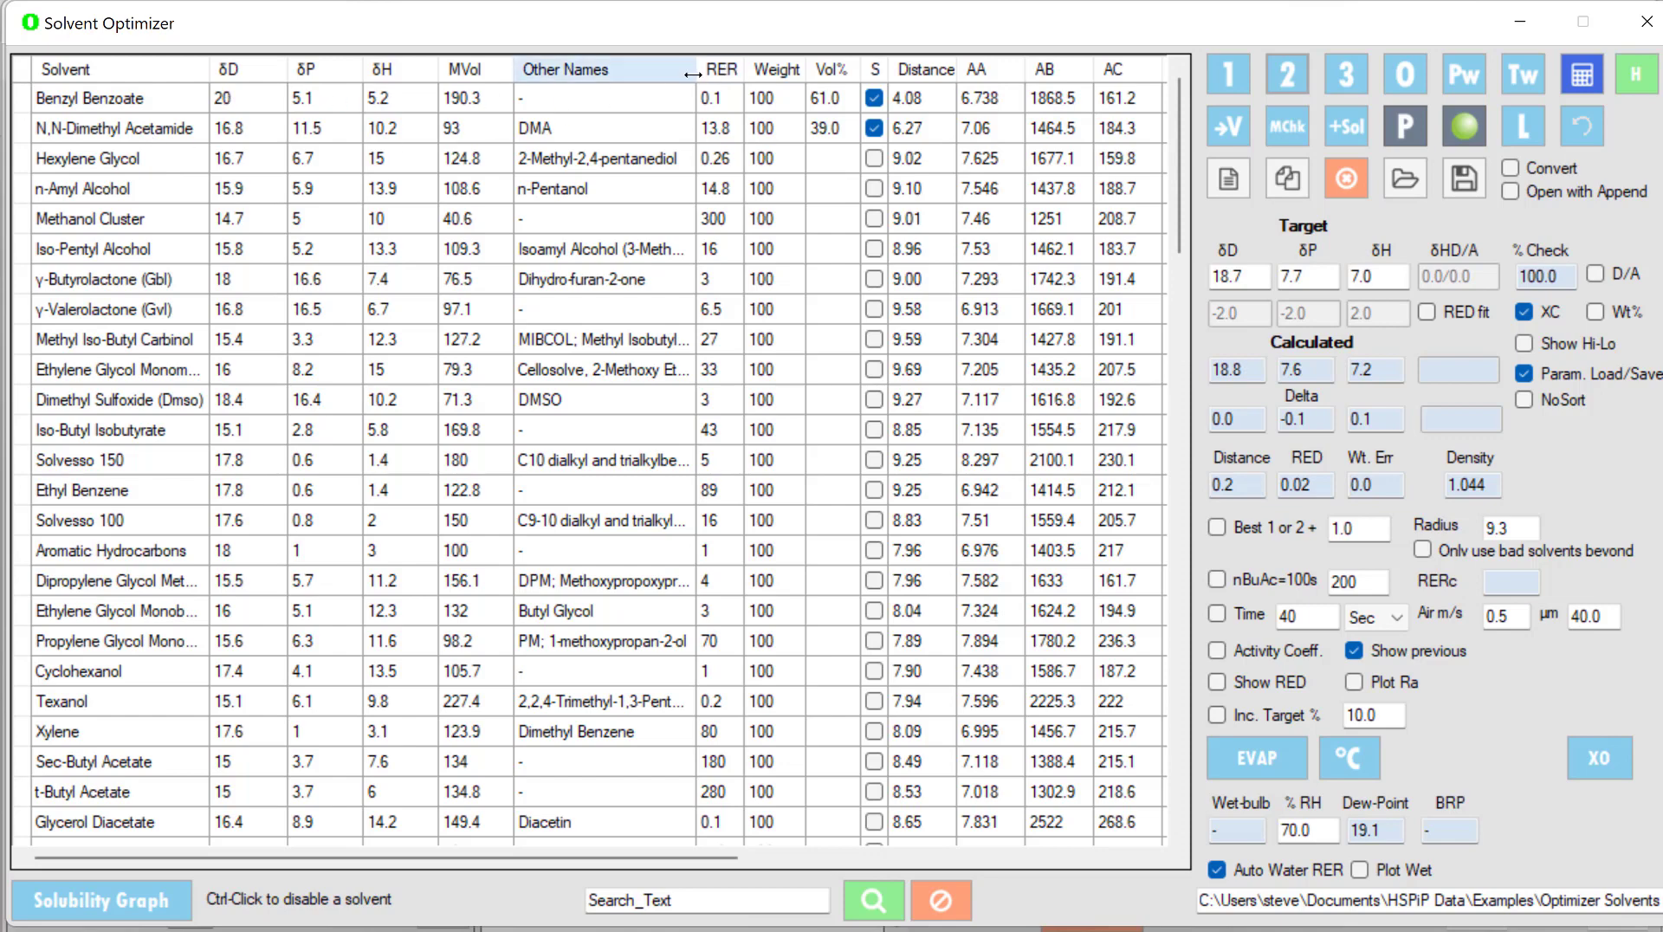
- Clear the previous blend, sort solvents alphabetically, and tick Benzyl Alcohol for inclusion
{"action": "left_click", "coordinate": [874, 97]}
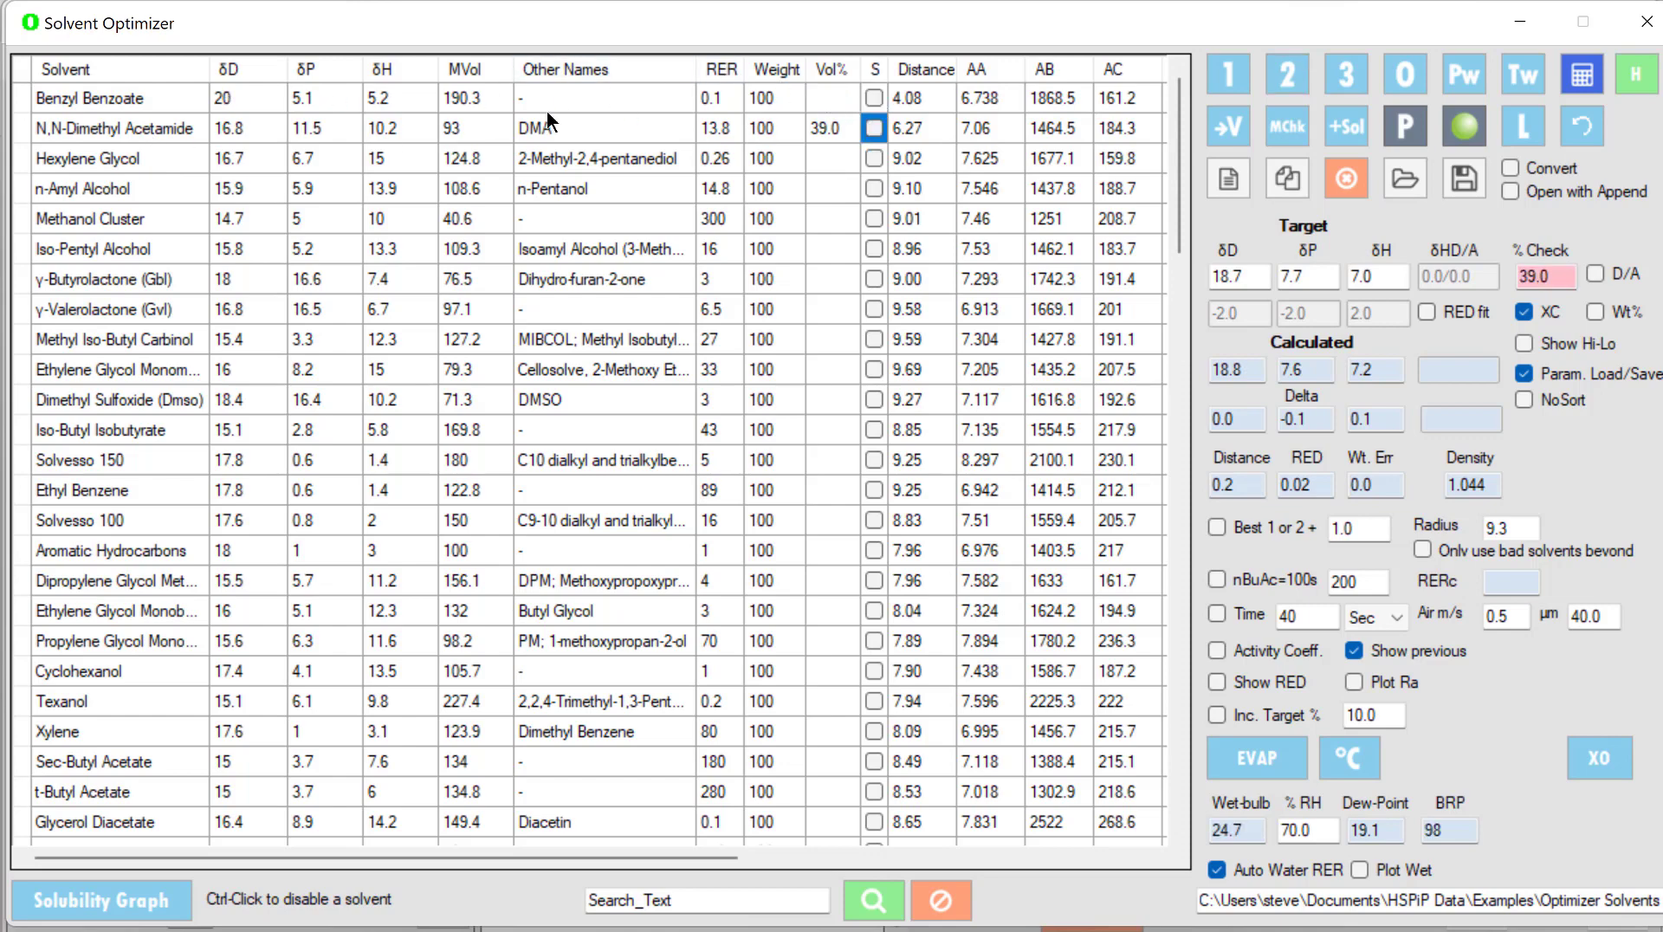
{"action": "left_click", "coordinate": [75, 70]}
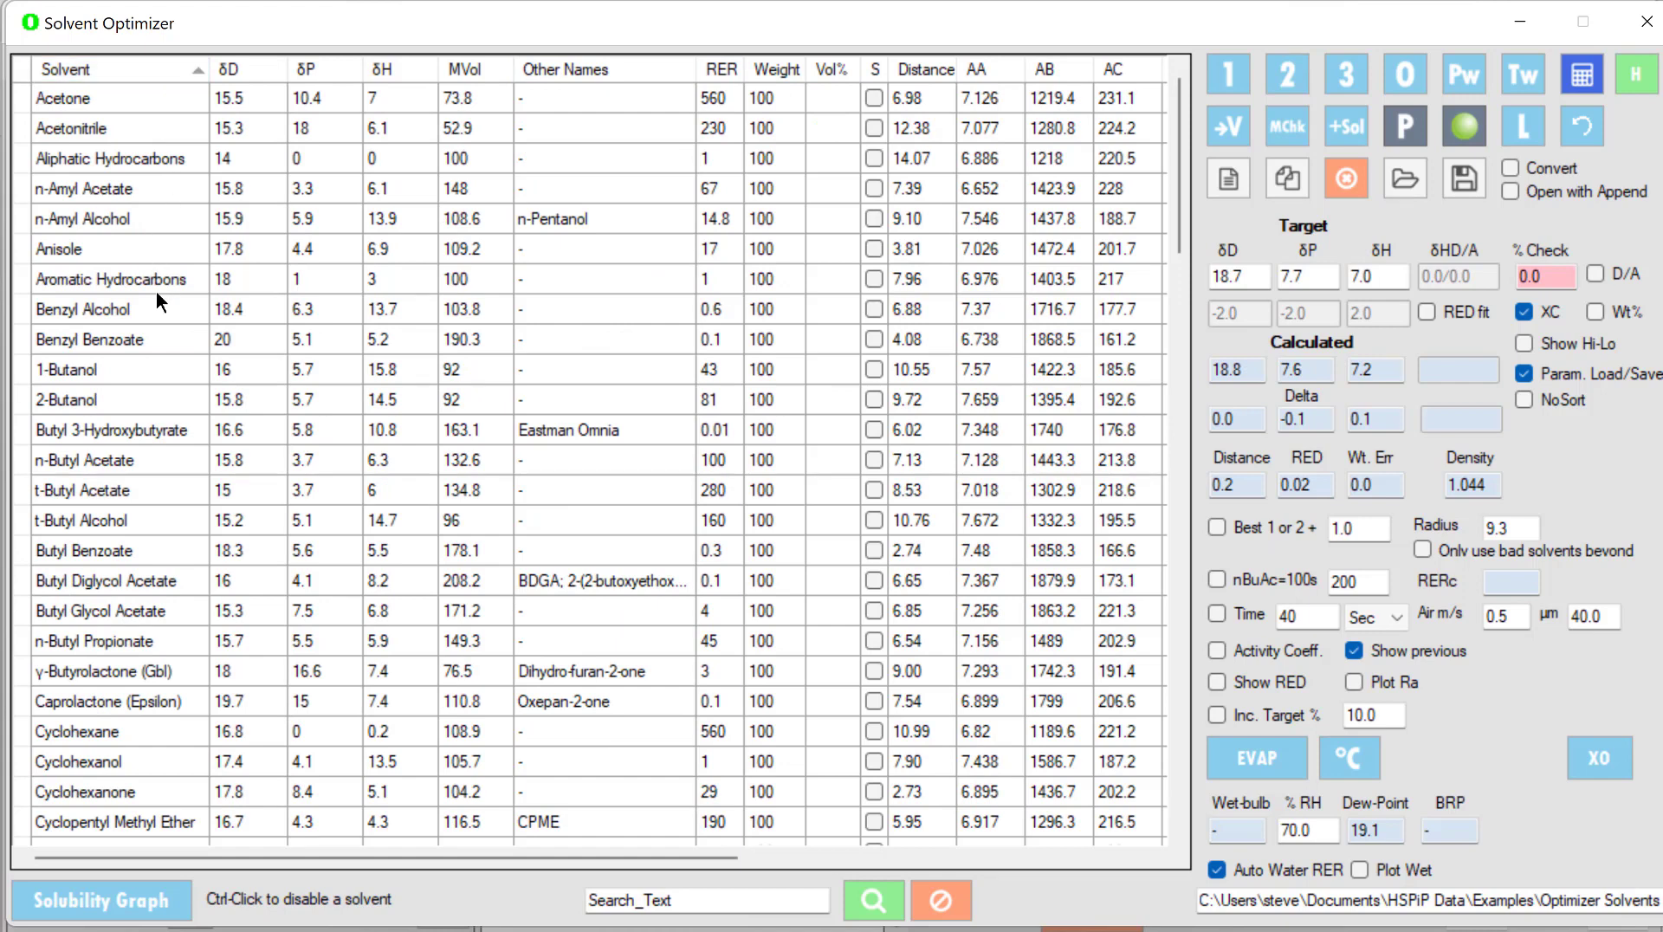
{"action": "mouse_move", "coordinate": [157, 318]}
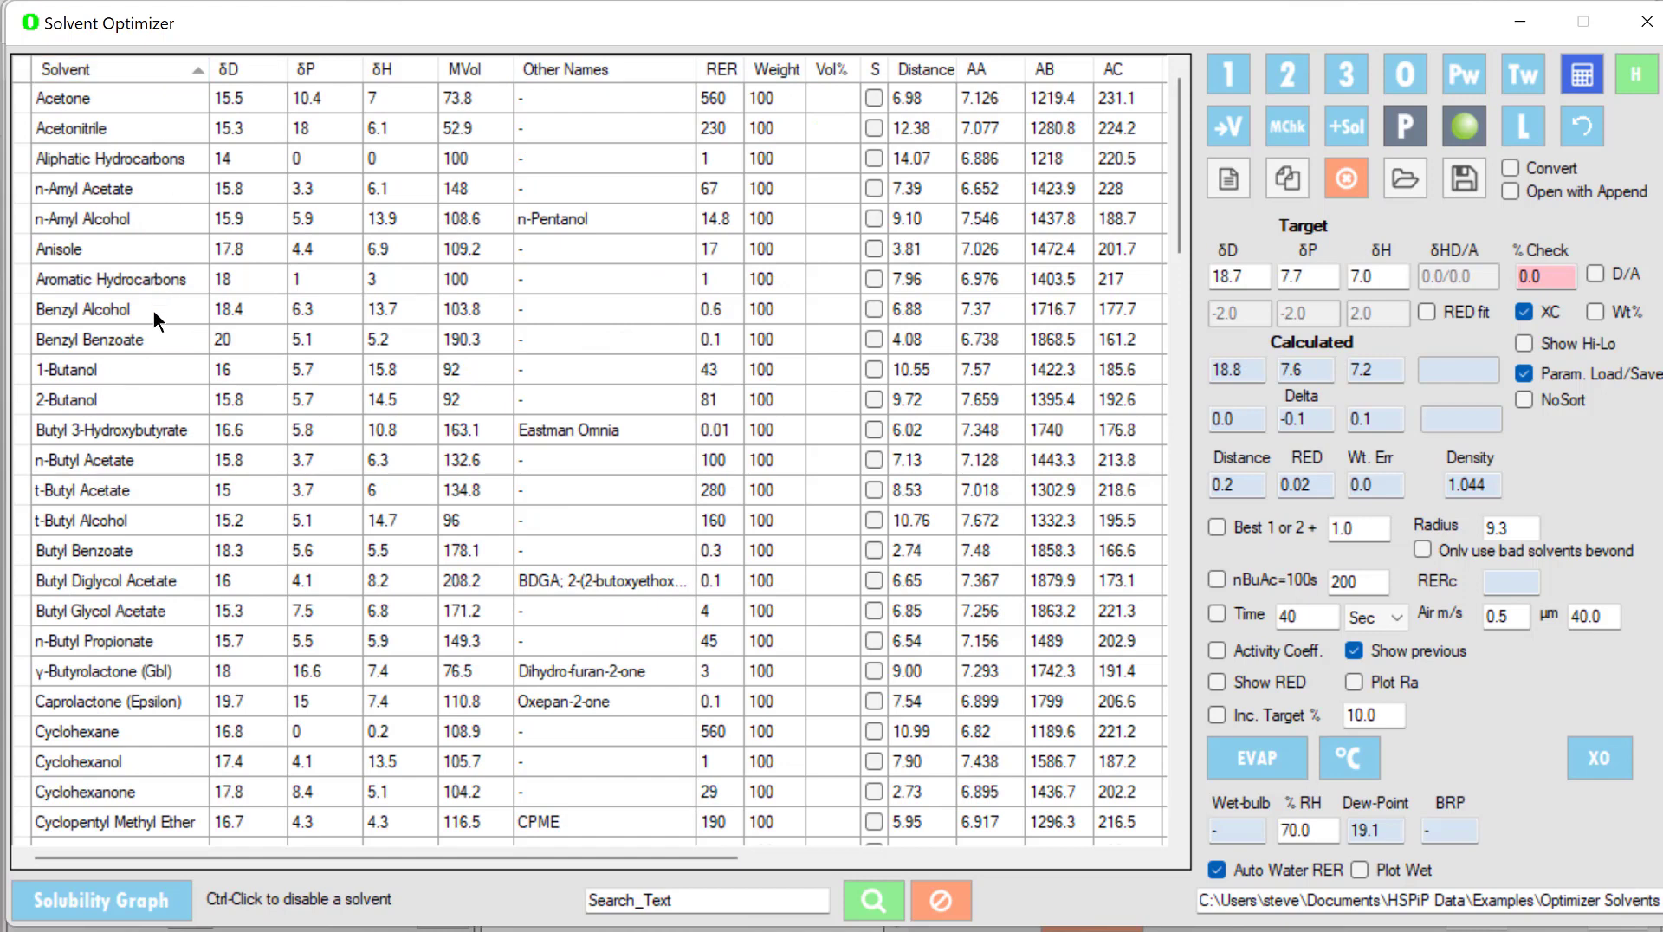
{"action": "left_click", "coordinate": [80, 309]}
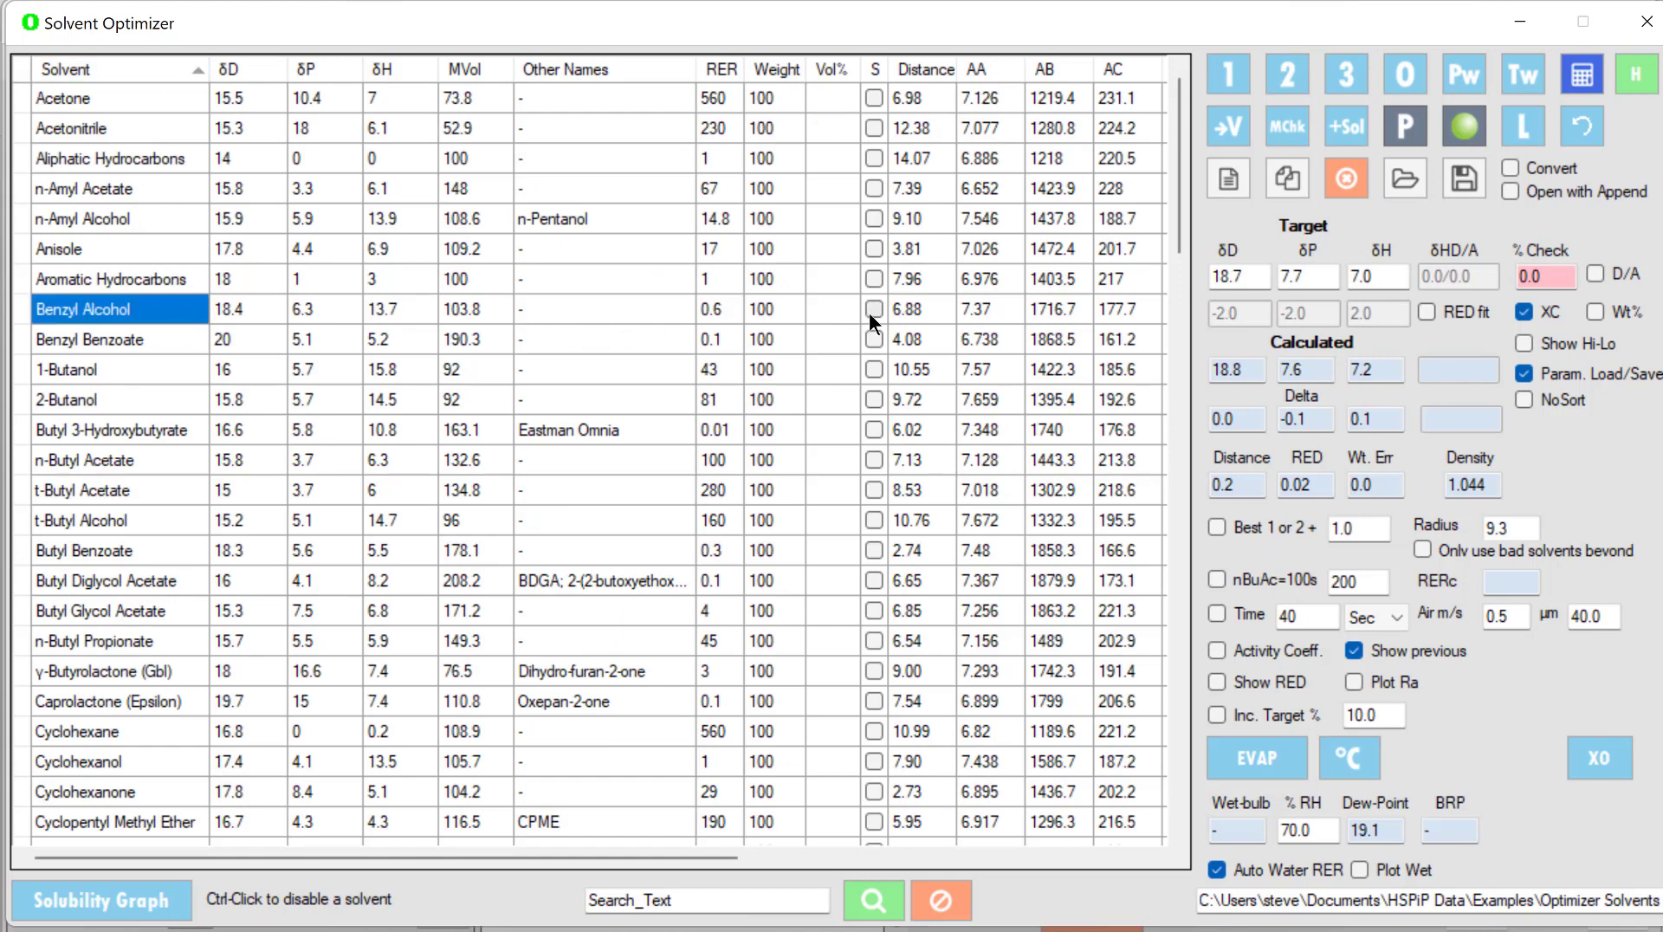
{"action": "left_click", "coordinate": [873, 308]}
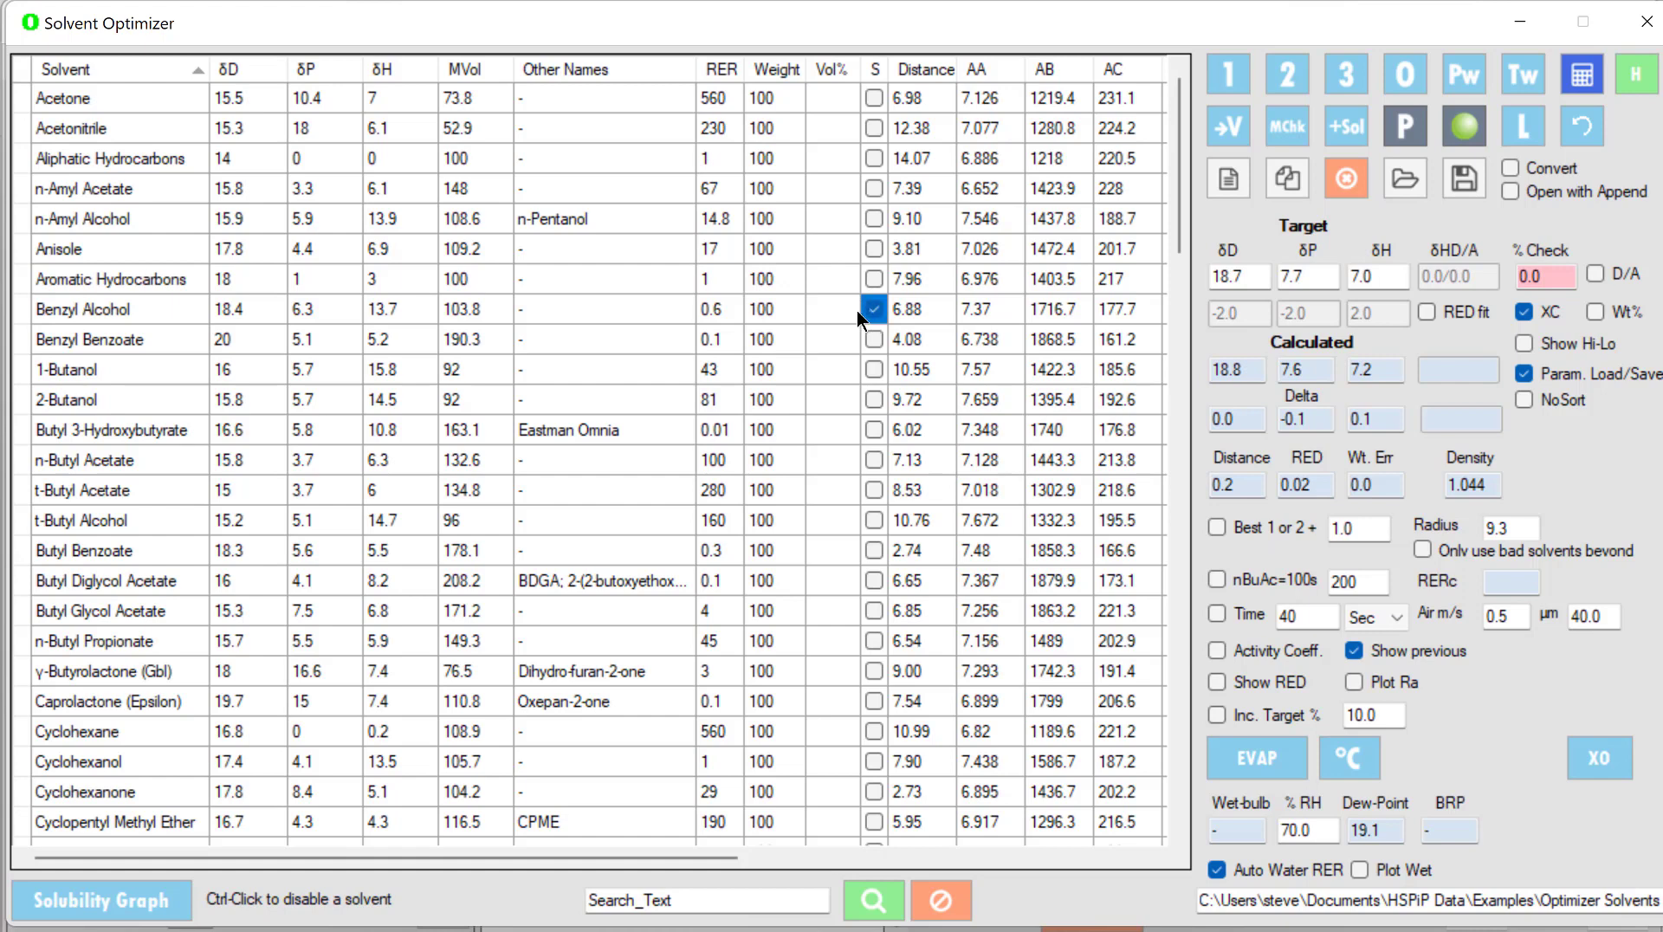
{"action": "mouse_move", "coordinate": [827, 319]}
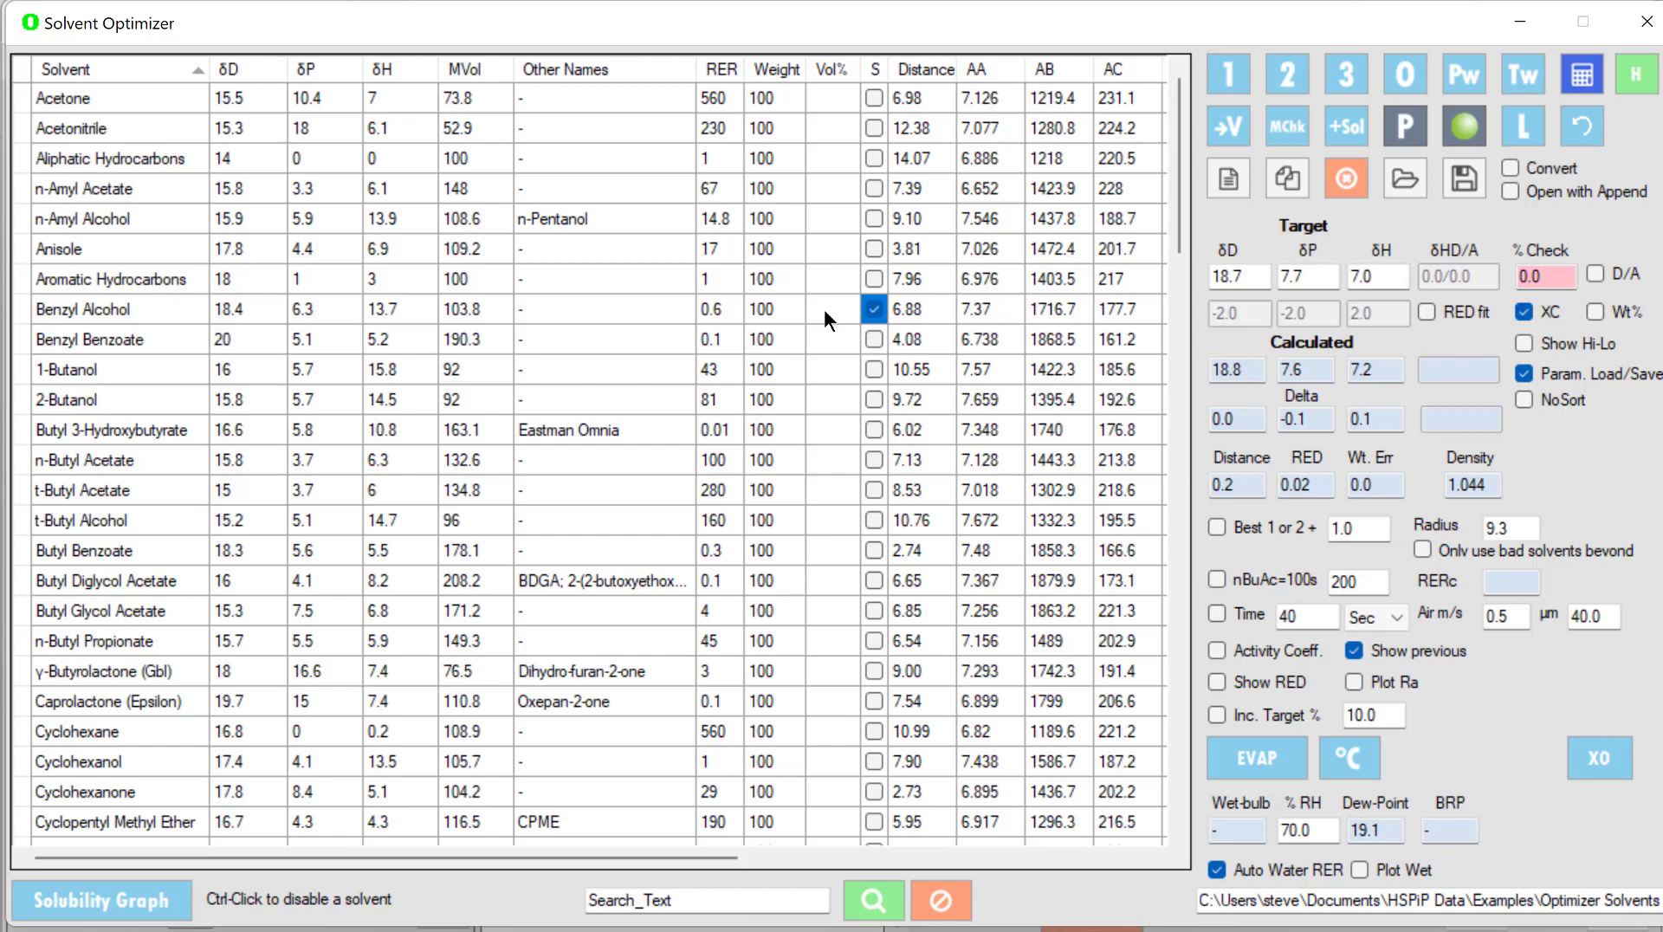
{"action": "mouse_move", "coordinate": [504, 337]}
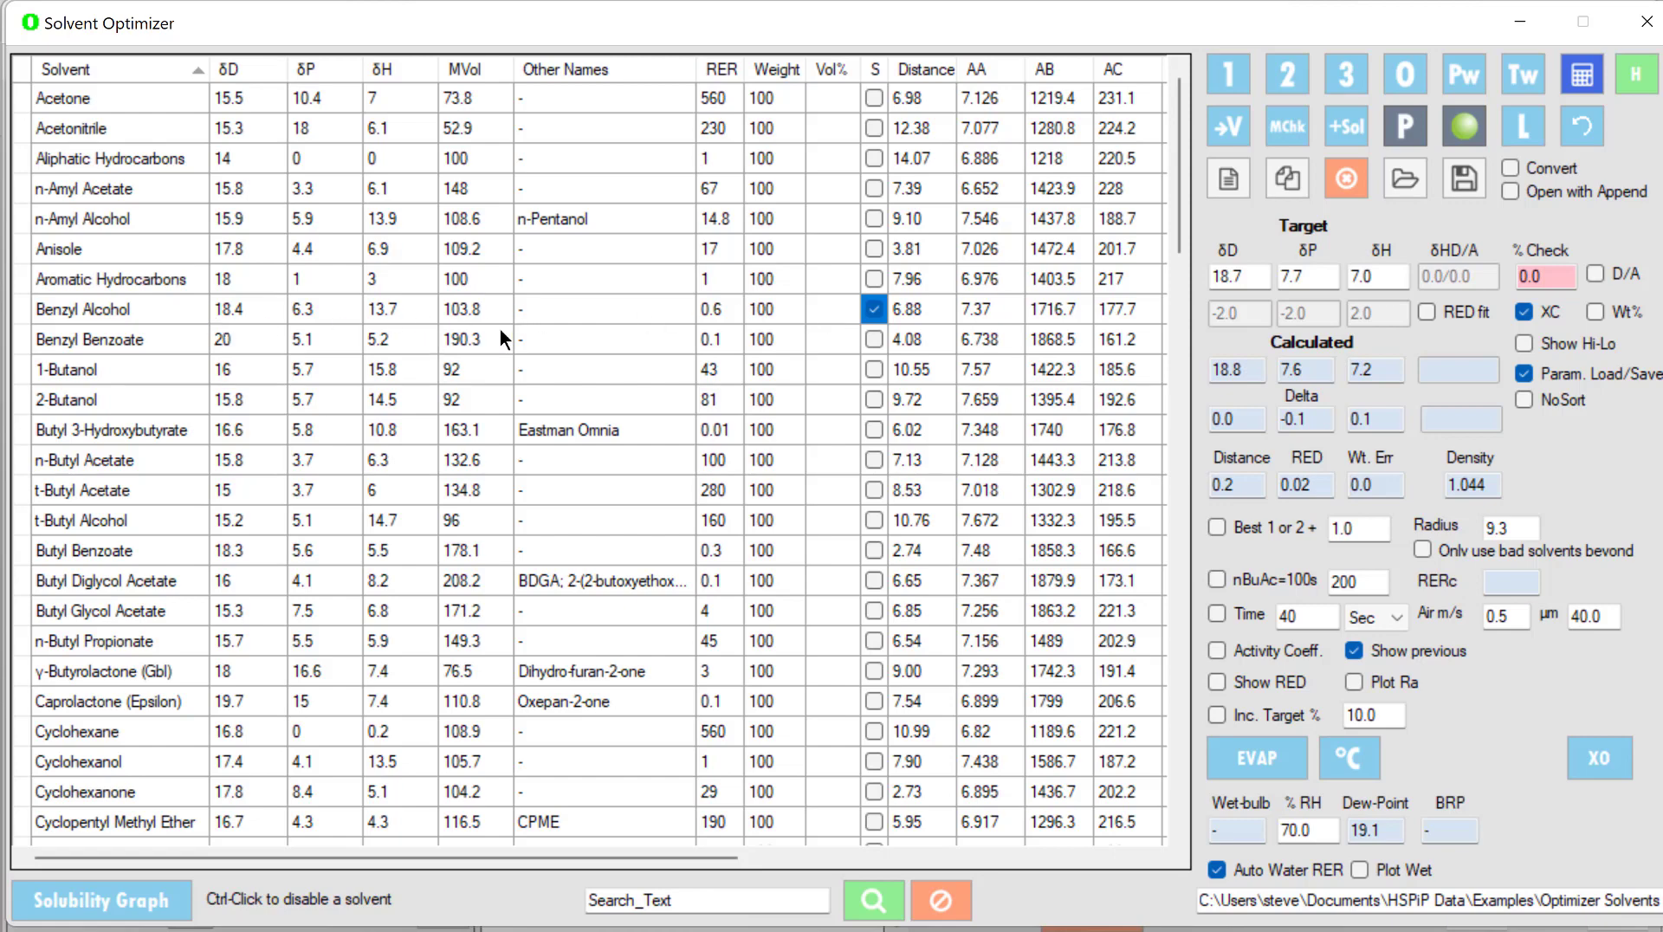
{"action": "mouse_move", "coordinate": [1249, 71]}
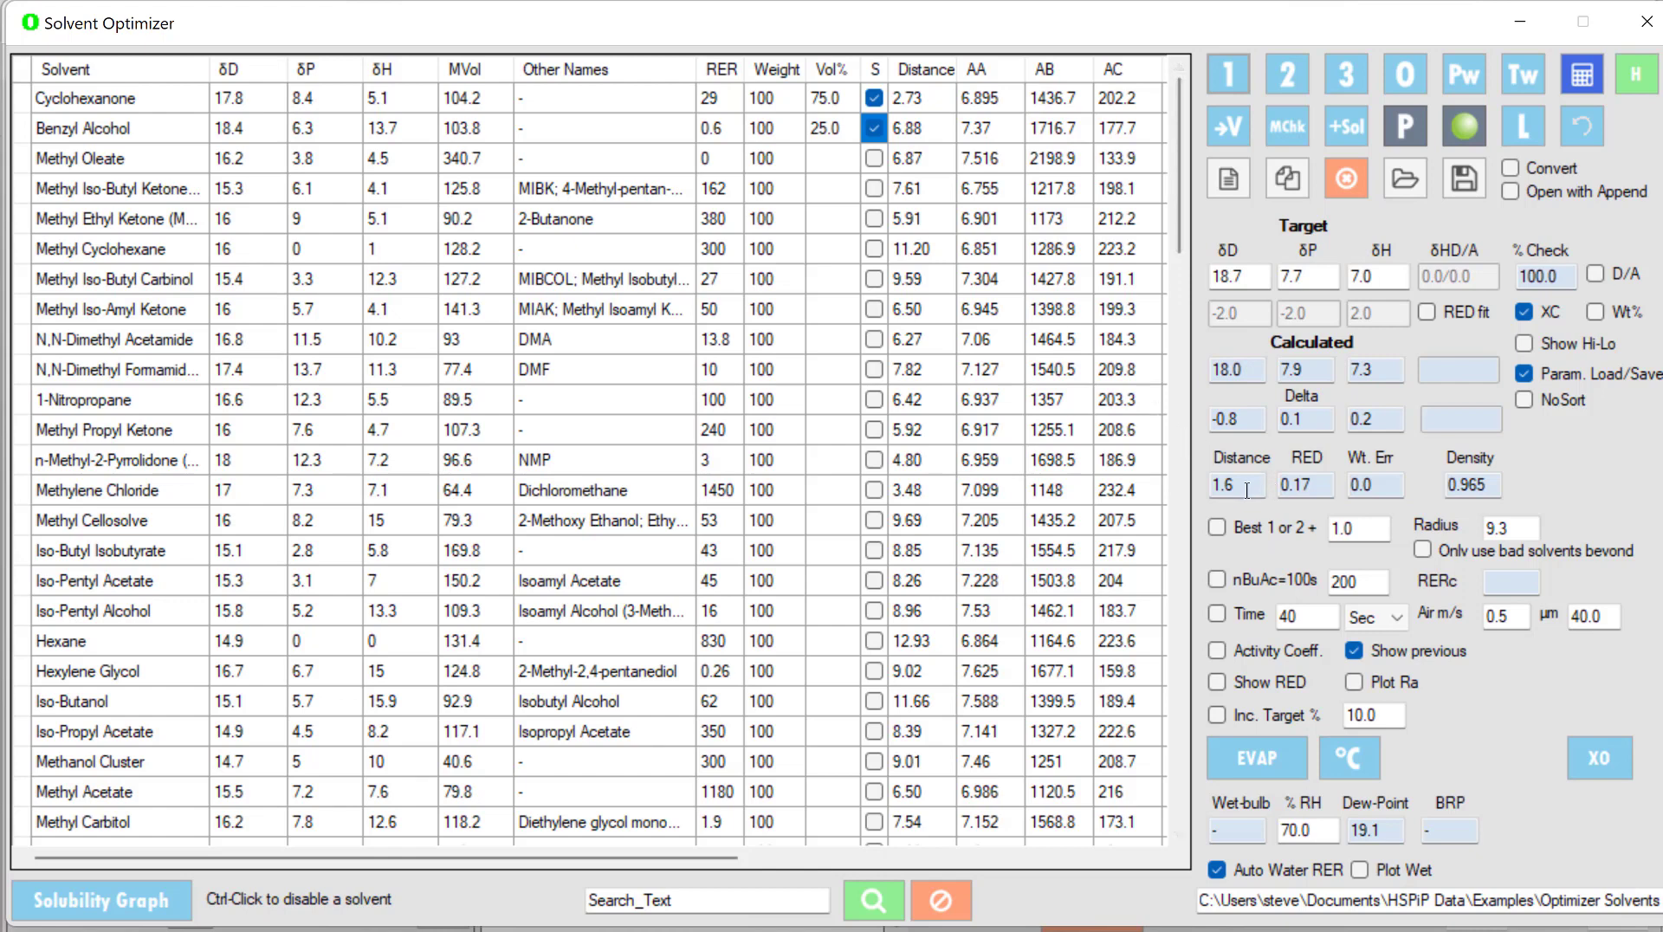
{"action": "mouse_move", "coordinate": [949, 377]}
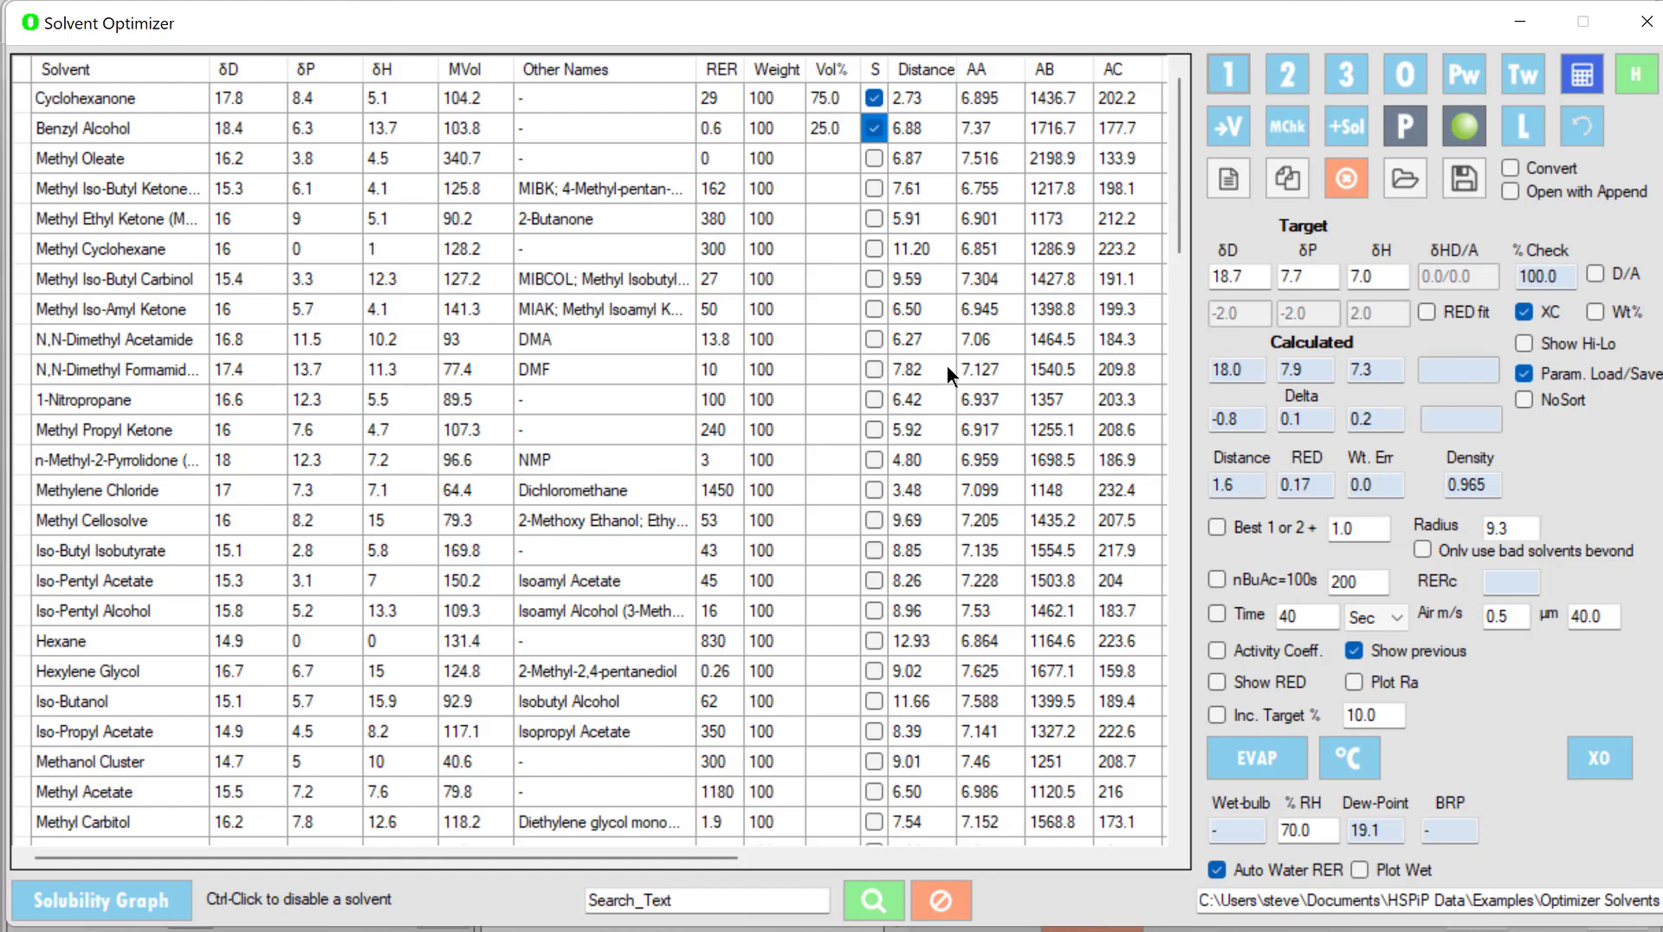
{"action": "mouse_move", "coordinate": [798, 145]}
{"action": "type", "text": "4"}
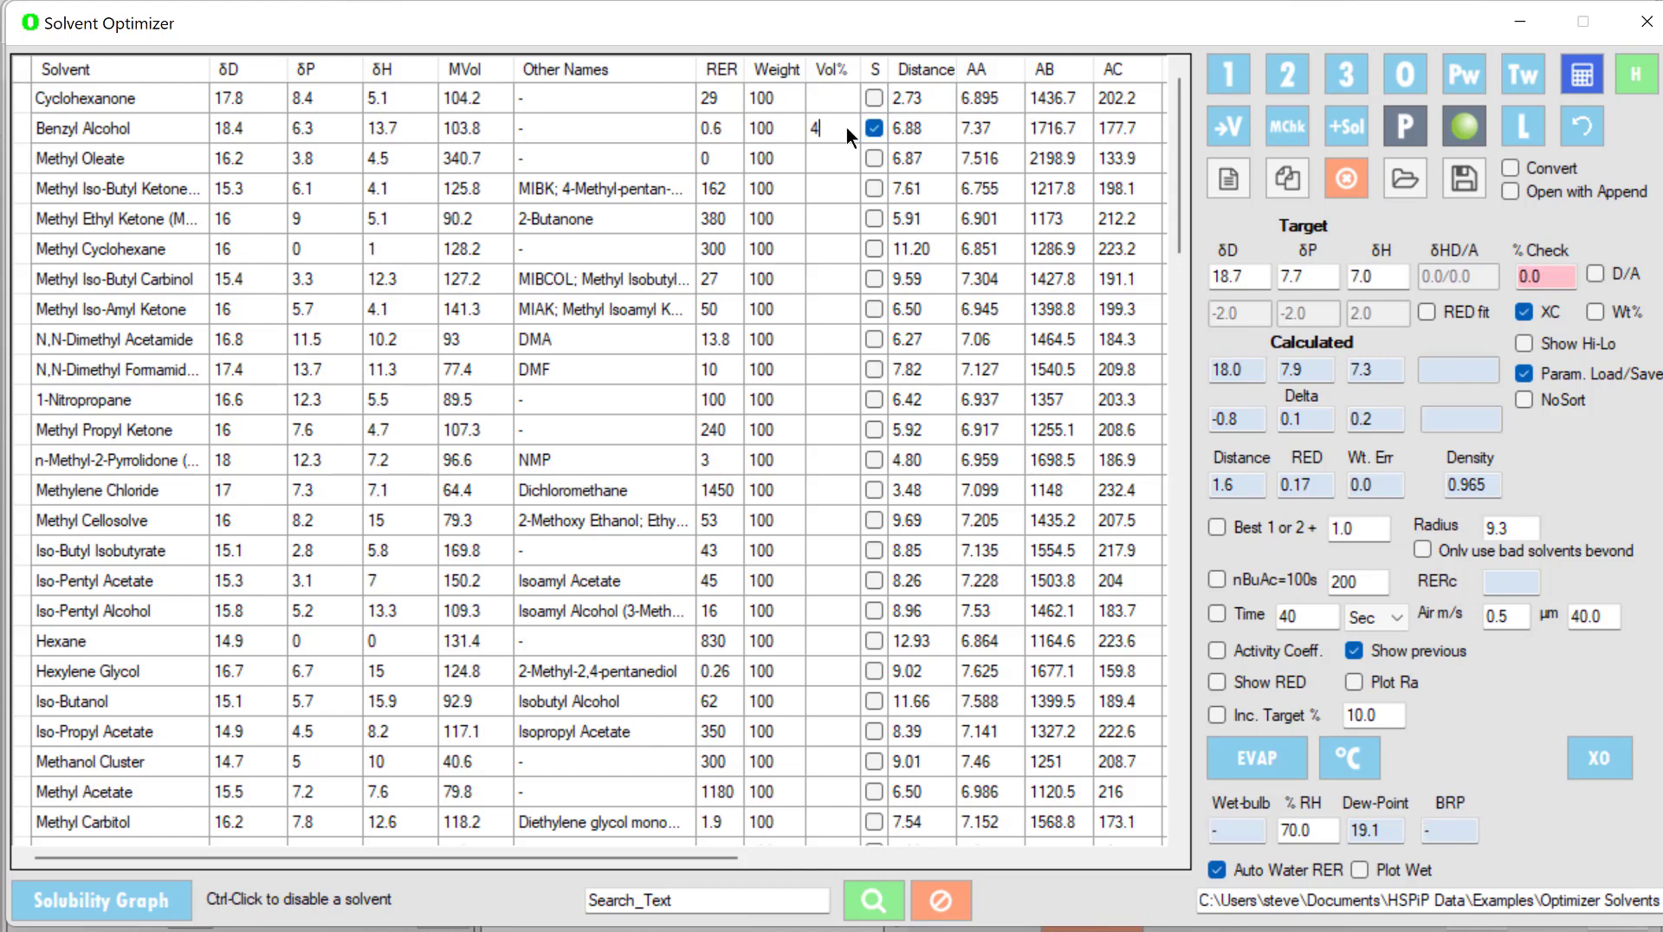
- Set Benzyl Alcohol to 46 Vol% and recalculate, giving 18.1/7.4/9.1, distance 2.4, RED 0.26
{"action": "type", "text": "6"}
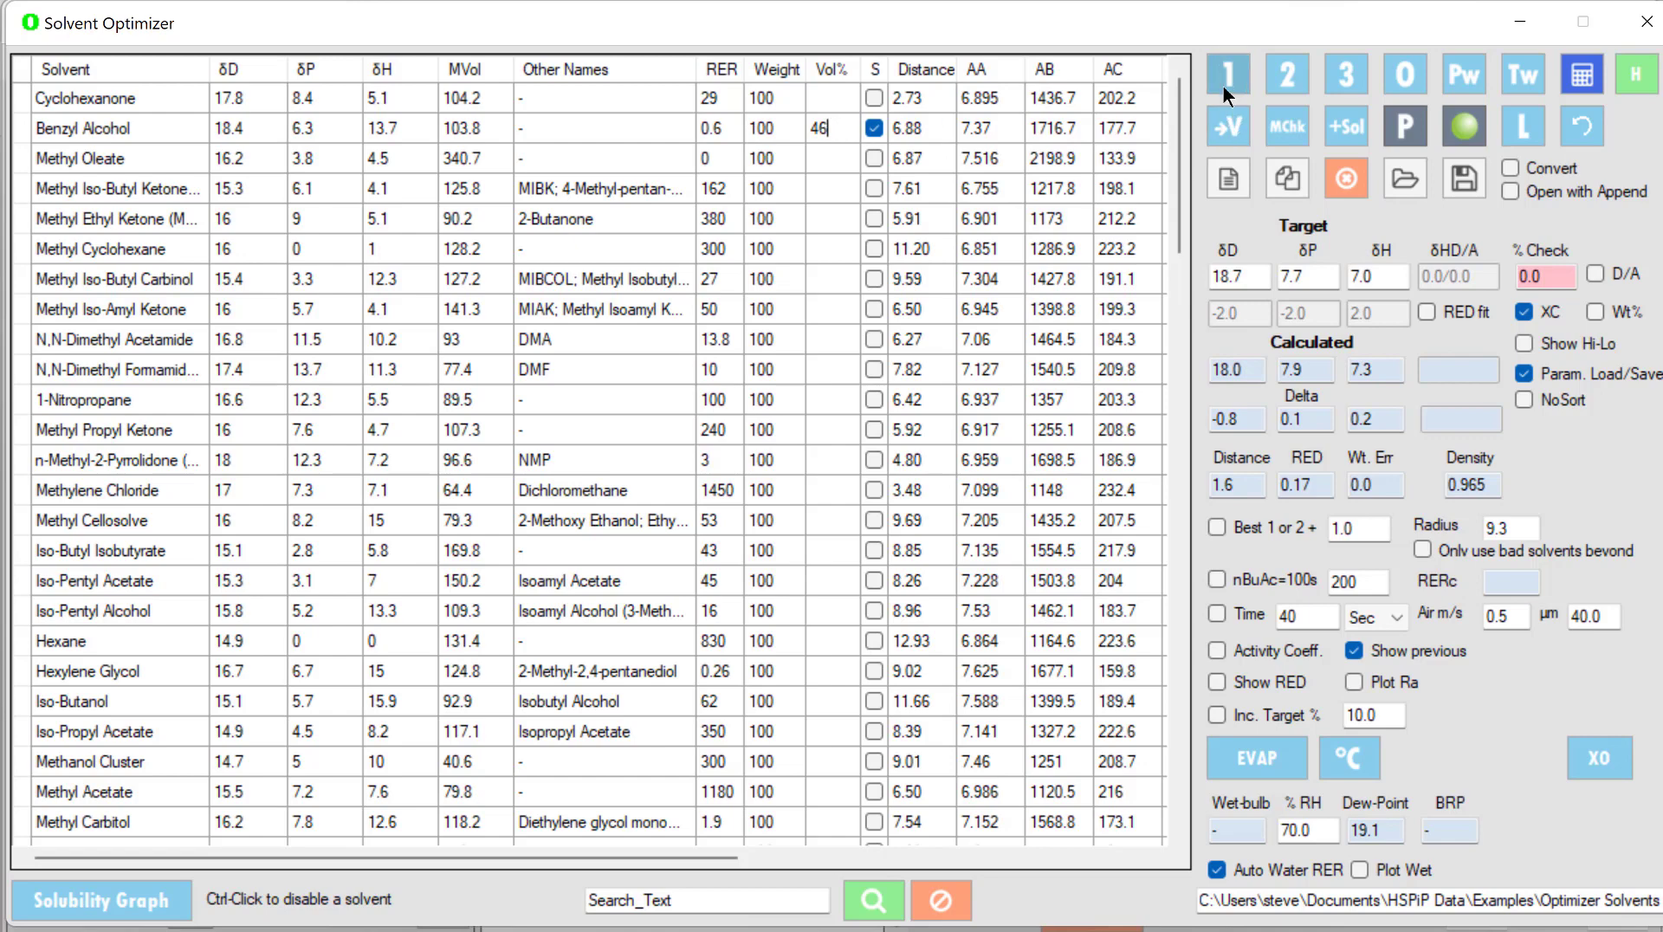
{"action": "left_click", "coordinate": [1228, 73]}
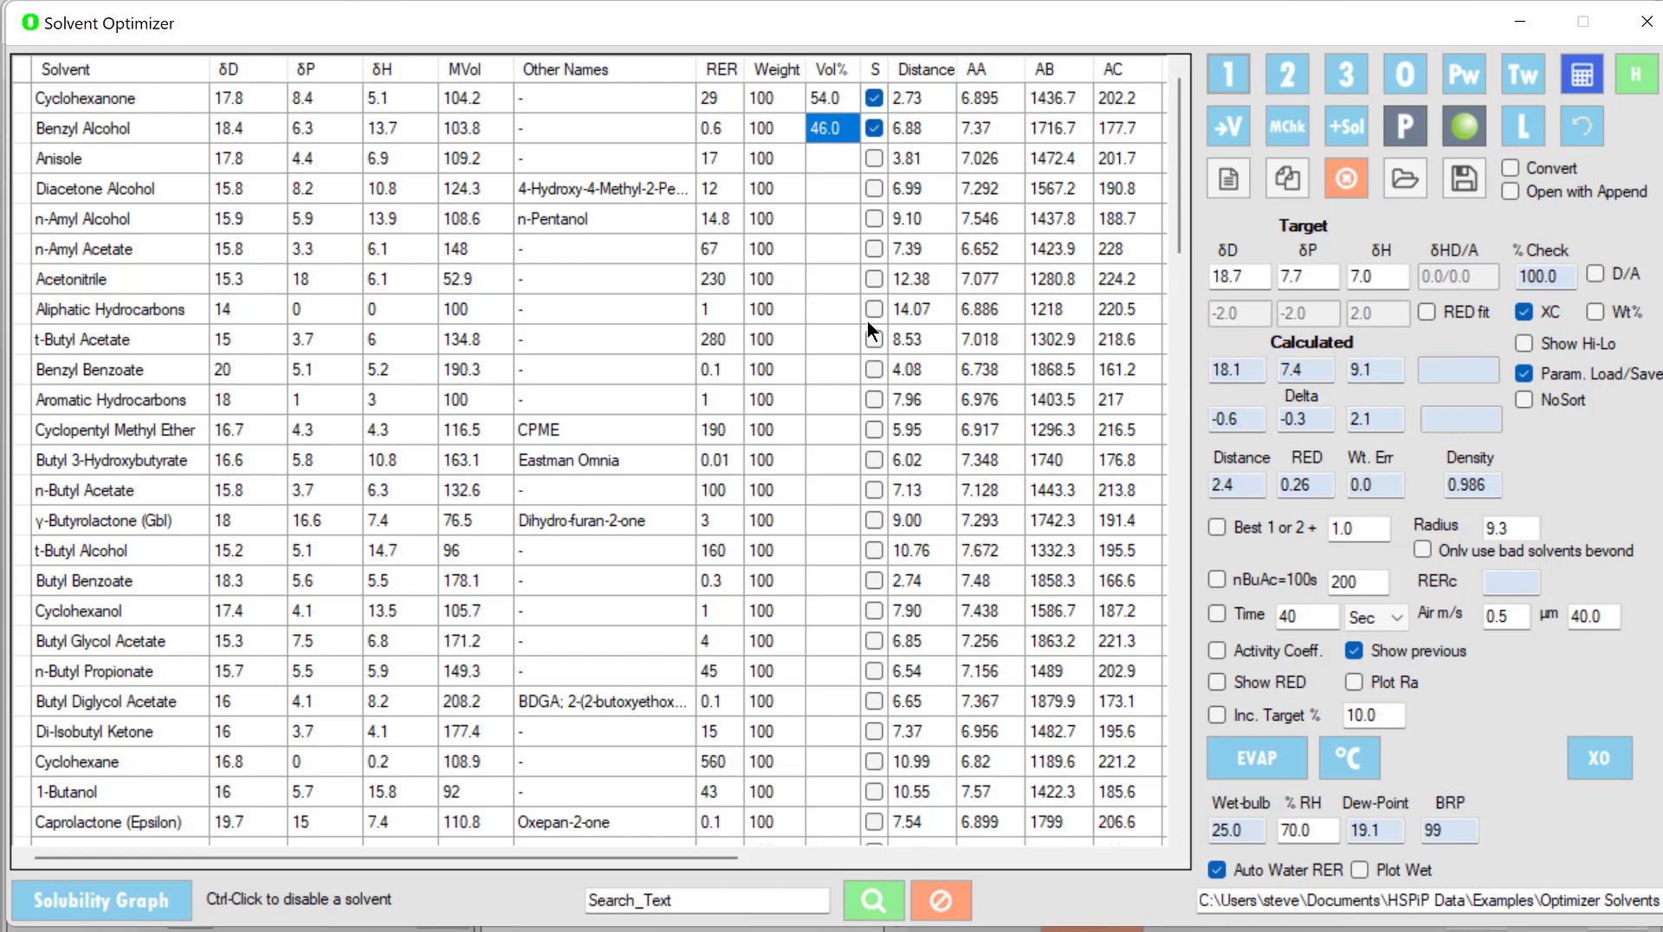
- Replace cyclohexanone and benzyl alcohol with new candidates including acetone, reaching a 63:29:8 blend at RED 0.15
{"action": "left_click", "coordinate": [872, 98]}
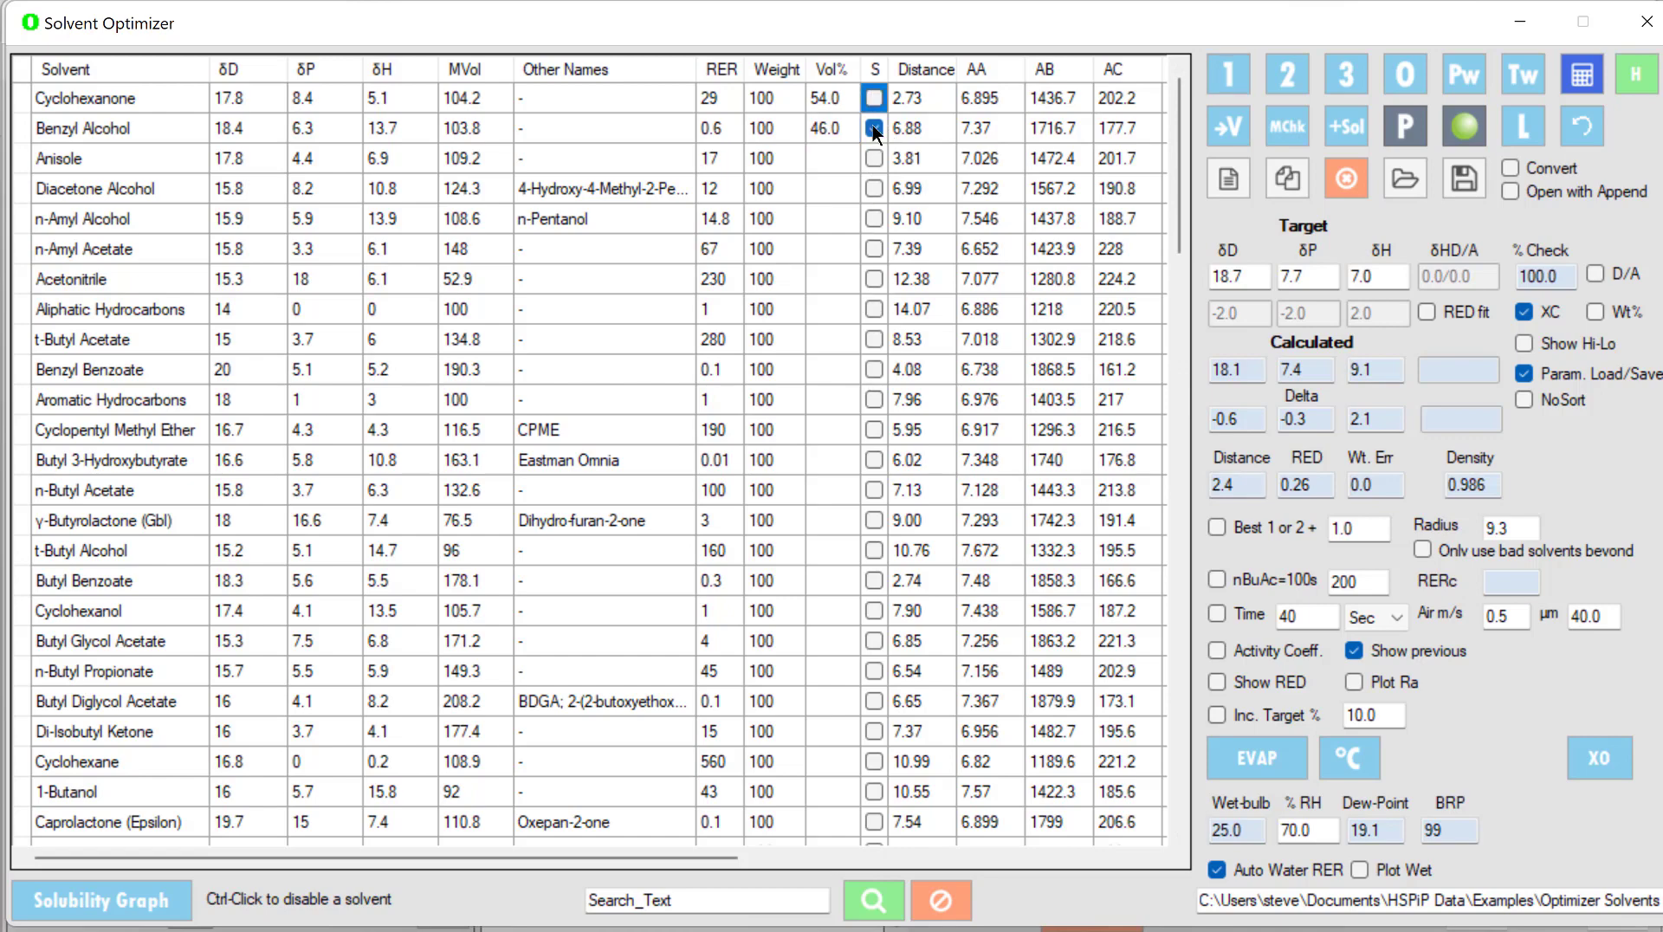
{"action": "left_click", "coordinate": [65, 70]}
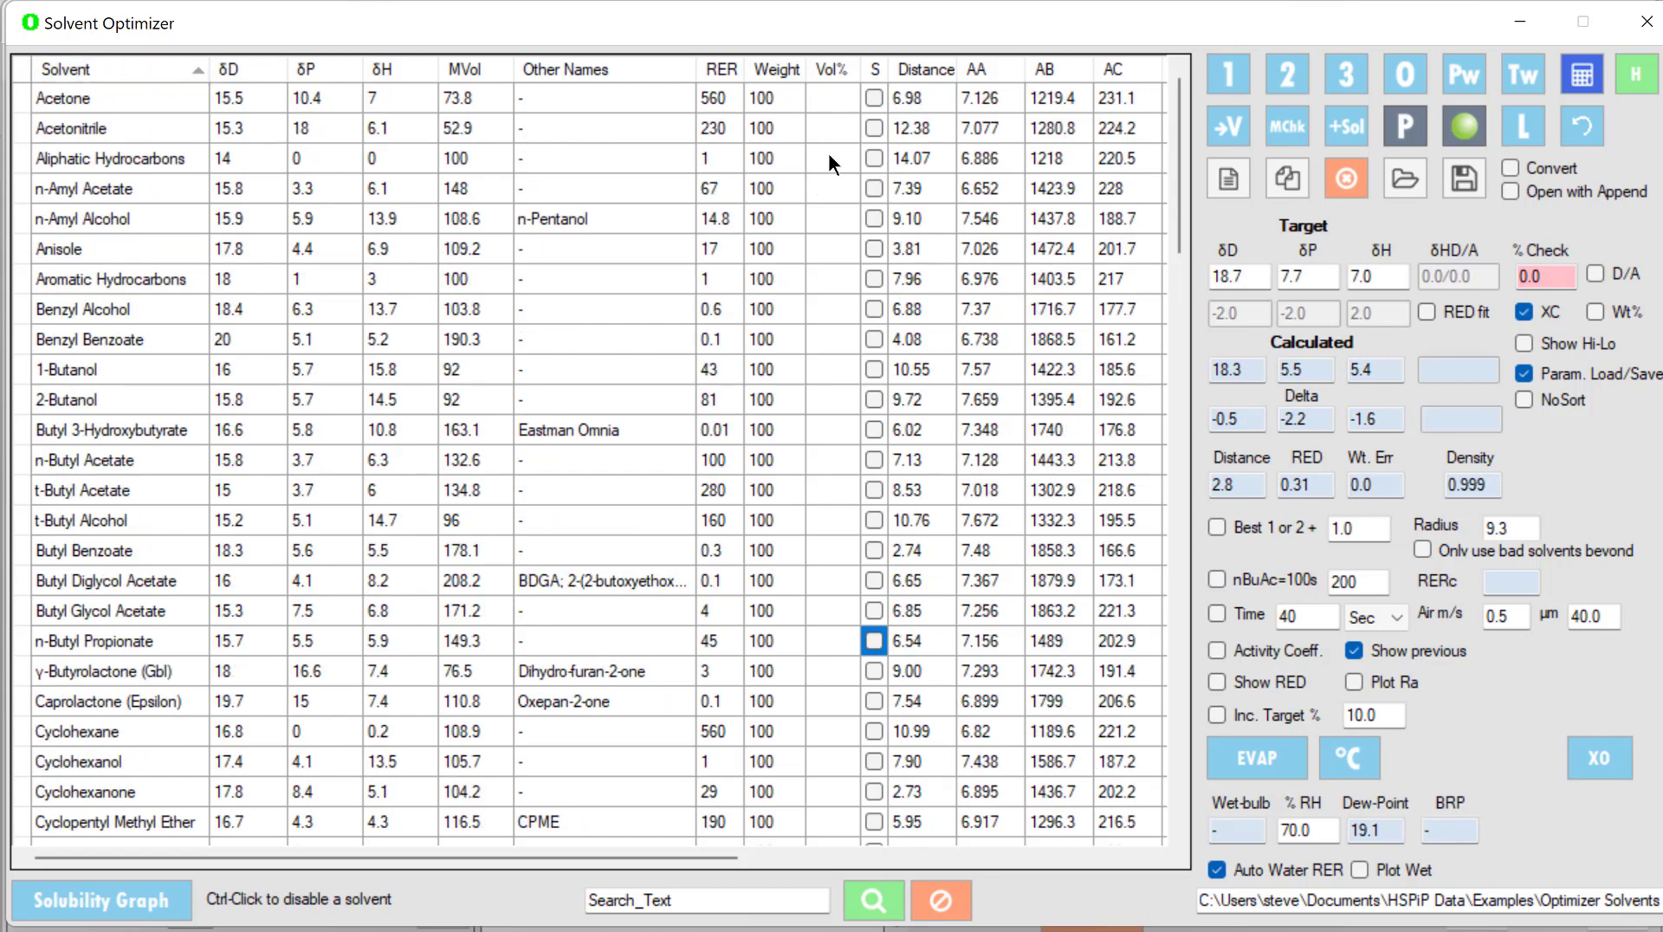
{"action": "left_click", "coordinate": [873, 98]}
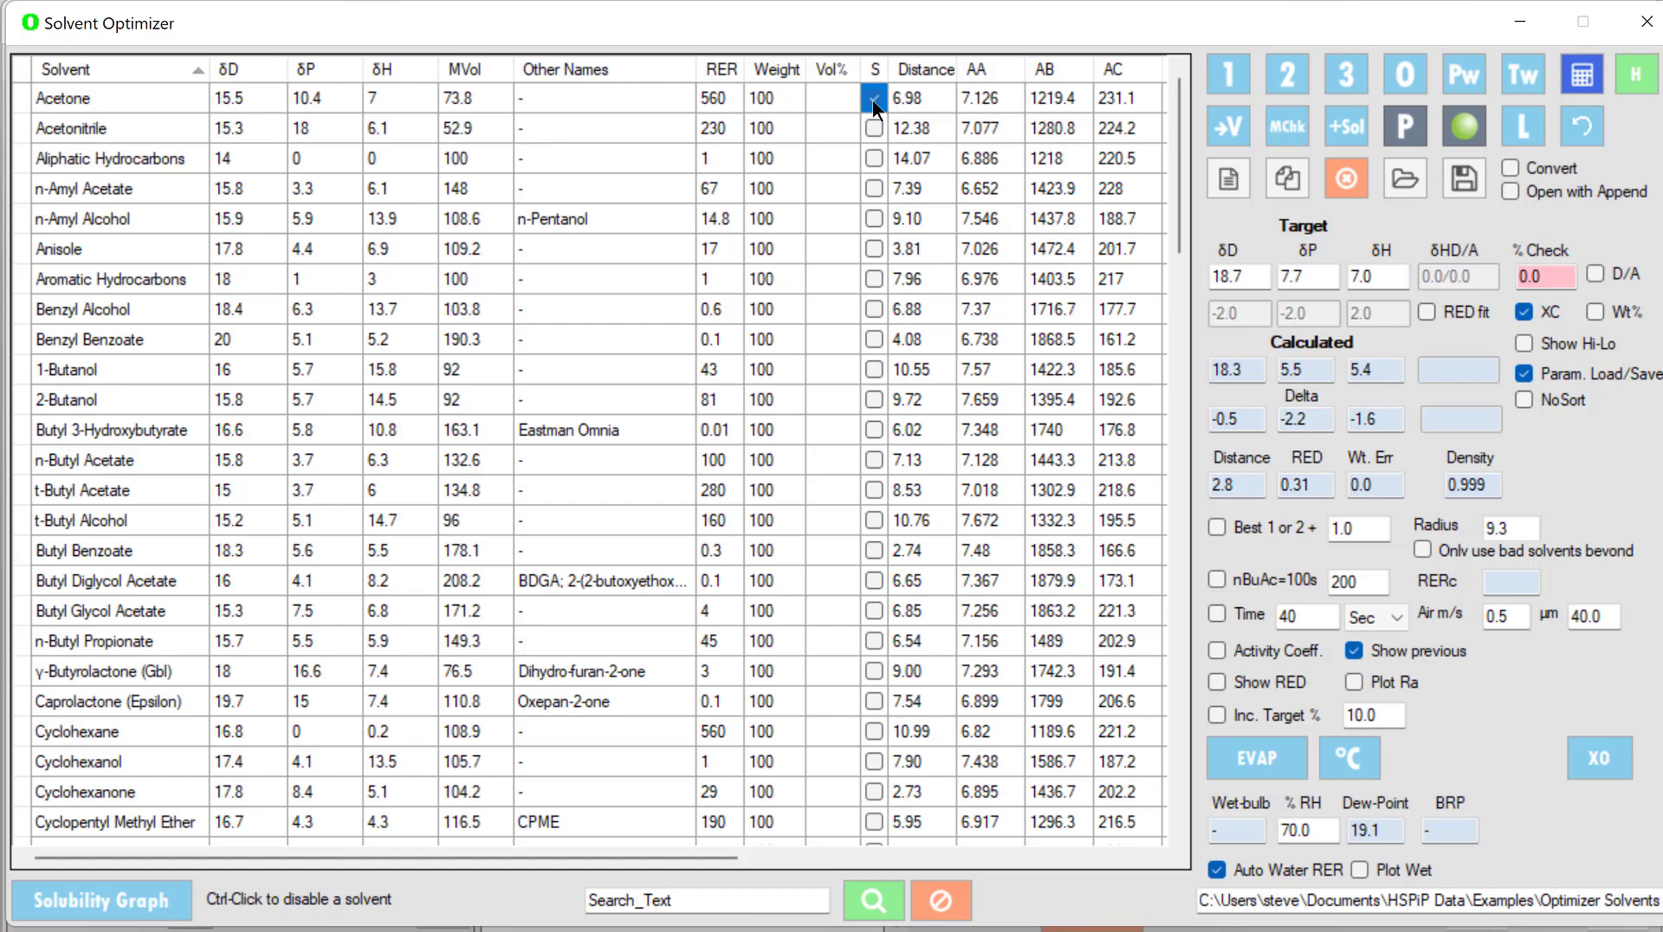
{"action": "left_click", "coordinate": [873, 218]}
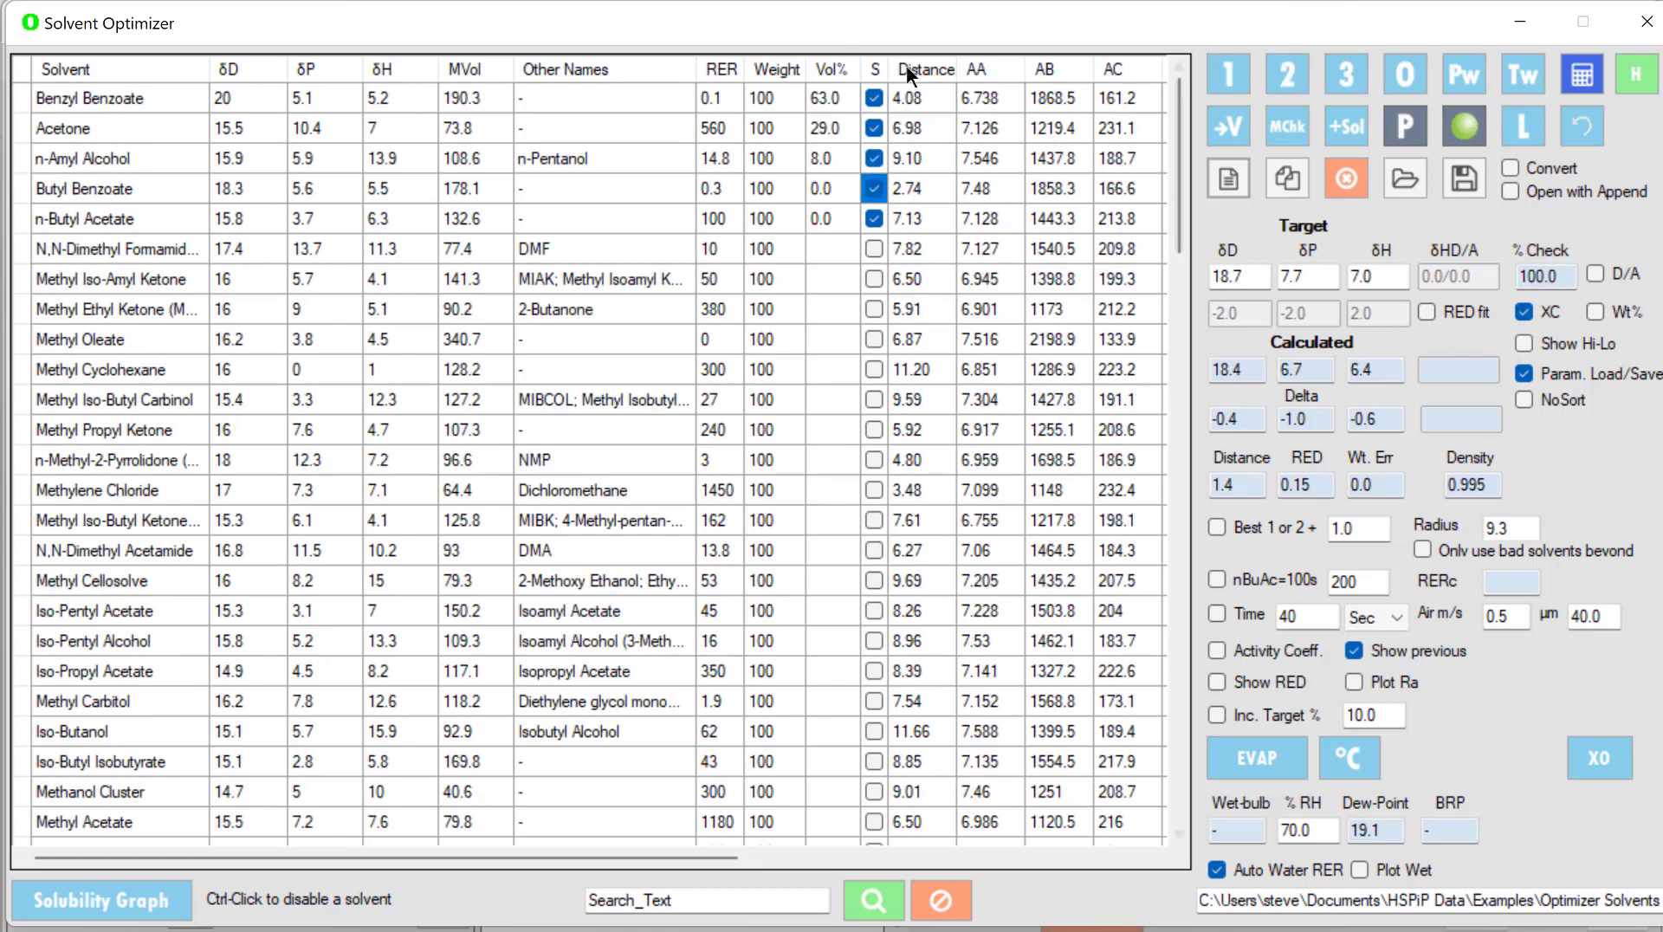
{"action": "mouse_move", "coordinate": [833, 177]}
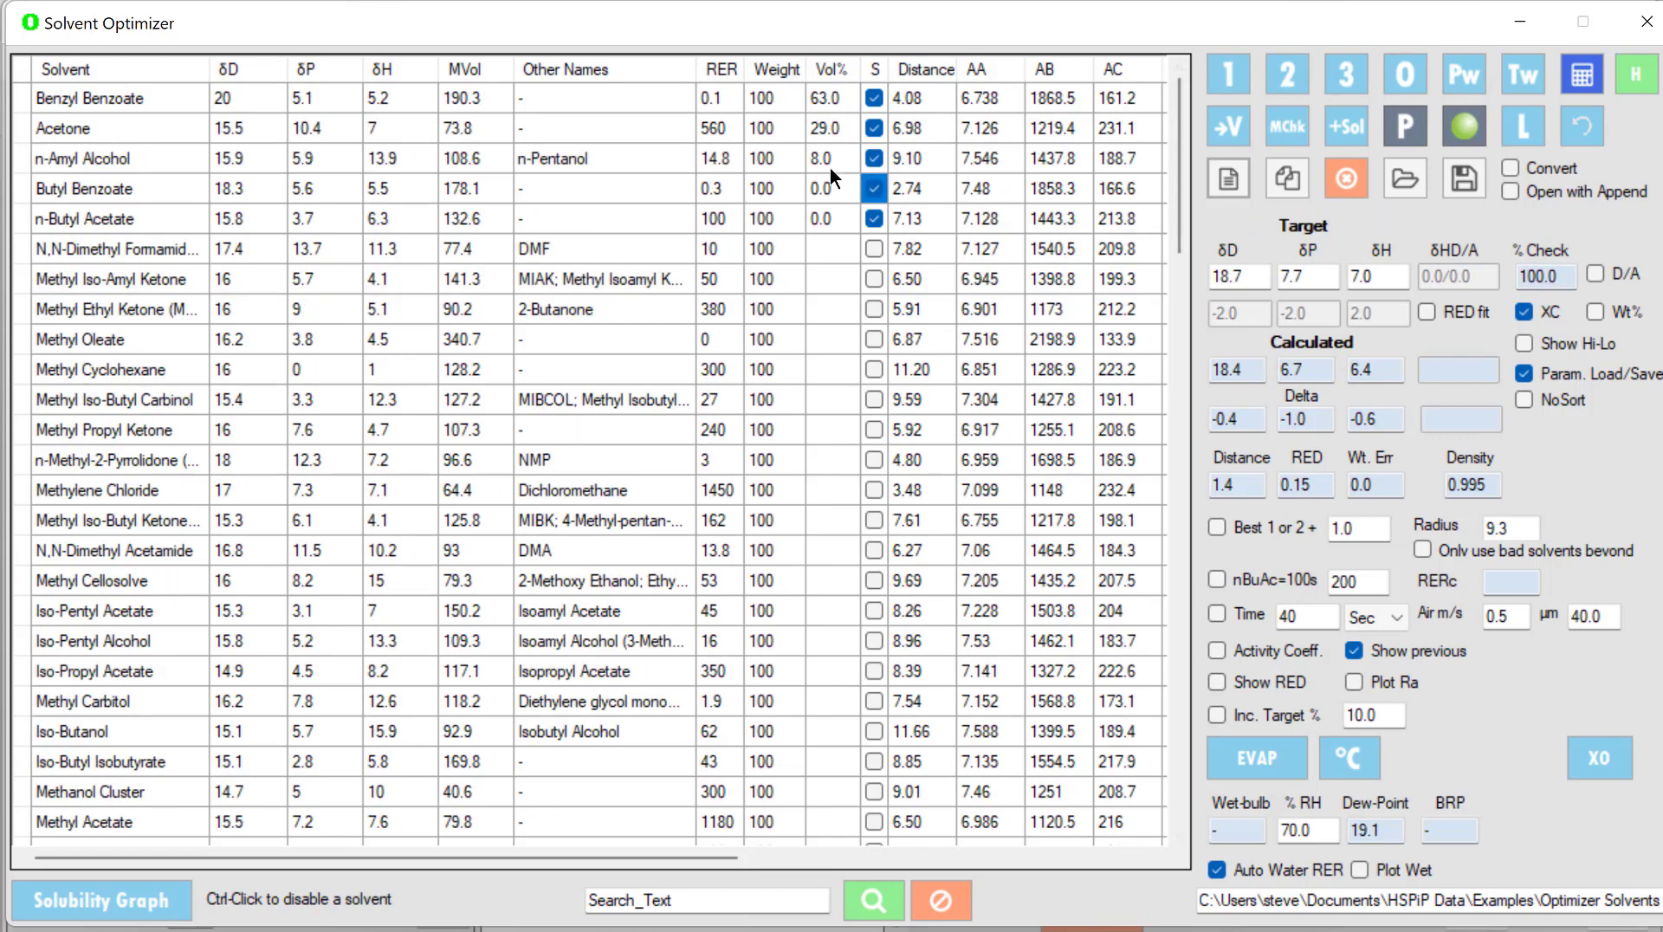
{"action": "mouse_move", "coordinate": [260, 125]}
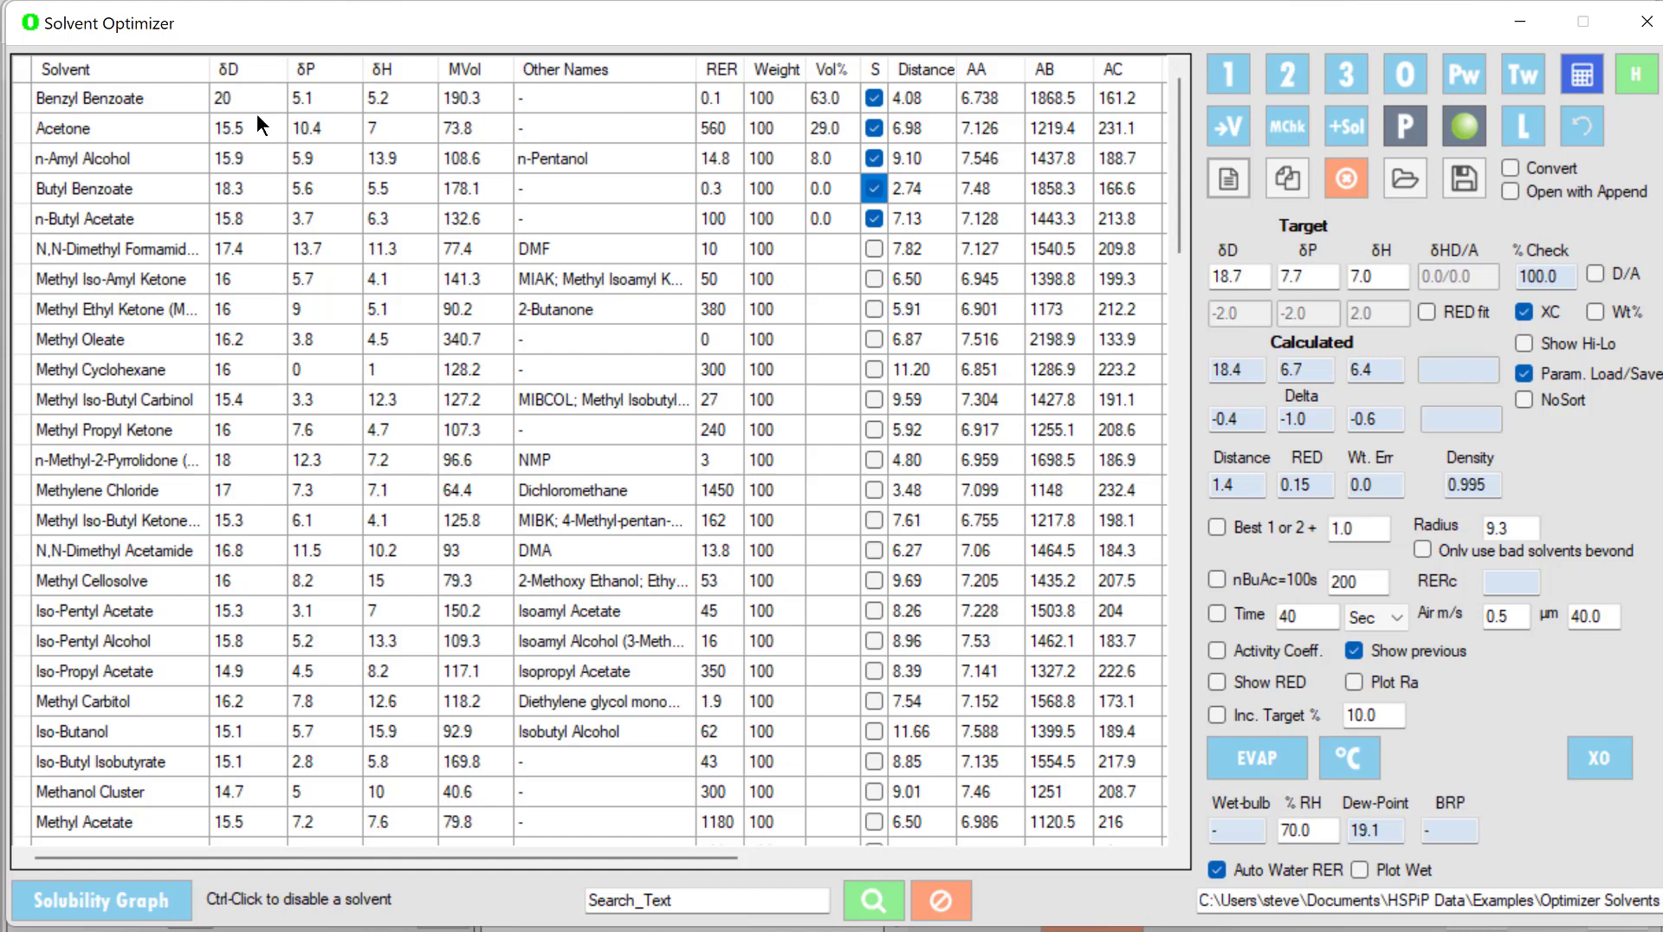
{"action": "mouse_move", "coordinate": [261, 172]}
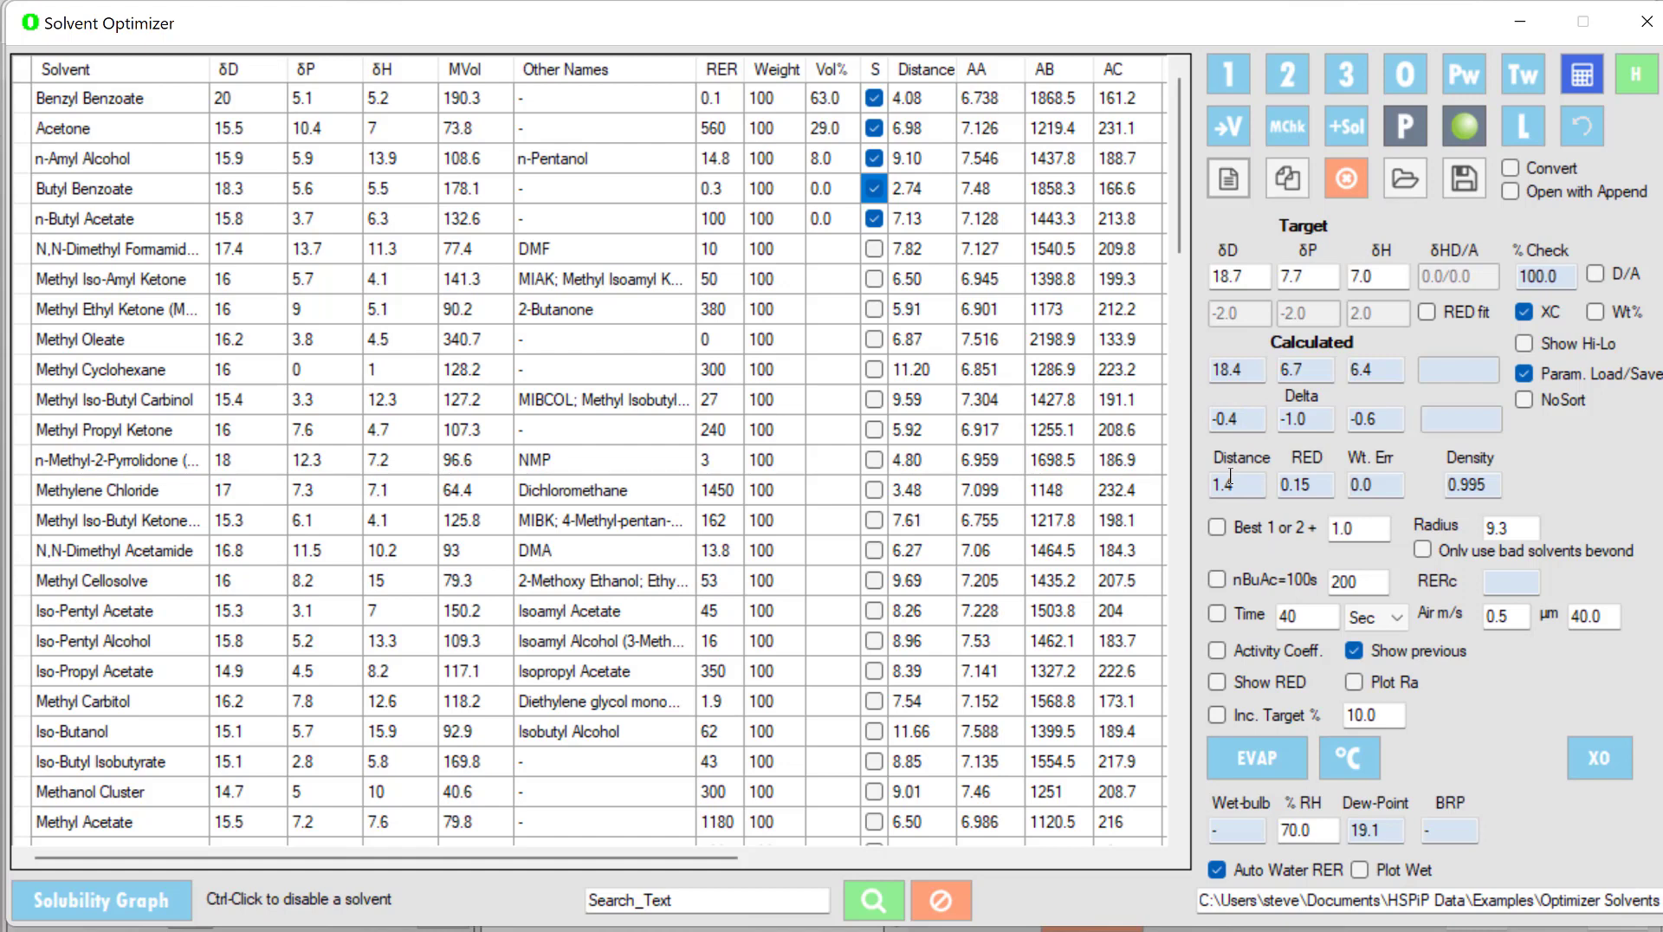
{"action": "mouse_move", "coordinate": [995, 345]}
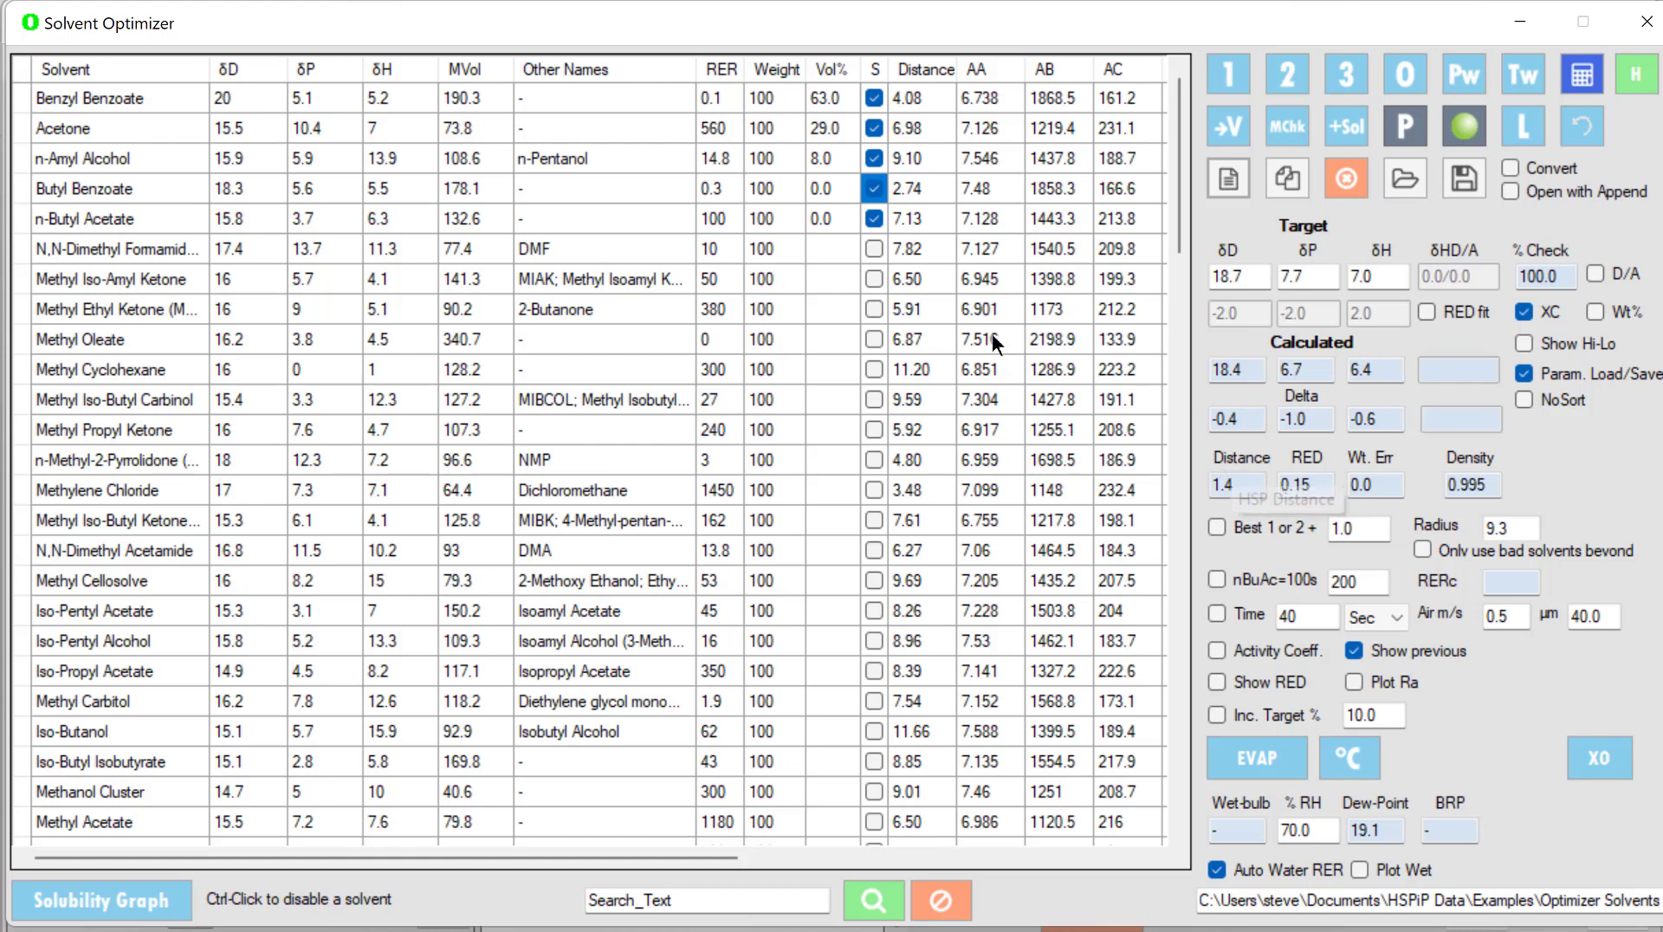
{"action": "mouse_move", "coordinate": [568, 214]}
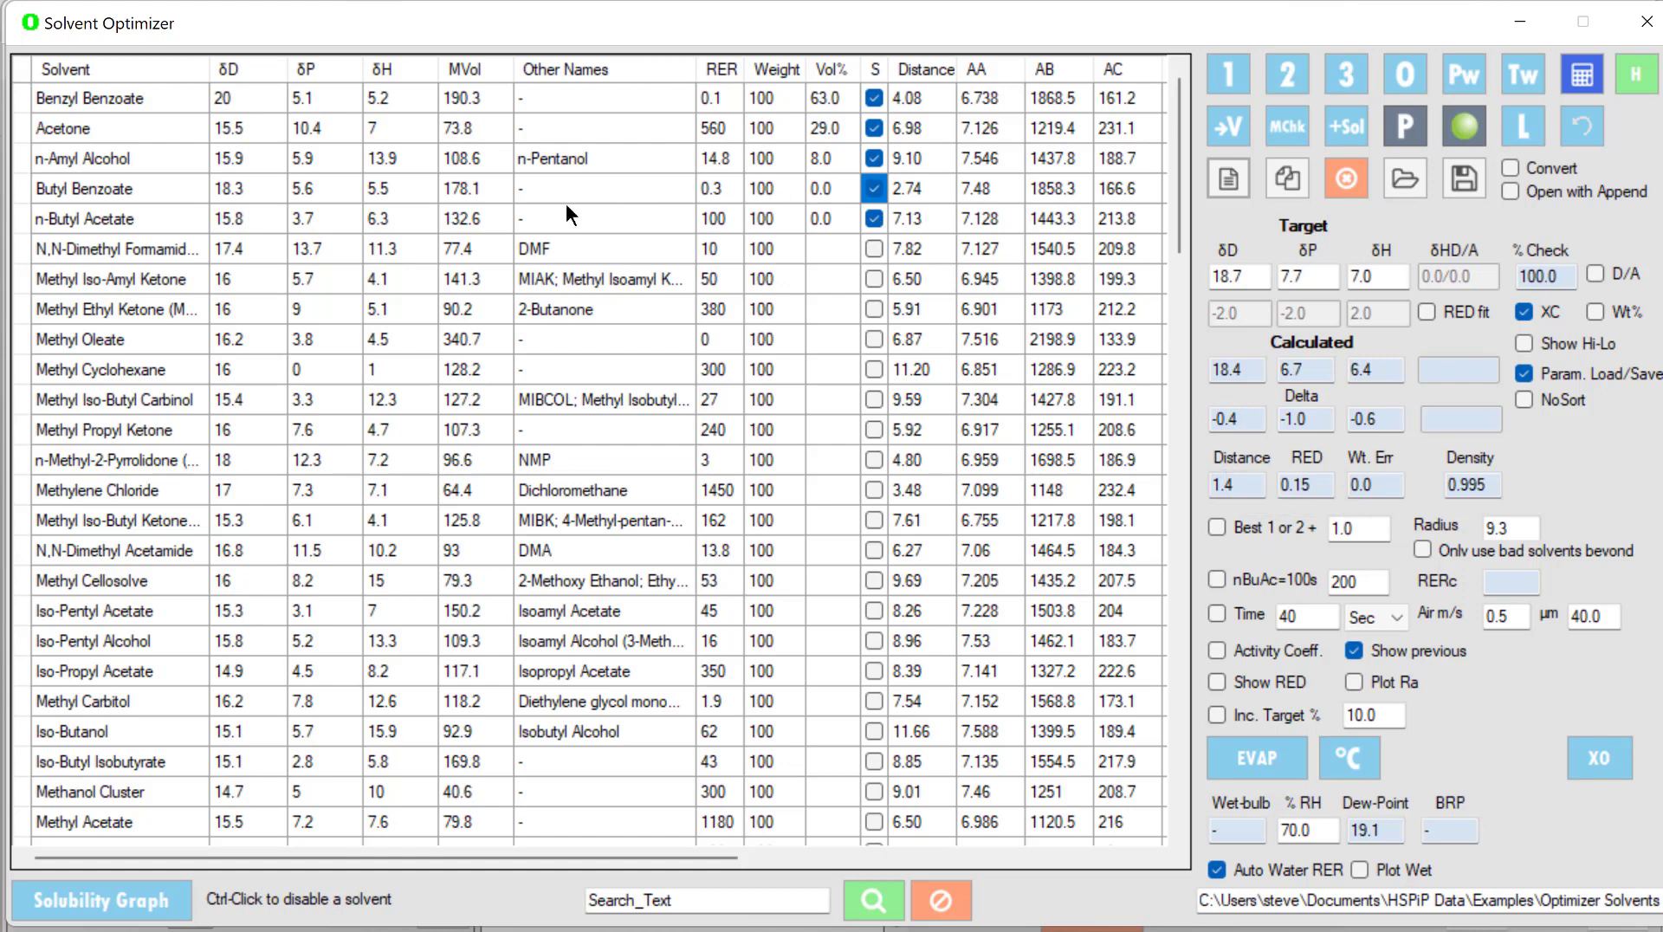
{"action": "mouse_move", "coordinate": [586, 513]}
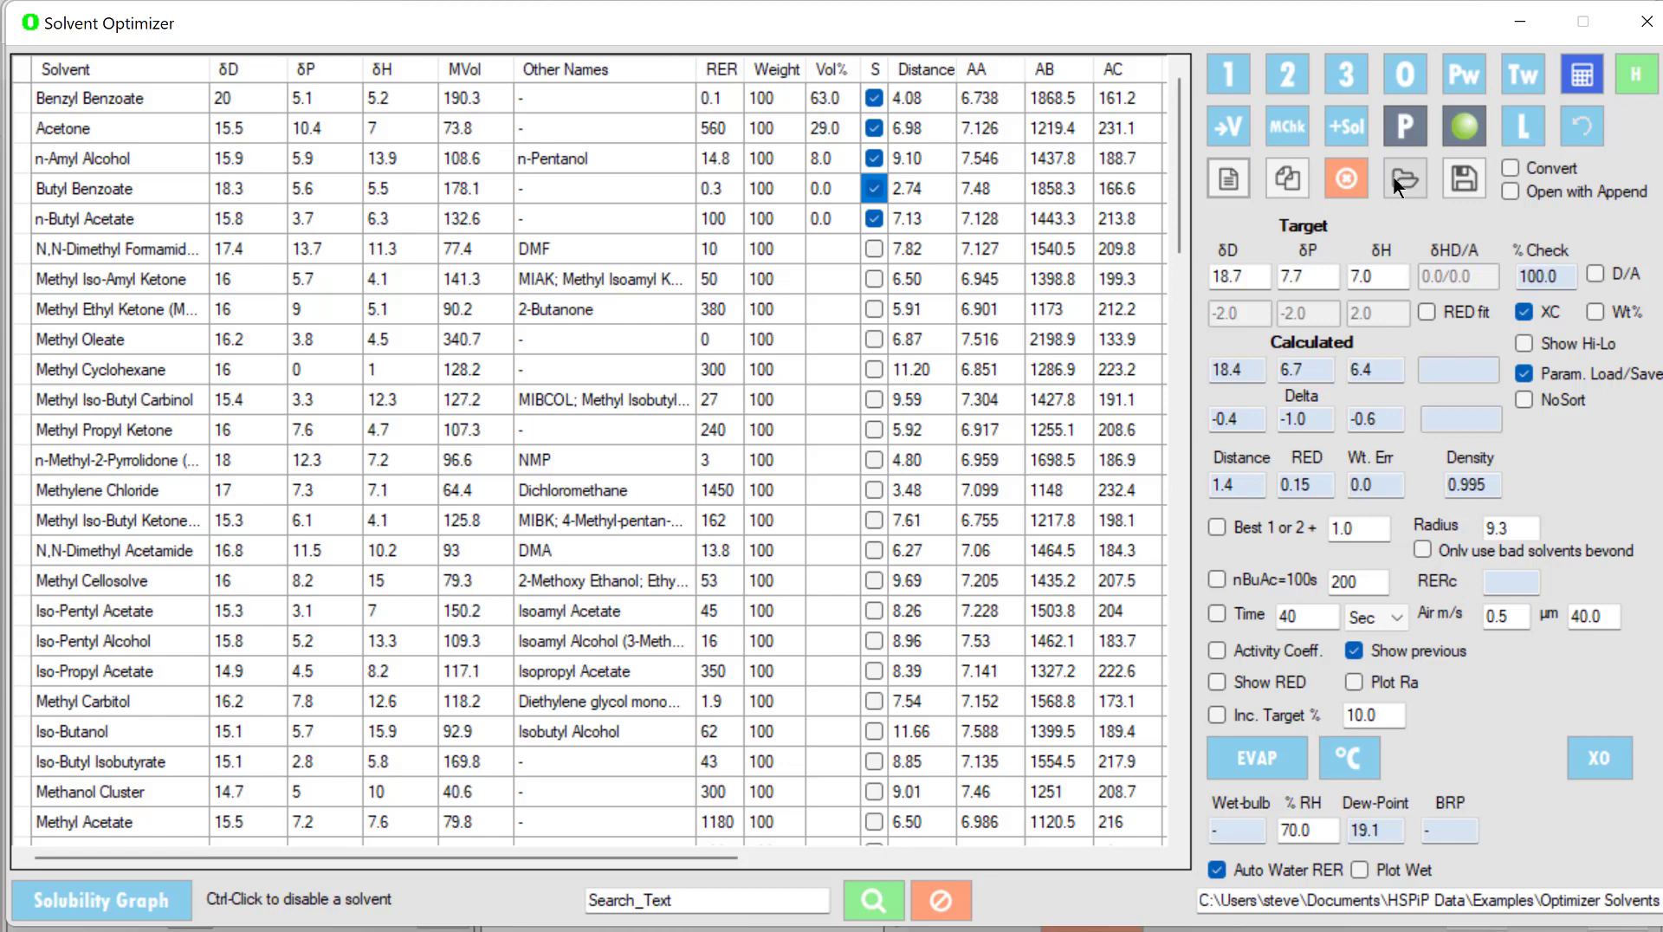
- Load the York GCCE Greener Solvents.sofx solvent data set
{"action": "left_click", "coordinate": [1403, 177]}
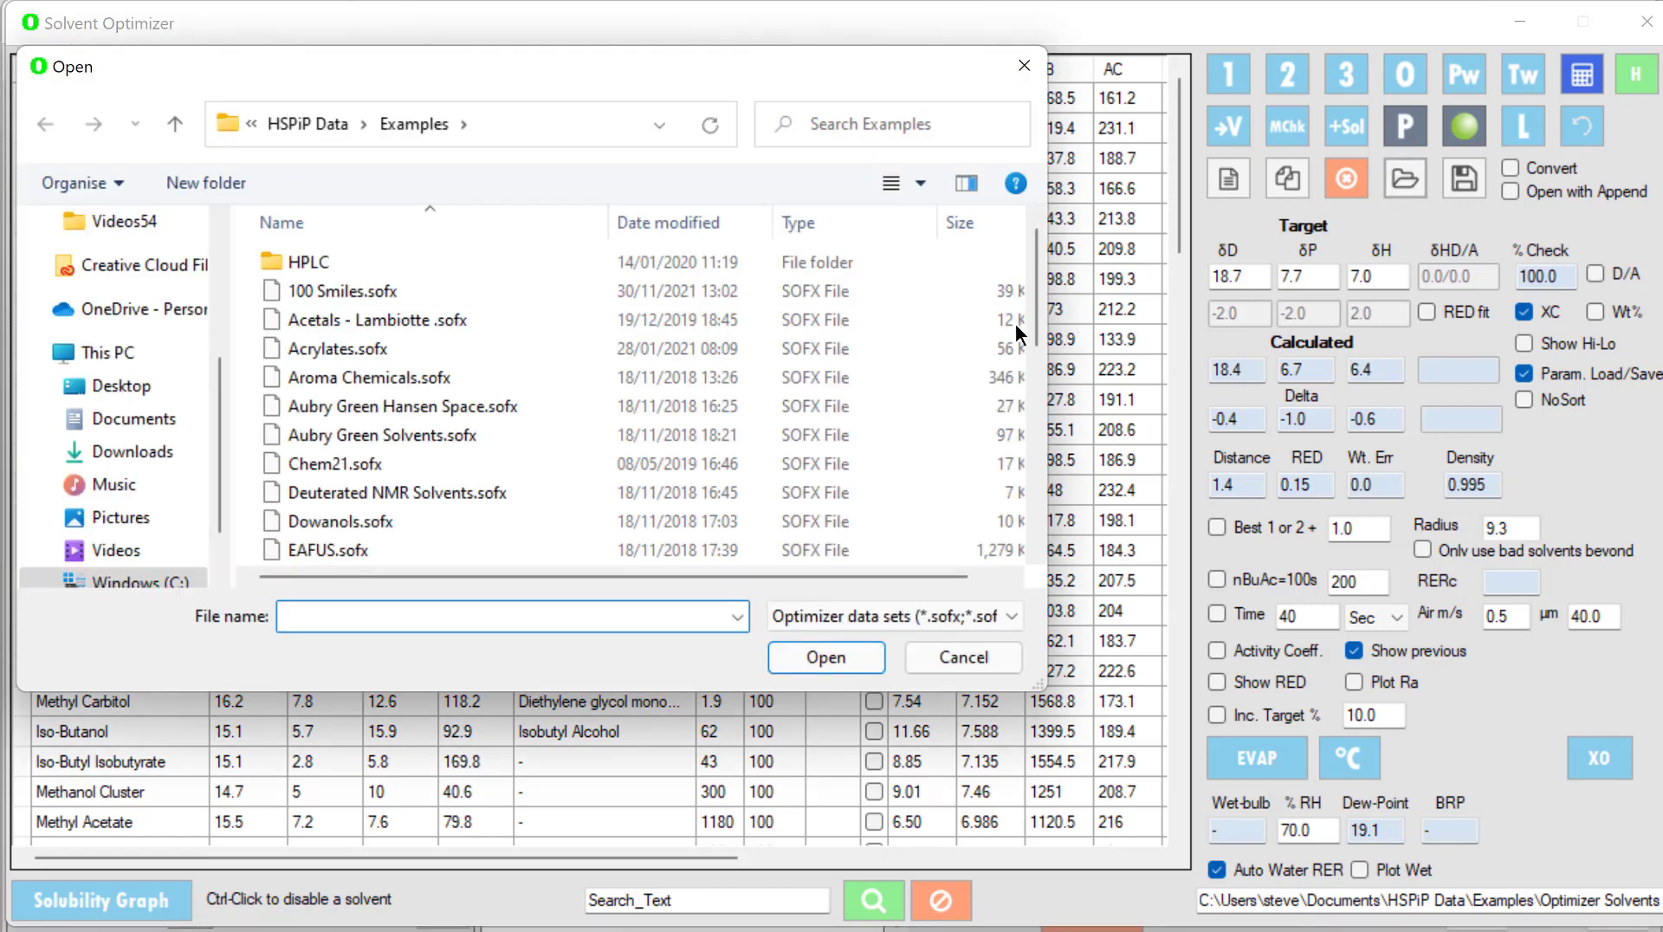
{"action": "scroll", "scroll_direction": "down", "scroll_amount": 3}
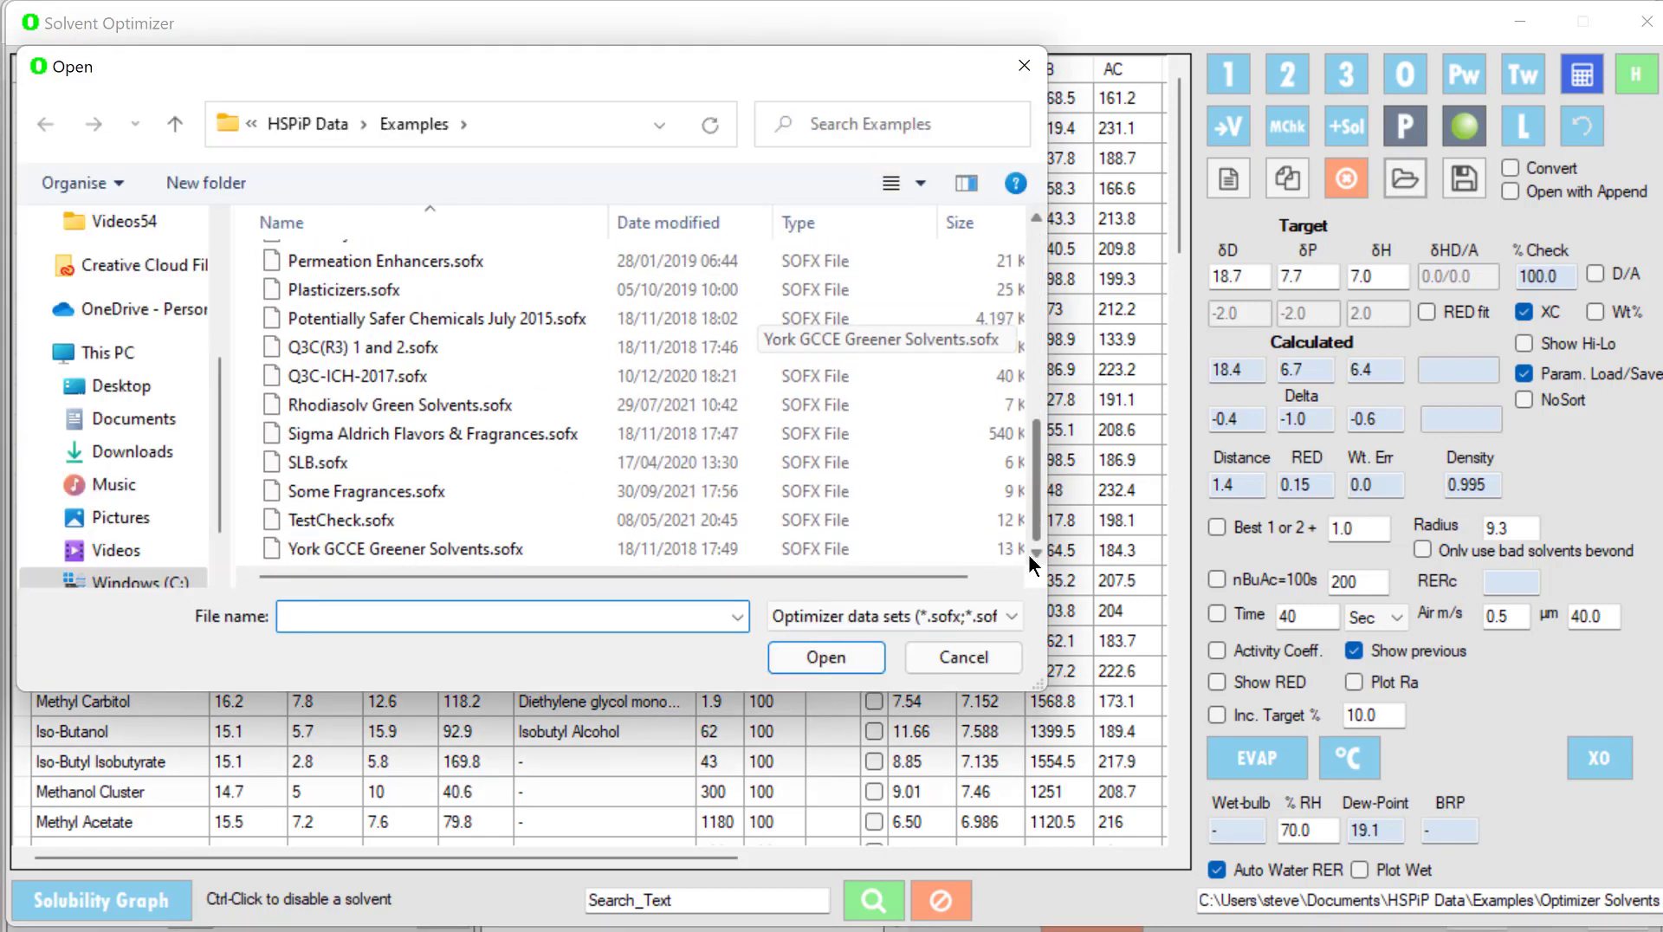
{"action": "left_click", "coordinate": [424, 548]}
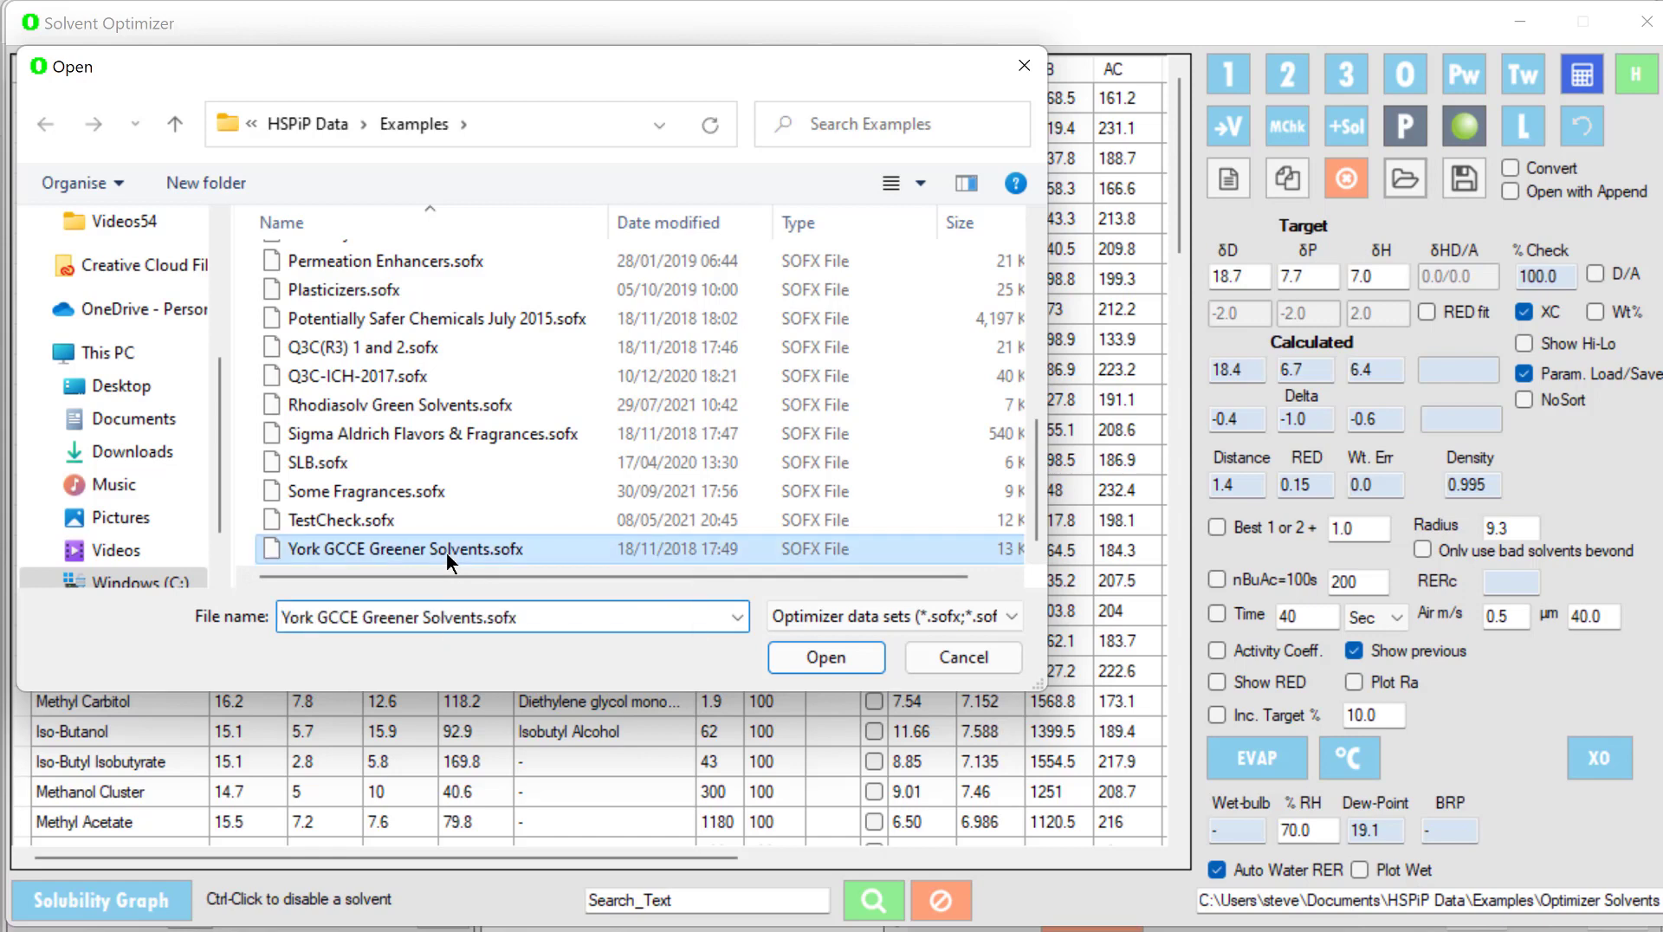
{"action": "left_click", "coordinate": [825, 657]}
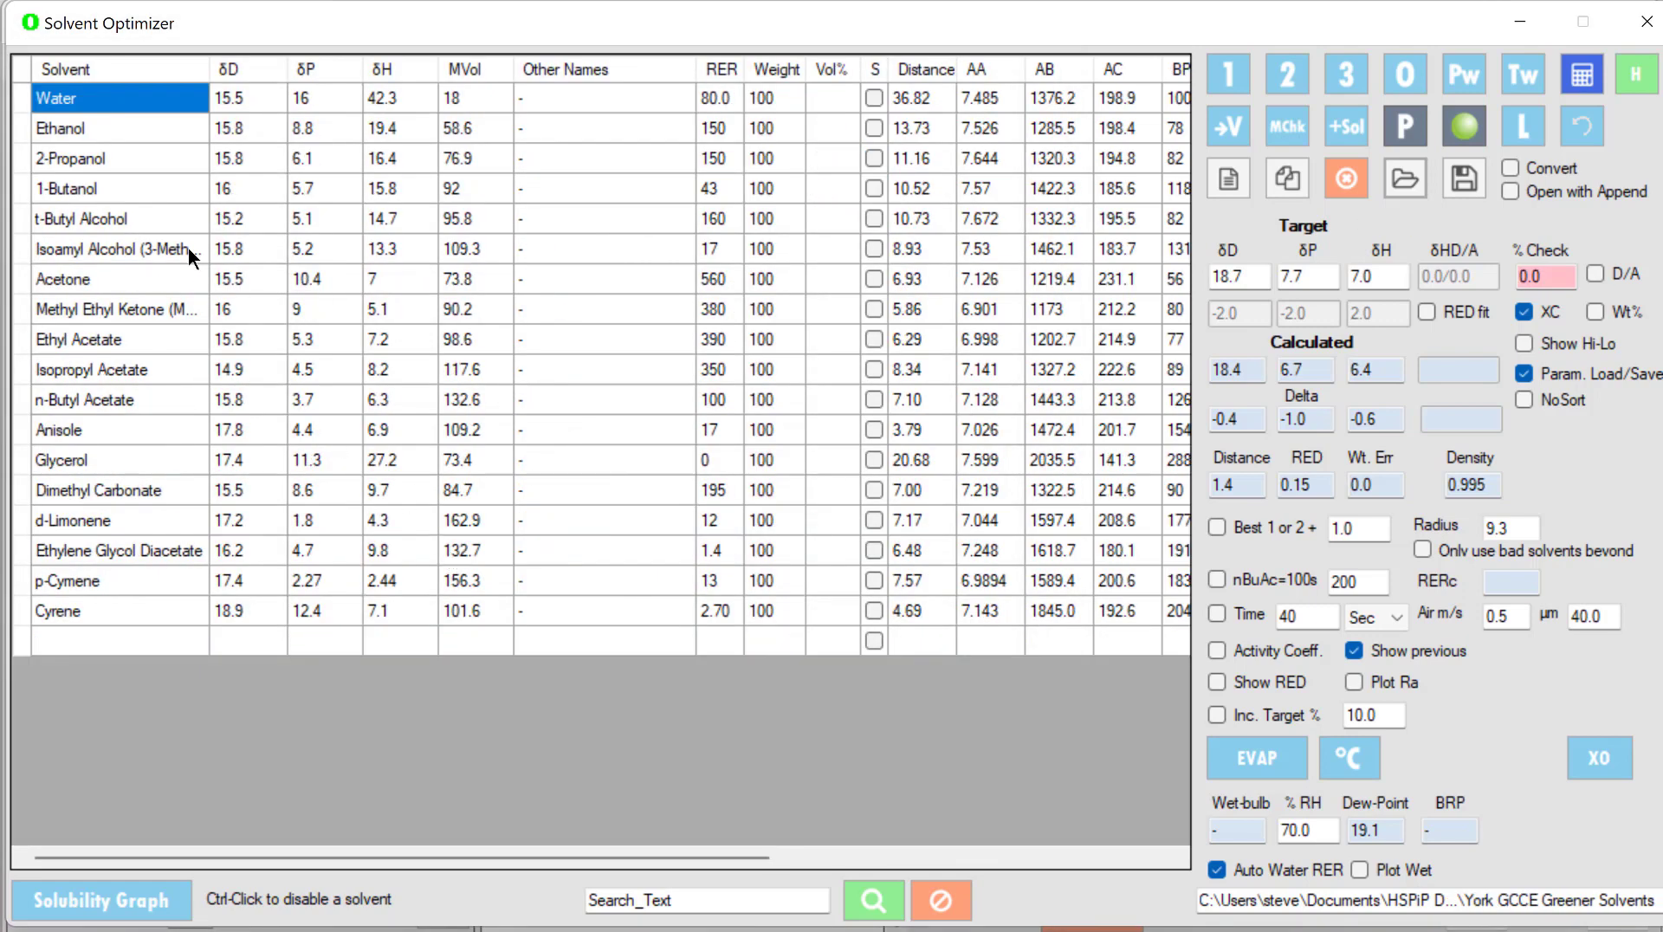
{"action": "mouse_move", "coordinate": [1042, 392]}
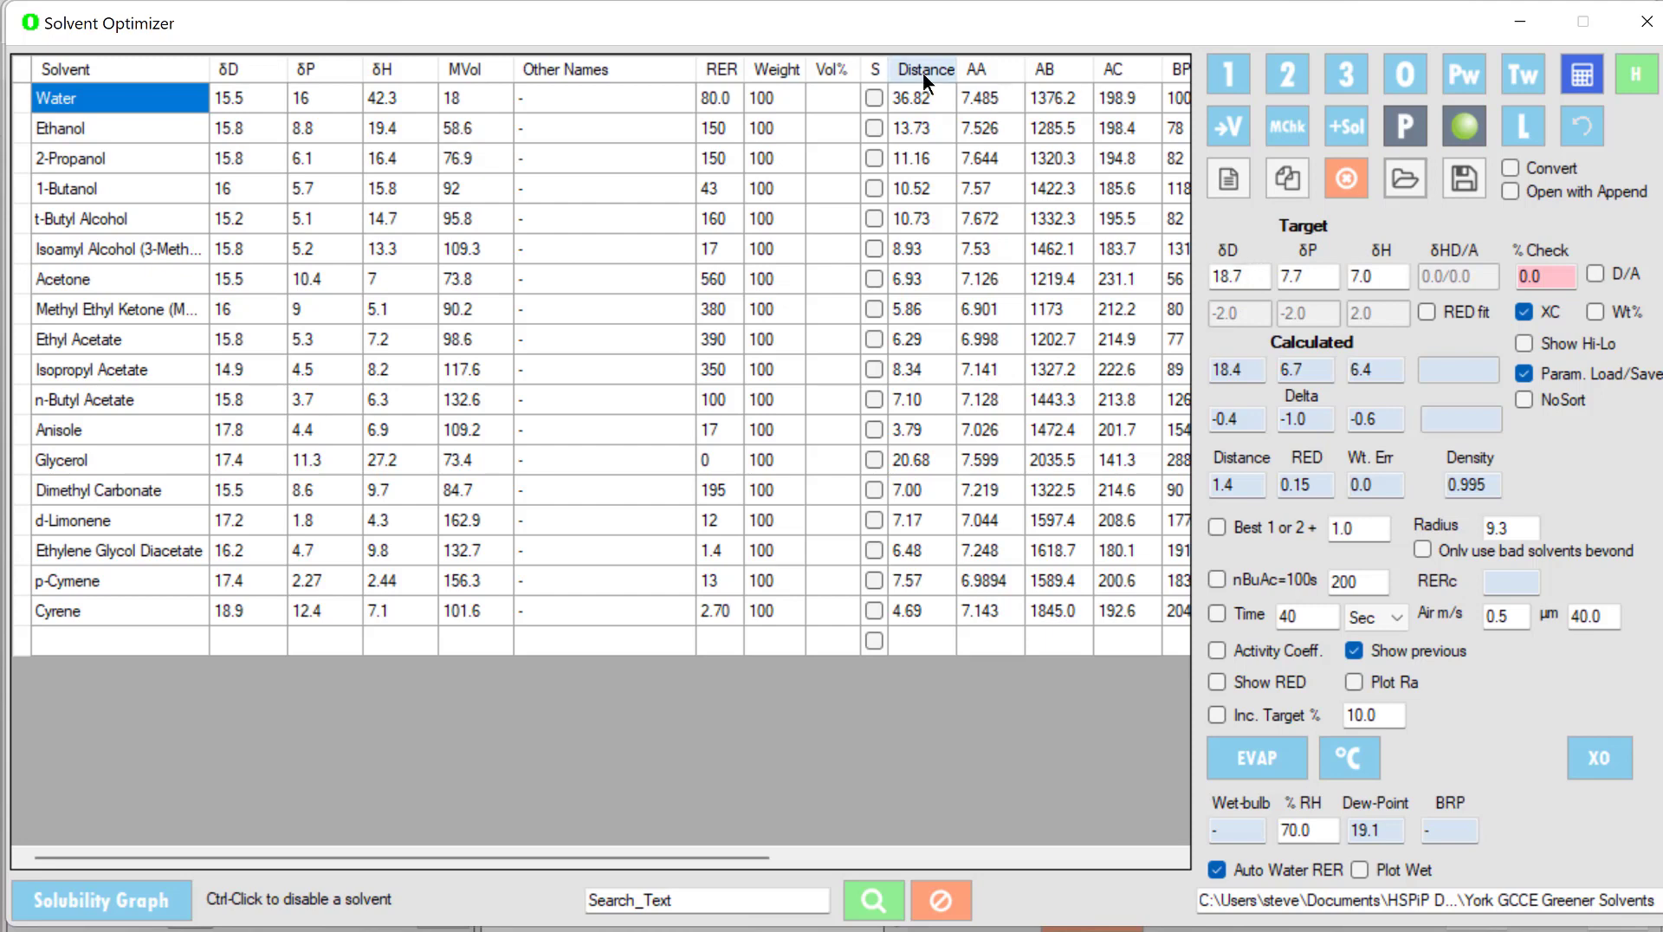
- Sort by distance and set up the 56:44 anisole/Cyrene blend at 18.3/7.9/7.0, RED 0.09
{"action": "left_click", "coordinate": [924, 69]}
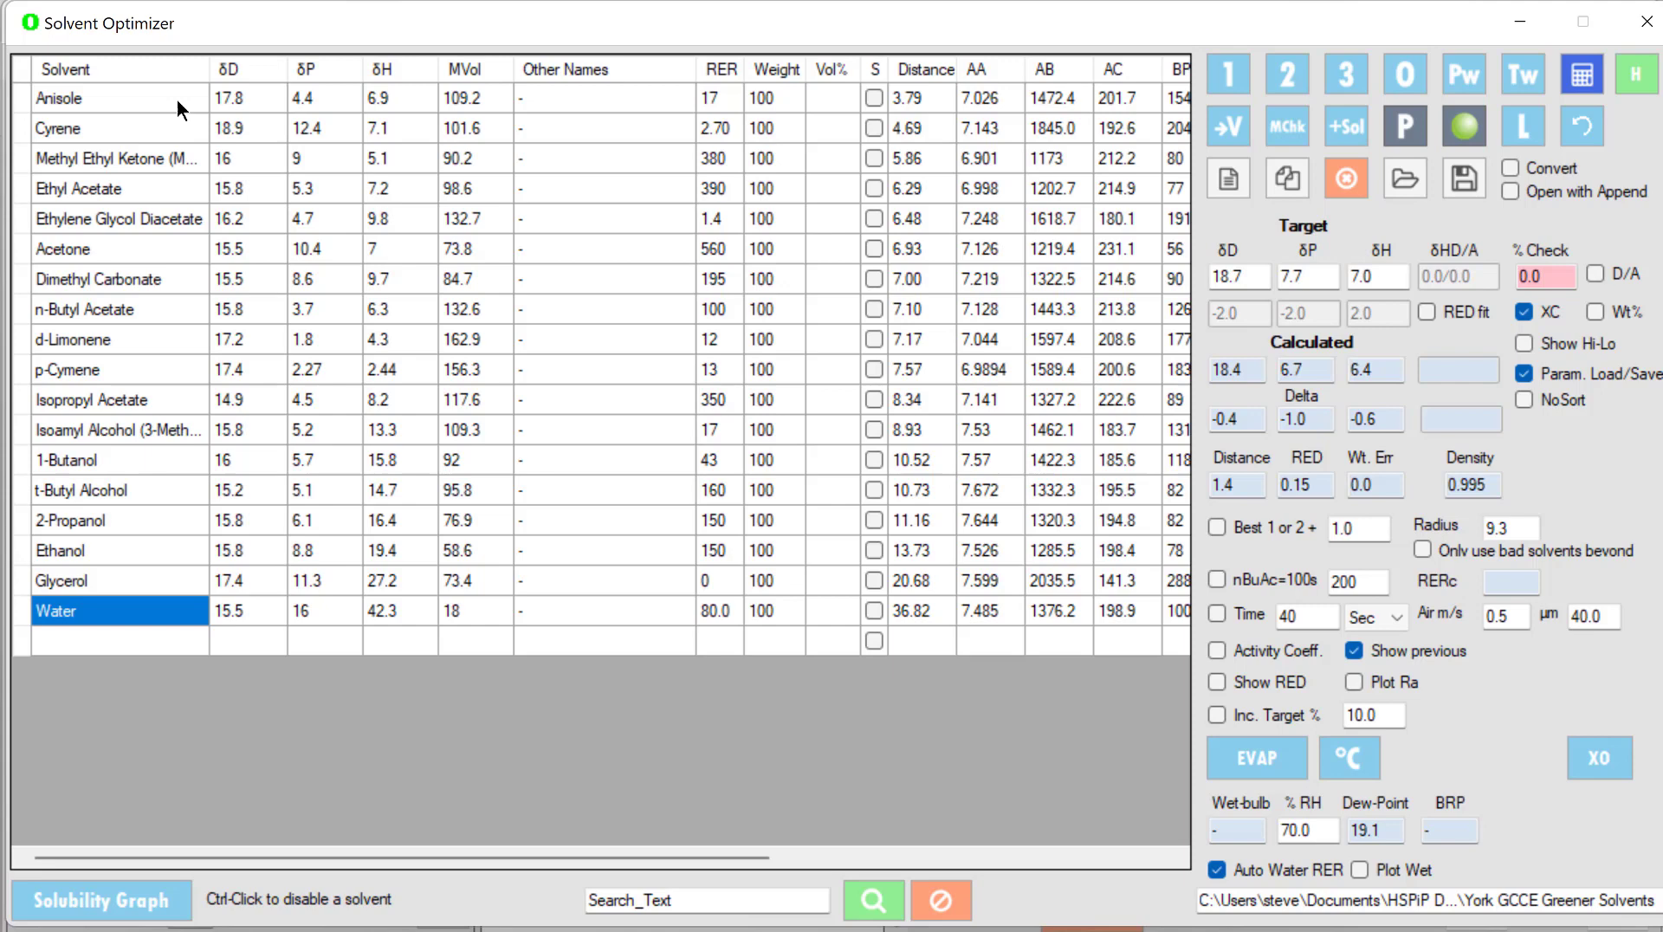
{"action": "mouse_move", "coordinate": [1050, 194]}
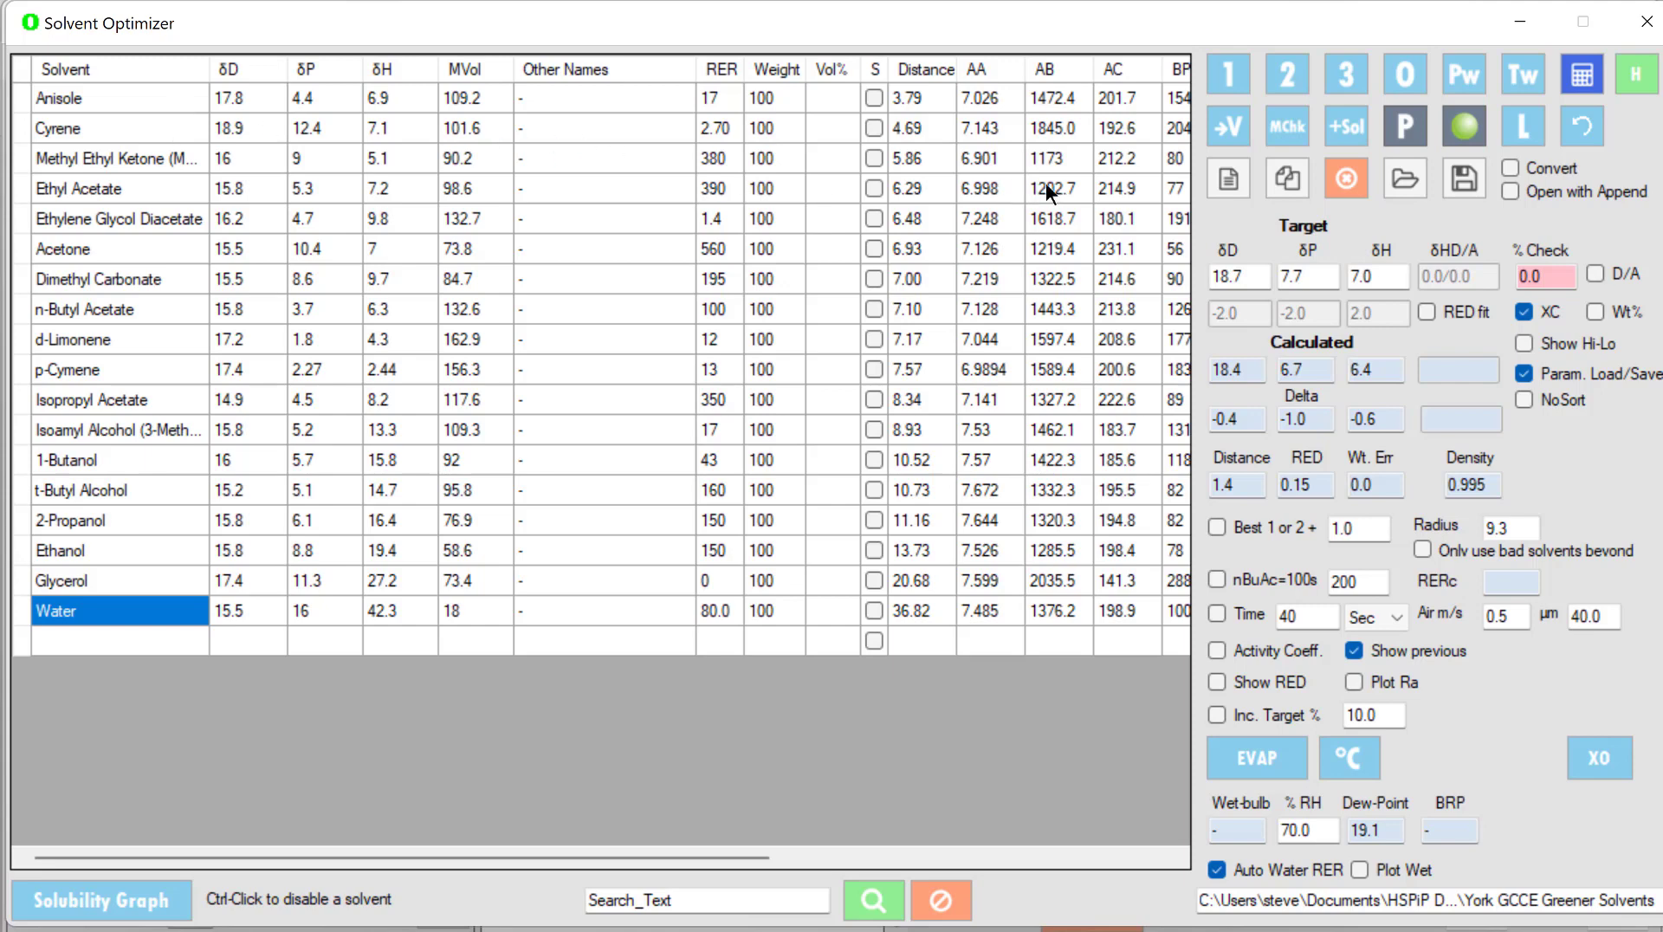
{"action": "left_click", "coordinate": [1285, 73]}
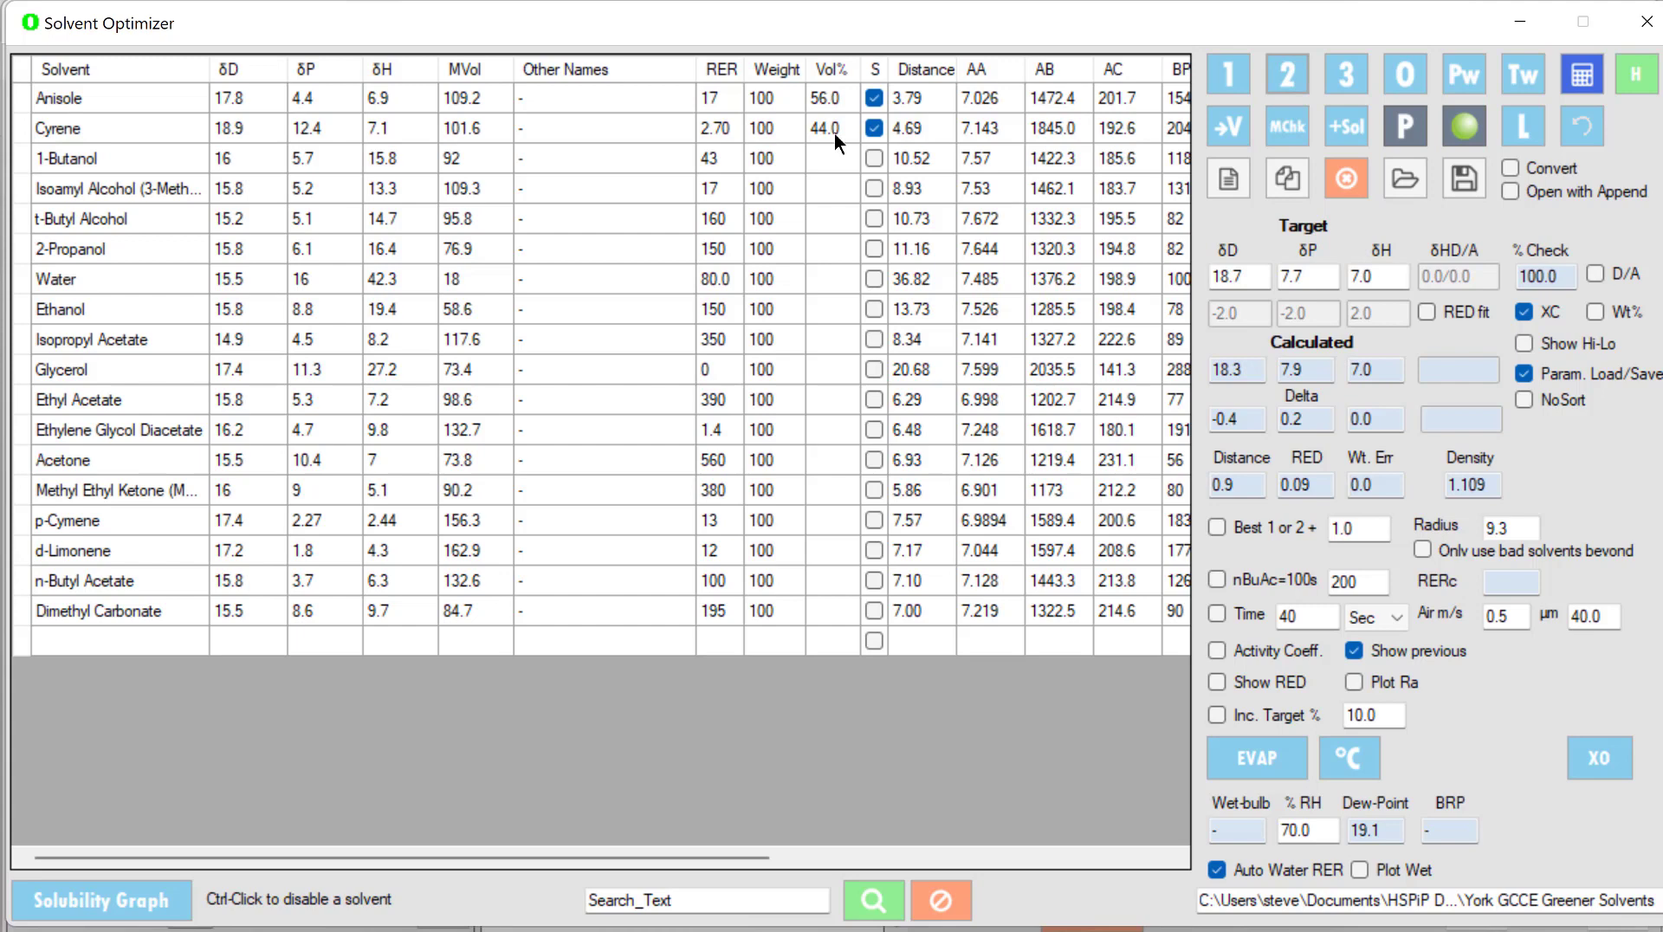
{"action": "mouse_move", "coordinate": [897, 132]}
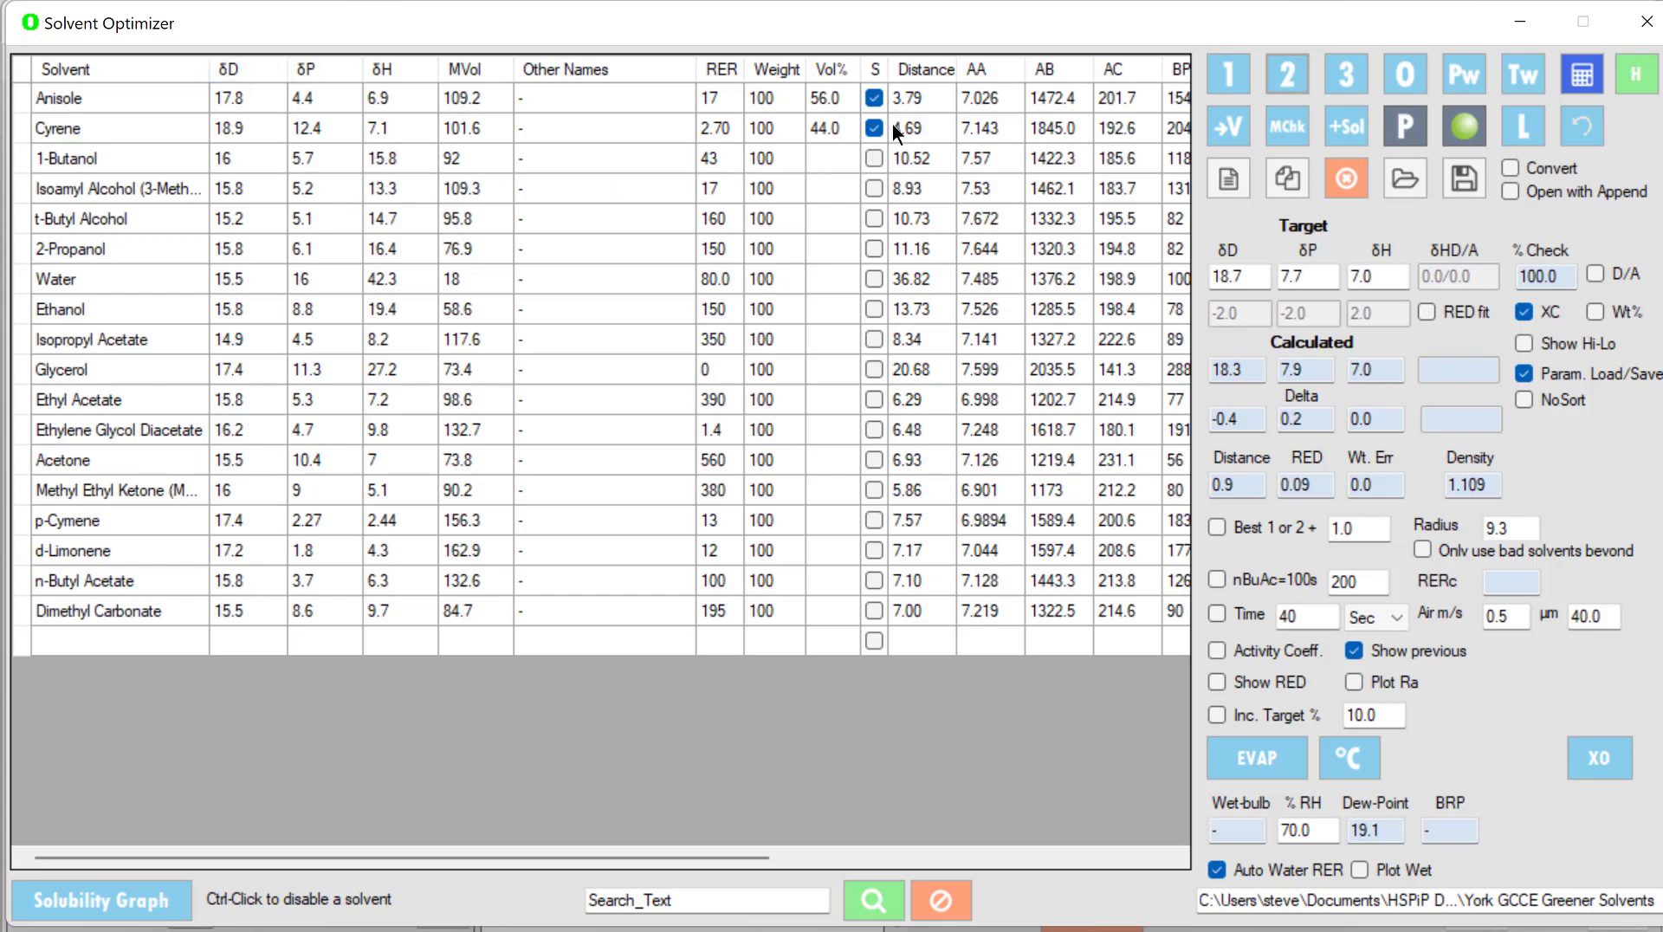
{"action": "mouse_move", "coordinate": [622, 310]}
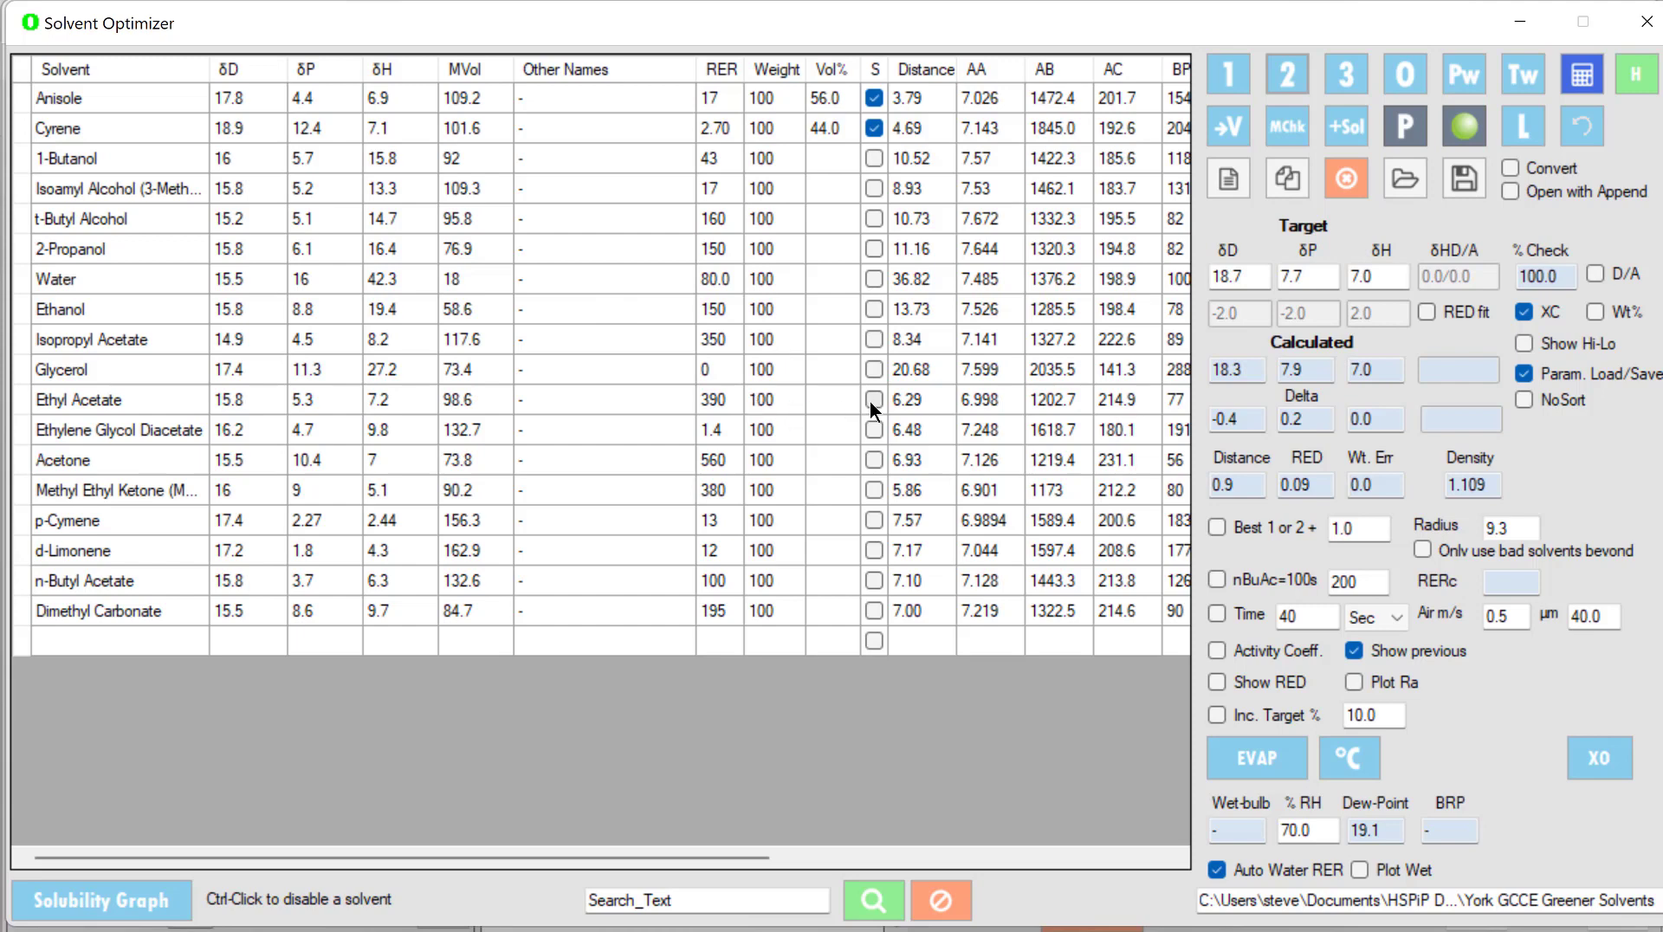
{"action": "left_click", "coordinate": [873, 399]}
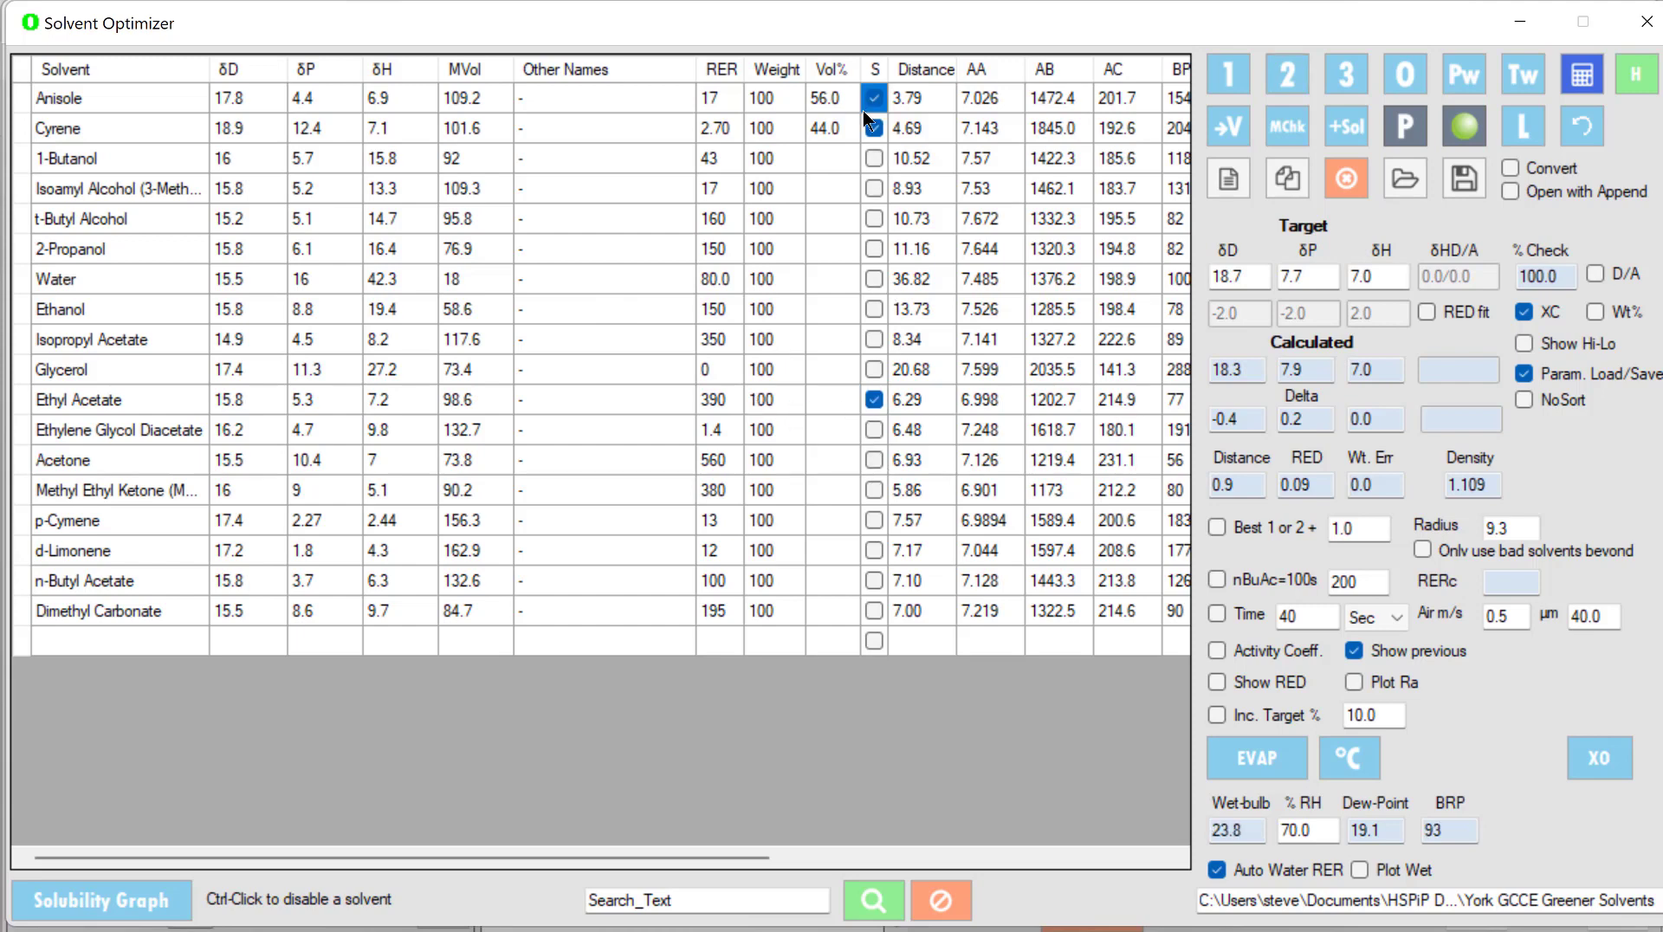
{"action": "left_click", "coordinate": [873, 127]}
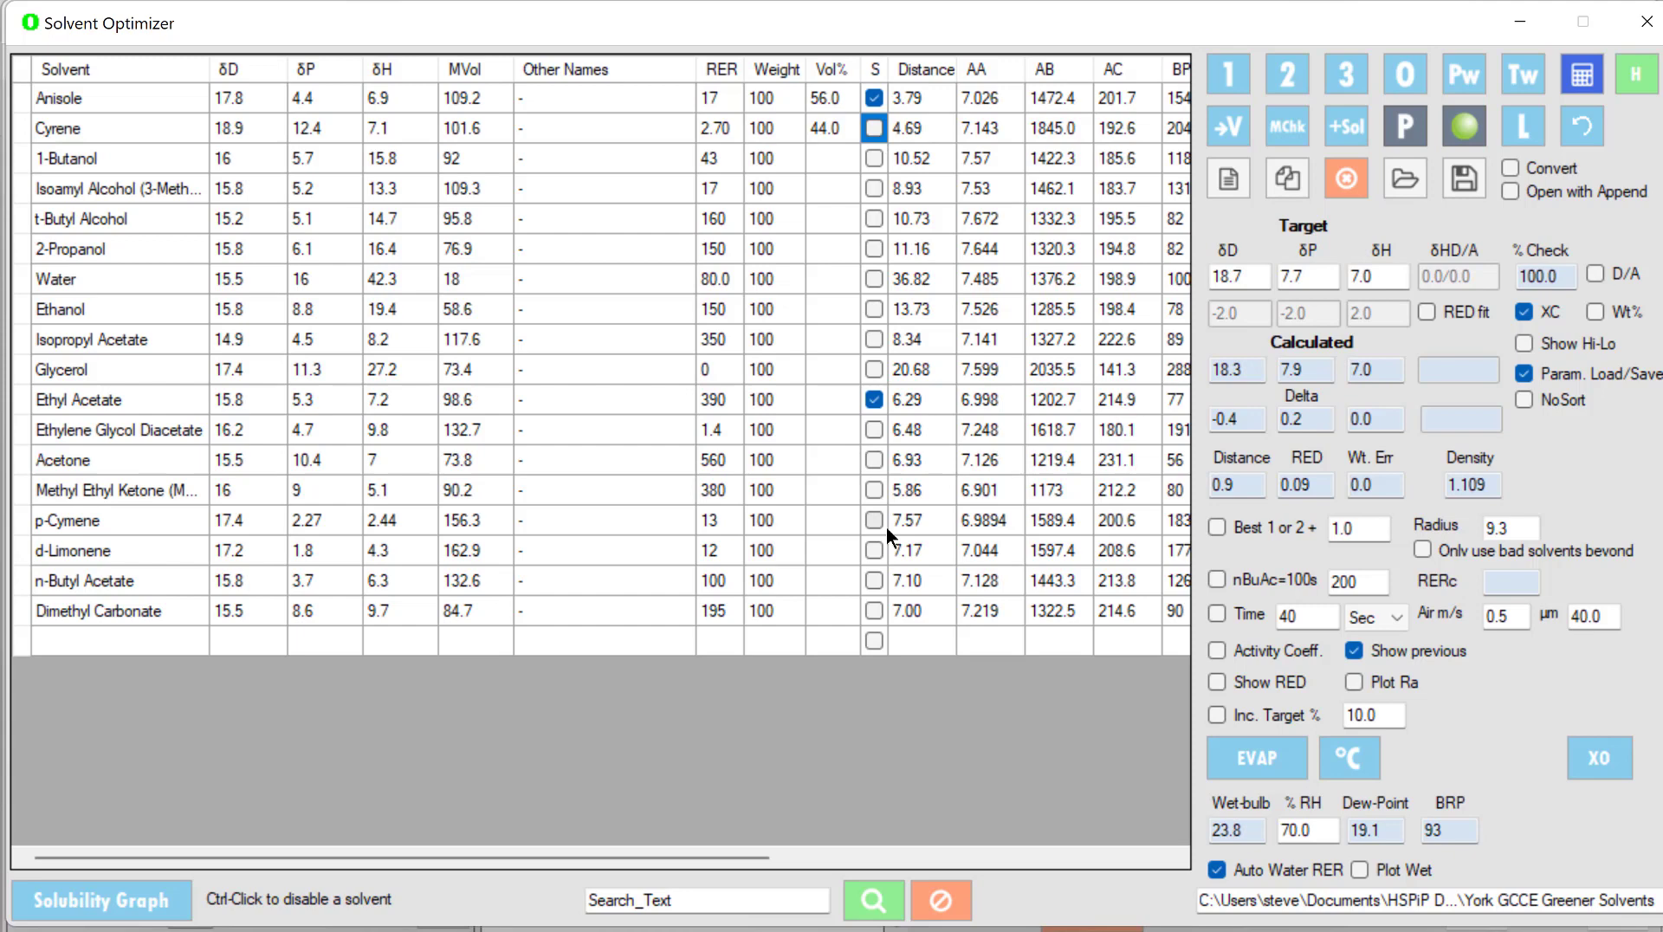
{"action": "left_click", "coordinate": [873, 521]}
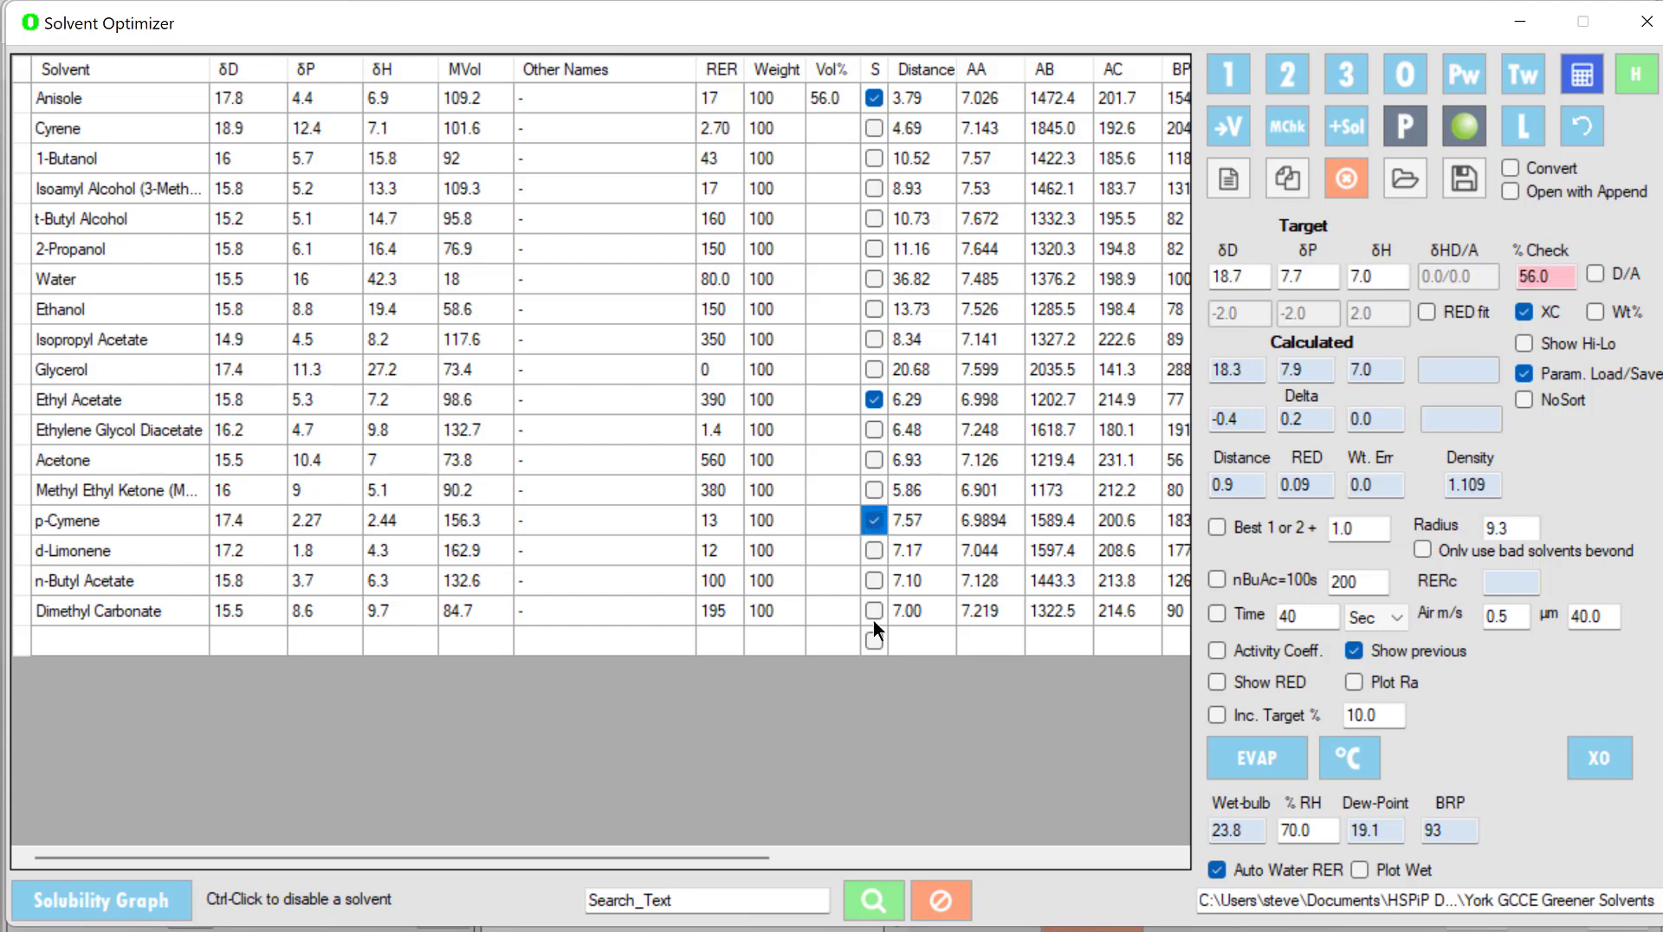
{"action": "mouse_move", "coordinate": [875, 624]}
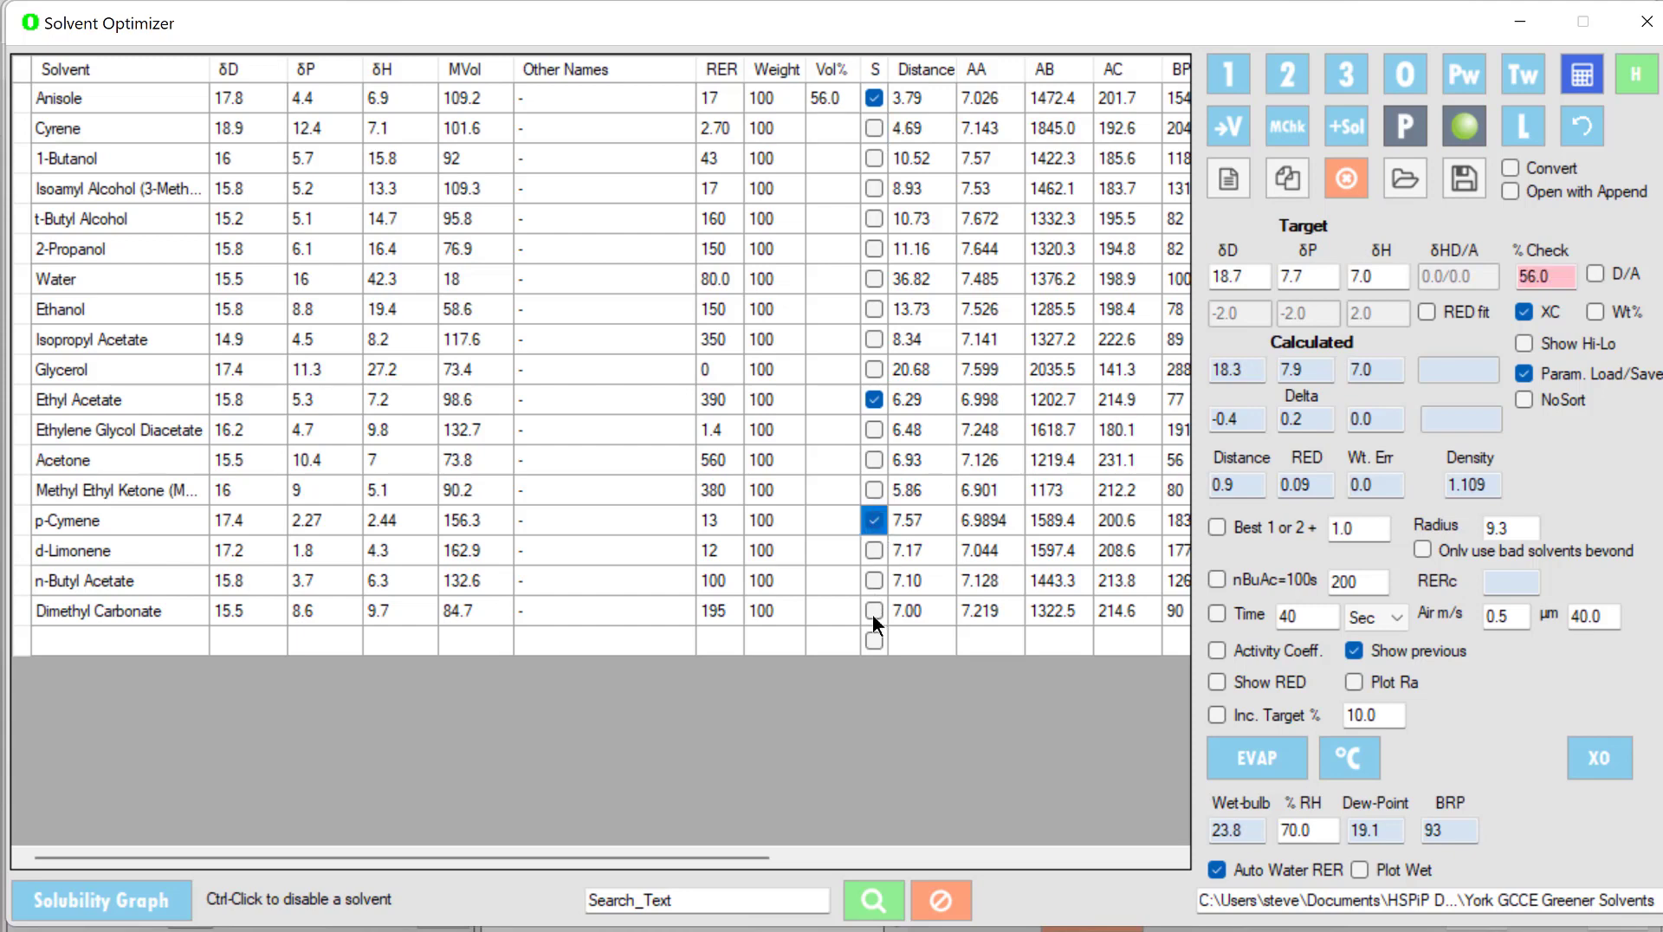
{"action": "left_click", "coordinate": [1405, 74]}
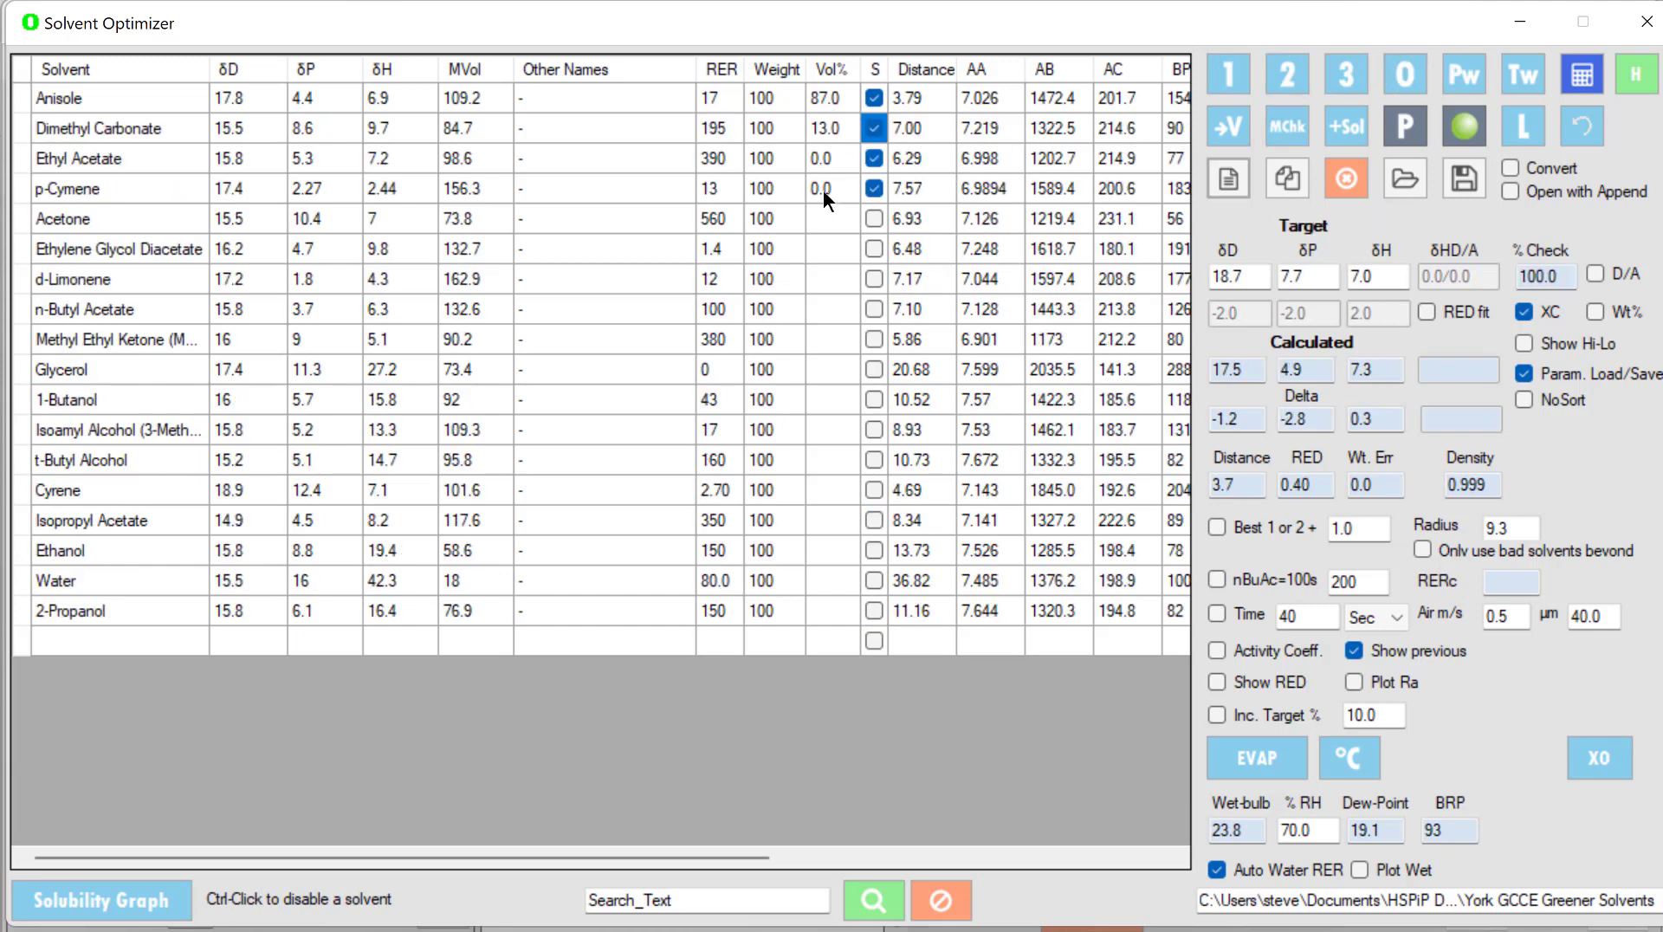
{"action": "mouse_move", "coordinate": [785, 203]}
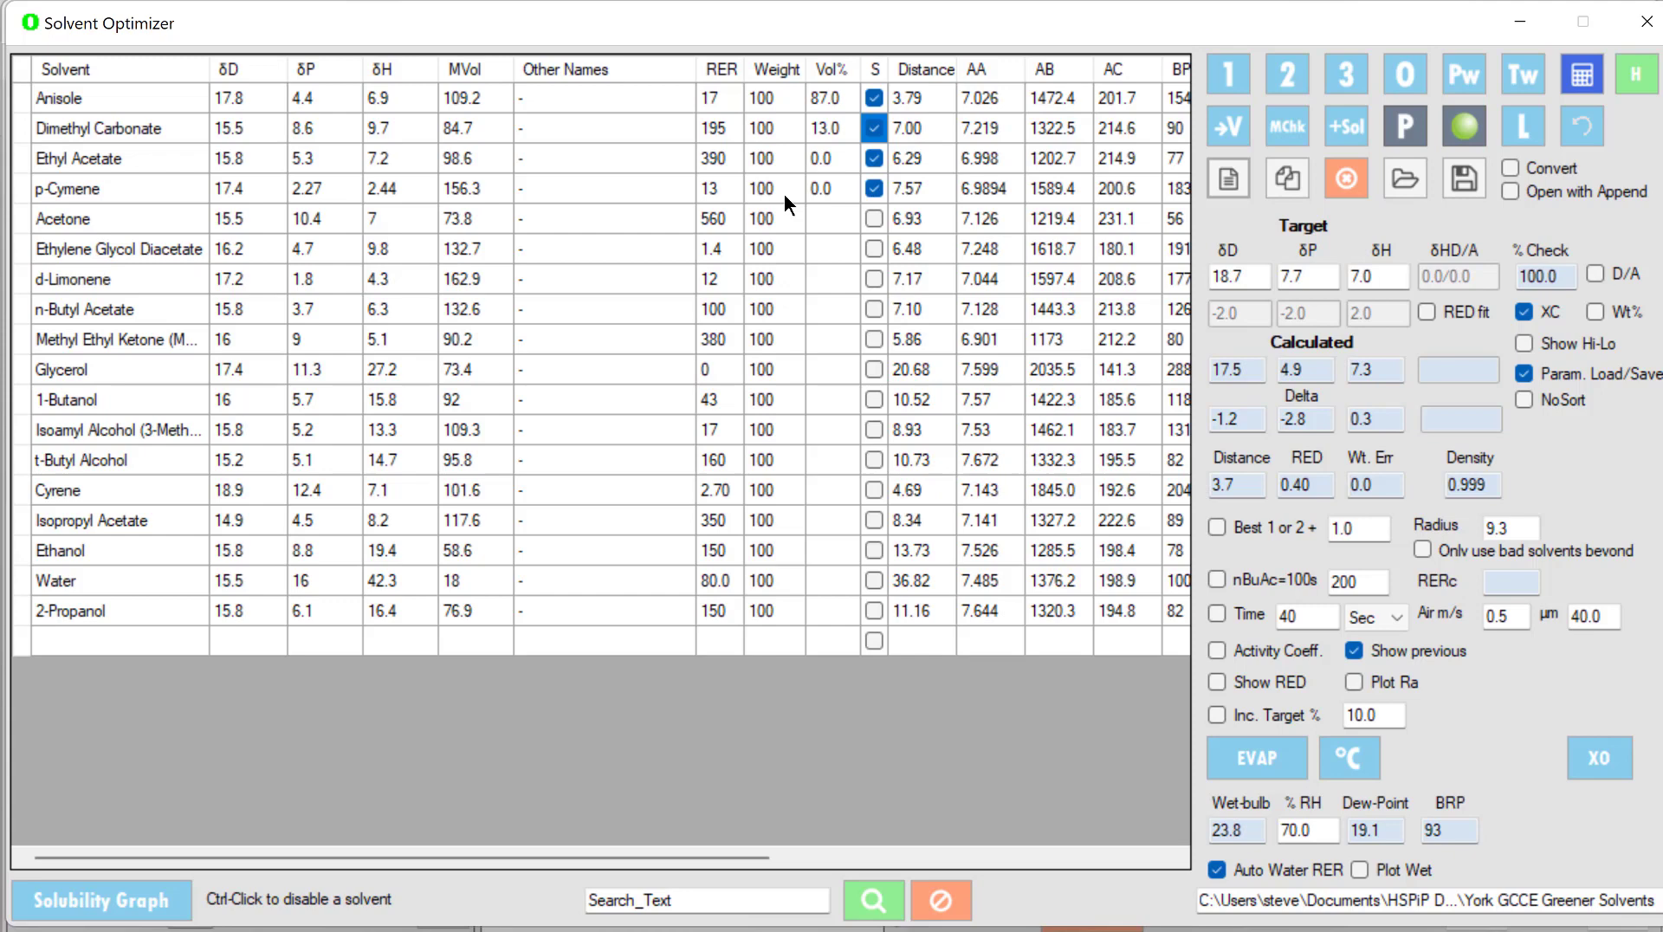
{"action": "mouse_move", "coordinate": [747, 129]}
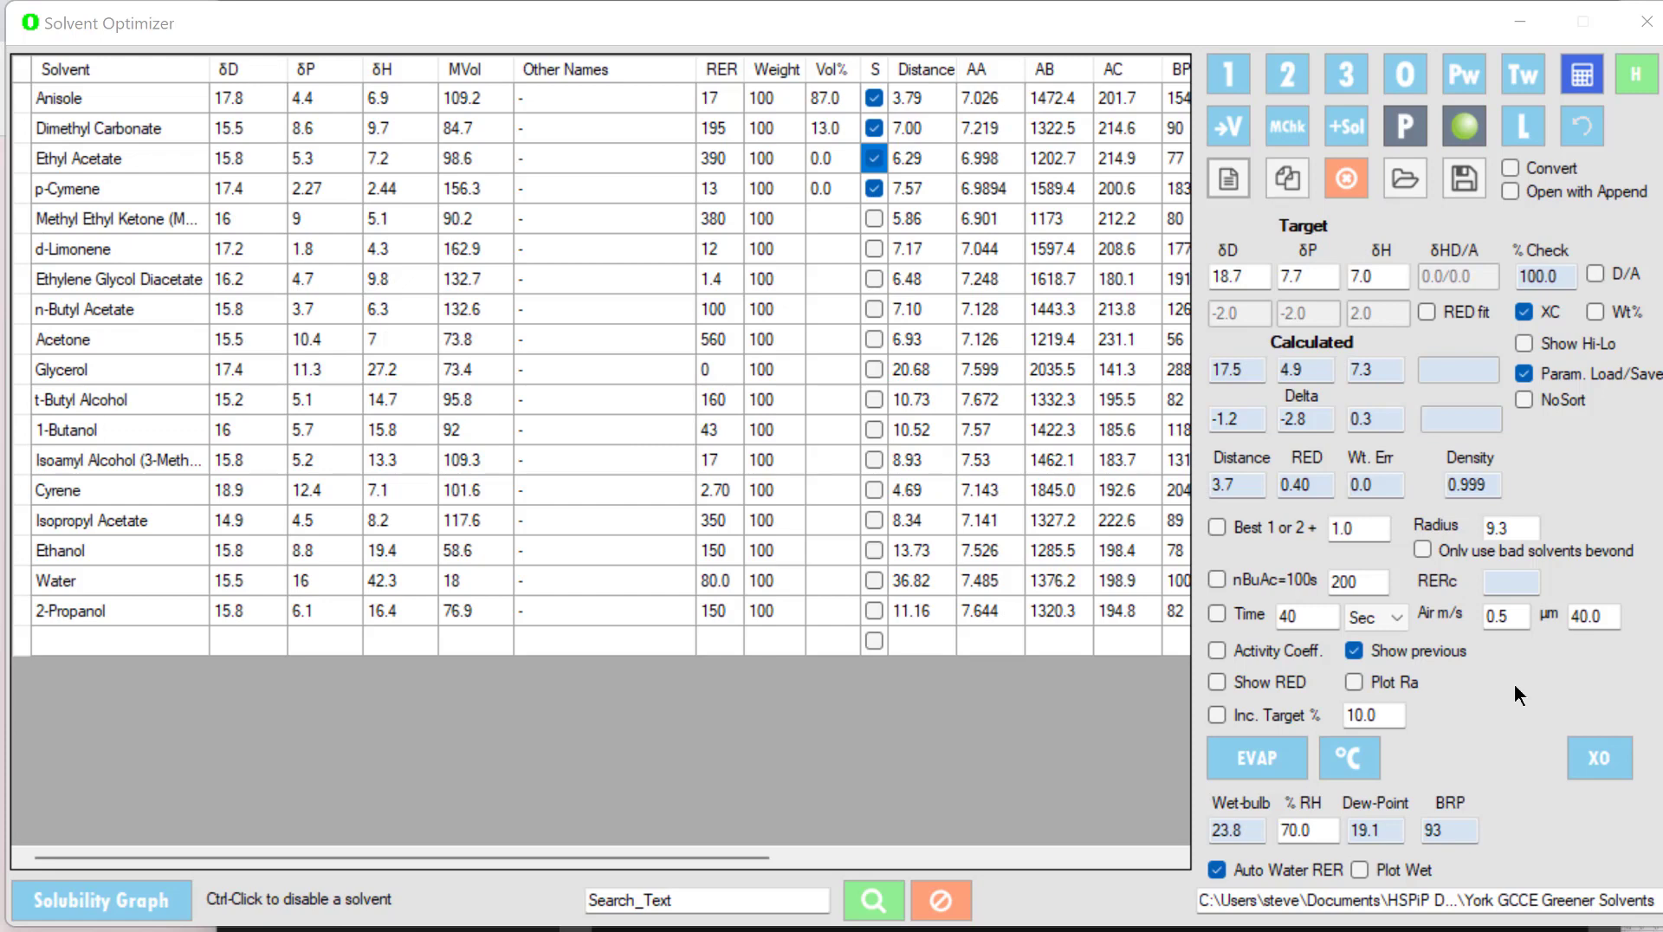
{"action": "left_click", "coordinate": [1285, 75]}
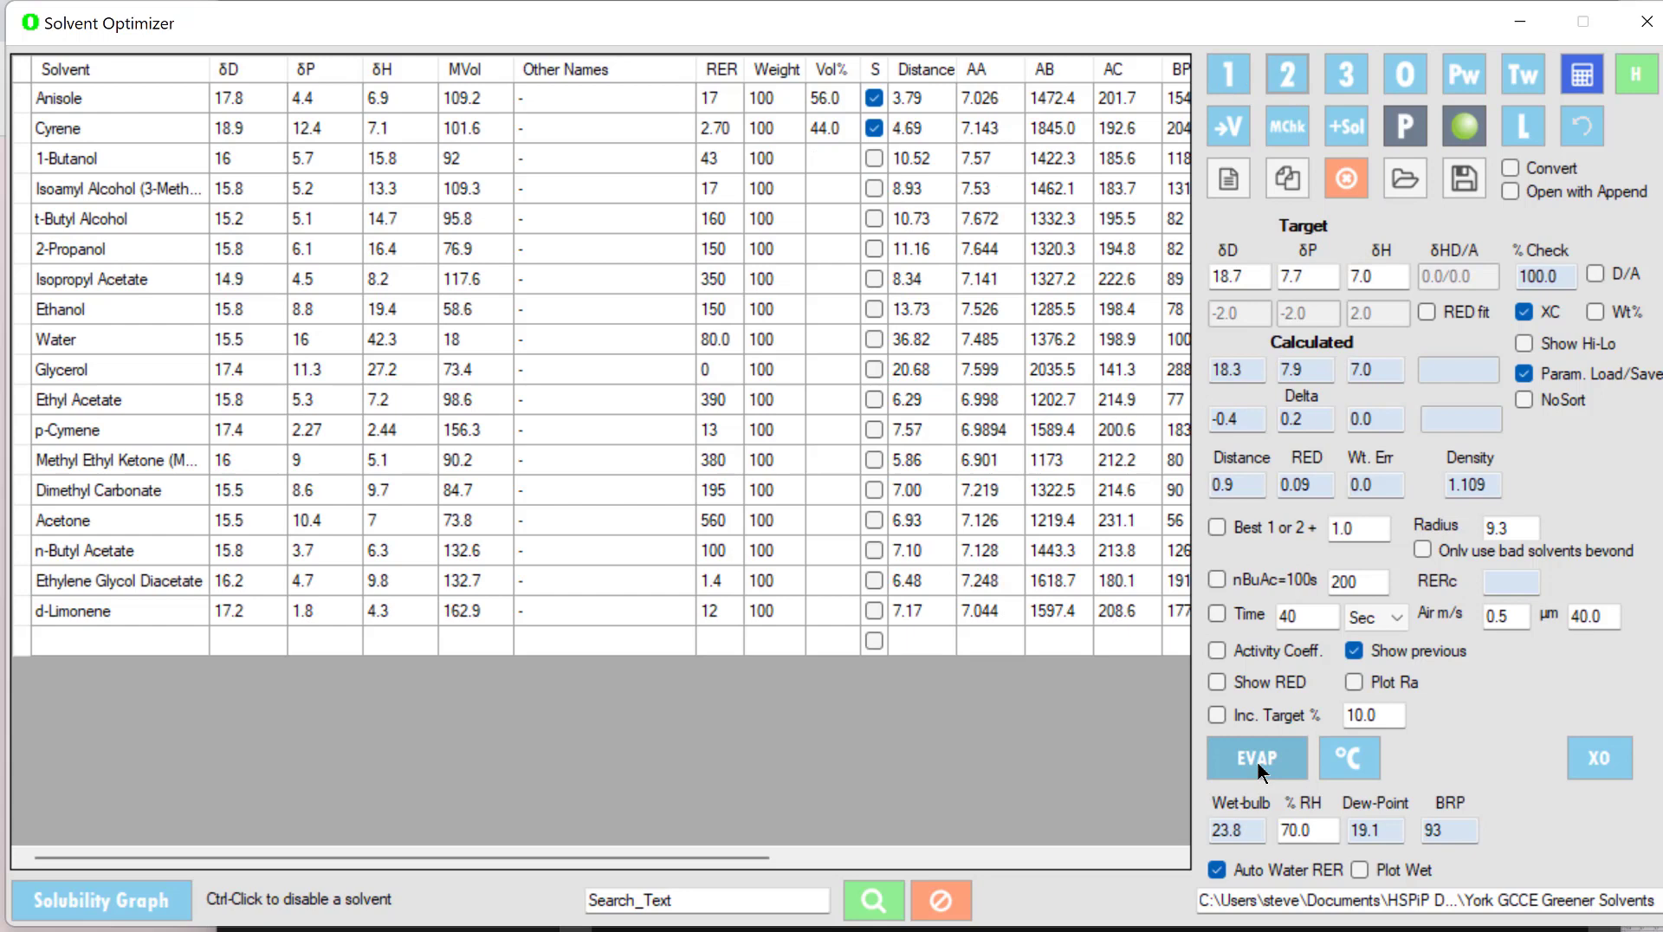
- Show the EVAP graph and step table, seeing Ra rise from 0.9 to 4.7 toward pure Cyrene
{"action": "left_click", "coordinate": [1256, 757]}
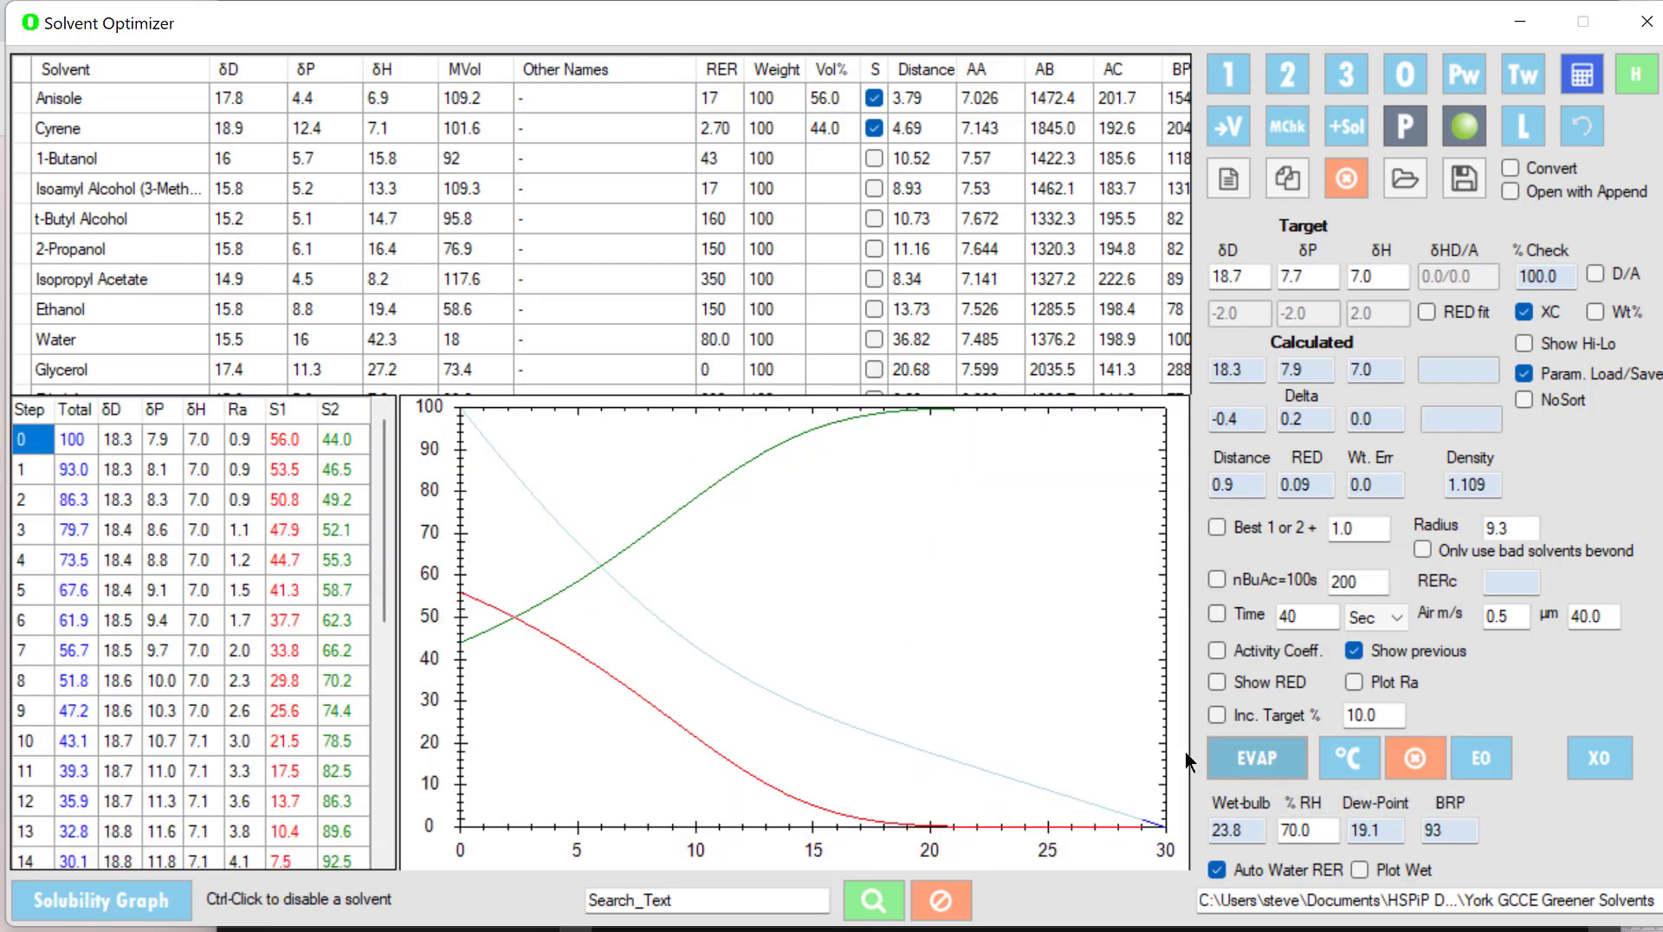
{"action": "mouse_move", "coordinate": [464, 605]}
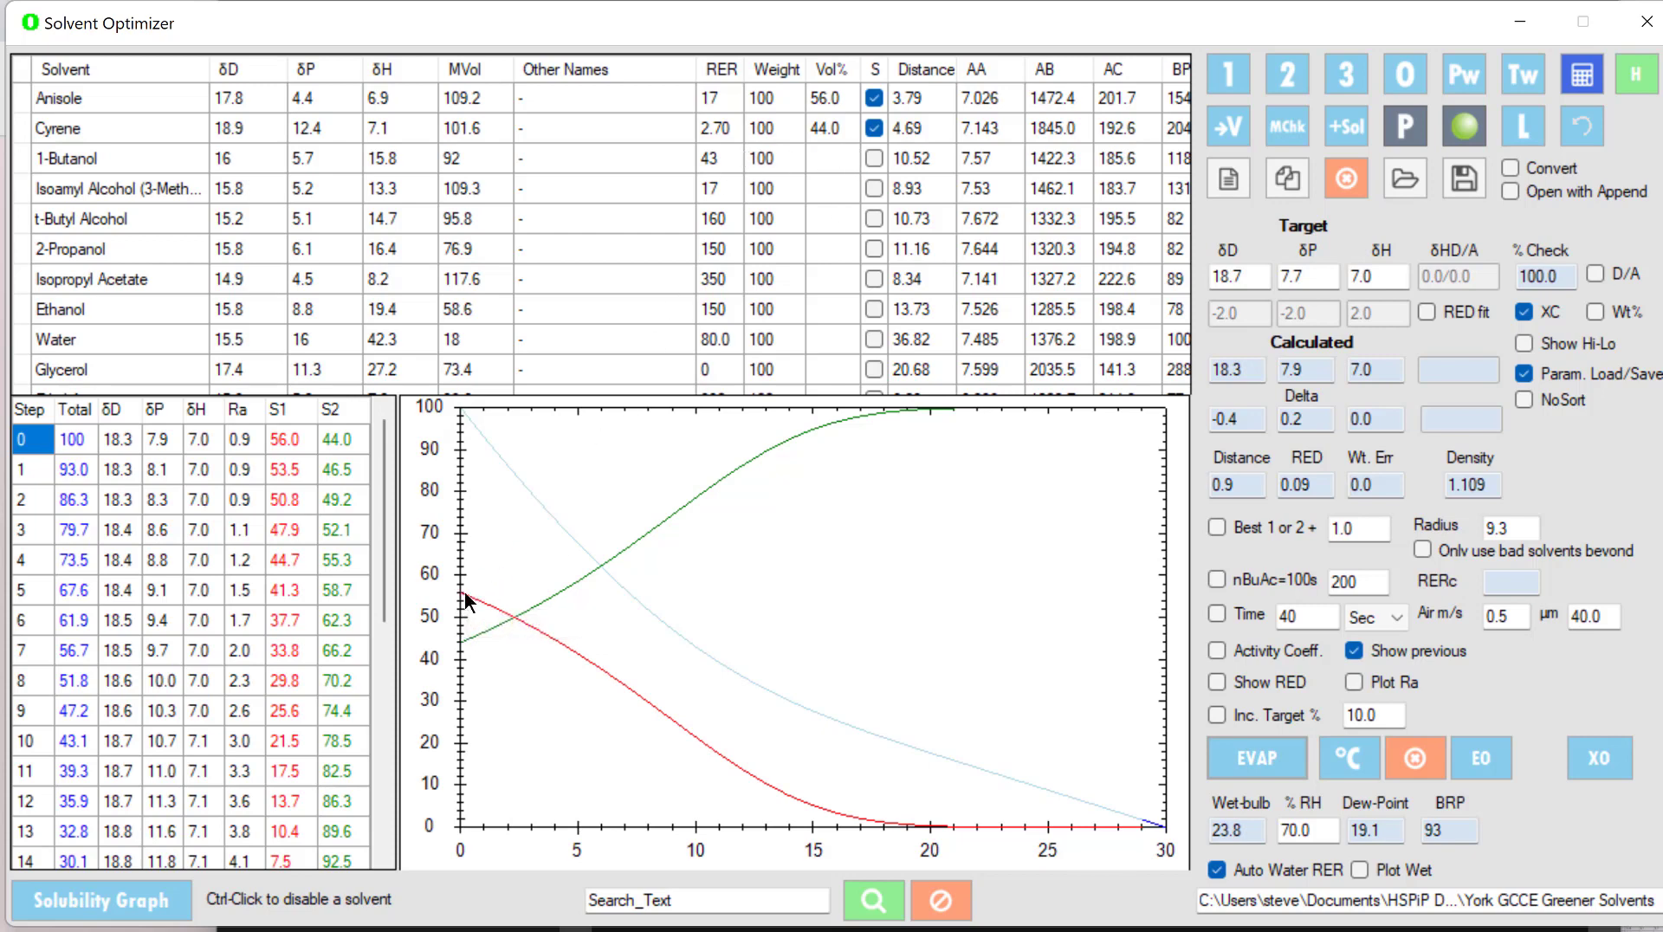
{"action": "mouse_move", "coordinate": [669, 730]}
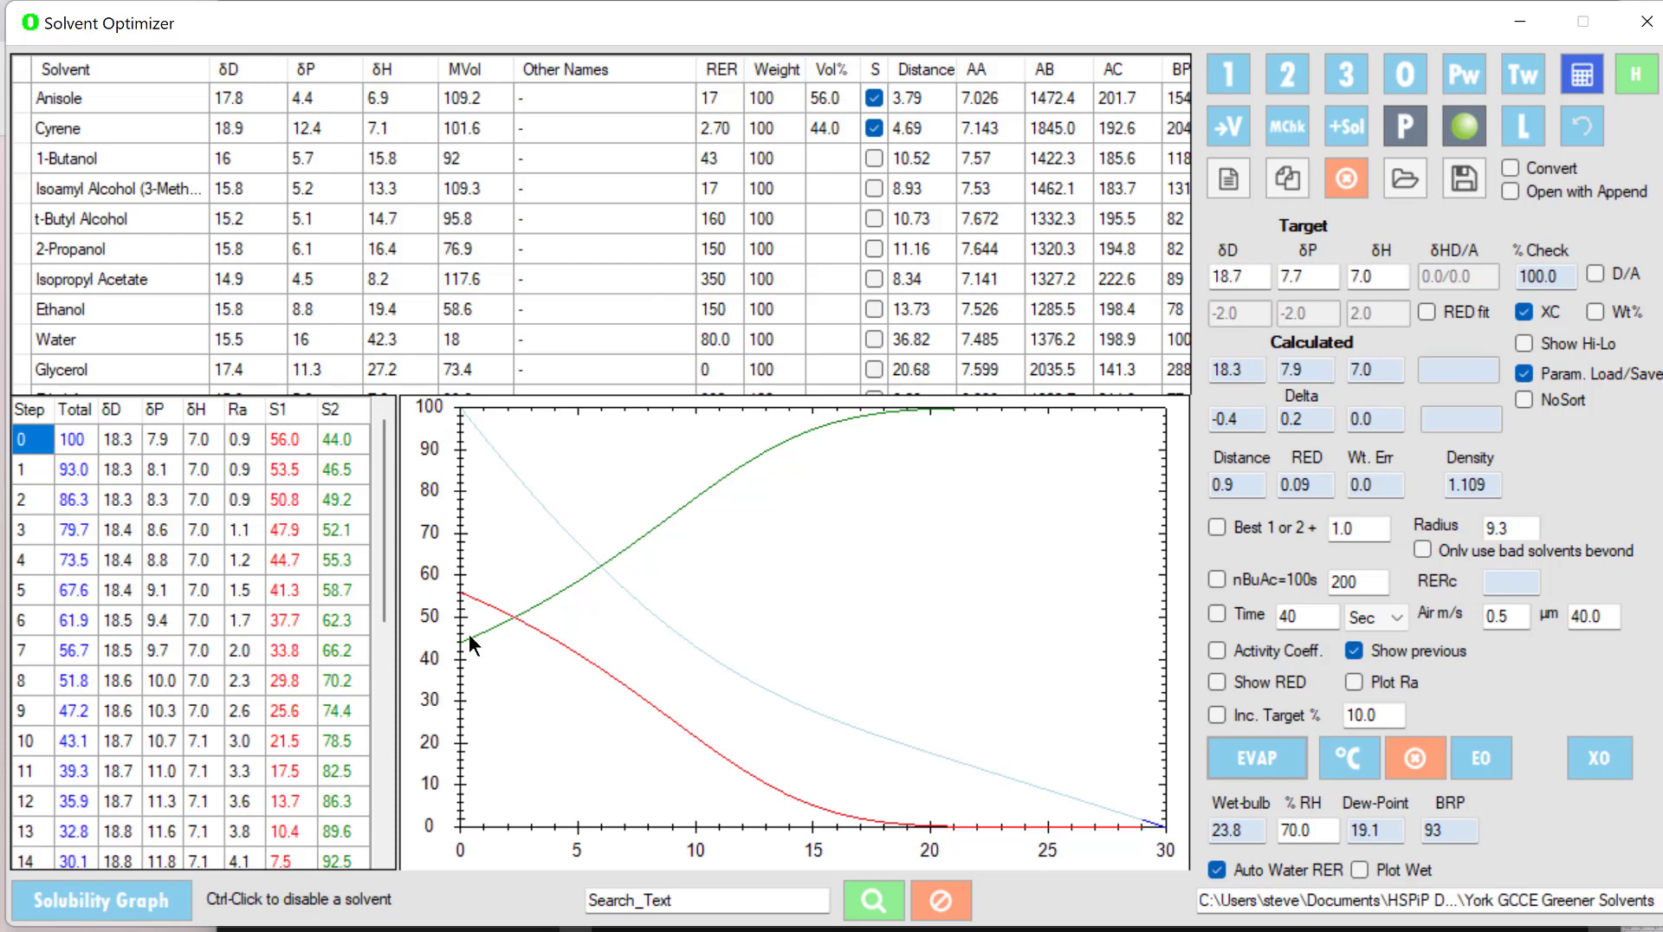
{"action": "mouse_move", "coordinate": [609, 573]}
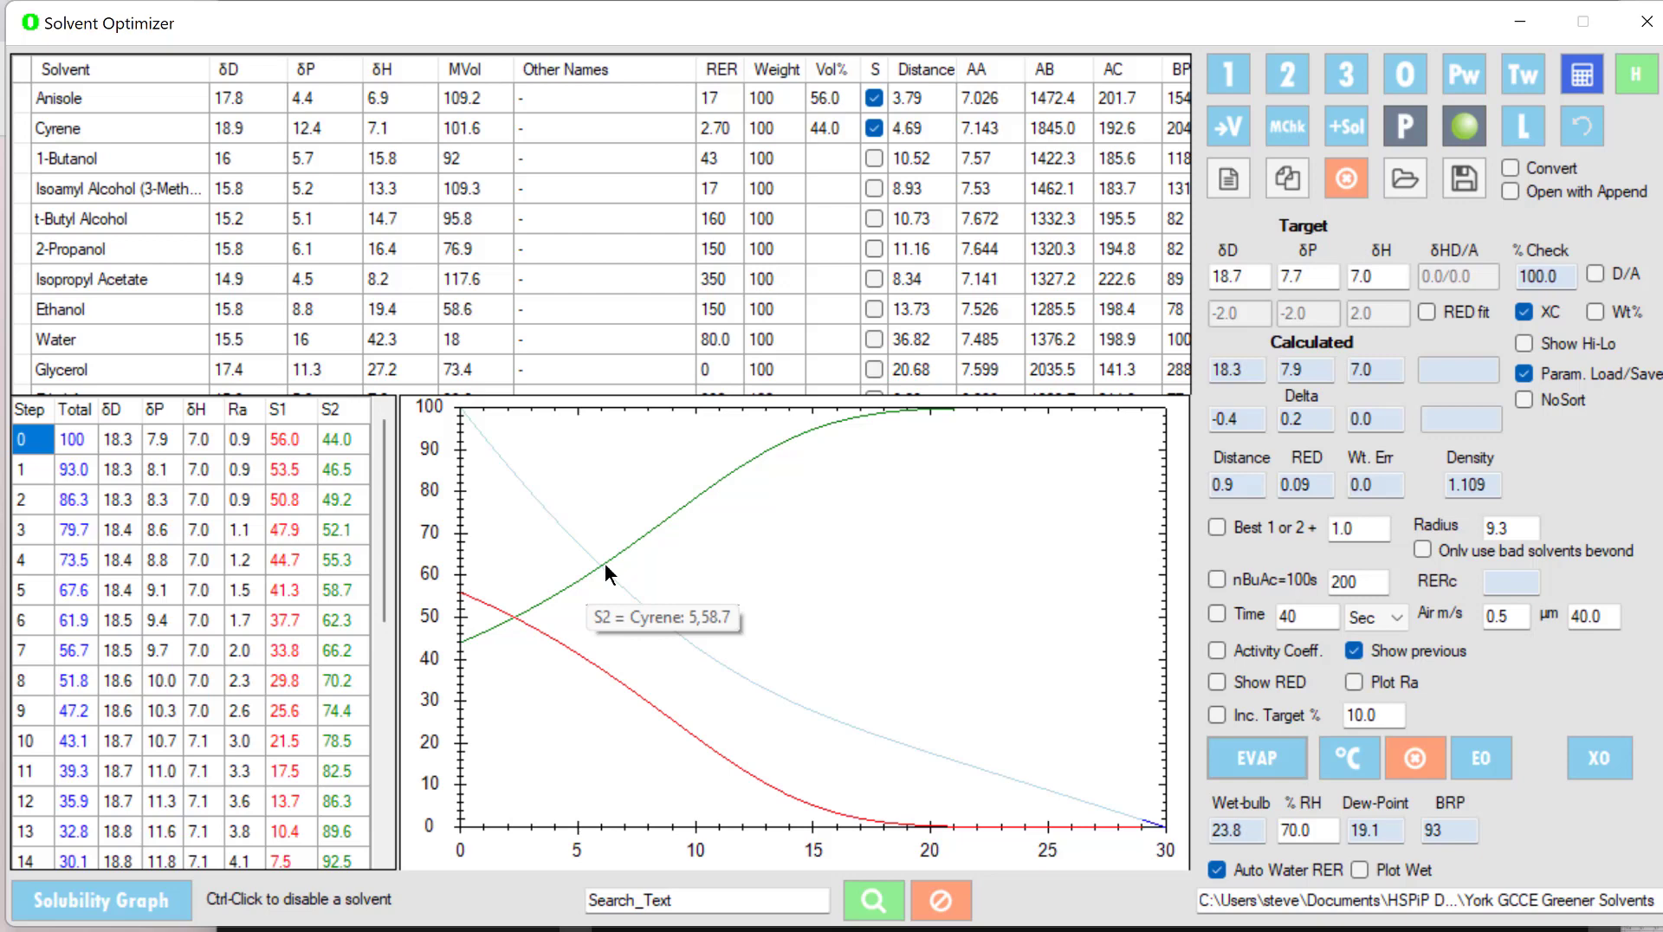
{"action": "mouse_move", "coordinate": [481, 432]}
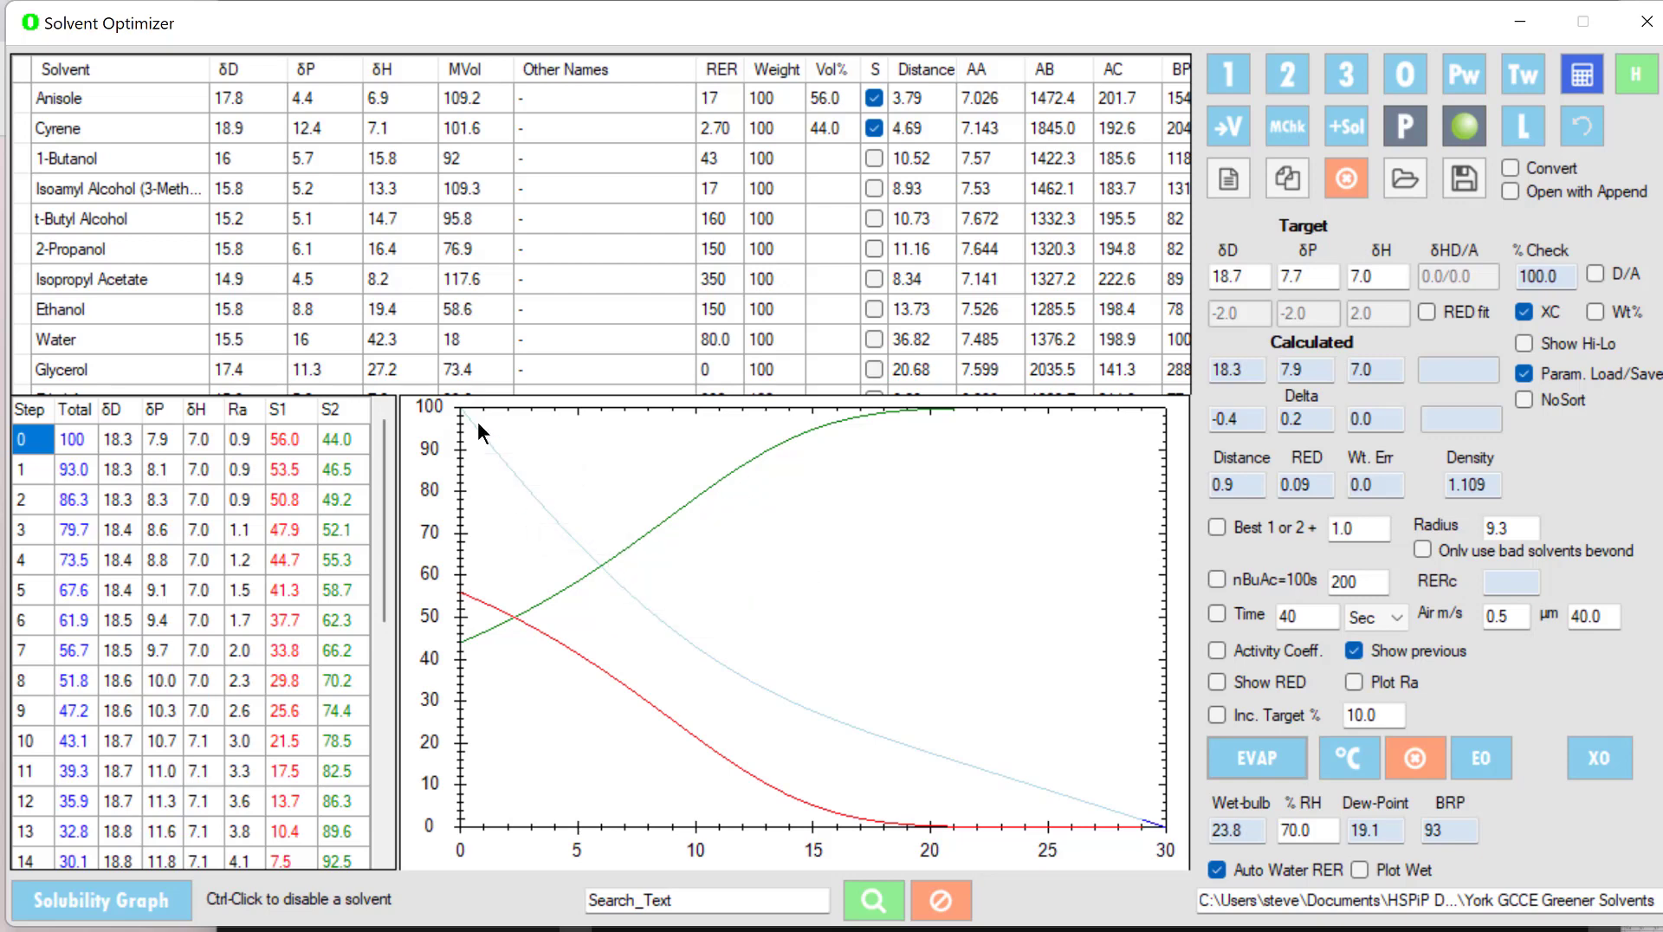
{"action": "mouse_move", "coordinate": [1045, 791]}
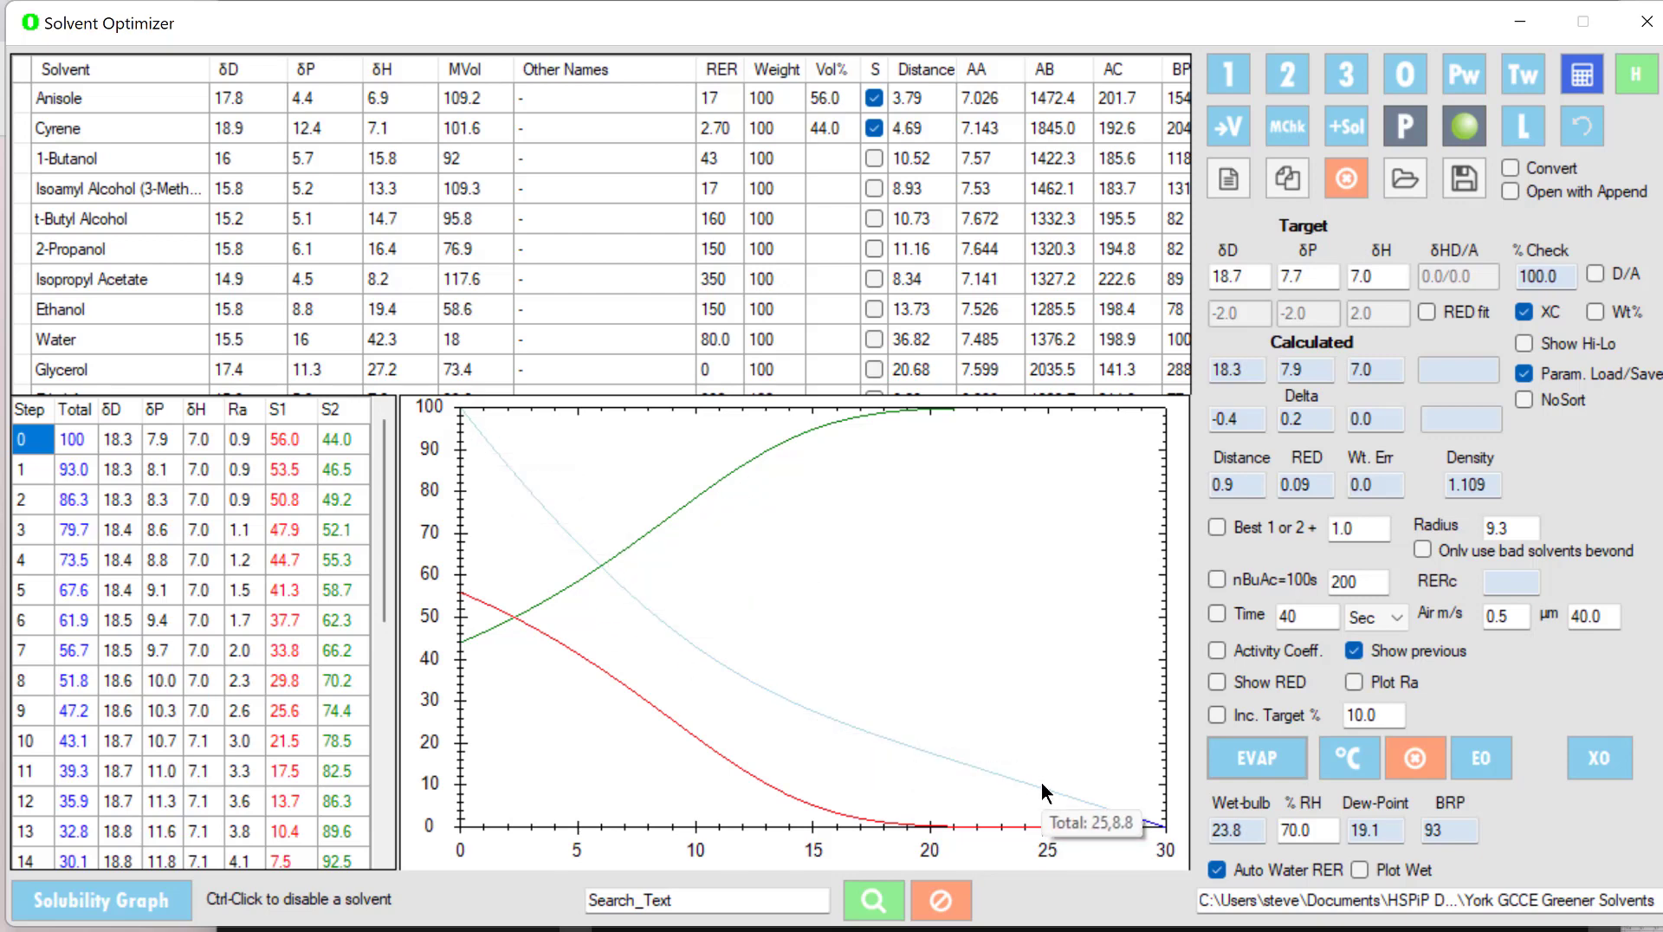
{"action": "mouse_move", "coordinate": [983, 776]}
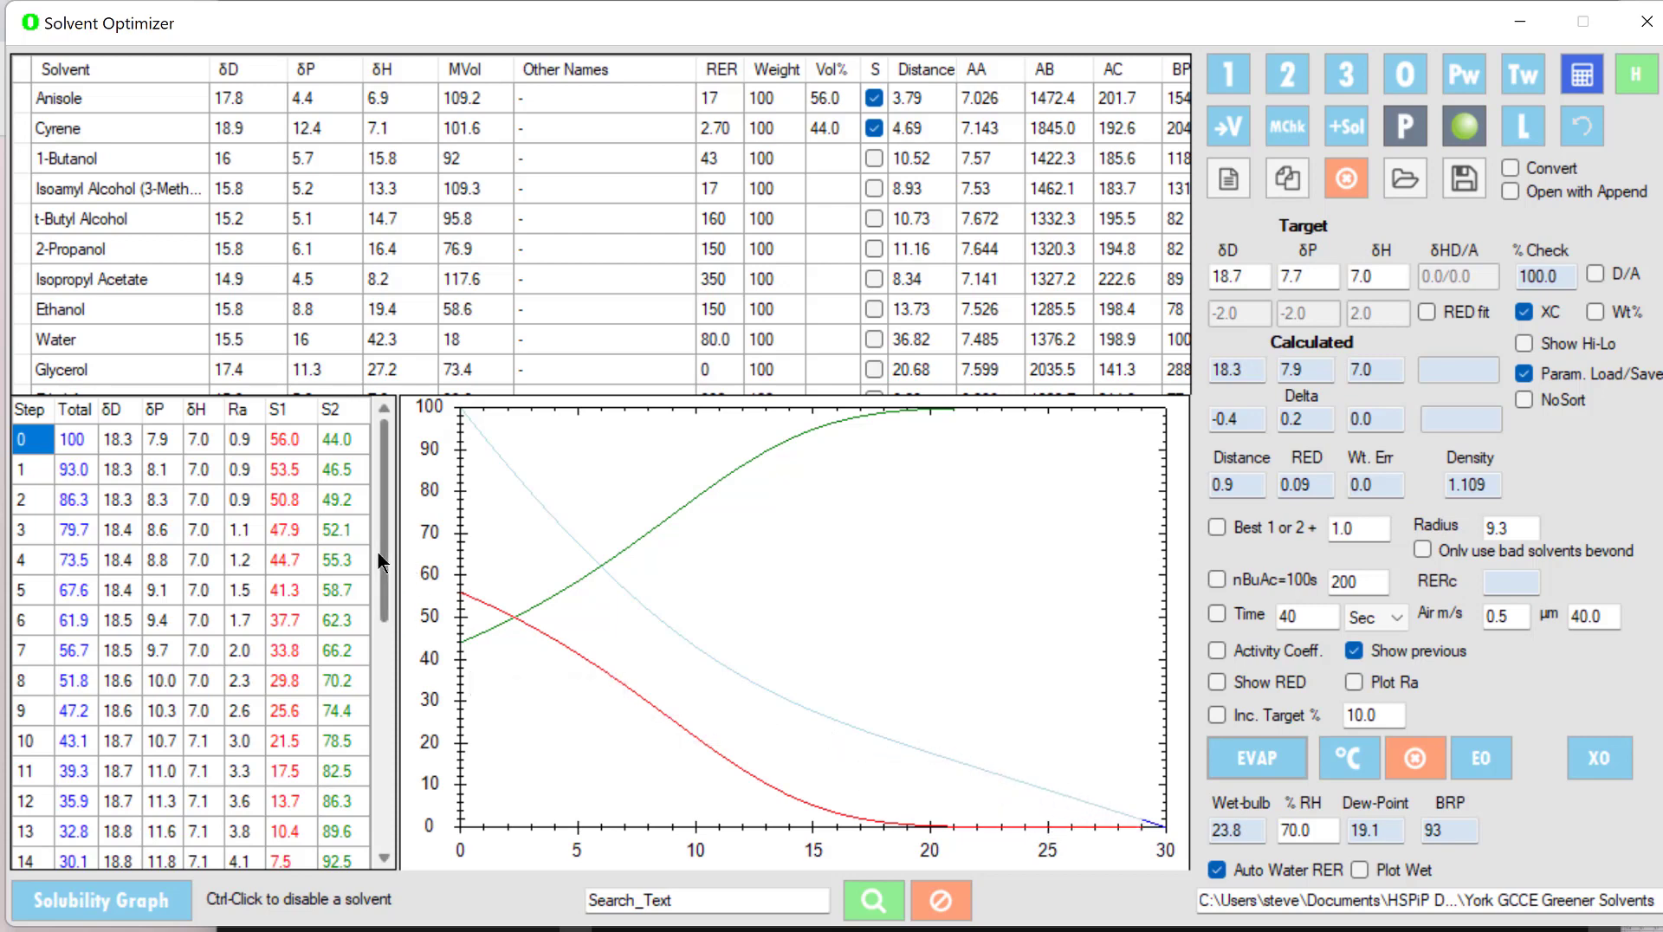
{"action": "mouse_move", "coordinate": [255, 456]}
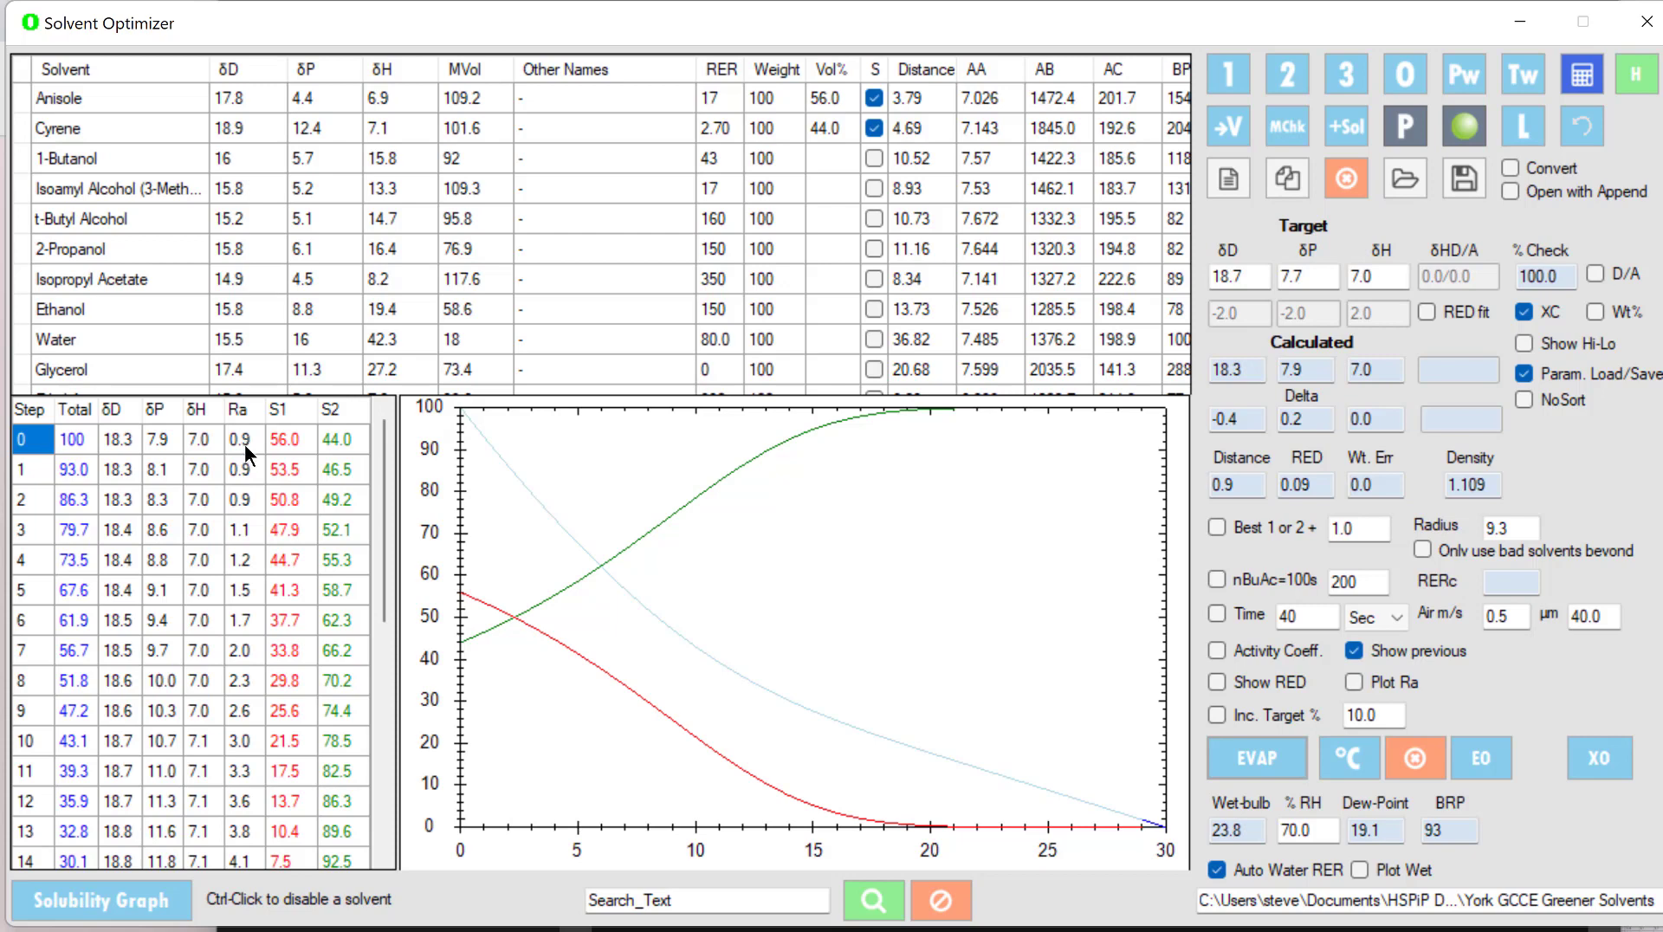
{"action": "mouse_move", "coordinate": [453, 652]}
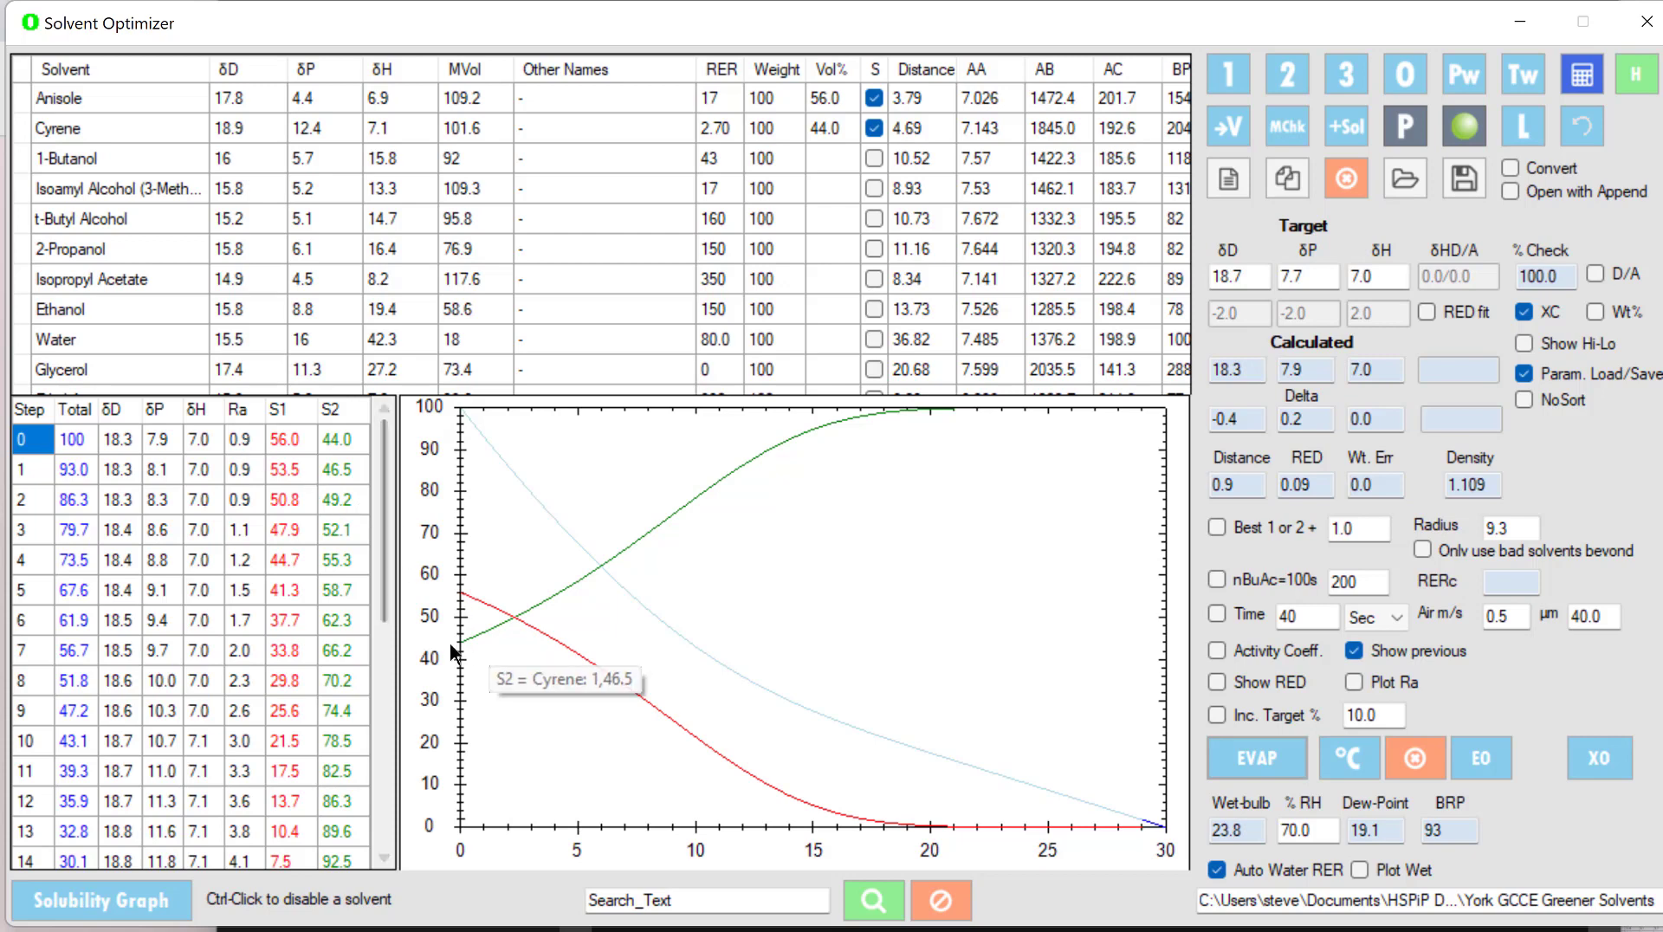
{"action": "mouse_move", "coordinate": [487, 634]}
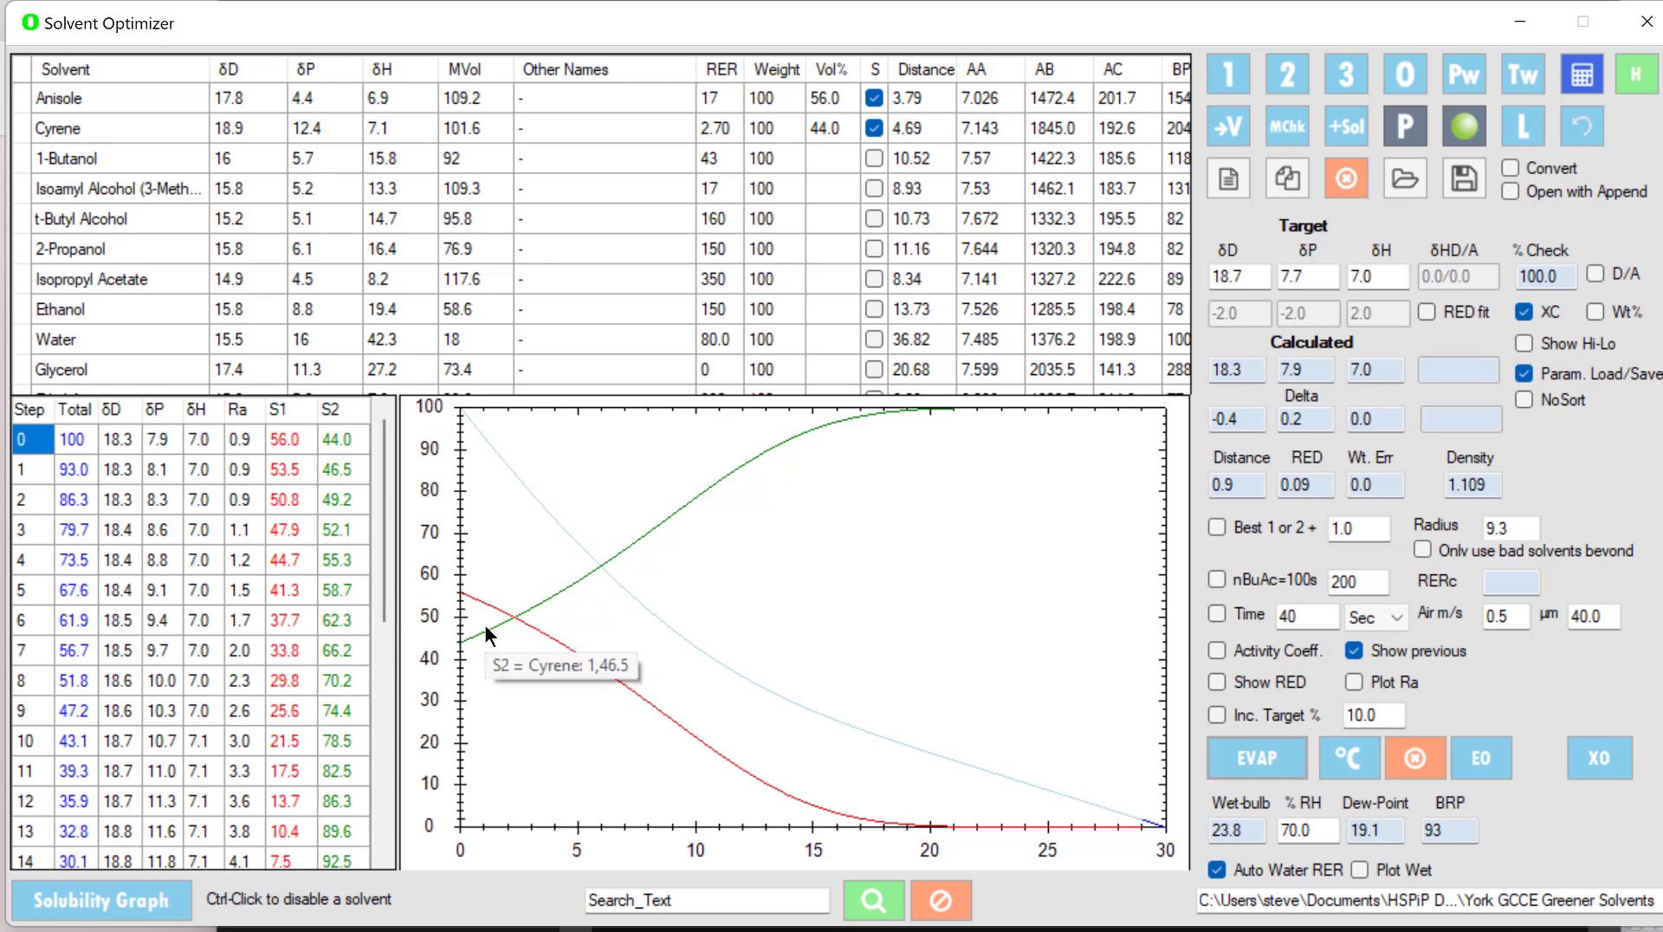
{"action": "scroll", "scroll_direction": "down", "scroll_amount": 3}
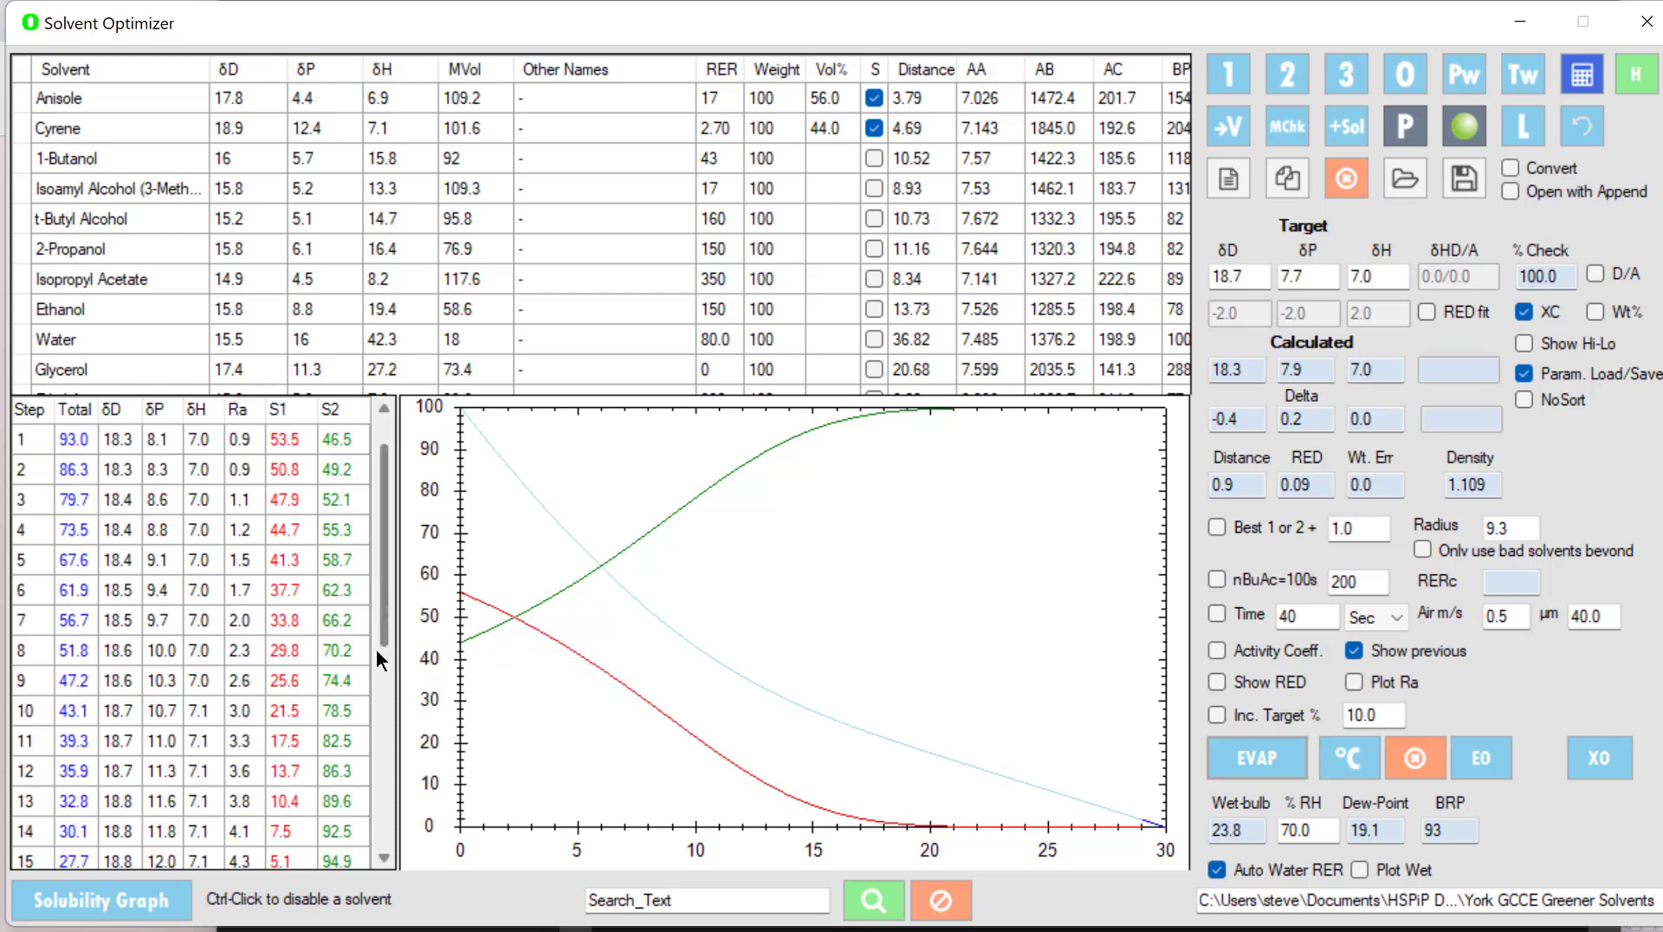
{"action": "scroll", "scroll_direction": "down", "scroll_amount": 3}
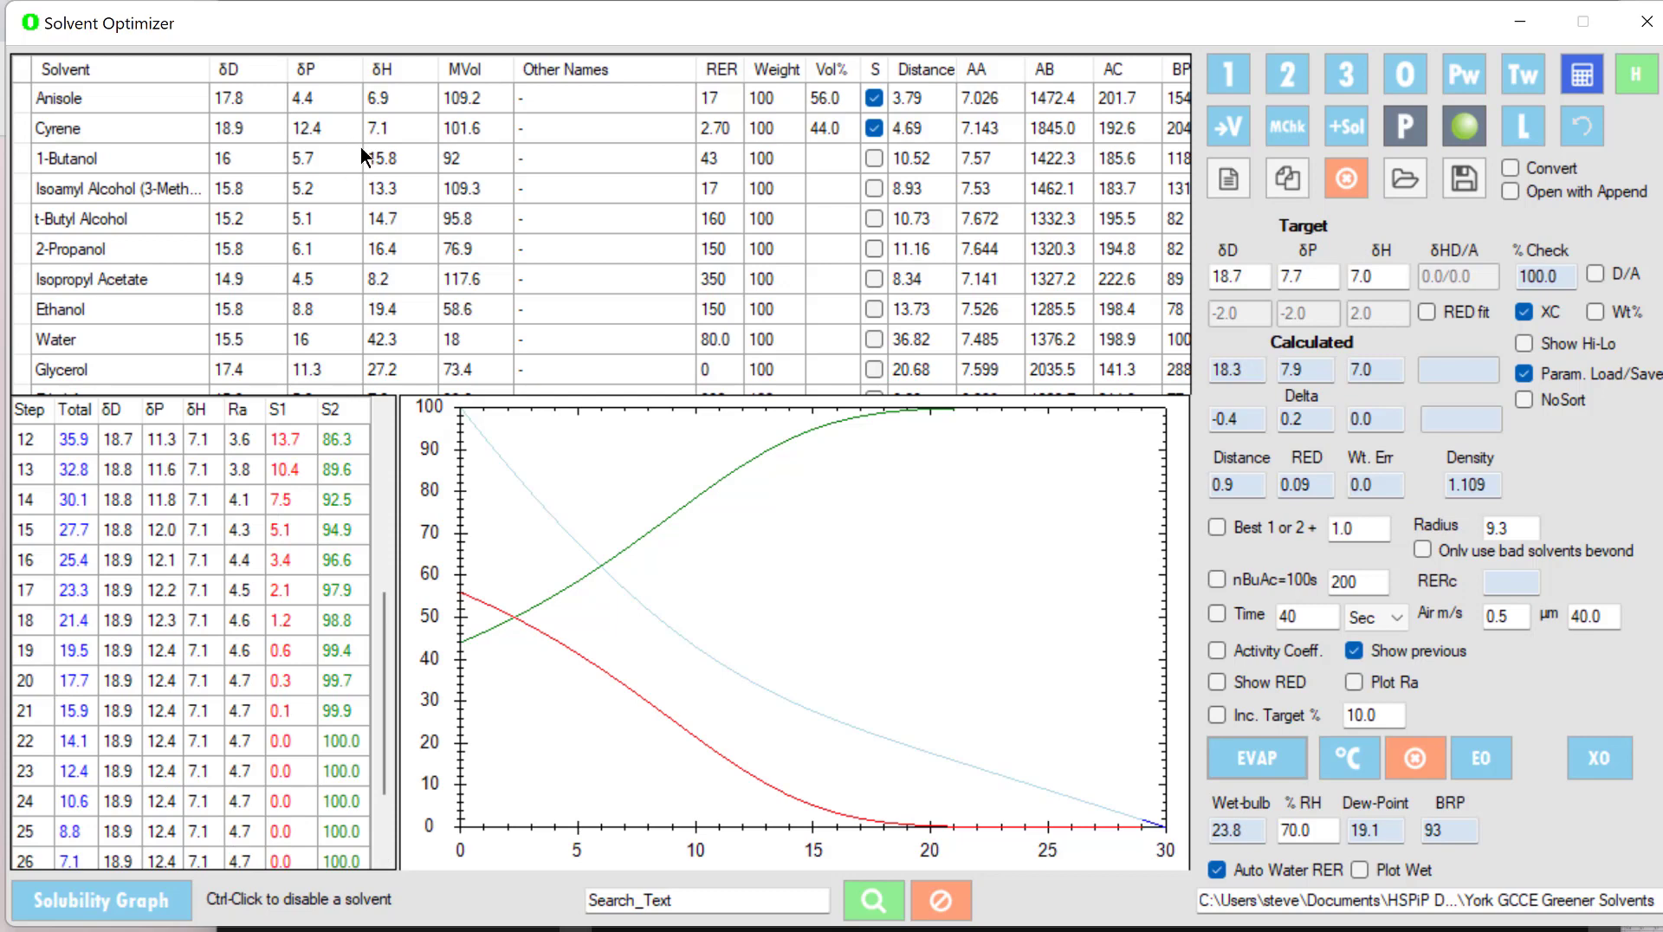
{"action": "scroll", "scroll_direction": "up", "scroll_amount": 3}
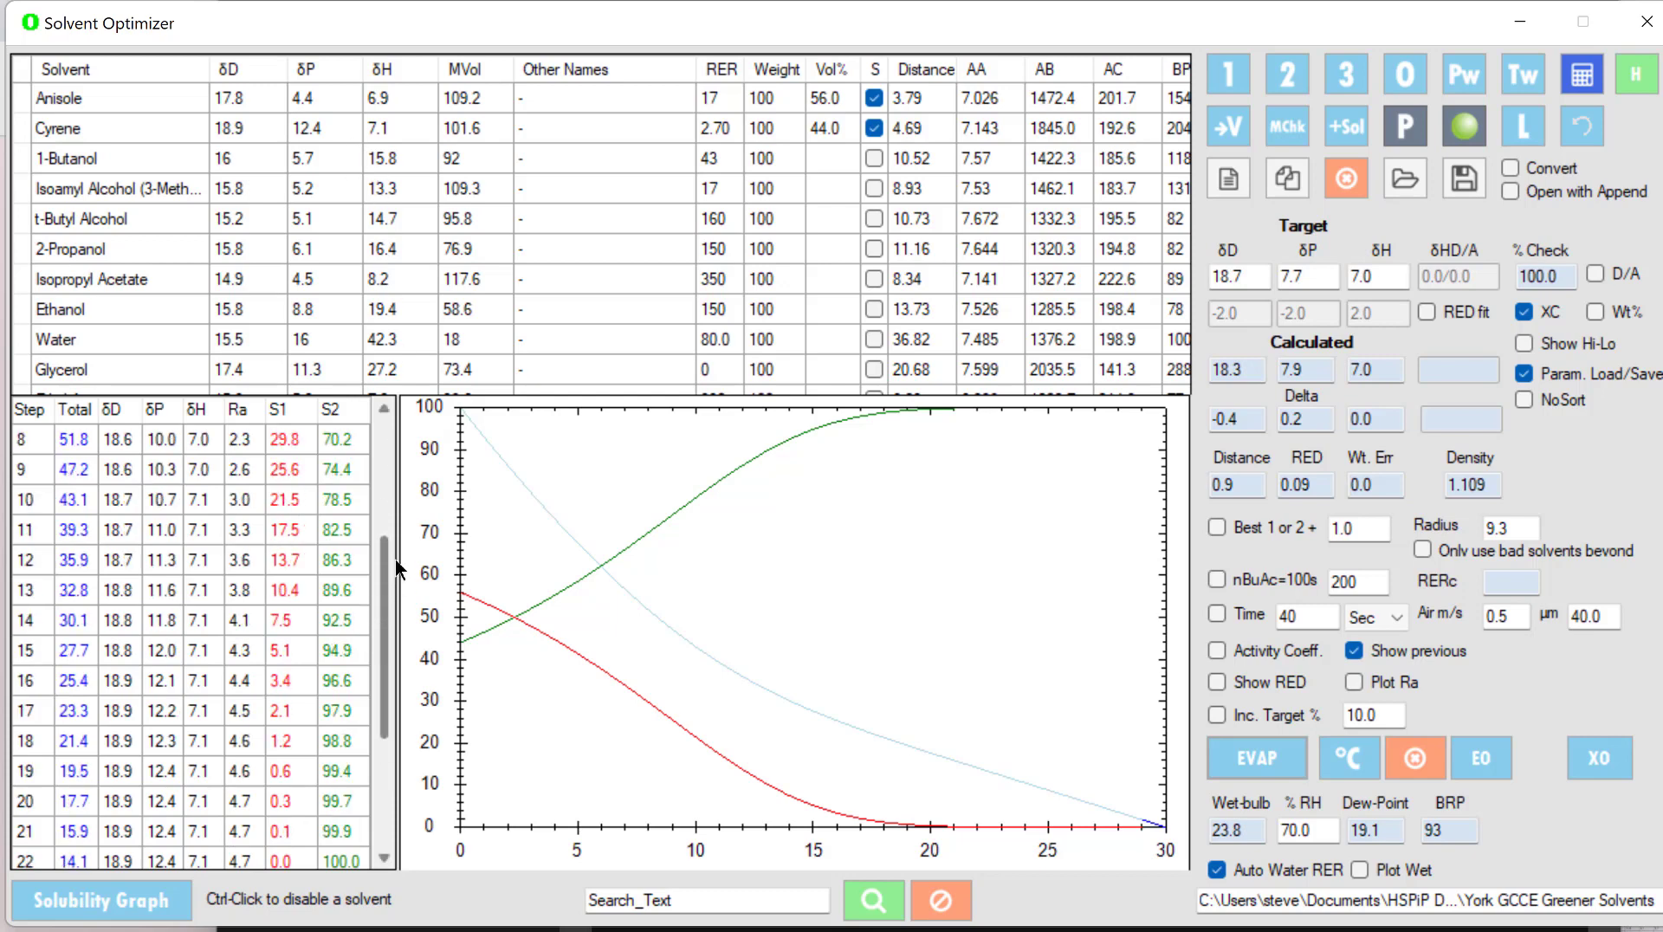
{"action": "scroll", "scroll_direction": "up", "scroll_amount": 3}
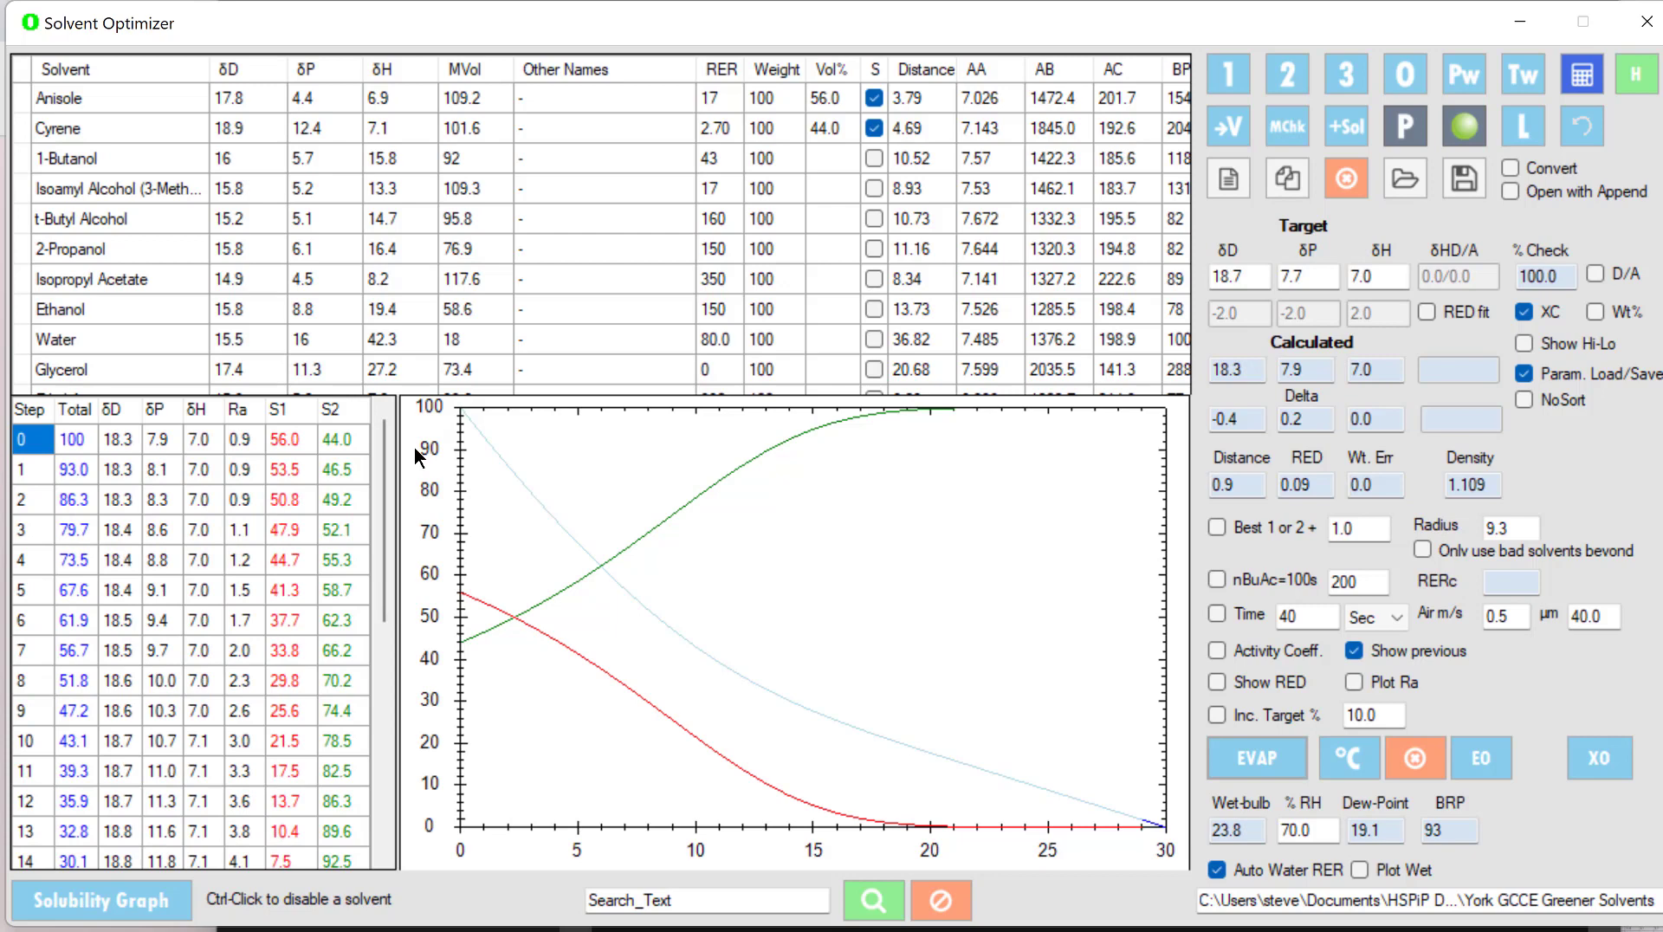
{"action": "mouse_move", "coordinate": [832, 204]}
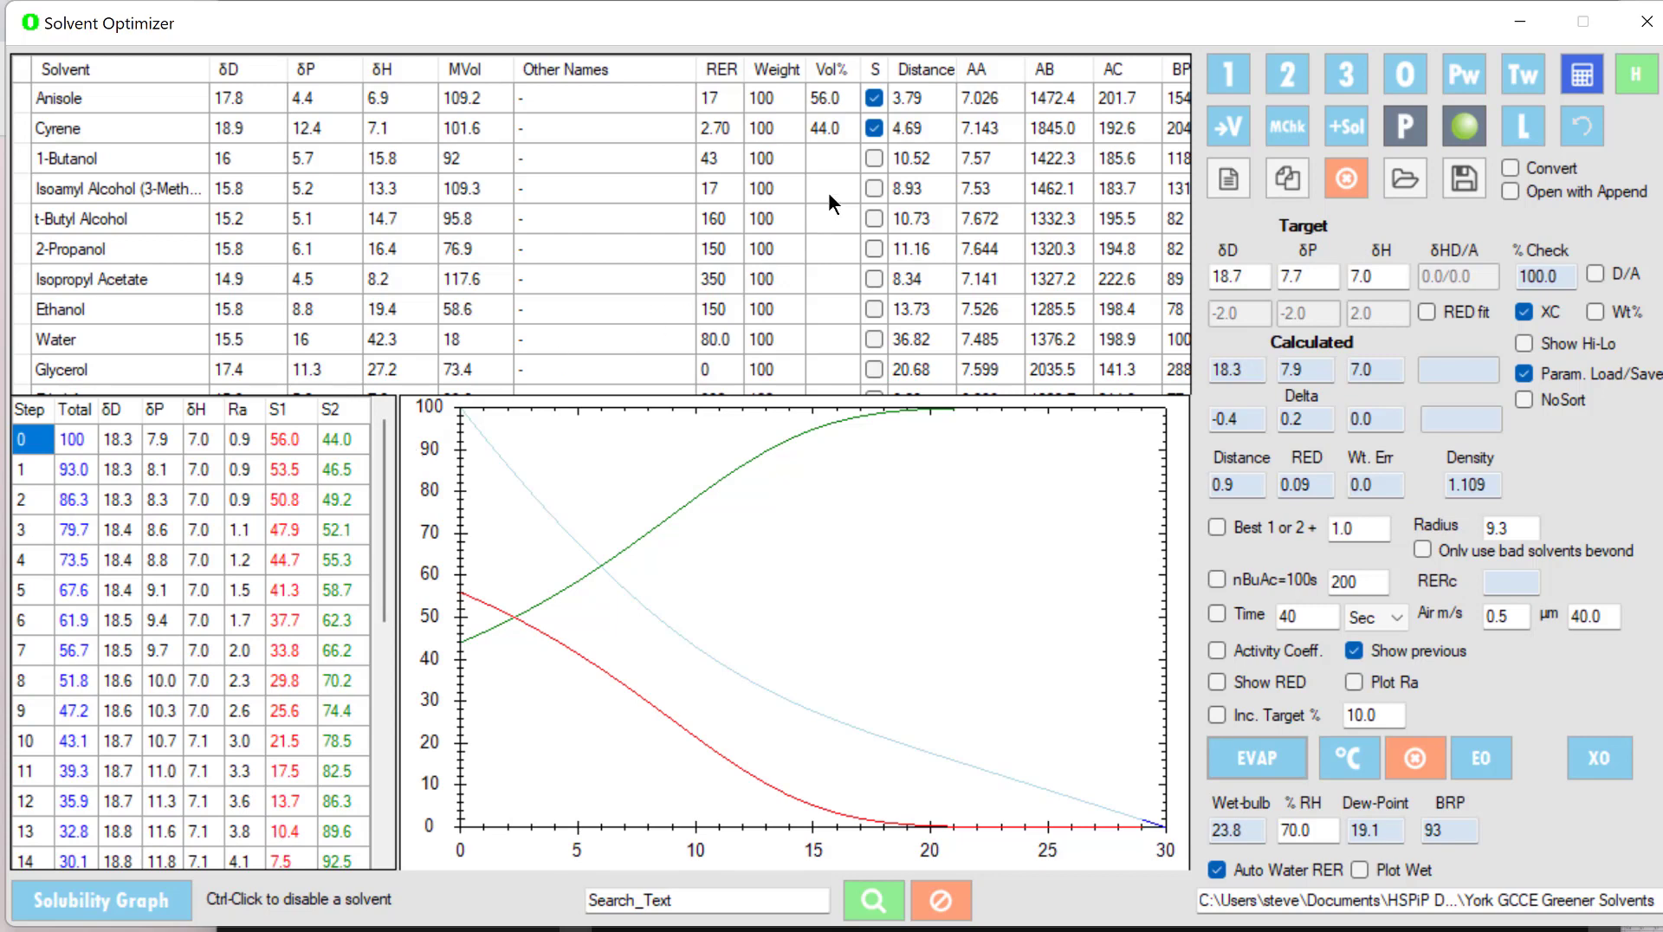
{"action": "mouse_move", "coordinate": [642, 397]}
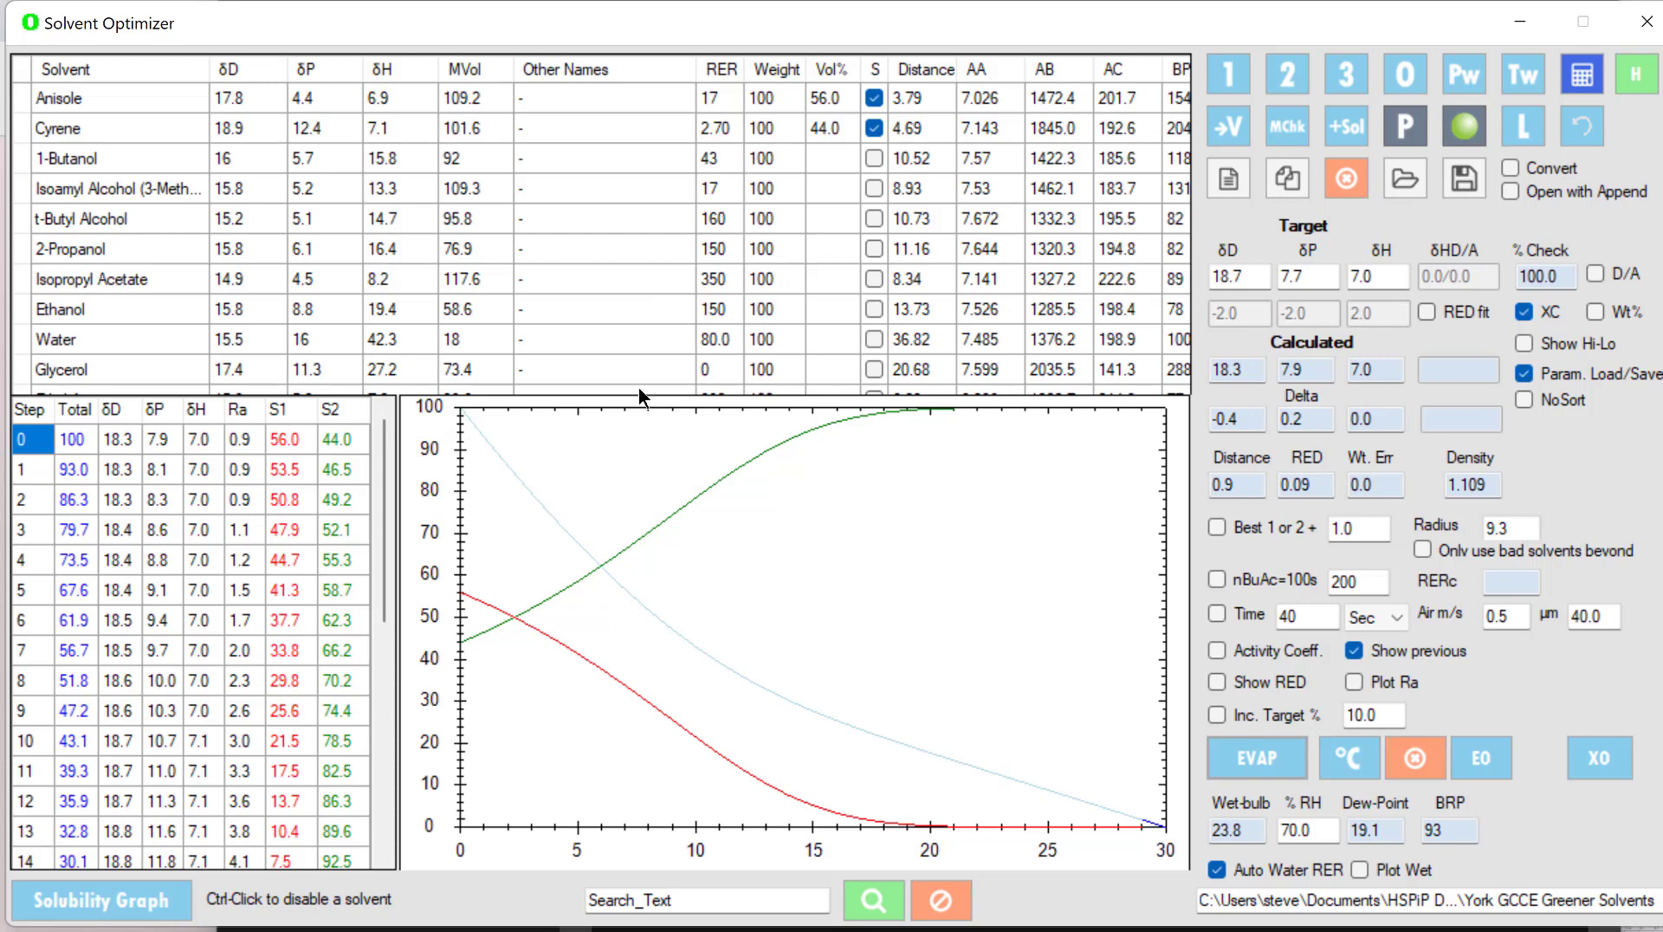
{"action": "mouse_move", "coordinate": [835, 108]}
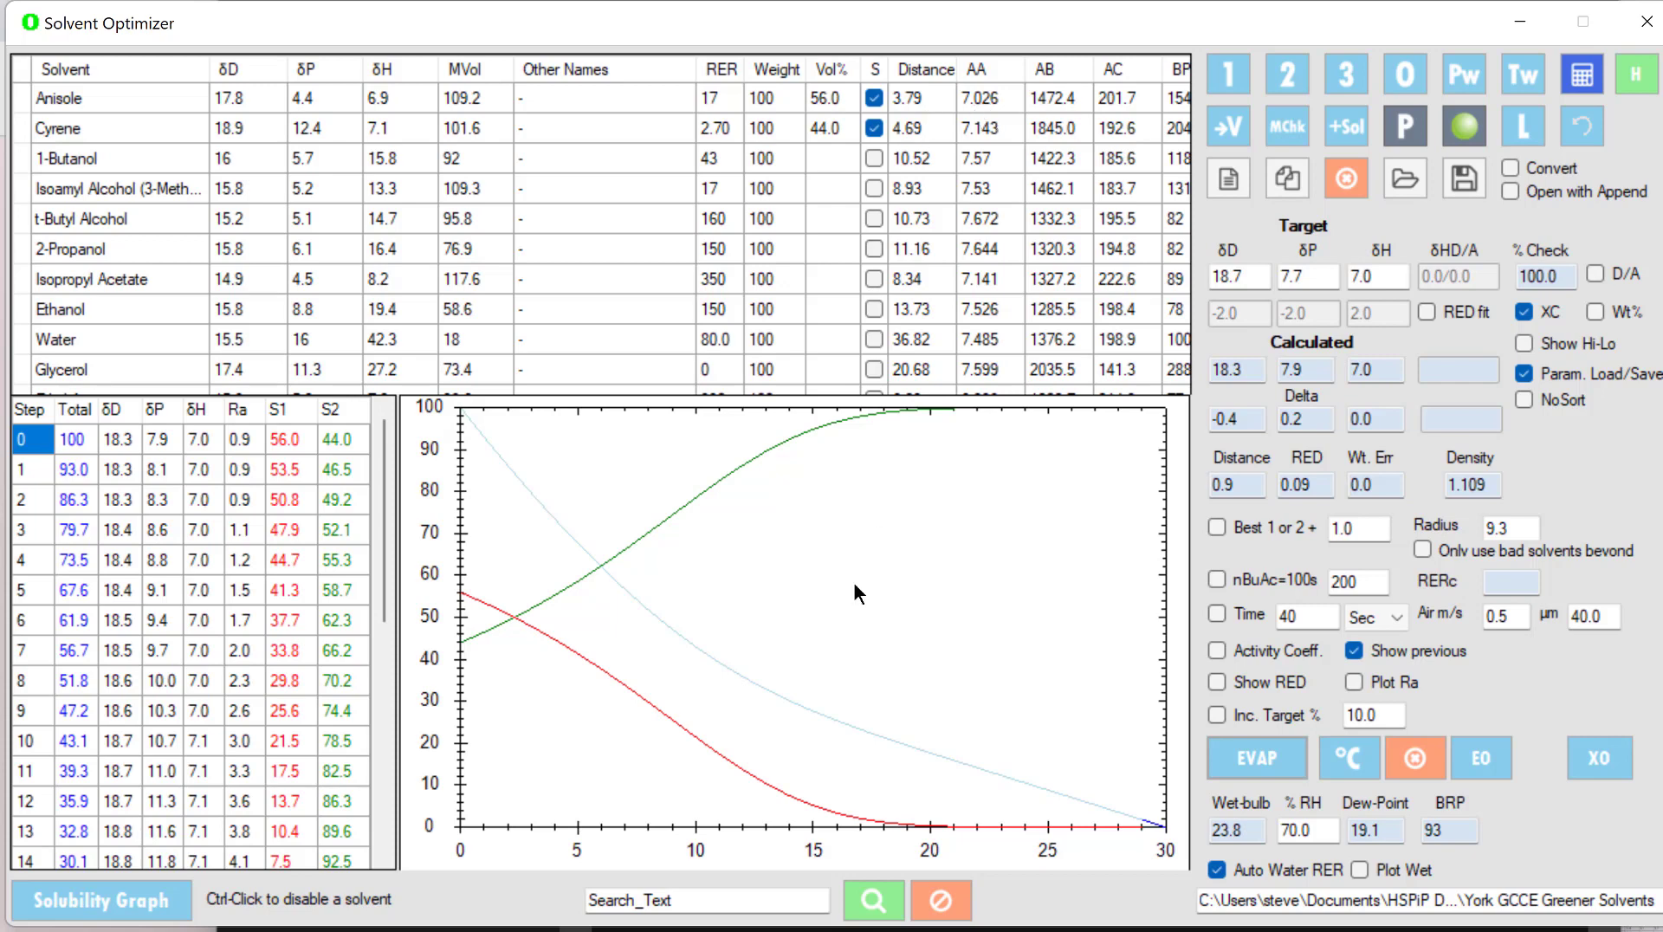
{"action": "mouse_move", "coordinate": [774, 677]}
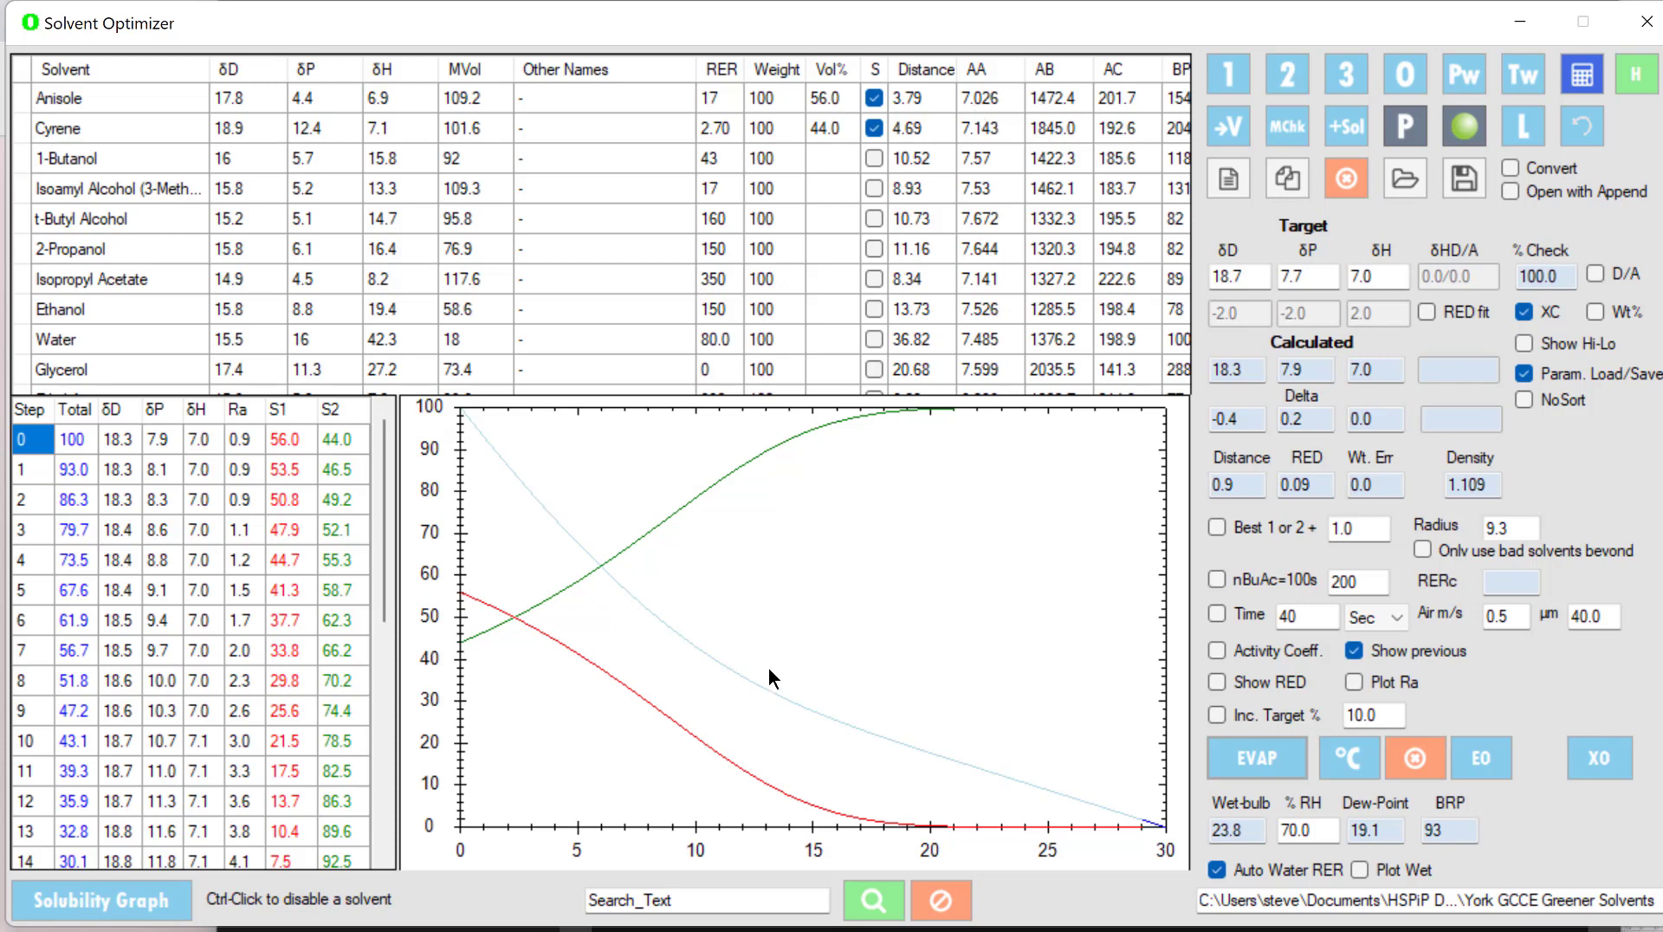